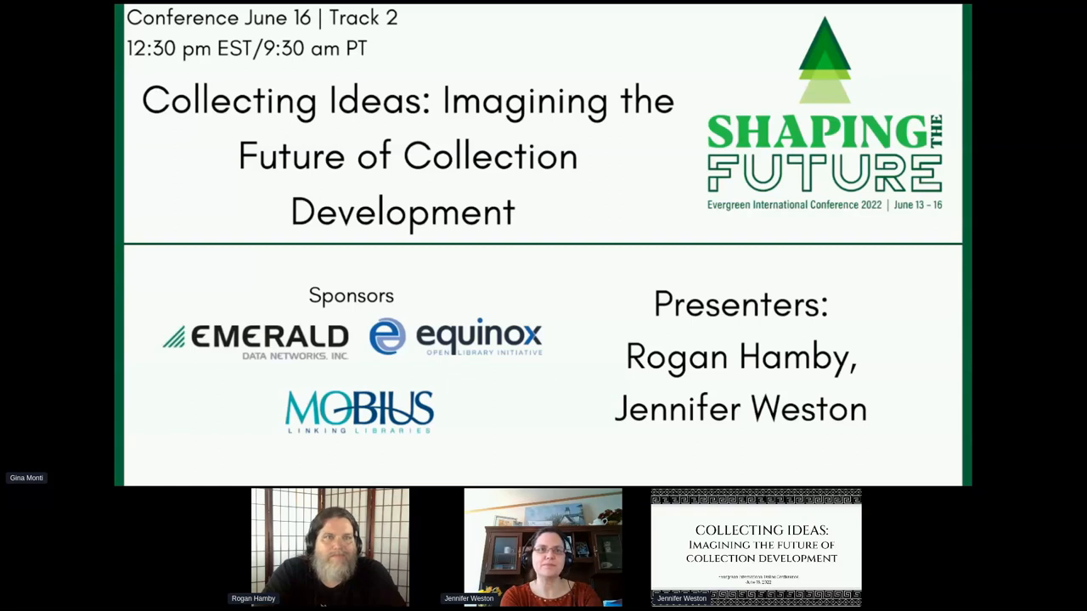
mouse_move(519, 304)
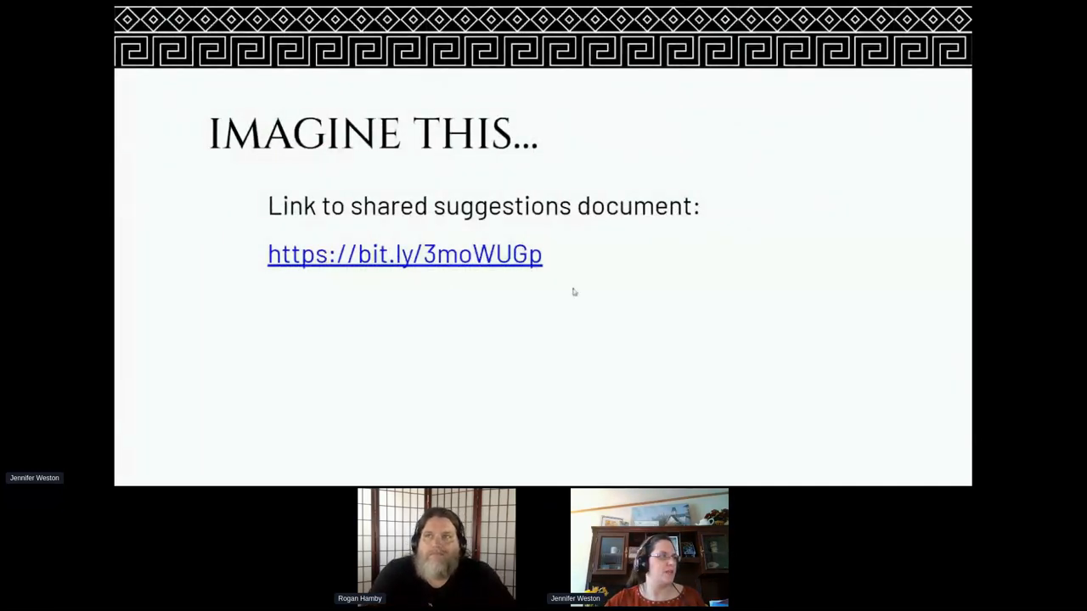
Step: Open the shared suggestions Google Doc from the bit.ly link and view its sharing settings
click(404, 254)
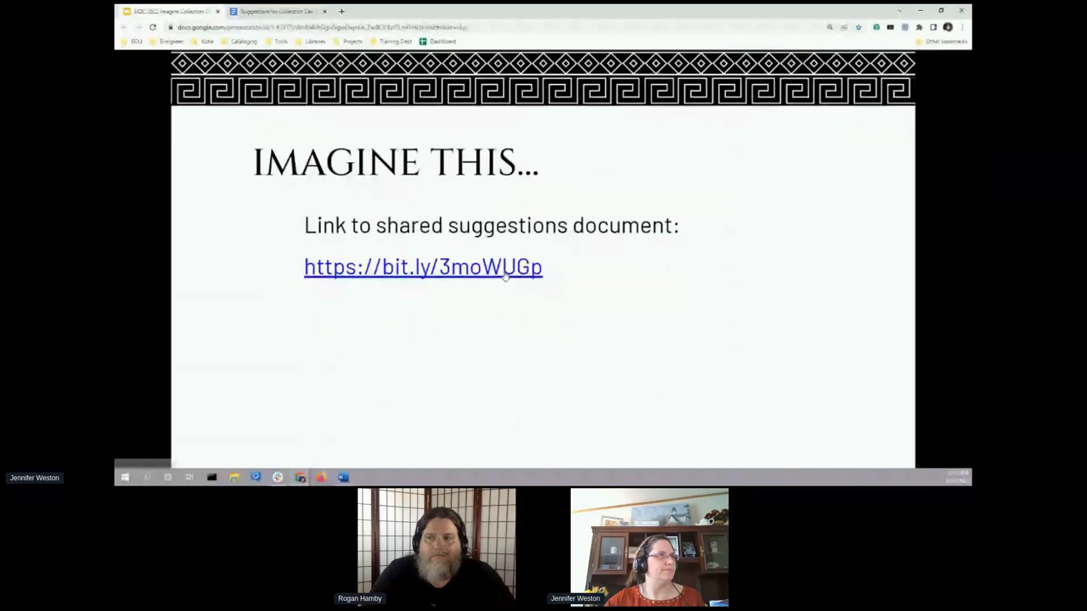
click(422, 267)
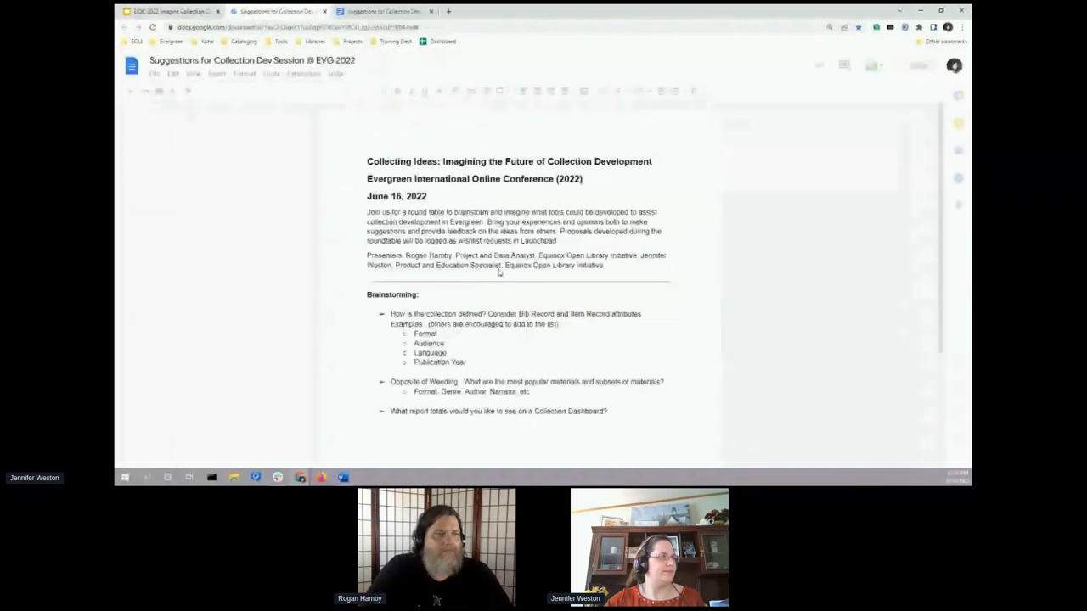
click(915, 65)
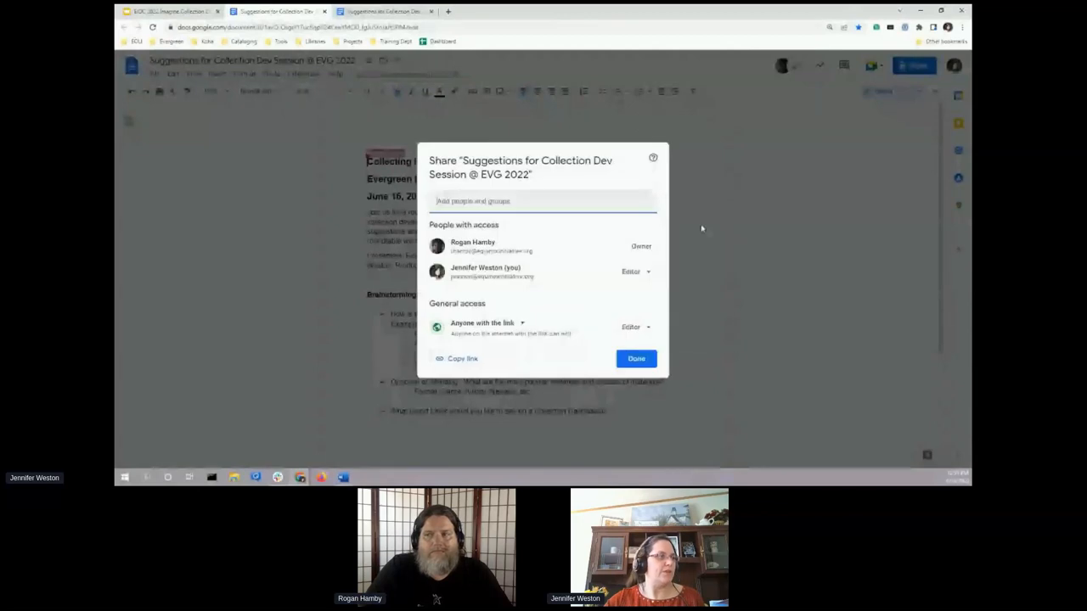
Step: Copy the suggestions document's shareable link and close the Share dialog
click(457, 358)
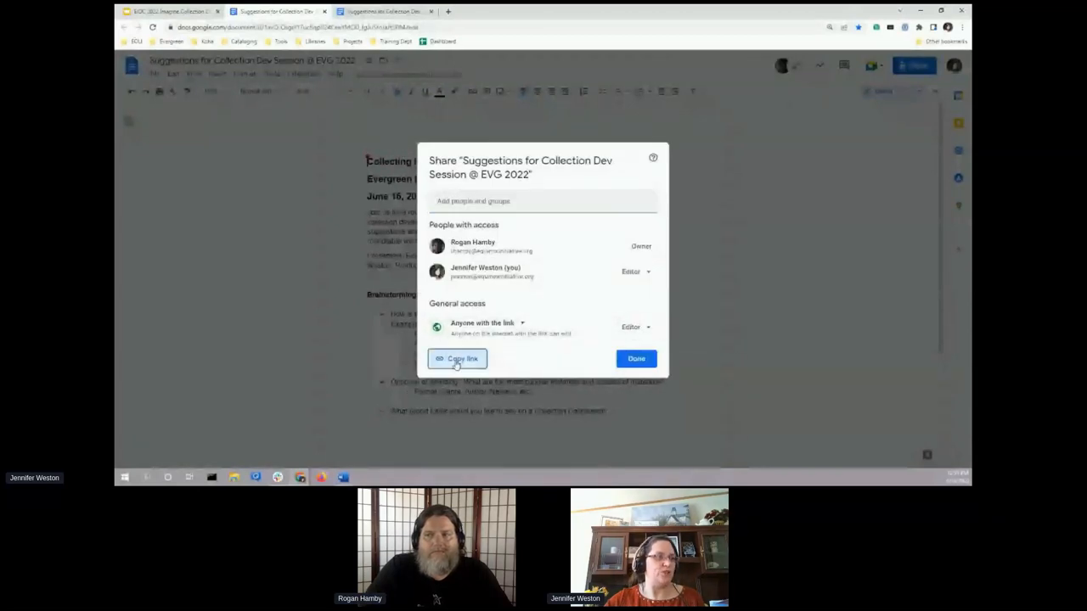
click(457, 359)
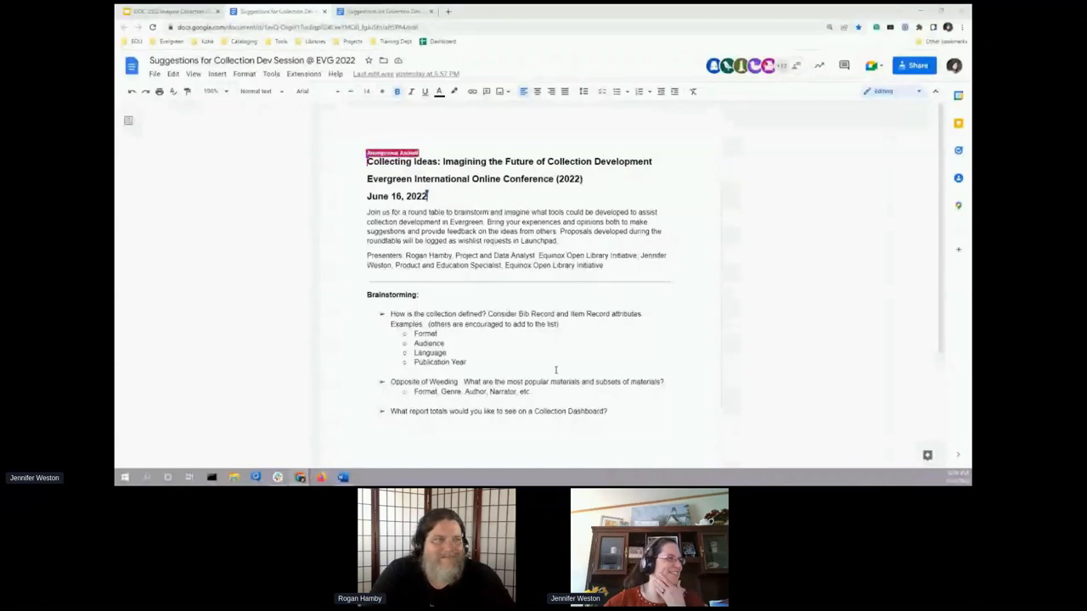
Step: Scroll to the '(suggestions down here?)' line and answer it with 'Yes!'
scroll(down, 3)
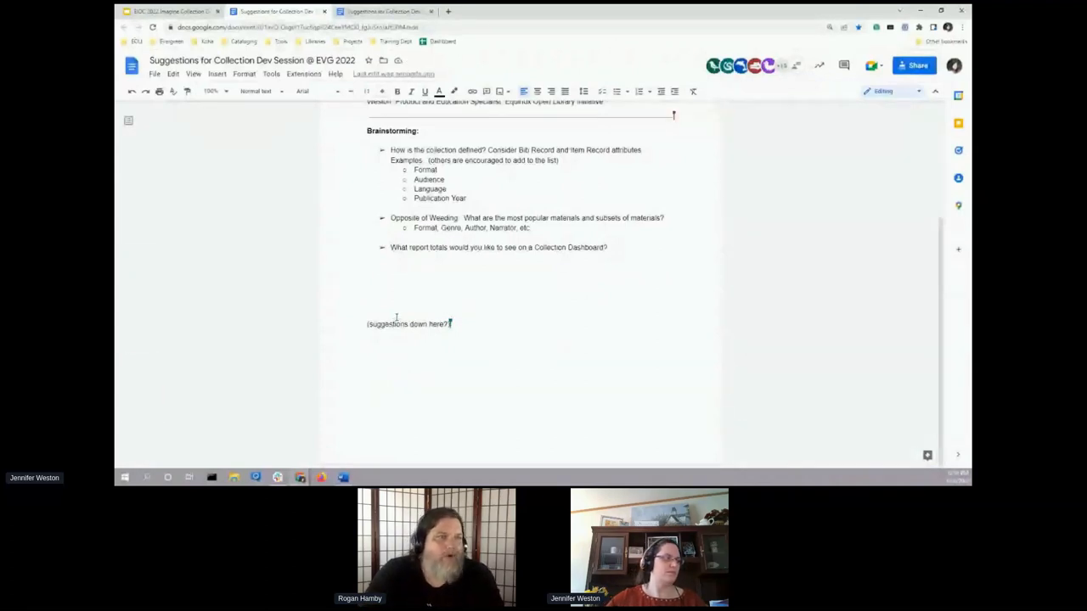
text(Yes!)
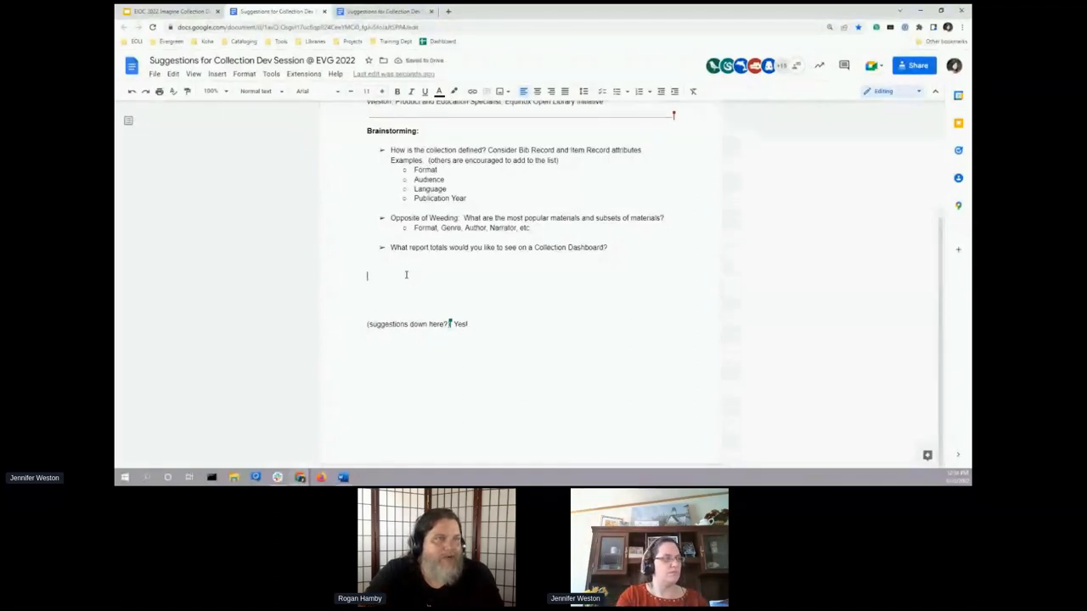
Step: Add a 'Chat Notes (Jennifer will capture)' heading and a first bullet on chronological author hold requests
text(Chat N)
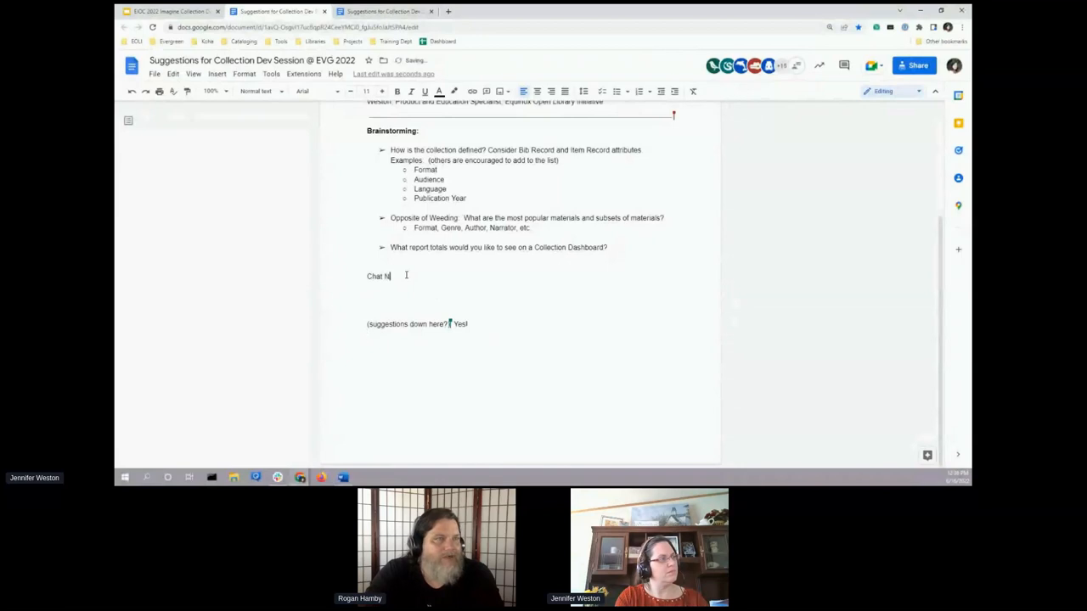
text(otes)
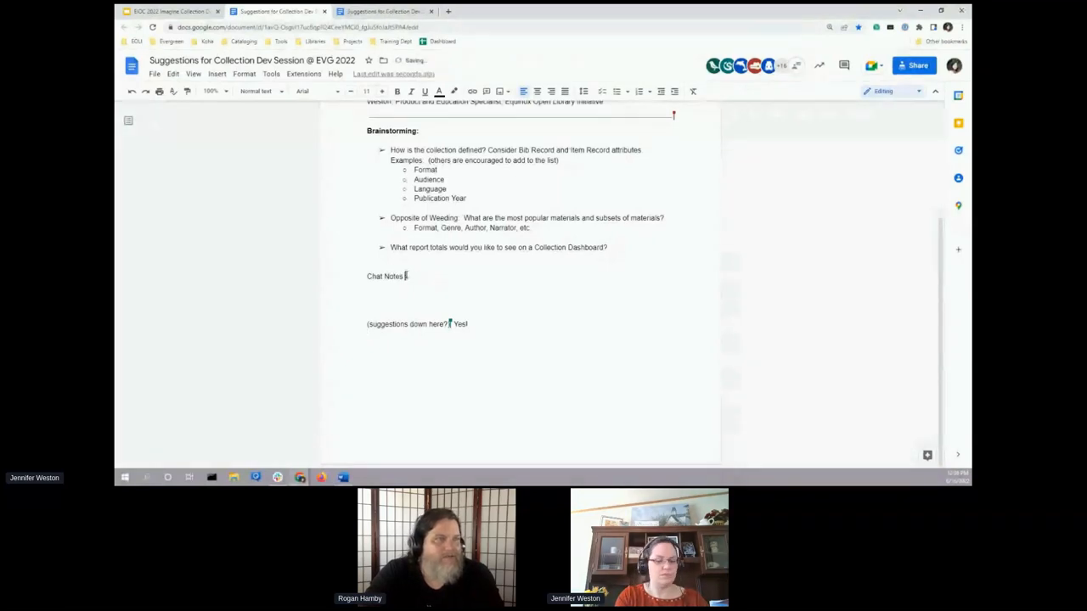
text(Jennifer)
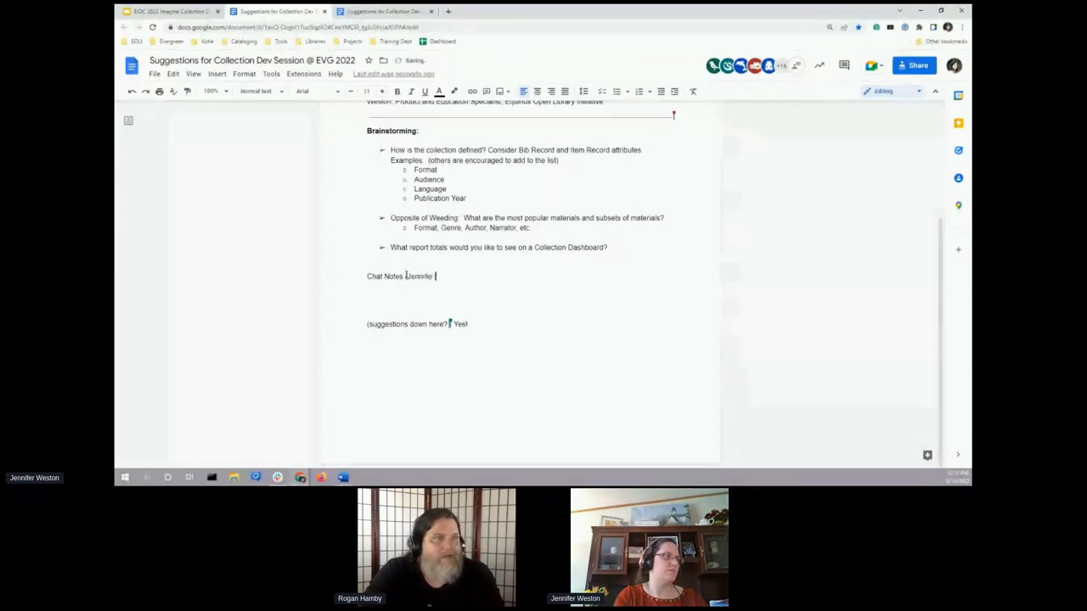
text(will capture.)
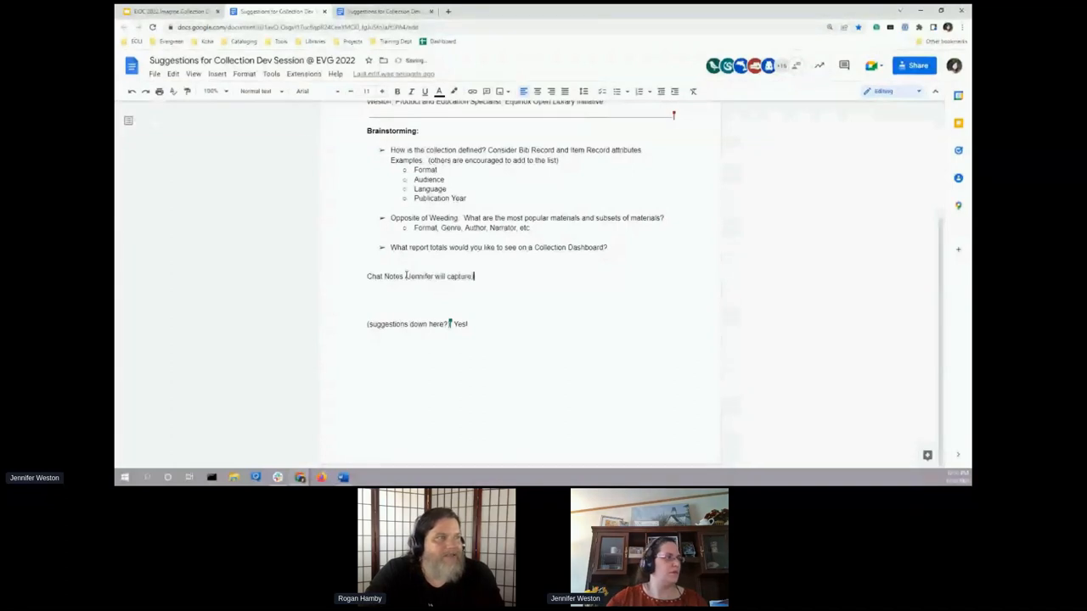
text(Chronological hold requests relevant to a specific author)
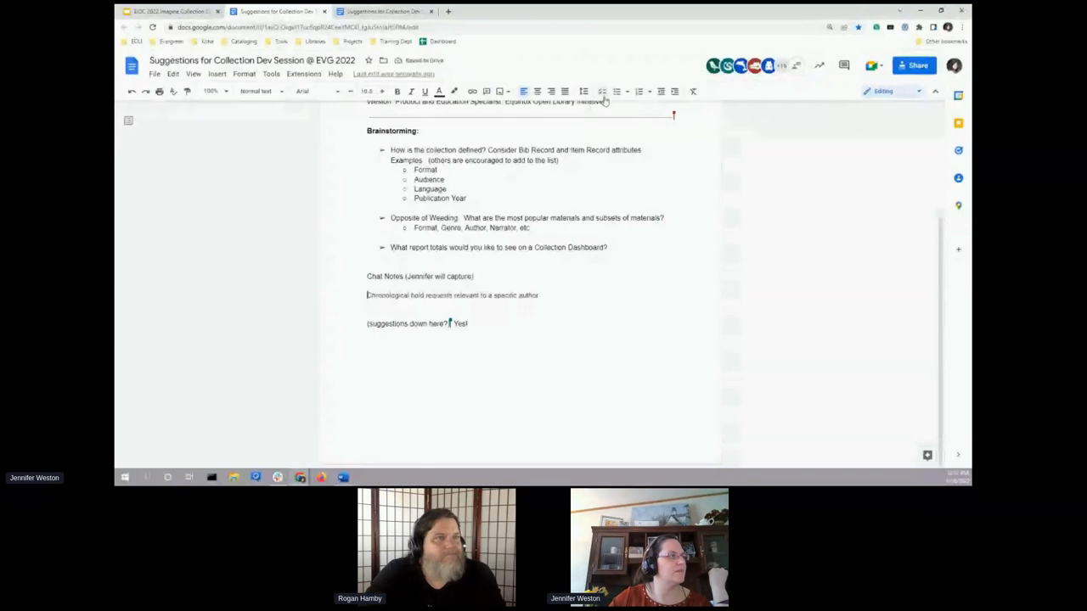
click(601, 91)
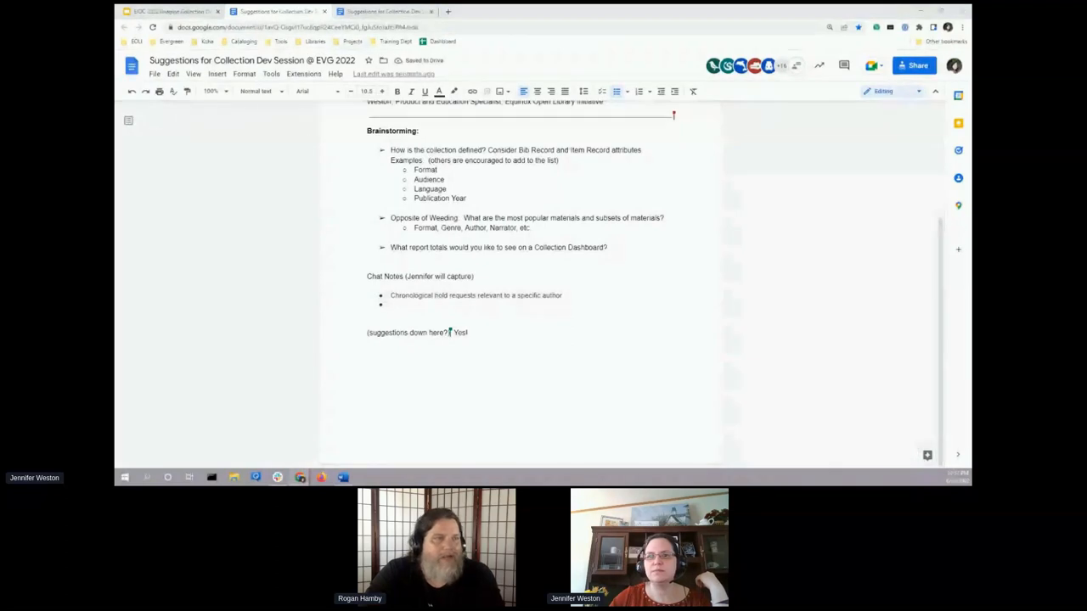
mouse_move(773, 359)
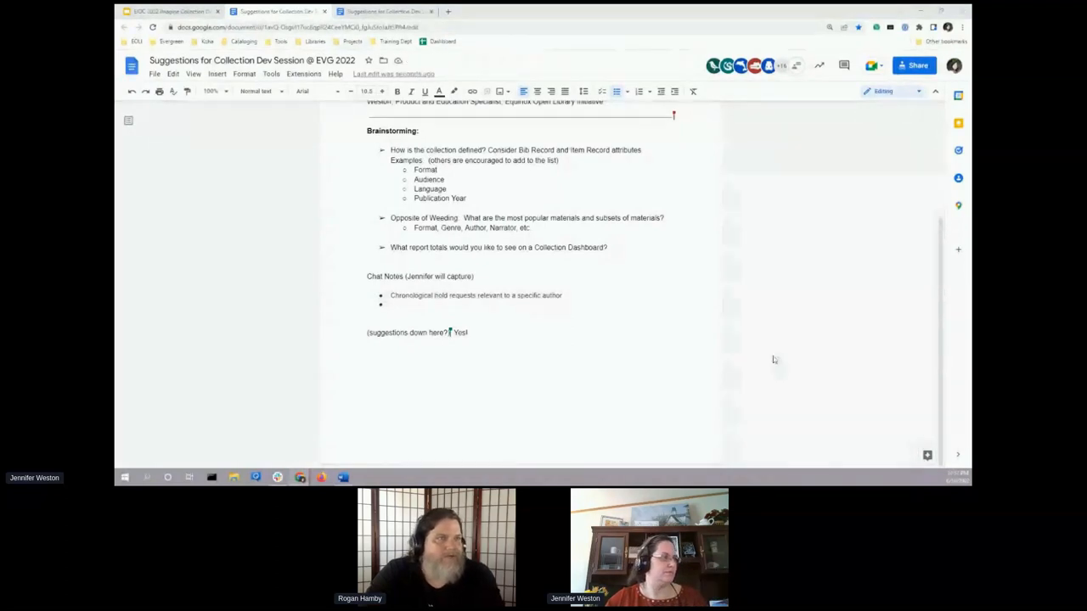
Step: Add a bullet on circ stats by subject, and extend the prompt to invite comments
text(I'd love an easy way to get circ stats based on bib record subjects and item record shelving locations)
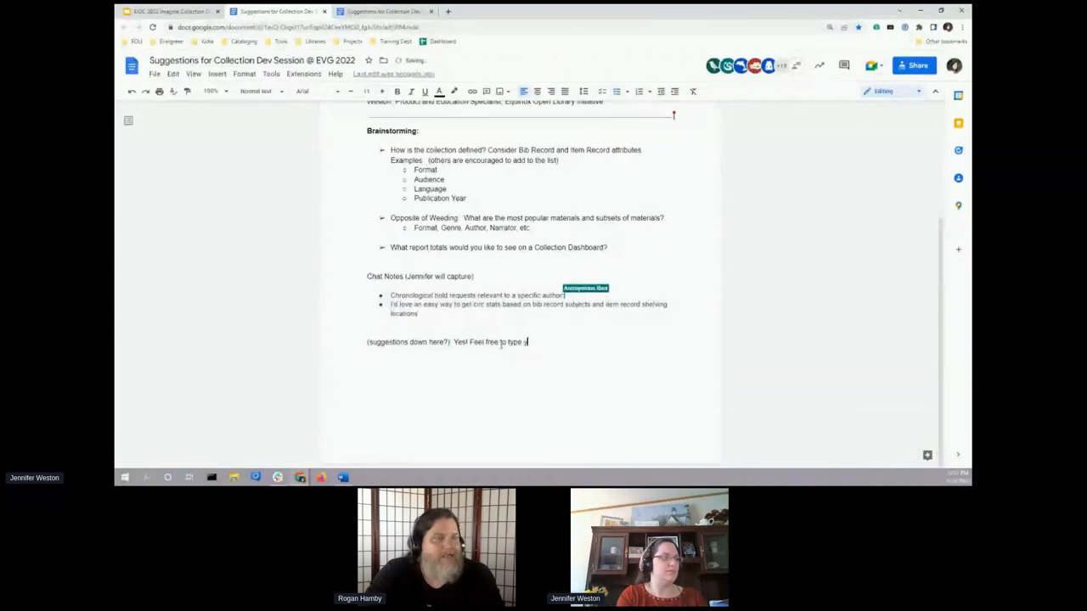
text(our suggestions)
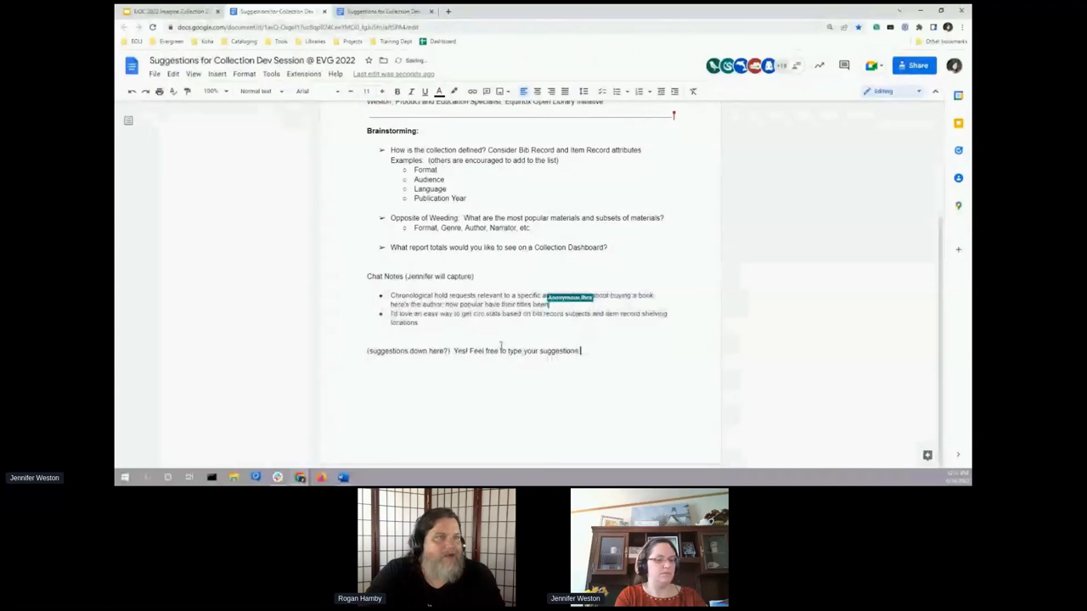
text(– and comments on any of the)
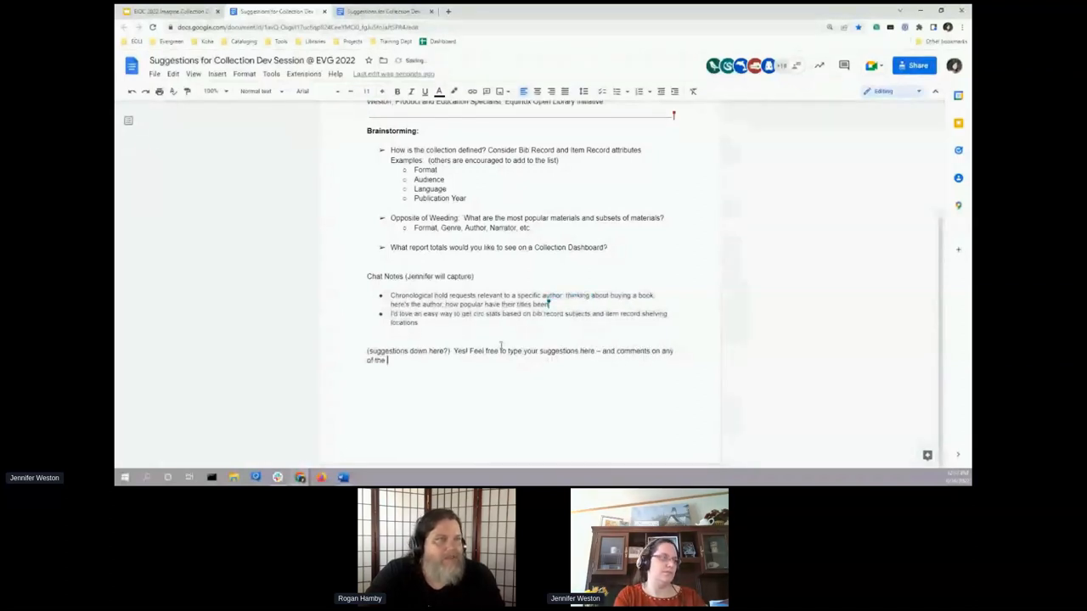
text(suggestions)
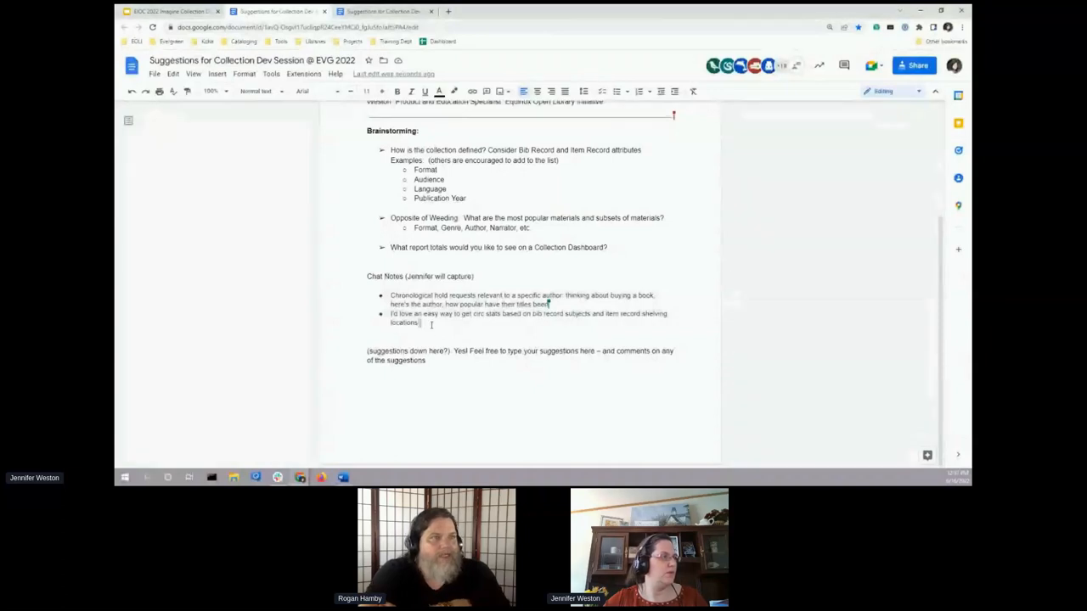
Step: Add bullets on subject heading density, bib-level circulation data, and books missing subject headings
text(better ways to analyze subject heading density/coverage linked to items counts)
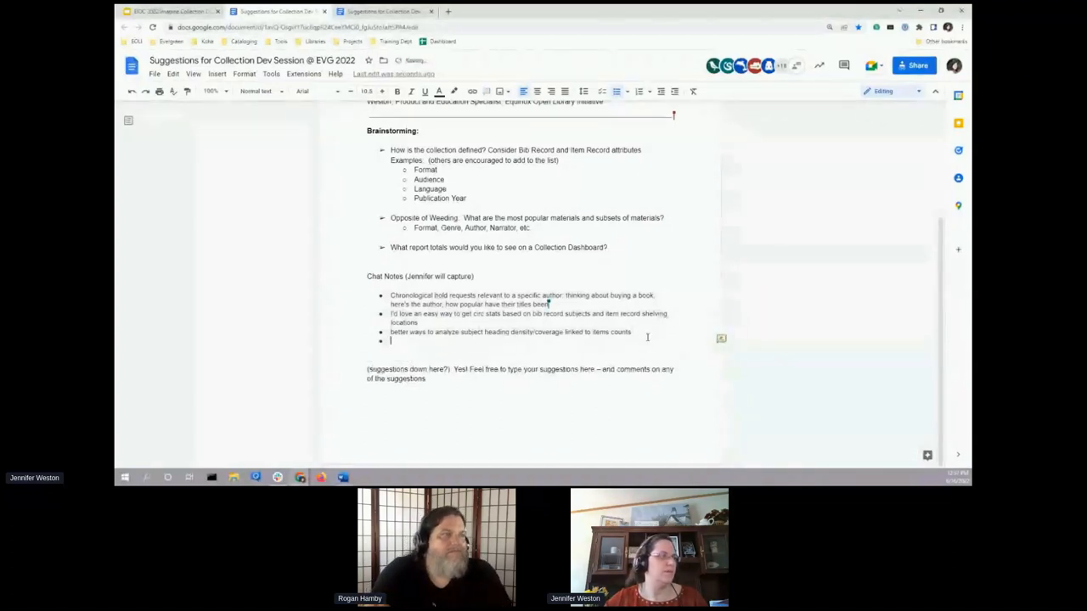
text(I've always wanted to have more circulation data from the bib (or even metal) level available from the item)
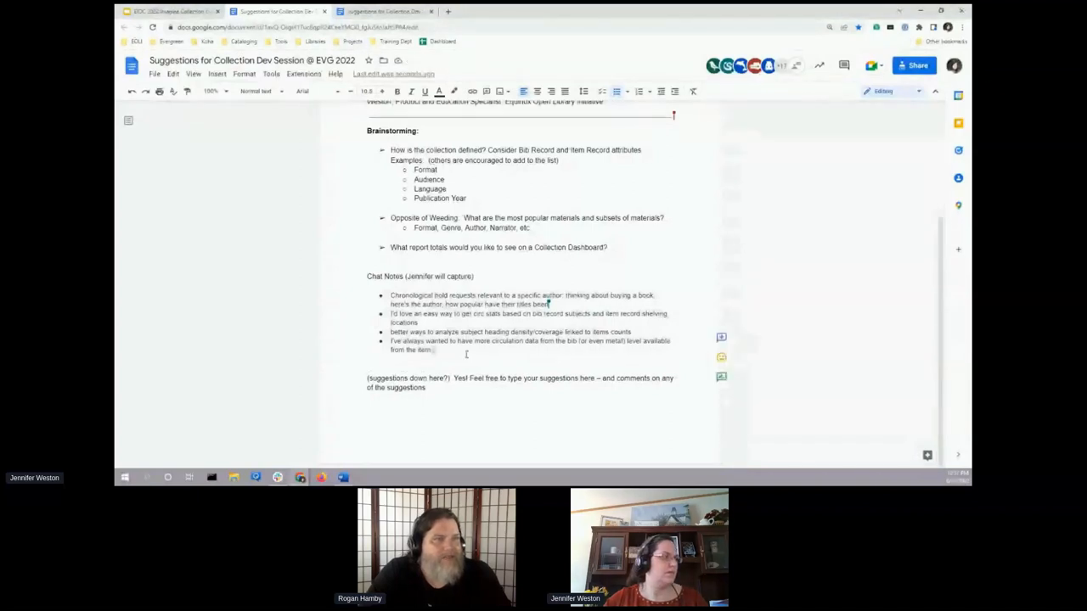
text(A big issue for us is pinpointing books that are missing good subject headings and/or subject headings altogether.)
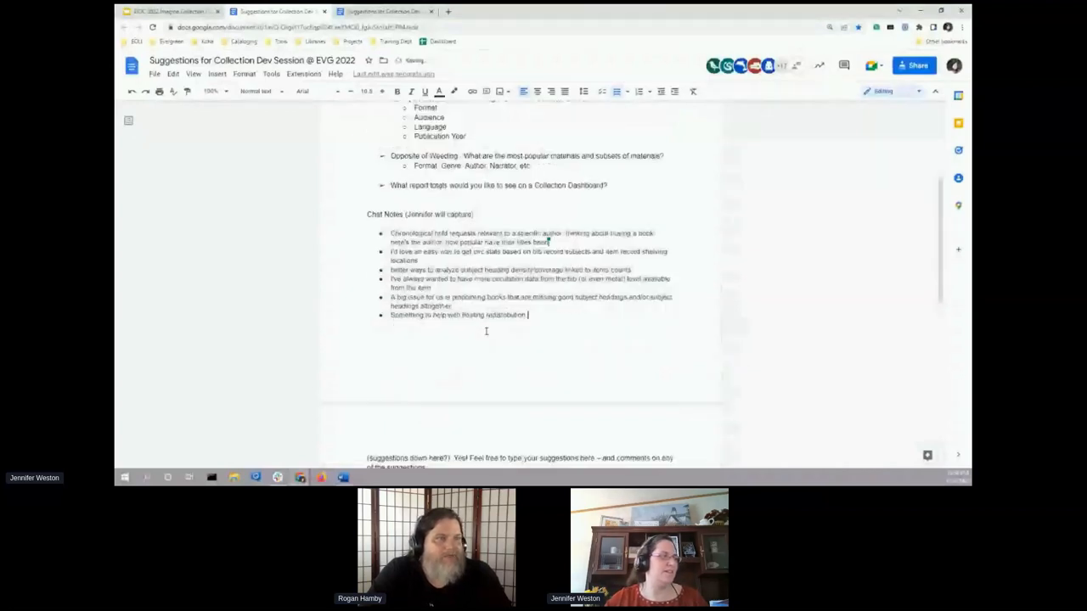
Step: Add bullets on author title popularity and separating owning-library circulation from other libraries
scroll(up, 3)
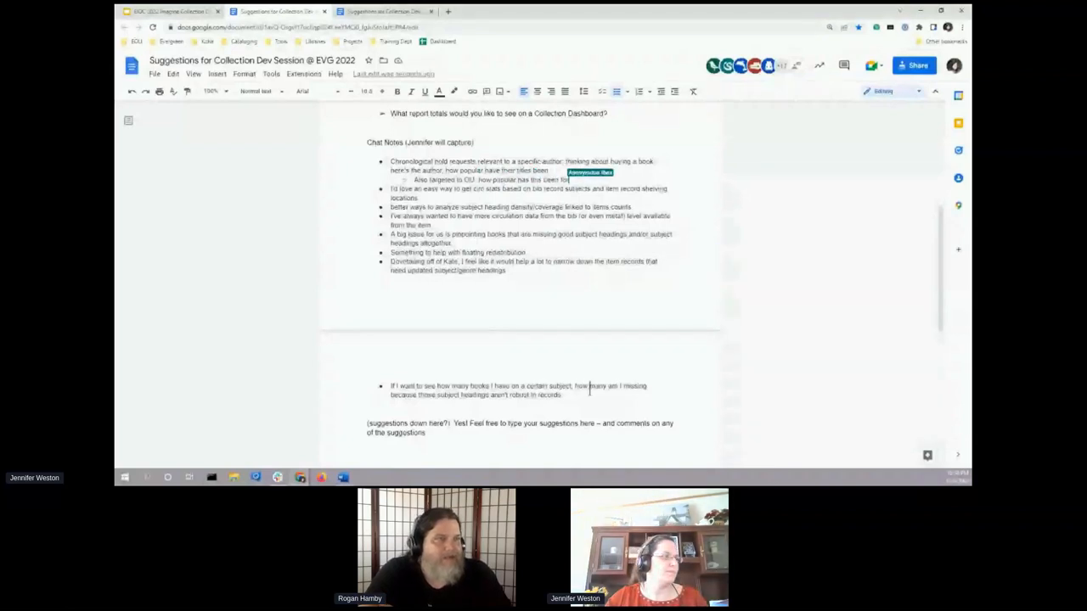
text(yes, thinking about buying a book, here's the author, how popular have their titles been)
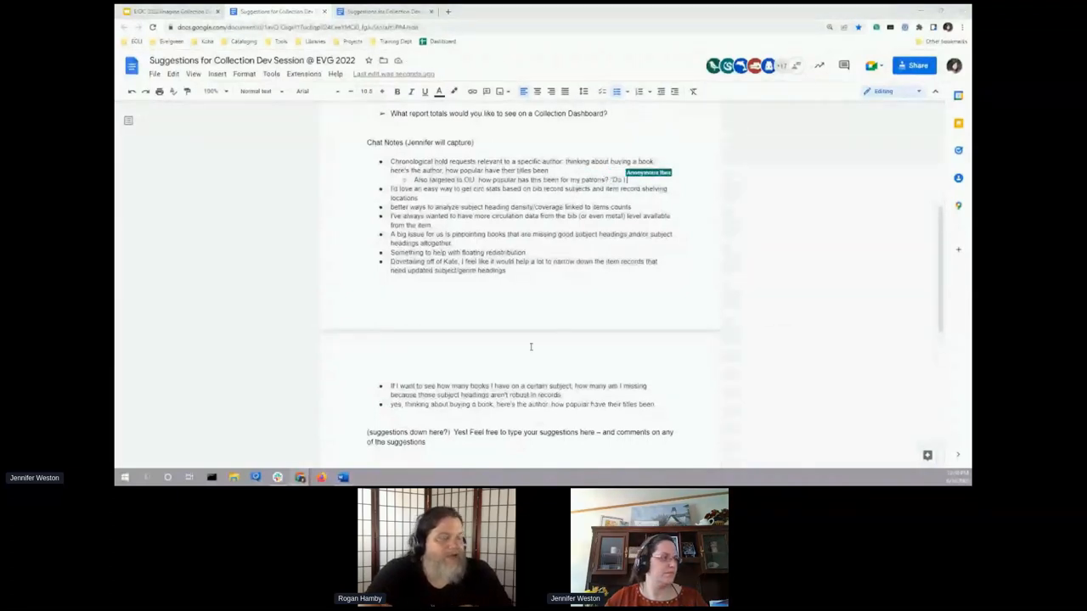
text(A way to separate out circulation from at the owning library vs. other libraries, perhaps in item status)
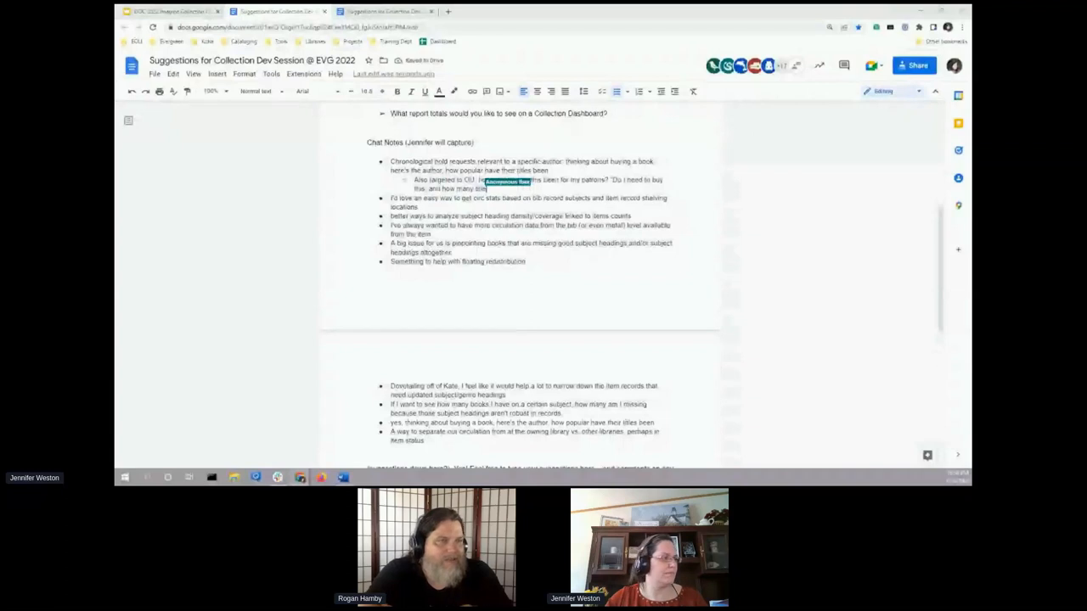
Step: Add bullets on MARC subject fields and comparing patron demographics to the collection
scroll(down, 3)
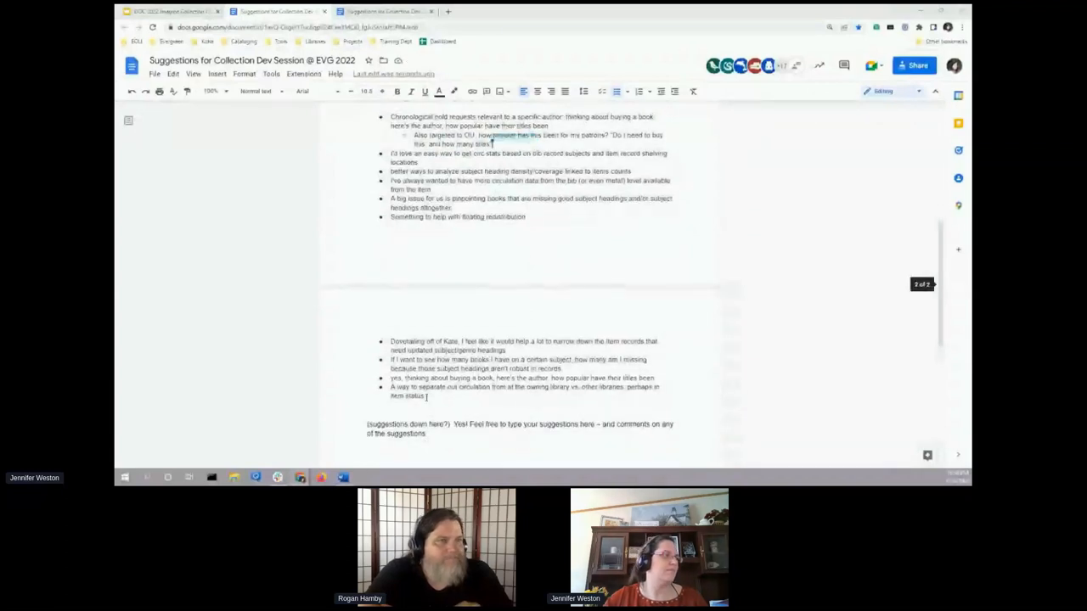
text(Yes: MARC subject fields)
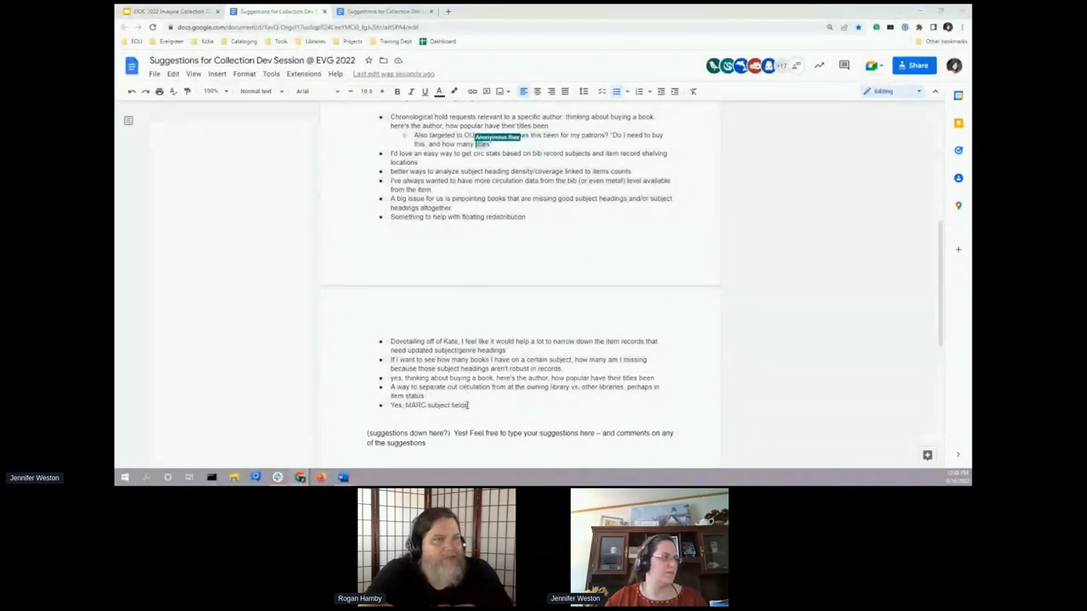
text(Ways to compare patron demographic data to our collection to target needed categories)
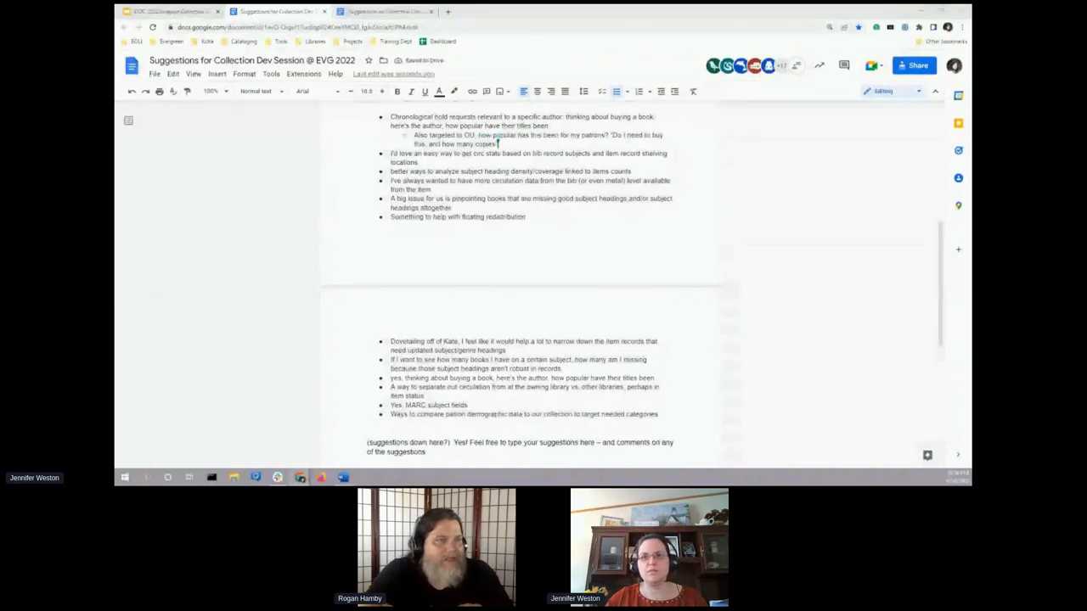
scroll(down, 3)
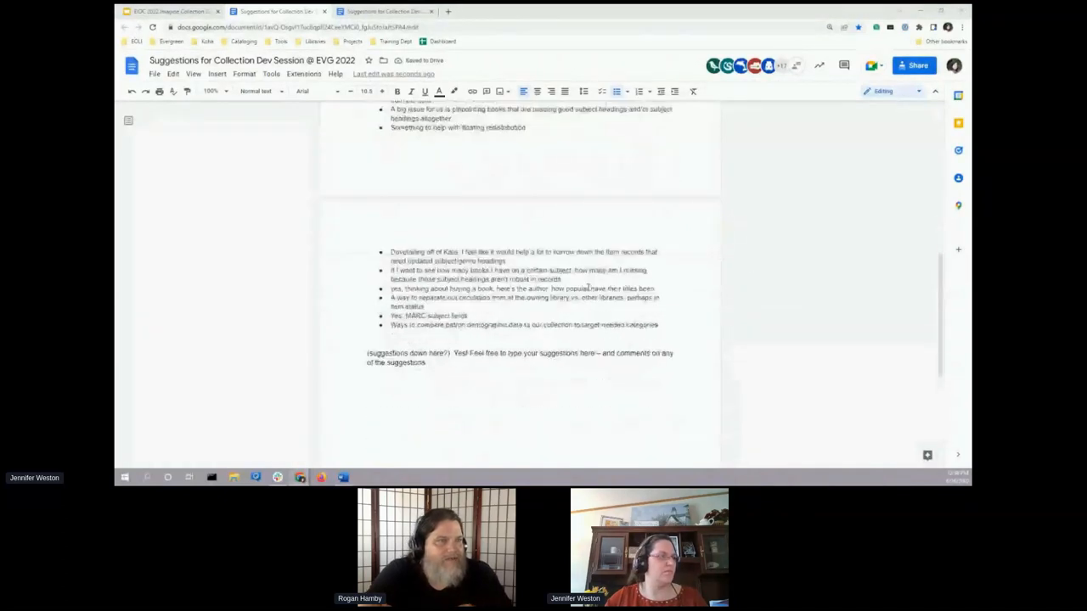
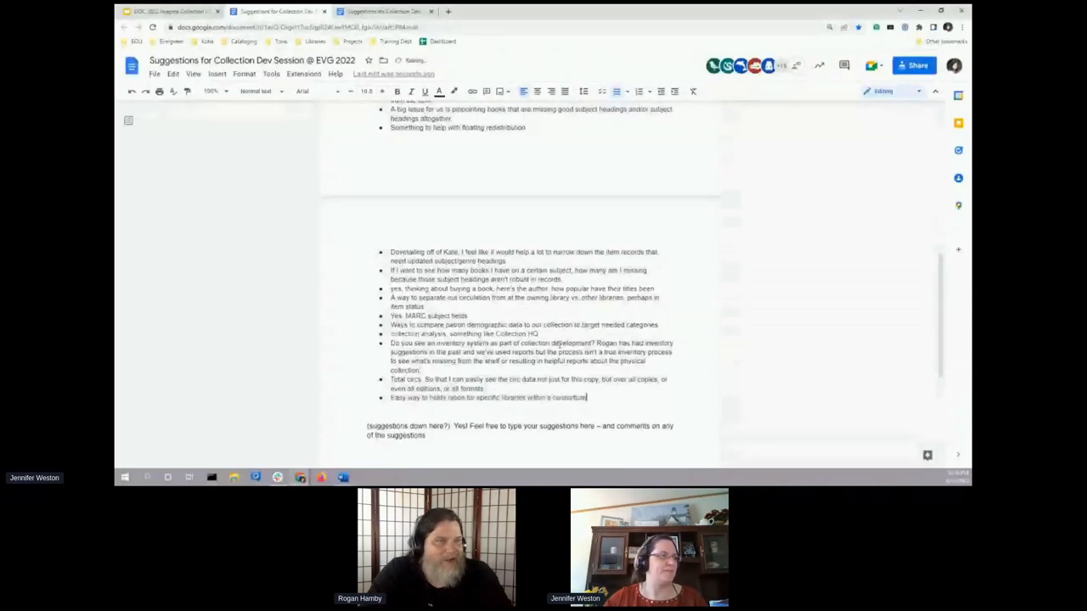
Step: Add a bullet on maintaining rotating collections without adding items to a bucket
scroll(up, 3)
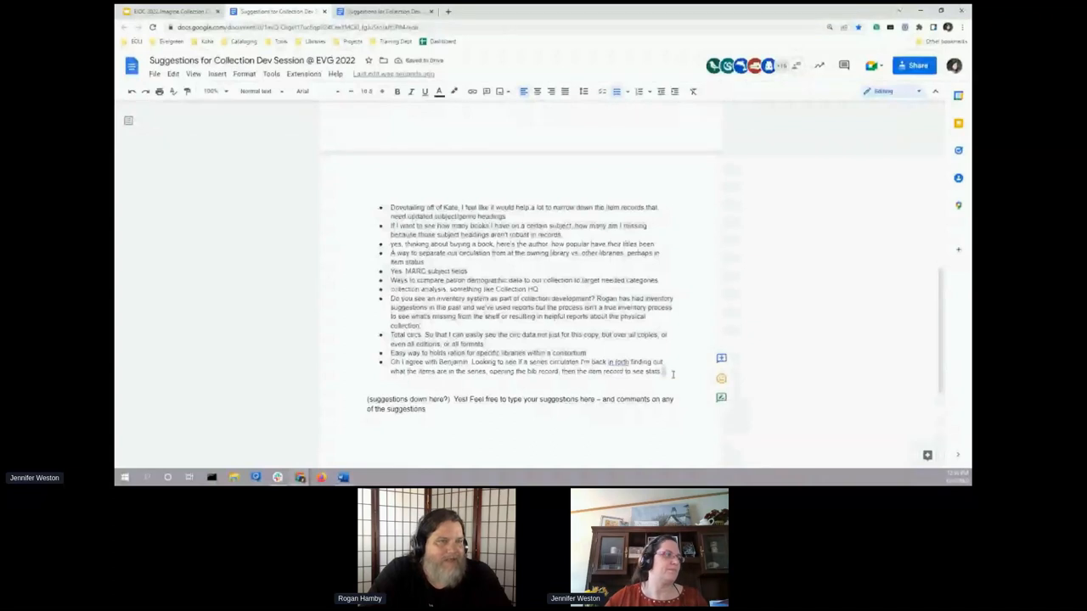
text(An easier way to maintain rotating collections without having to add items to a bucket)
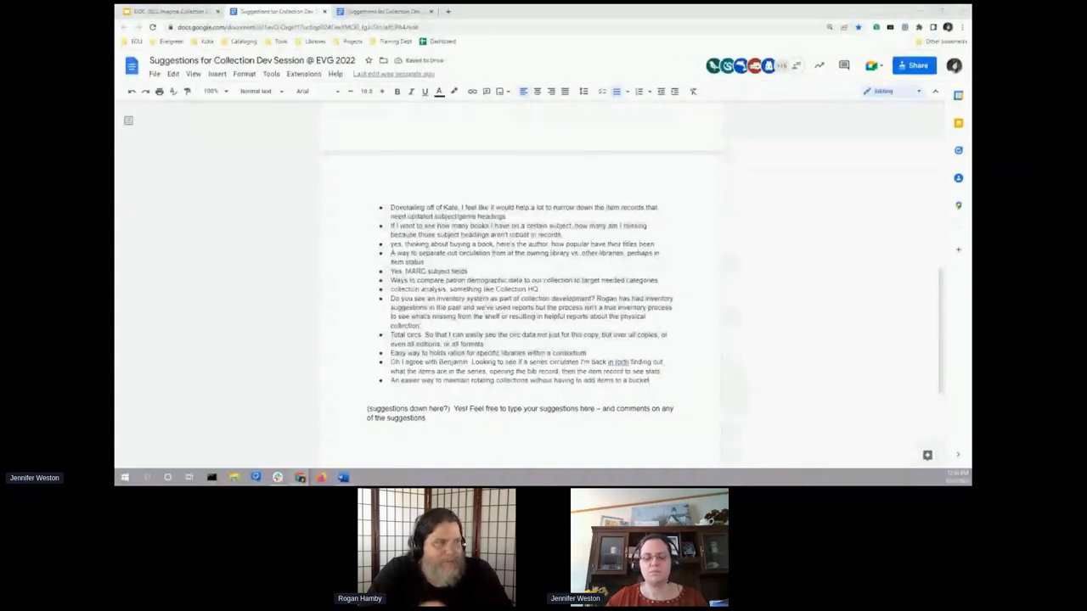
click(651, 380)
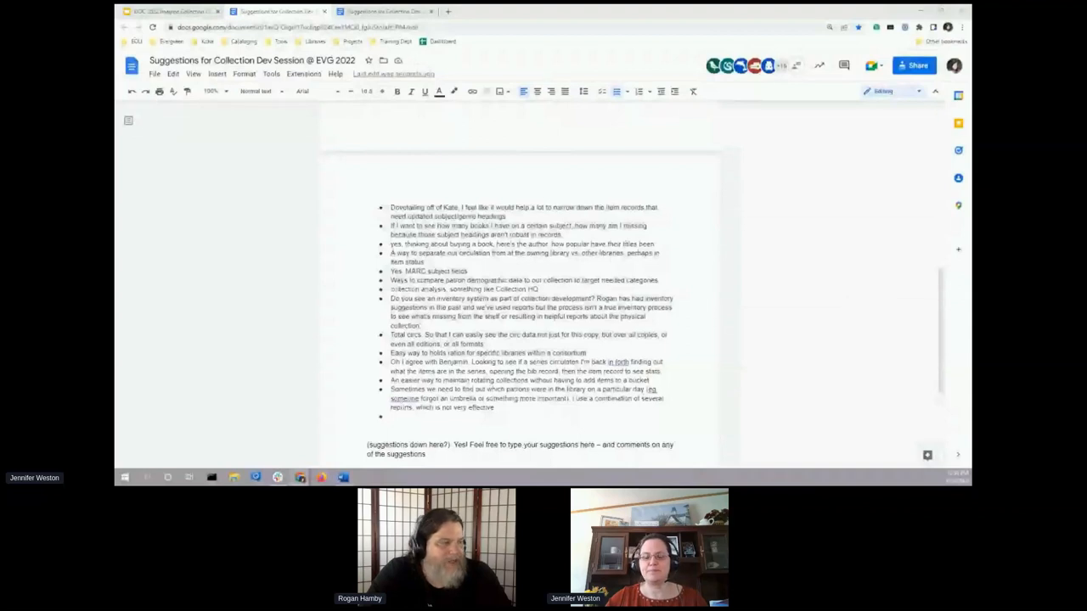
mouse_move(769, 297)
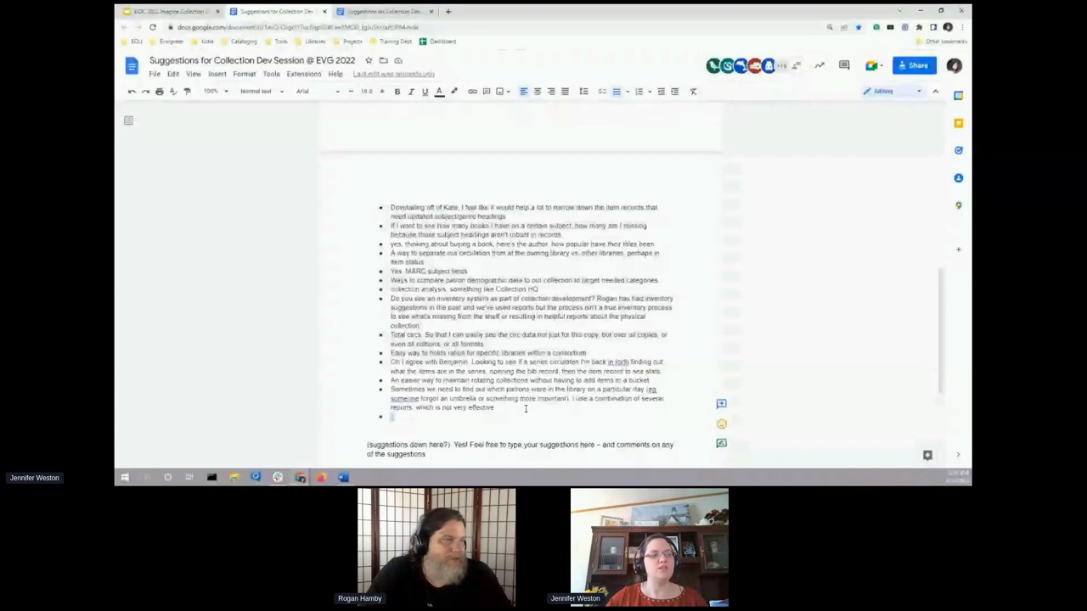
Step: Add bullets on circ stats by MARC subject fields, Dashboards, and circ totals after weeding
text(If we can get circ stats by bib MARC subject fields, we need to make sure all bibs actually have subjects)
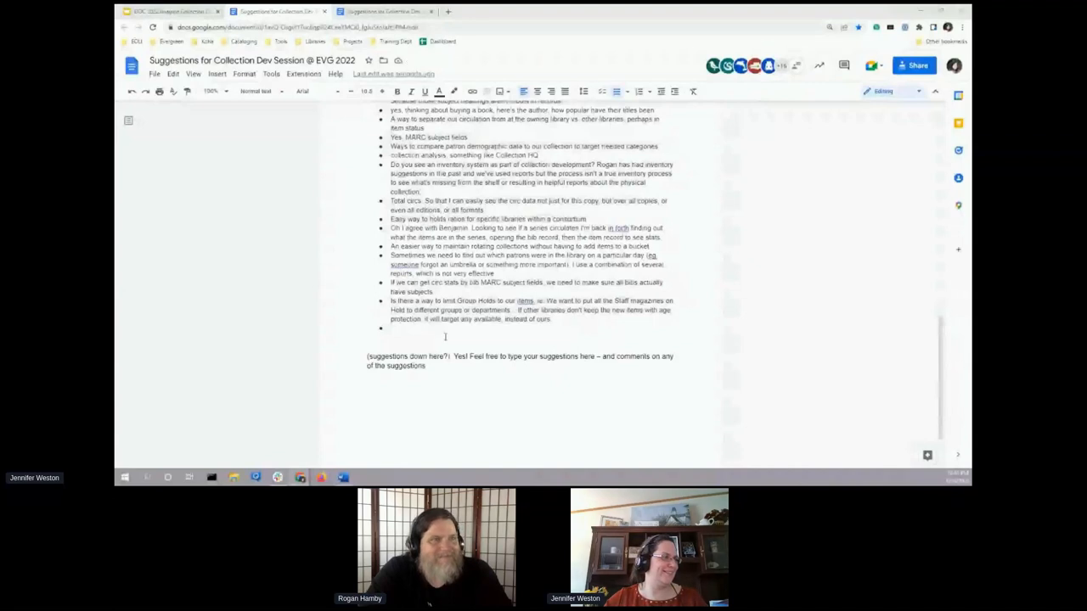
text(Dashboards--)
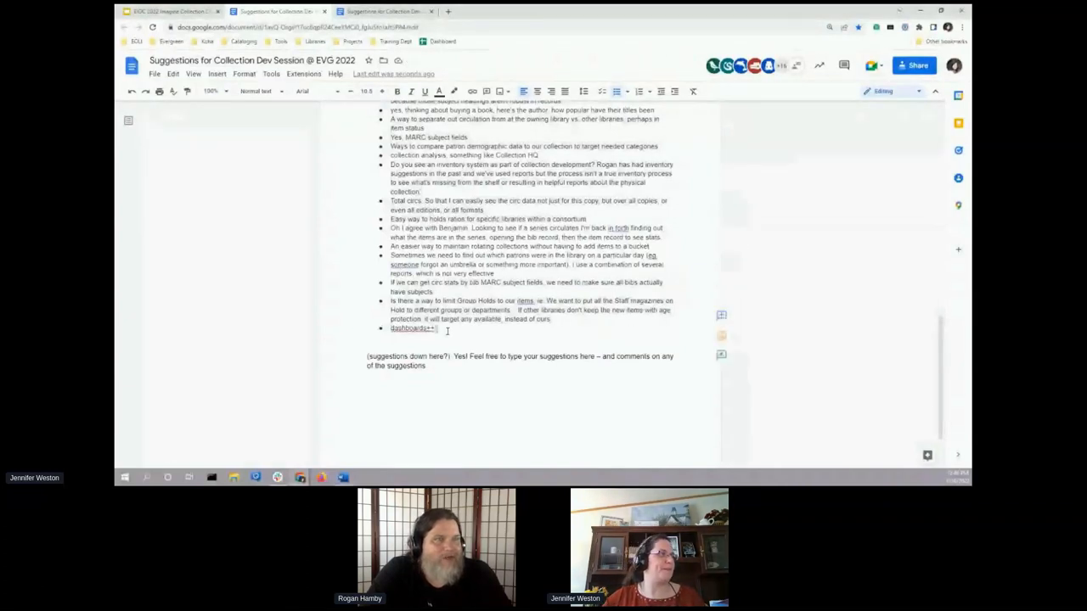
text(with Benjamin, if we start with say 3 copies of a title, then need two after circ calms down, we no longer see the circ totals for those items)
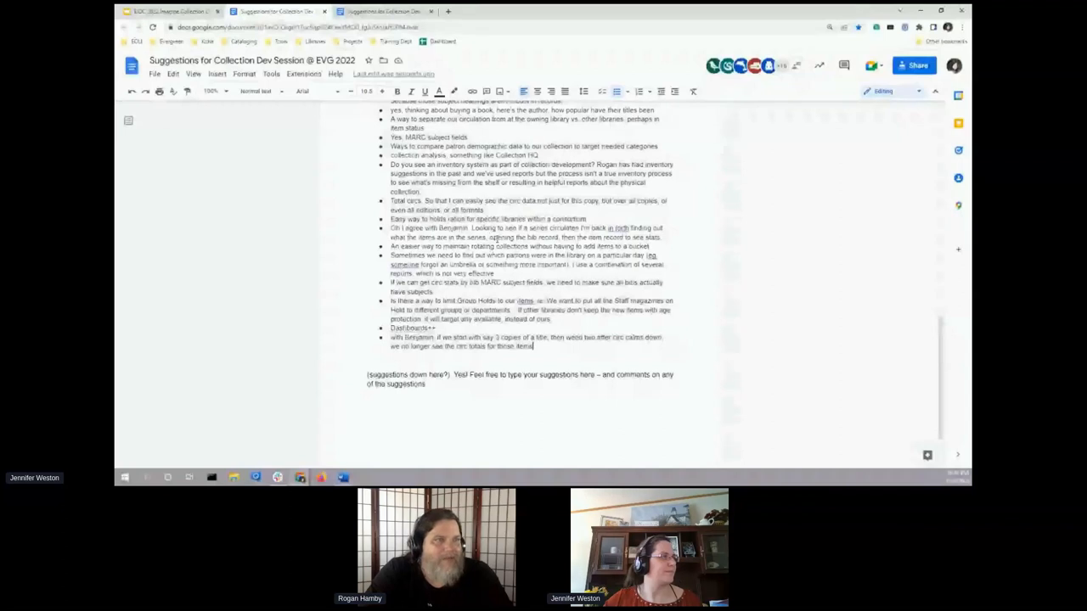
Step: Use Custom spacing to add extra space after each list item across the document
scroll(up, 3)
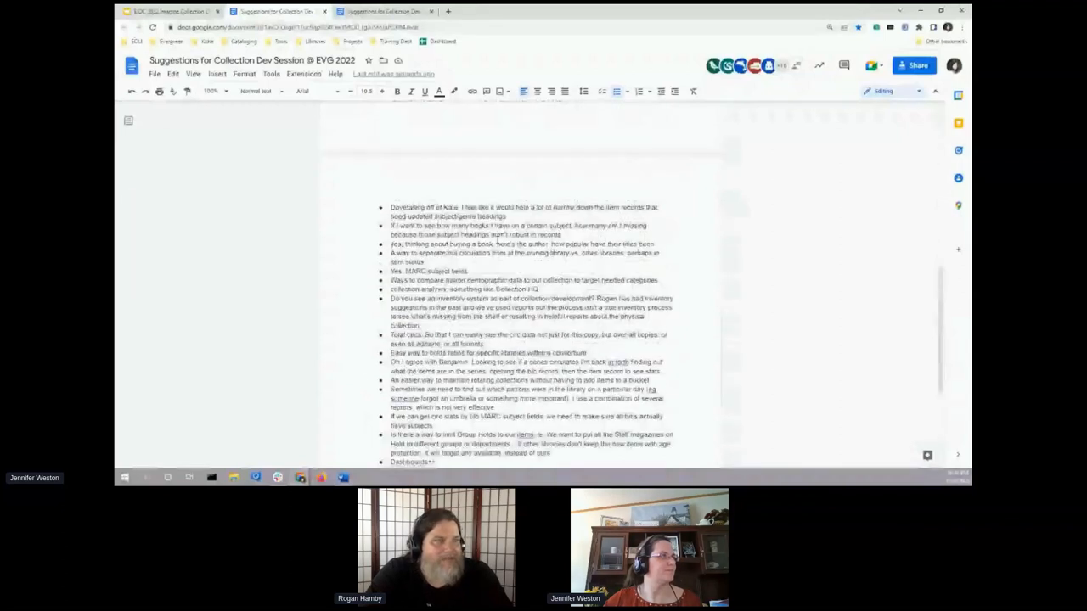
scroll(up, 3)
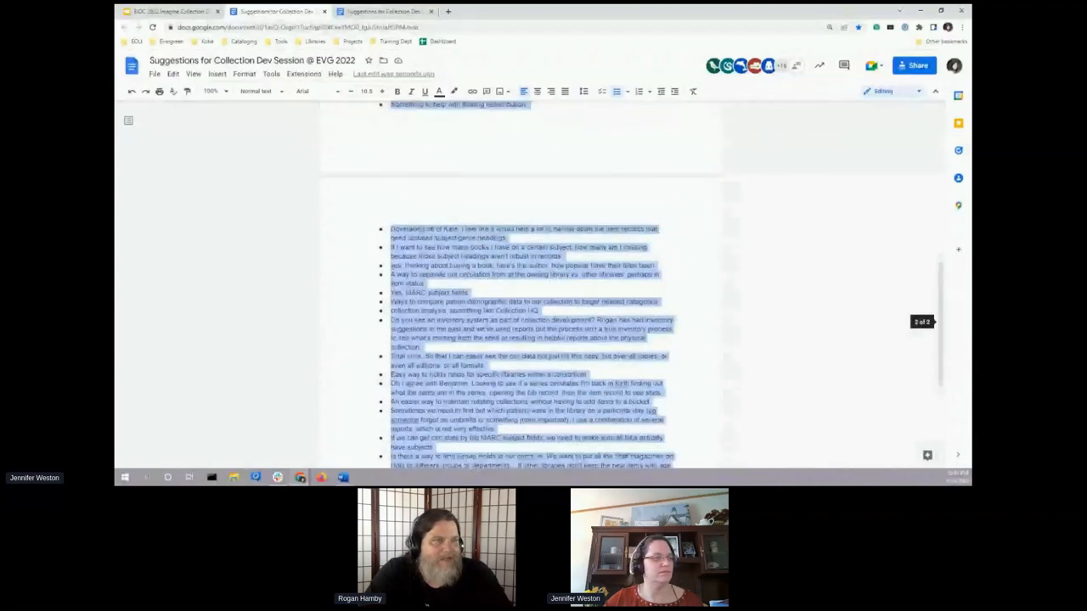
scroll(down, 3)
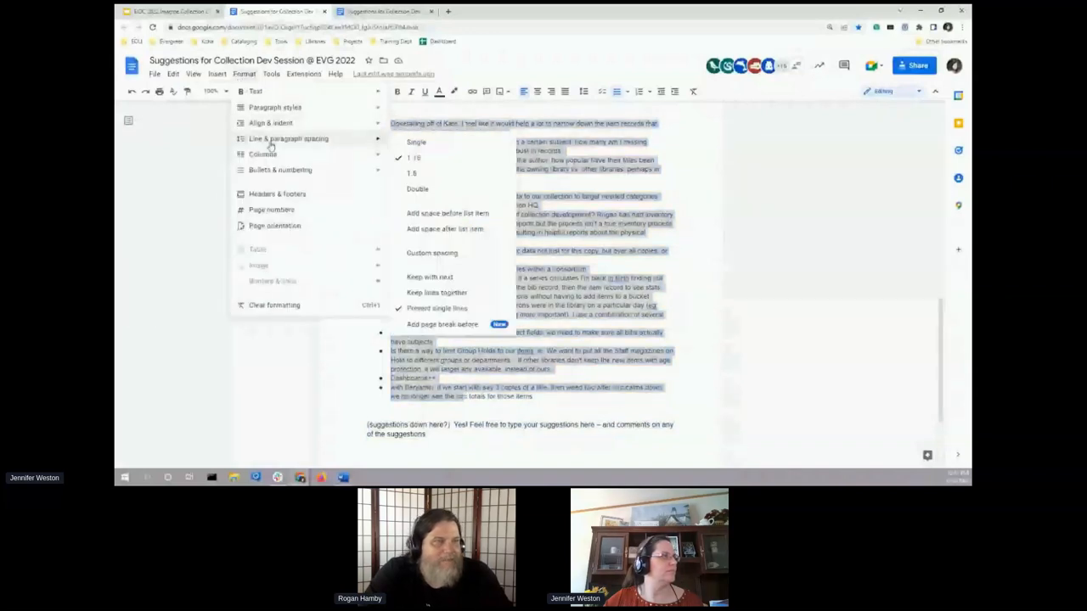
mouse_move(432, 253)
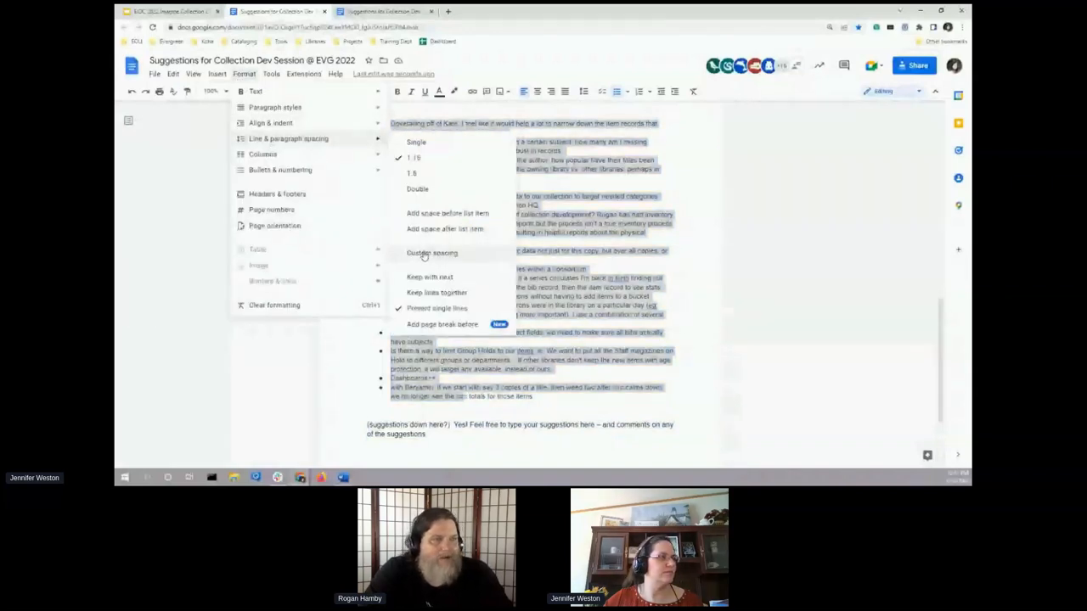
click(431, 253)
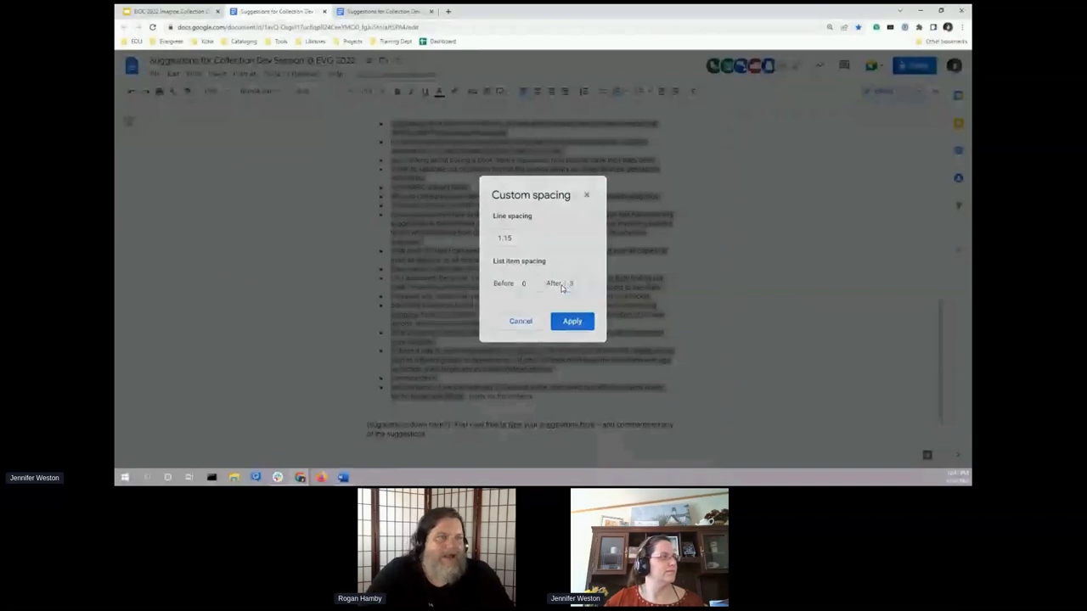
click(572, 321)
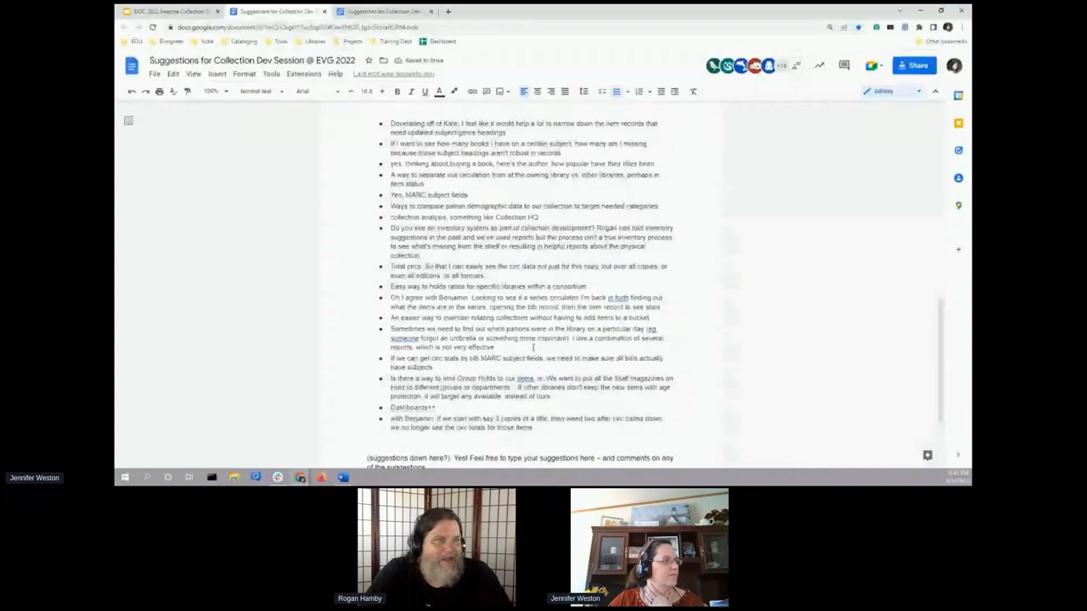
Step: Put the 'Yes!' invitation on its own line, inviting suggestions and/or comments
scroll(up, 3)
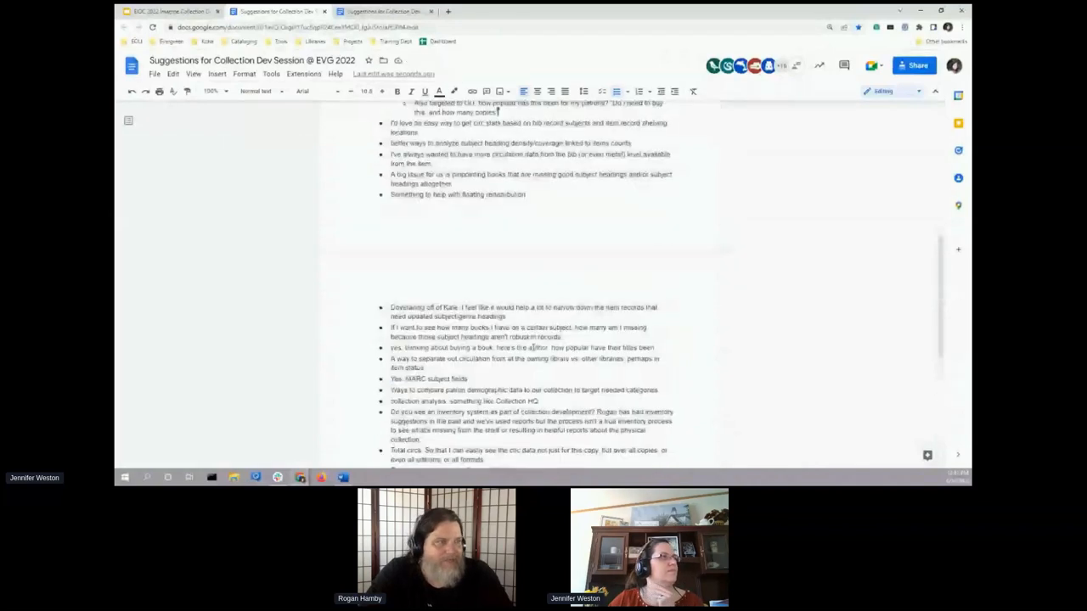
scroll(up, 3)
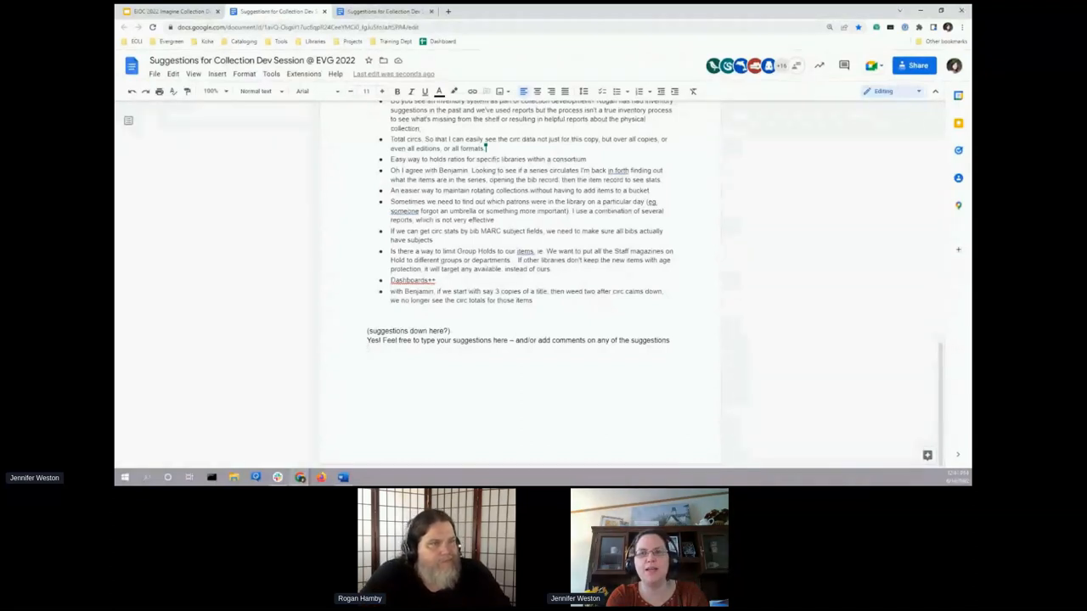
click(368, 348)
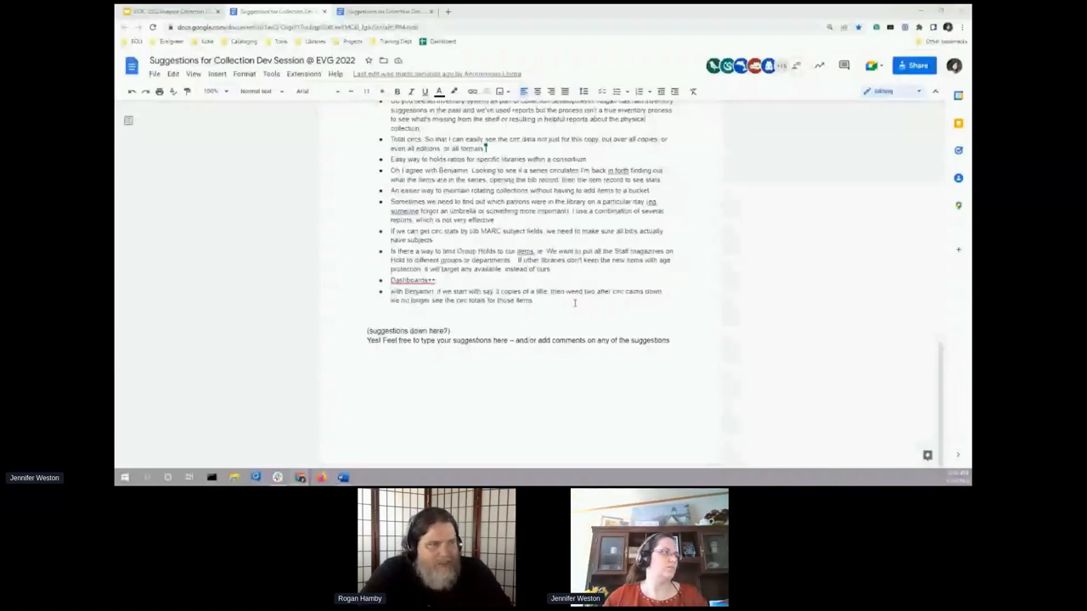
text(An easier way to maintain rotating collections without having to add items to a bucket)
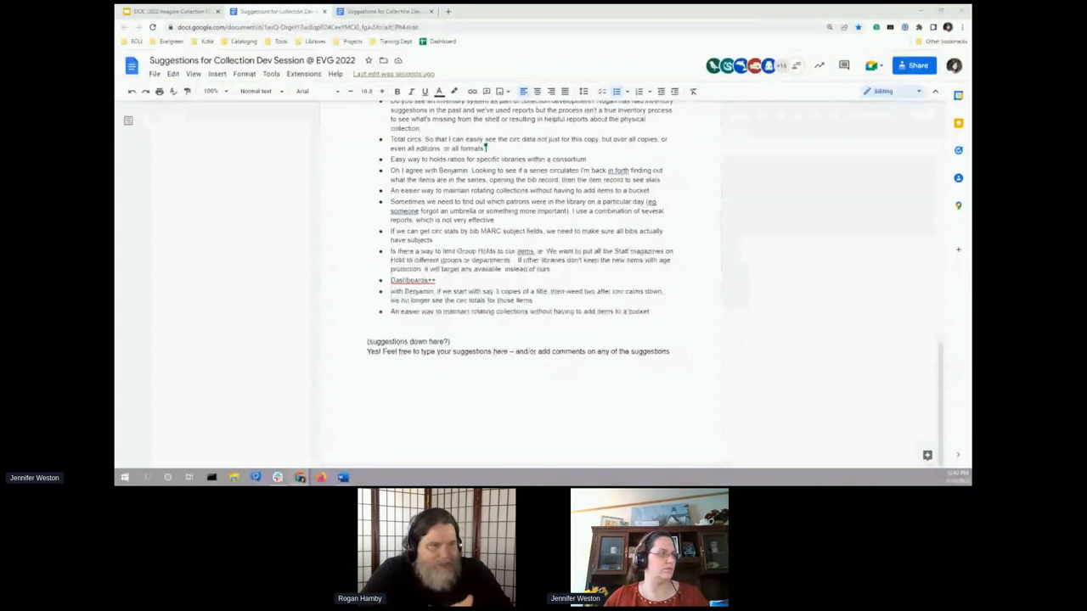
click(658, 312)
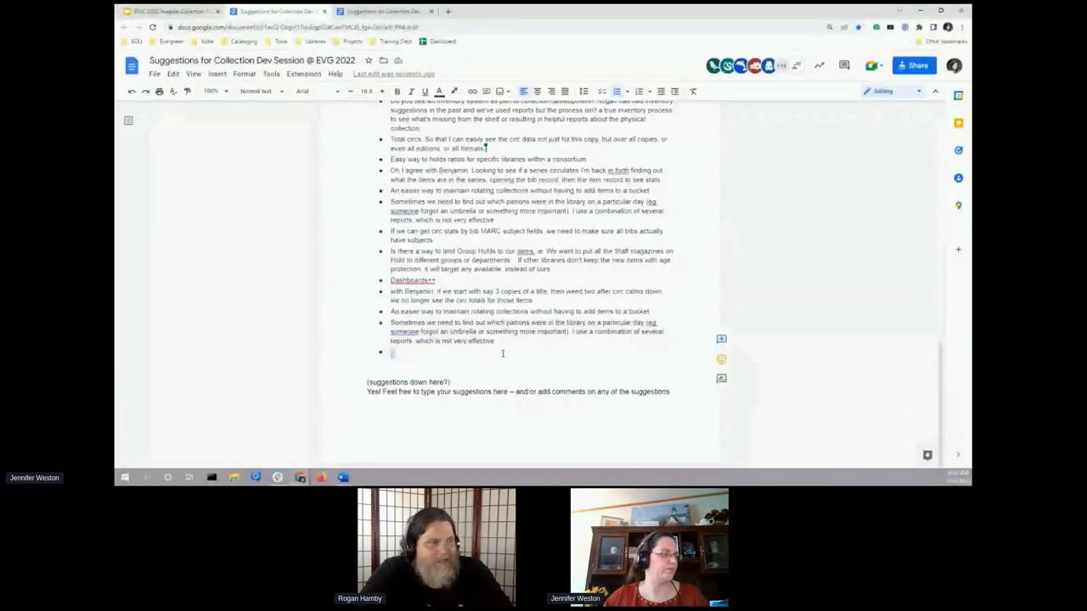
text(If we can get circ stats by bib MARC subject fields we need to make sure all bibs actually have subjects)
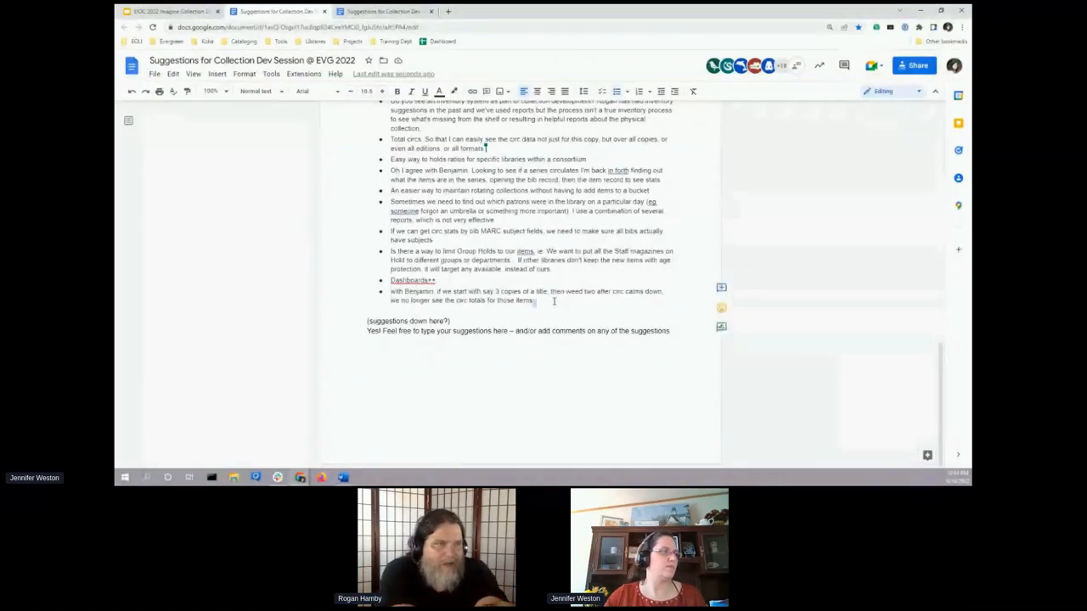
text(some sort of mapping that can be used to set "accuracy date" - like medical books should be weeded after 3 years)
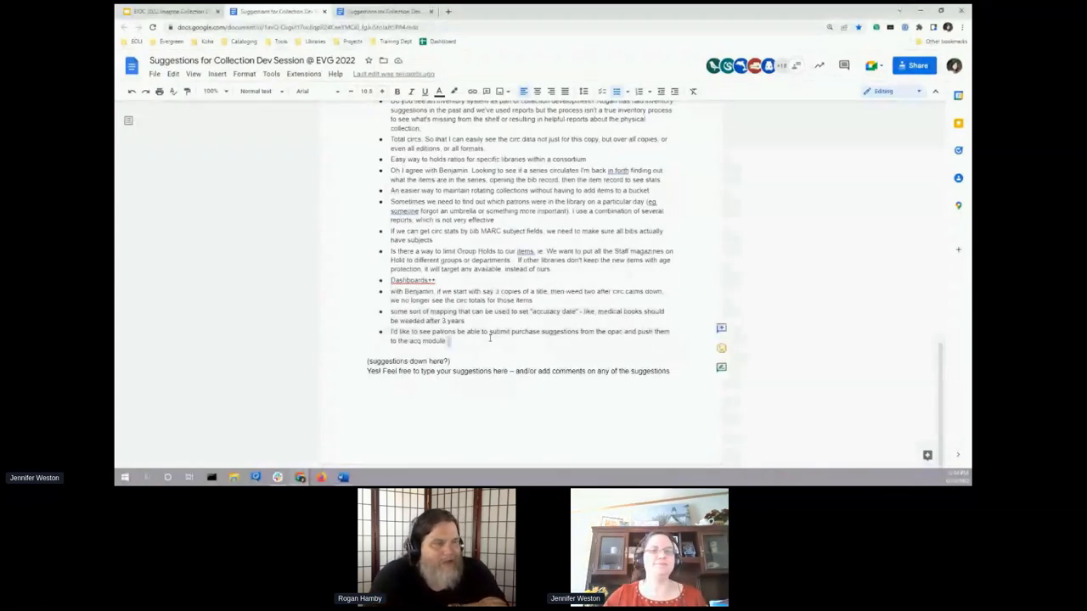
text(Easier way to see historical circ data after items are deleted.)
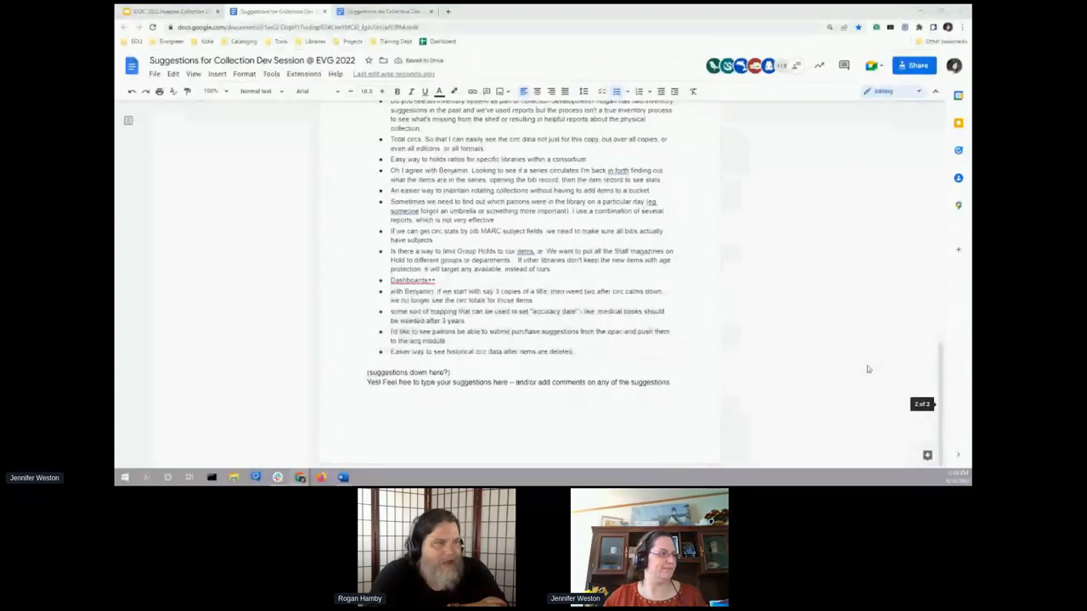
text(Damaged books can be a symptom of high circ)
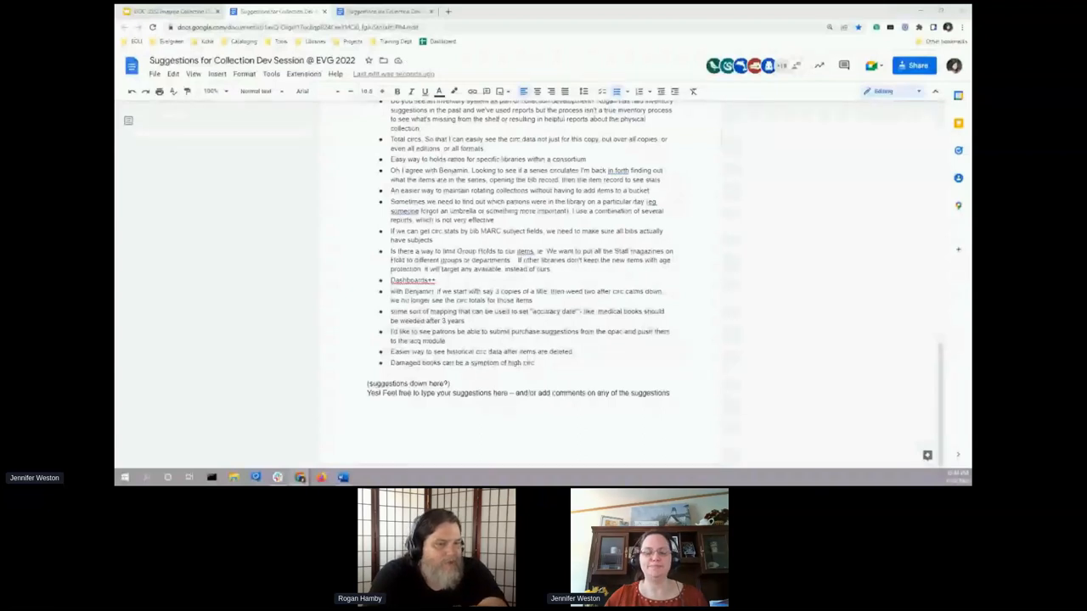
click(541, 362)
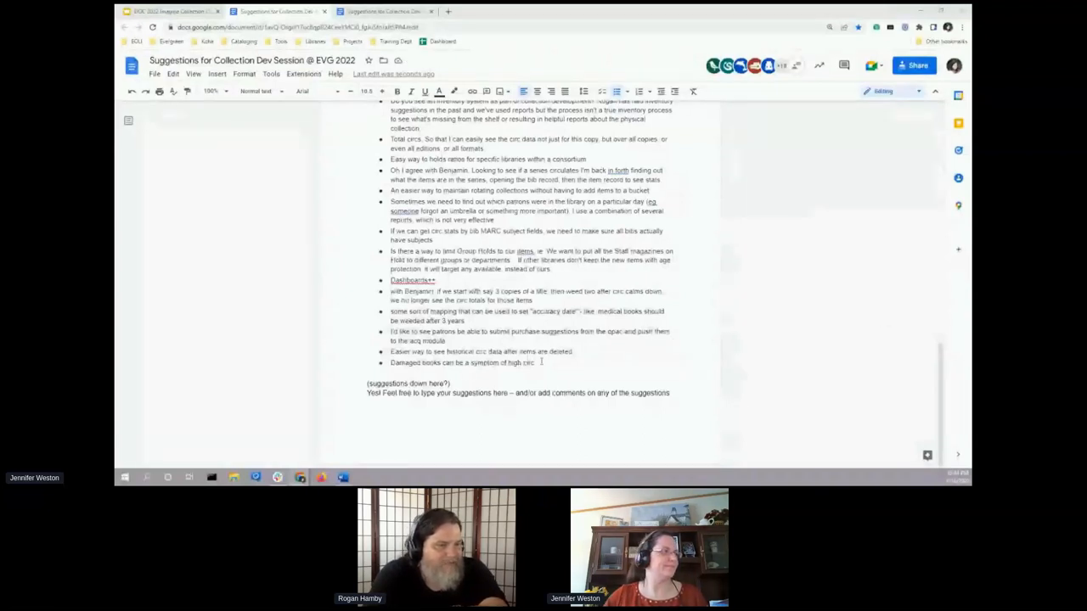
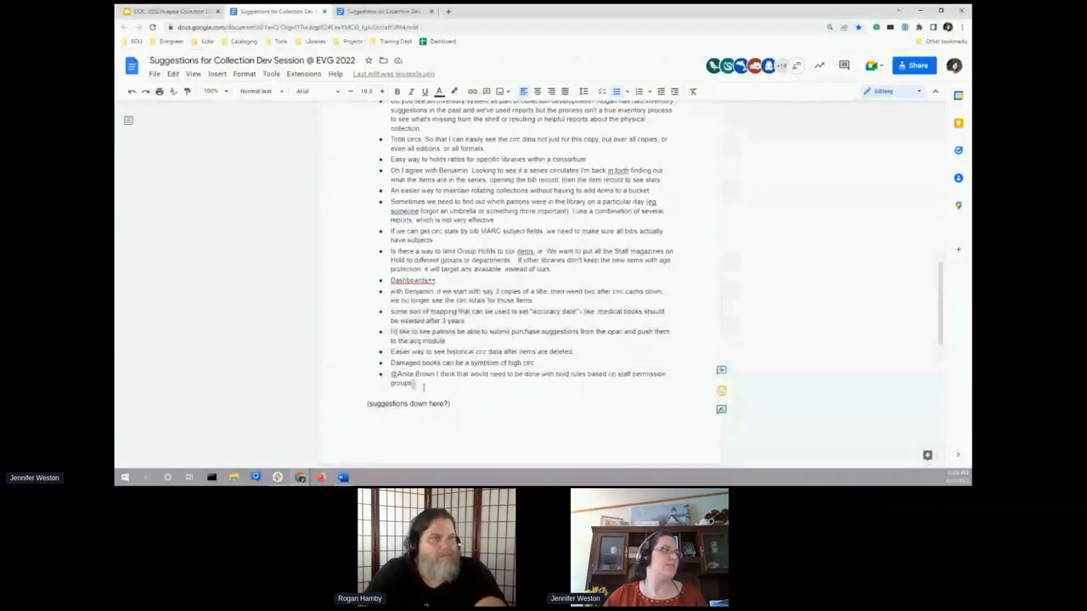
Step: Add bullets on reasons for deleting items and comparing collections across branches or libraries
text(Reasons for deleting items (used/damaged or never checked out) would influence collection purchases)
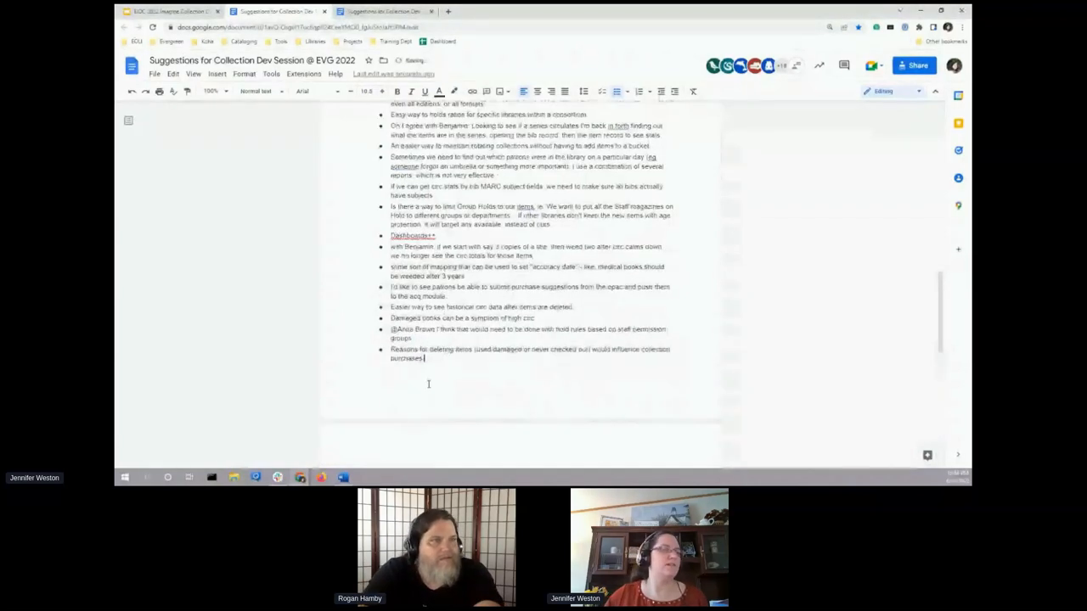
scroll(down, 3)
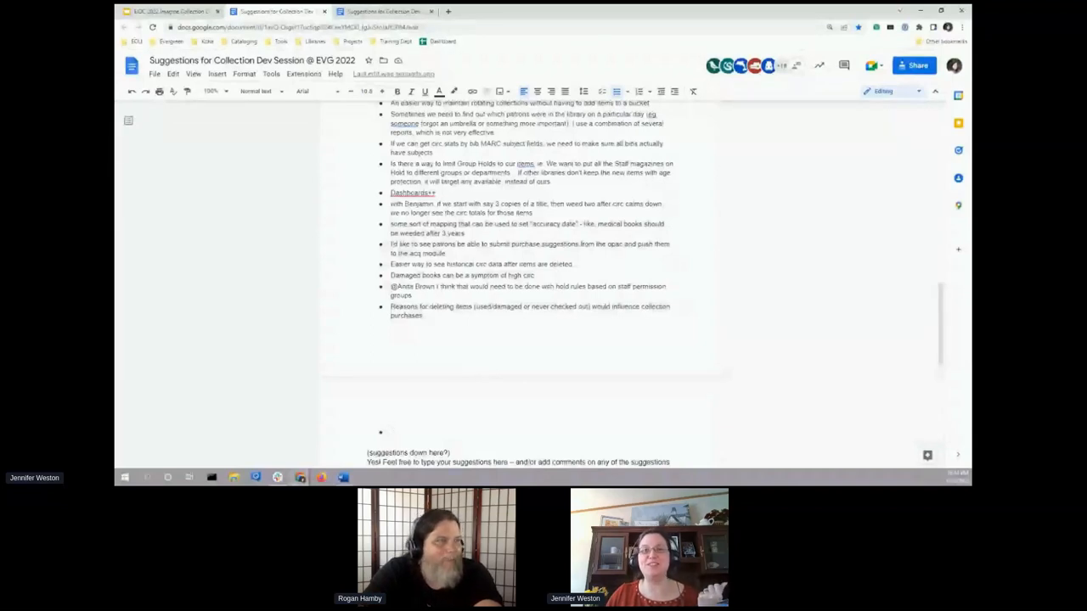
click(390, 432)
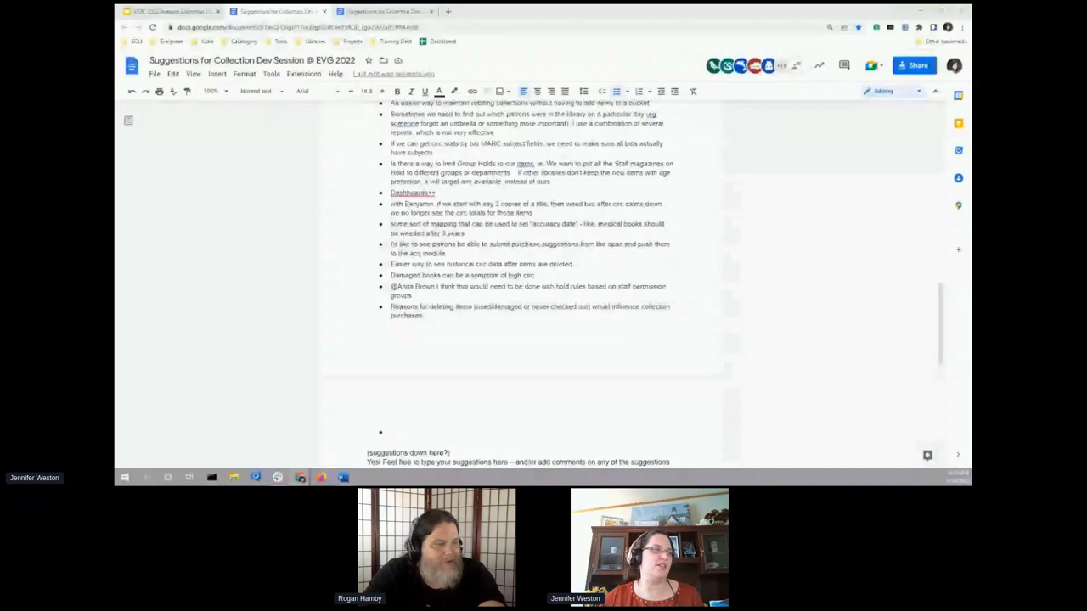
scroll(down, 3)
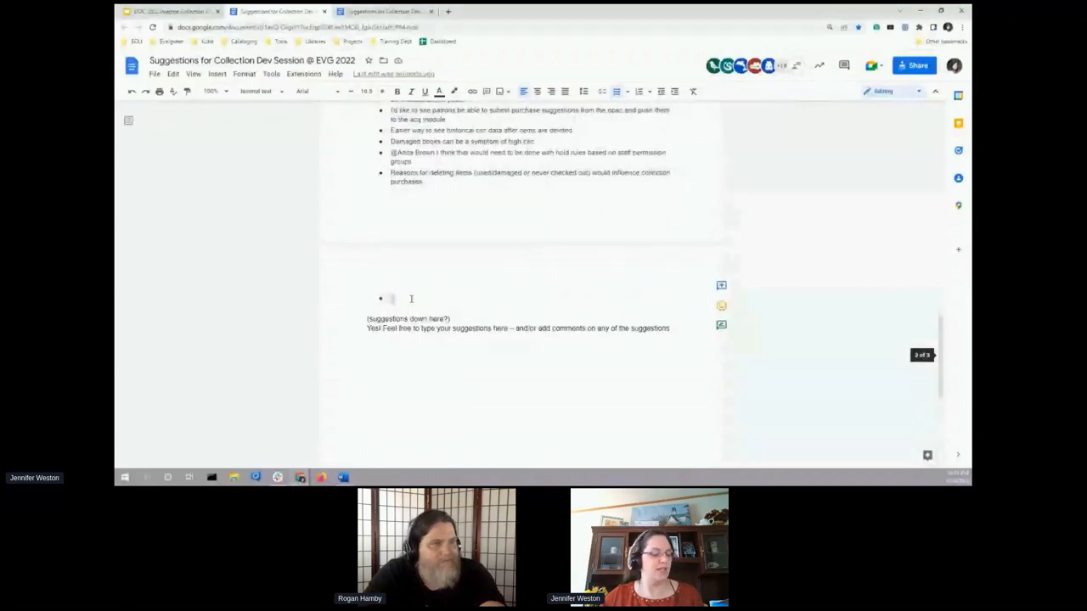
text(Perhaps a way to follow or compare collections at various branches or libraries in a consortium.)
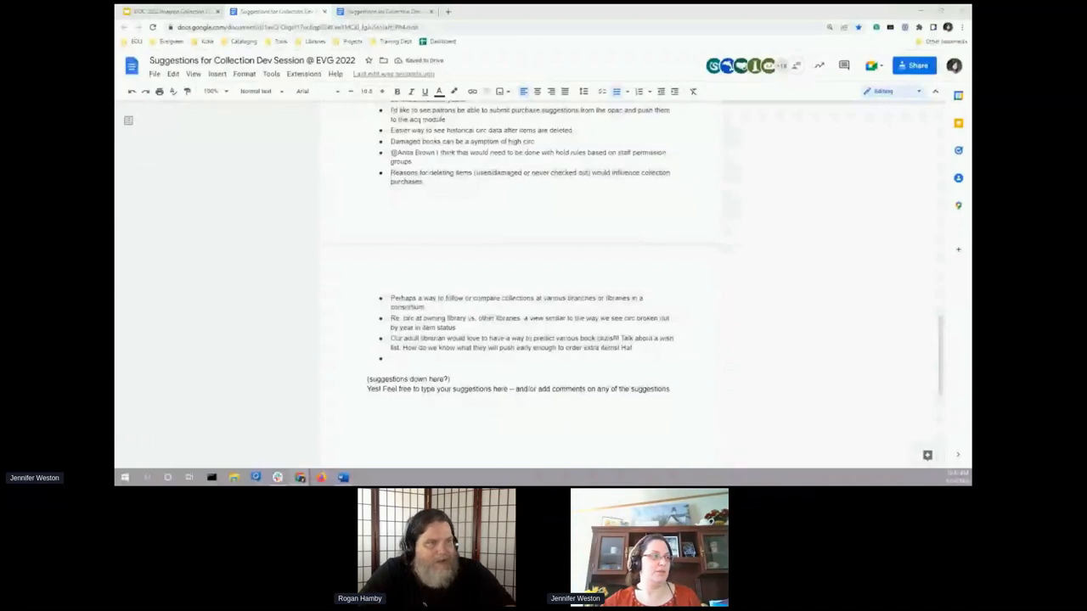
Step: Add a bullet on finding branches that shelve the same title in different locations
click(391, 357)
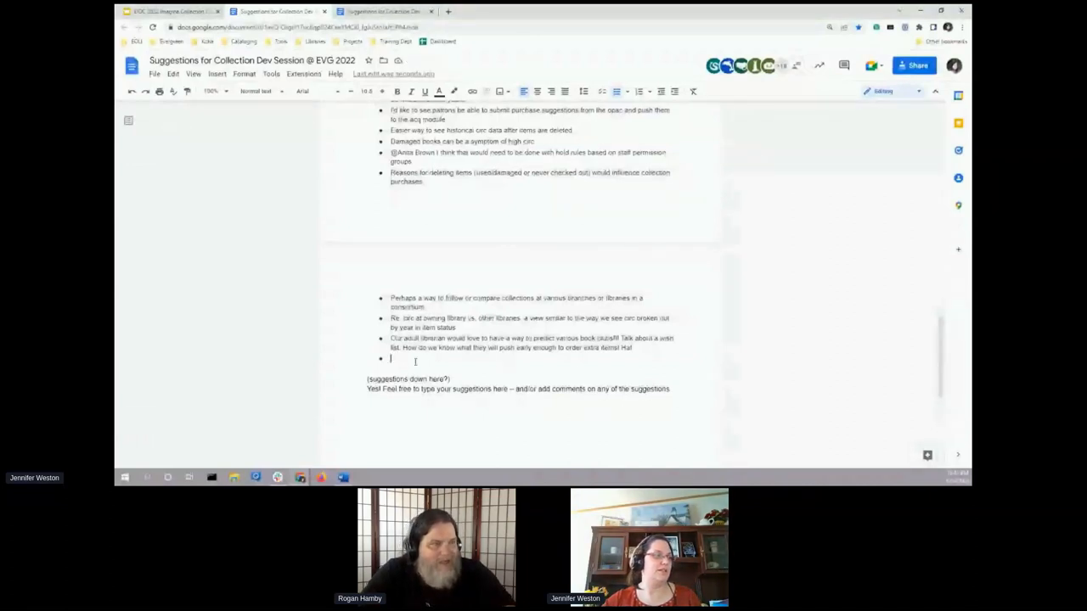
text(A way to find out if our branches have different shelving locations for the same title (one in YA, the other in Adult, etc.))
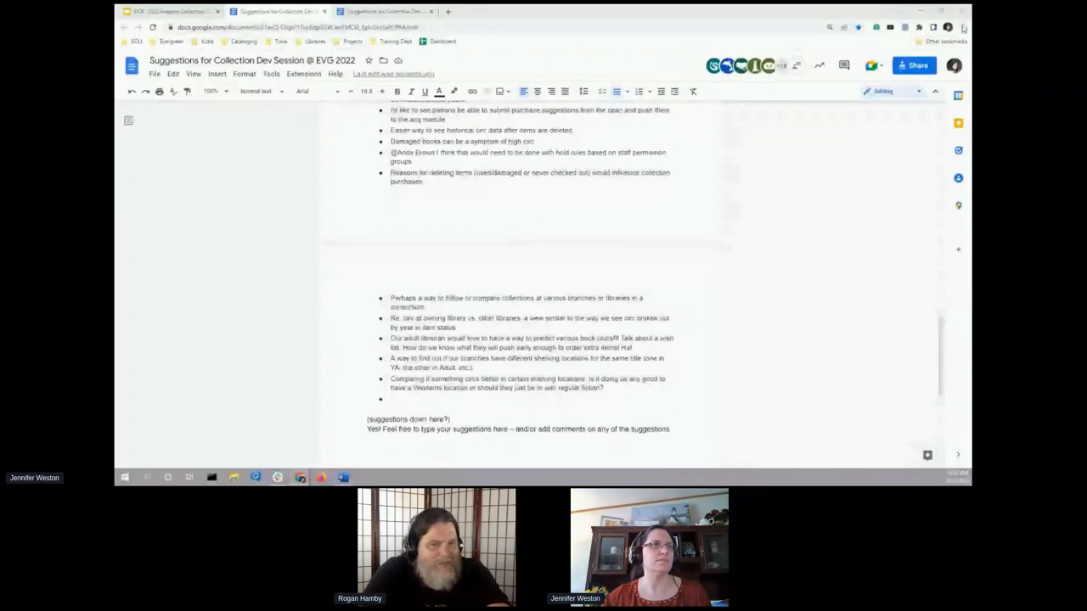
Step: Raise the Chrome page zoom twice so the document text appears larger
click(964, 27)
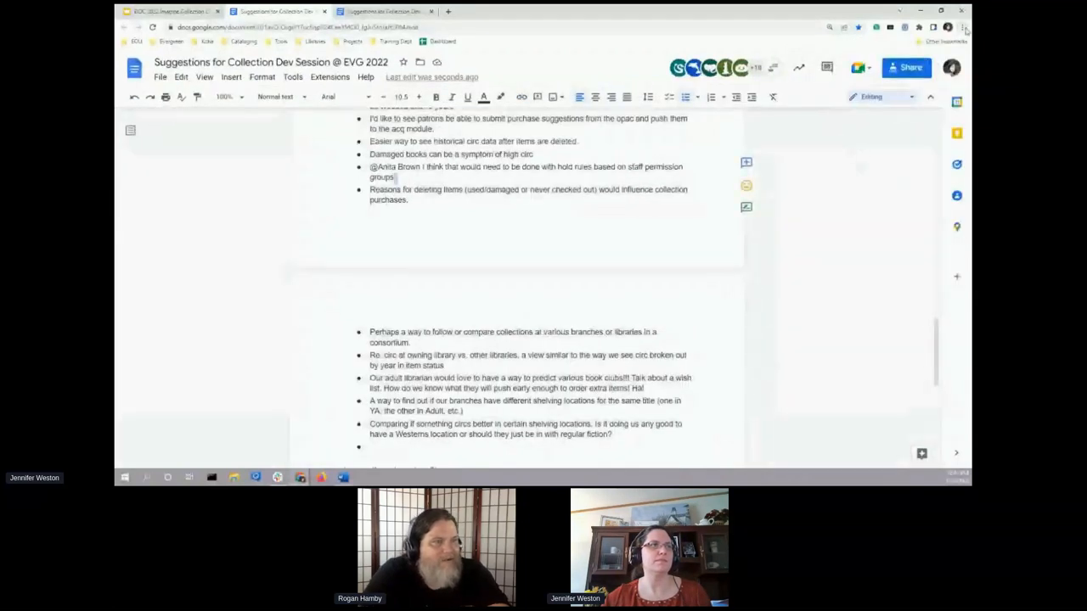
click(965, 28)
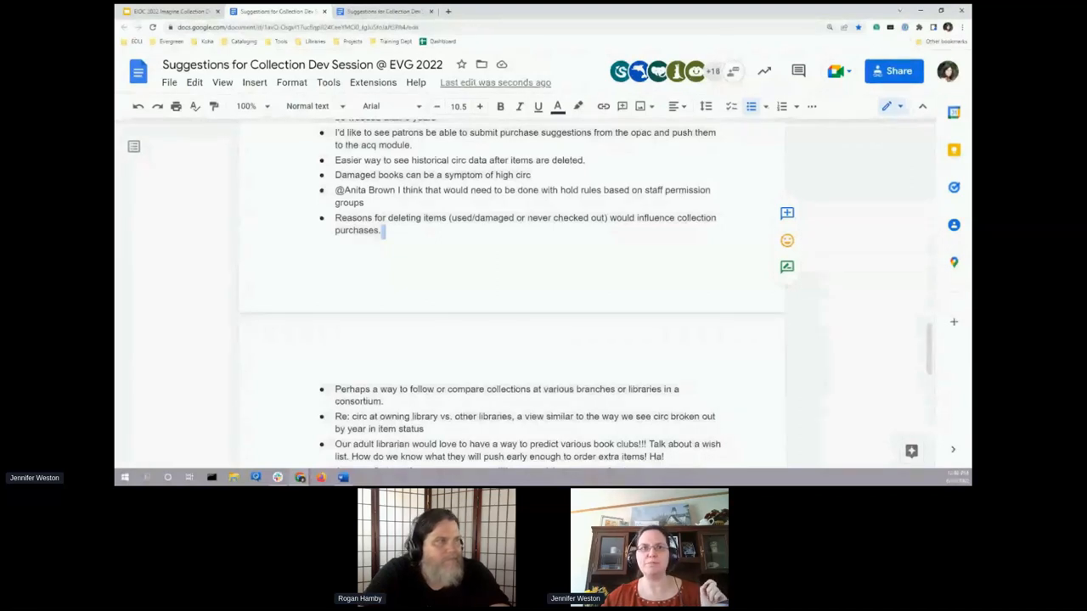
mouse_move(861, 292)
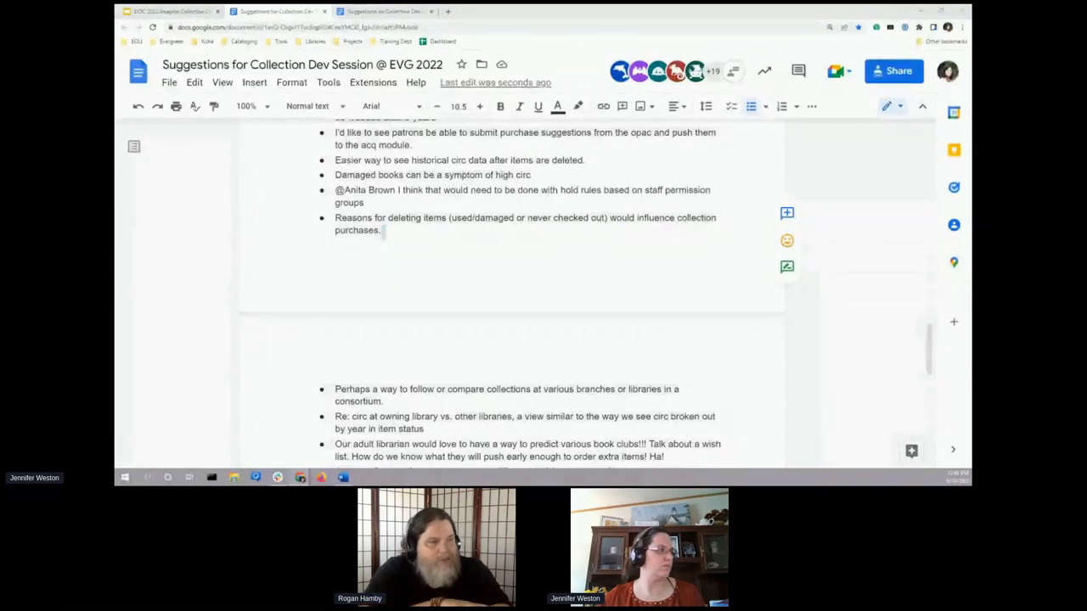
Step: Add bullets on cutting transit costs by buying more copies and the buy-versus-send threshold
scroll(down, 3)
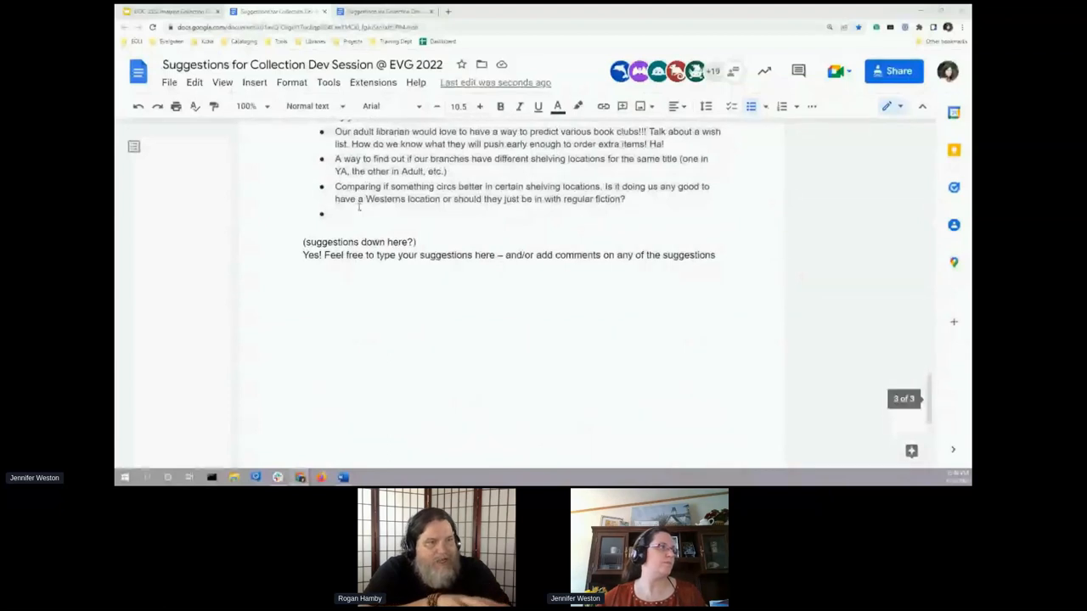
text(Yes, can we reduce transit costs by purchasing more copies)
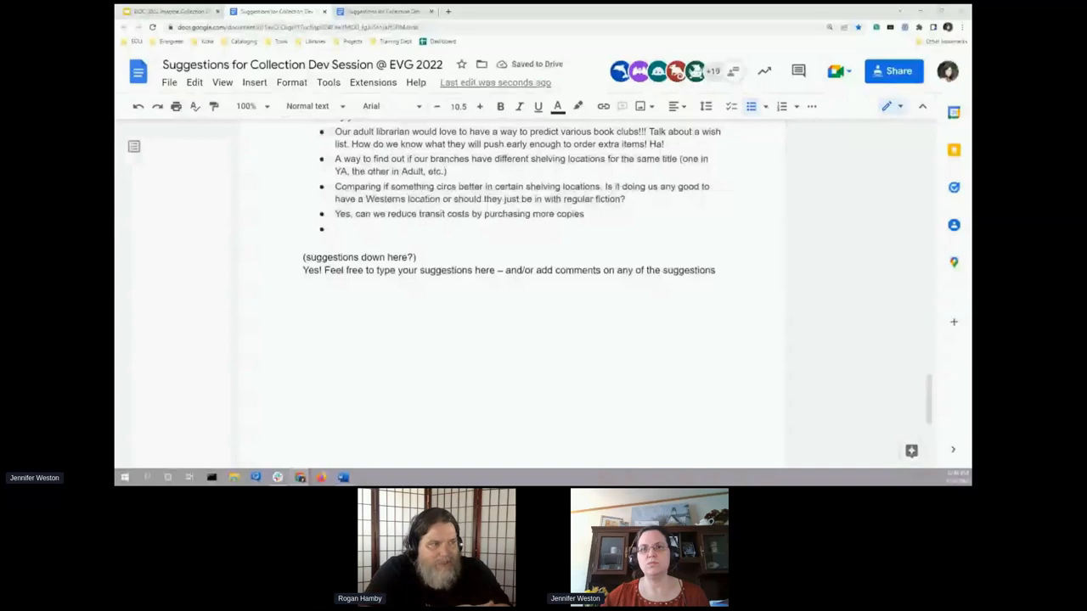
mouse_move(796, 312)
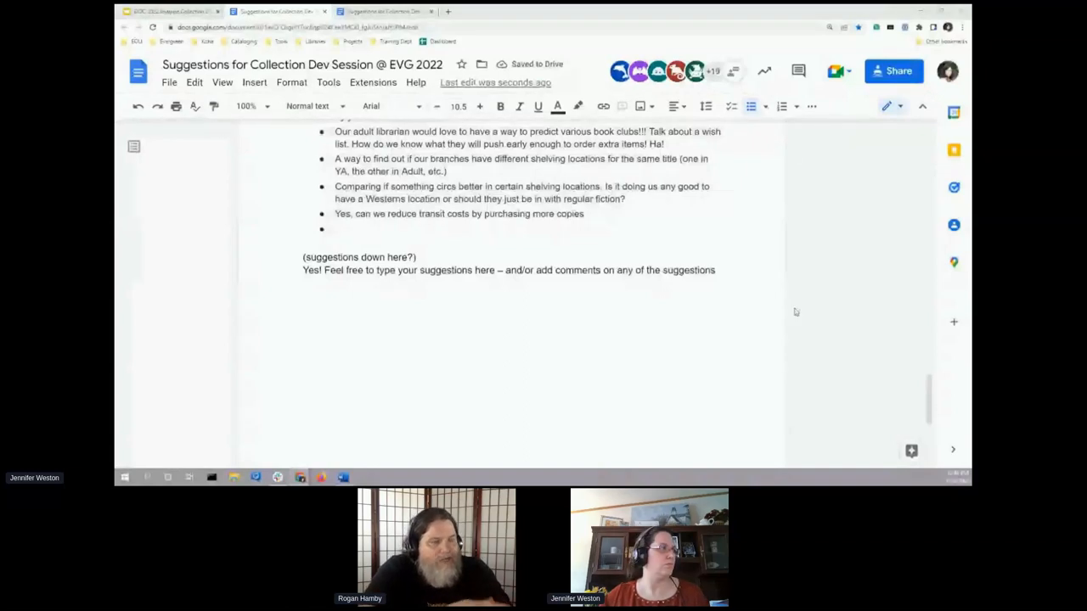
click(339, 229)
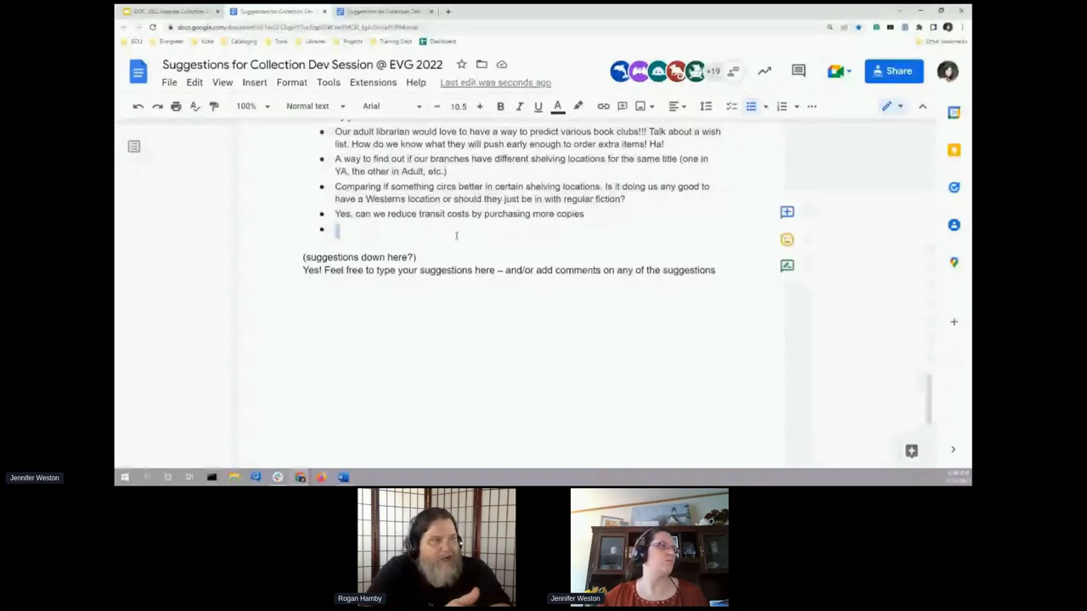
text(at what threshold does it make sense to buy rather than send)
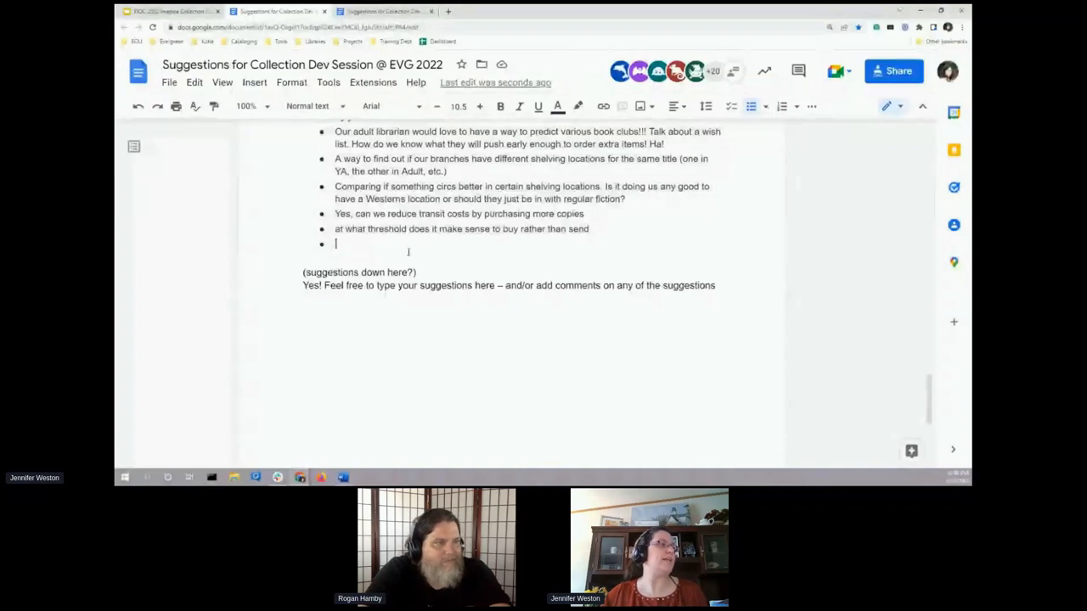
Step: Add the bullet 'OR. the relationship between hold policies and transits'
text(OR. the relationship between hold policies and transits)
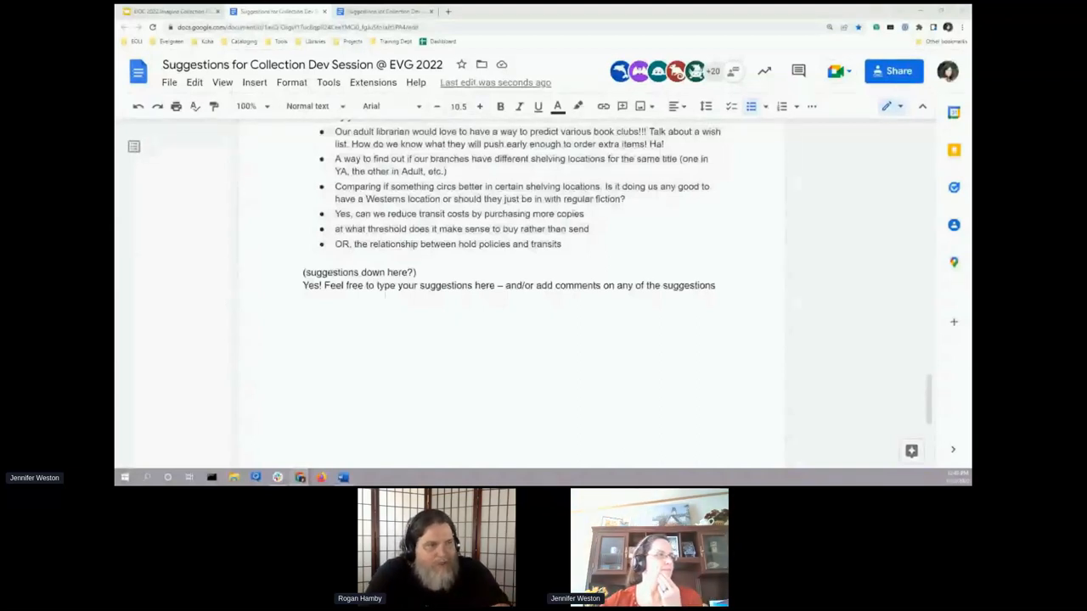
scroll(down, 3)
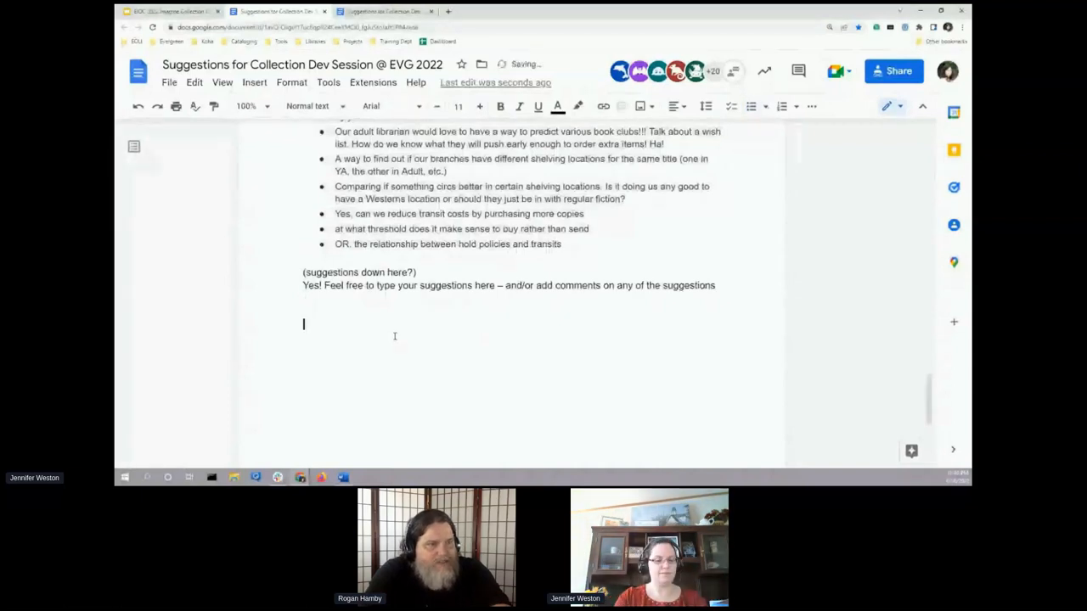
Step: Type the 'THEORETICAL DASHBOARD:' heading and start a bulleted 'Faceted displays' item
text(THEORET)
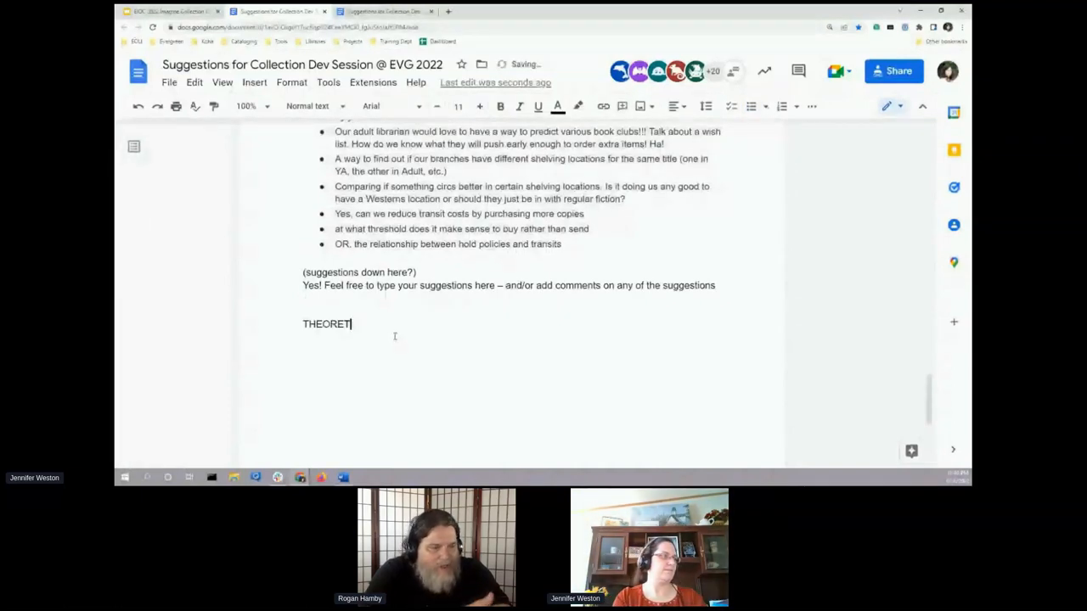
text(ICAL DASHBOARD:)
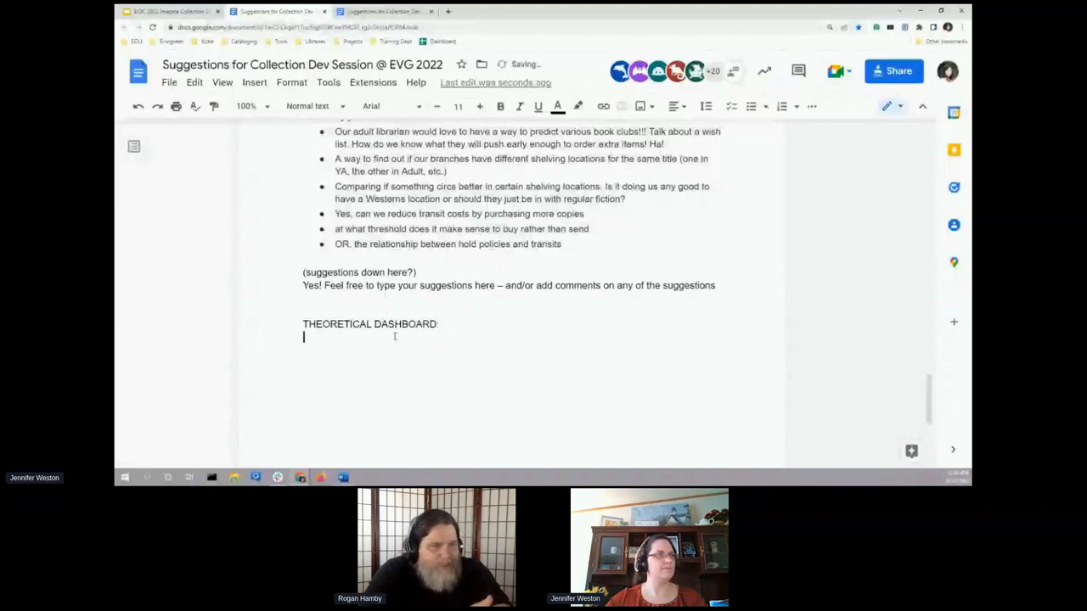
click(751, 106)
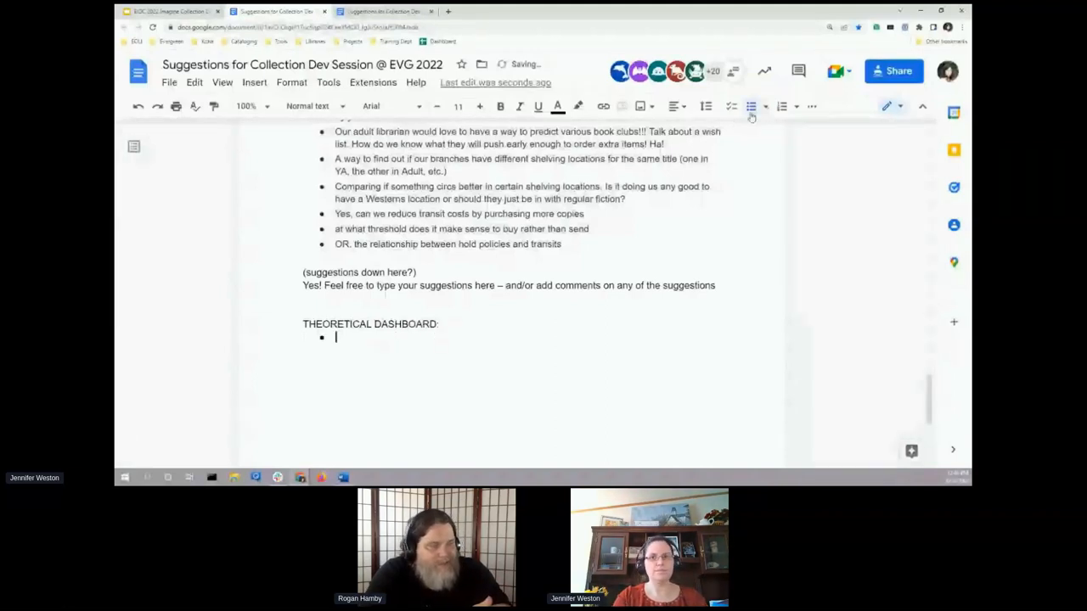
text(Facete)
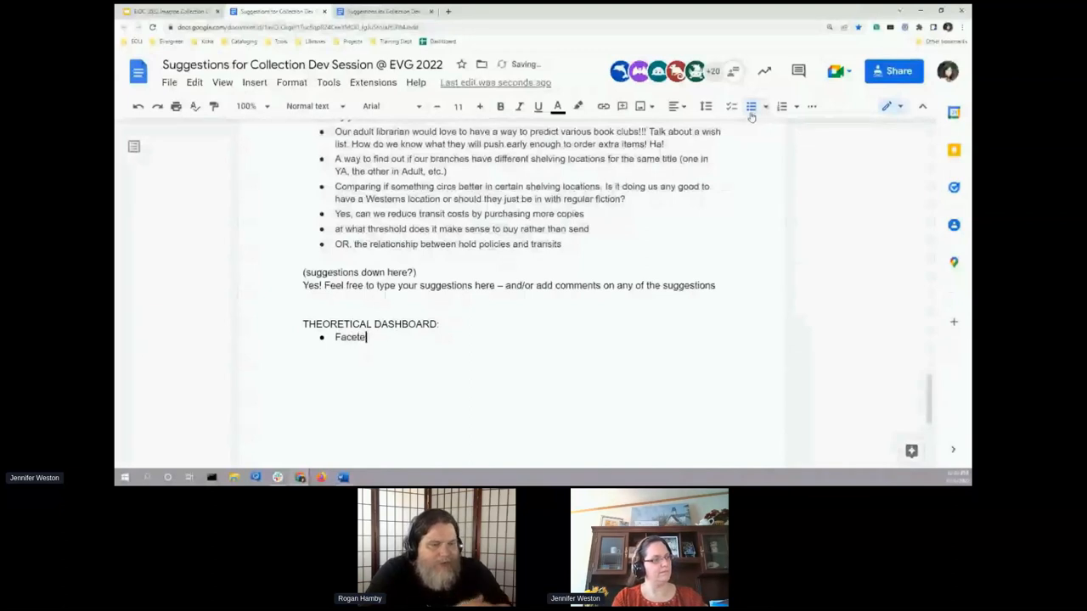
text(d)
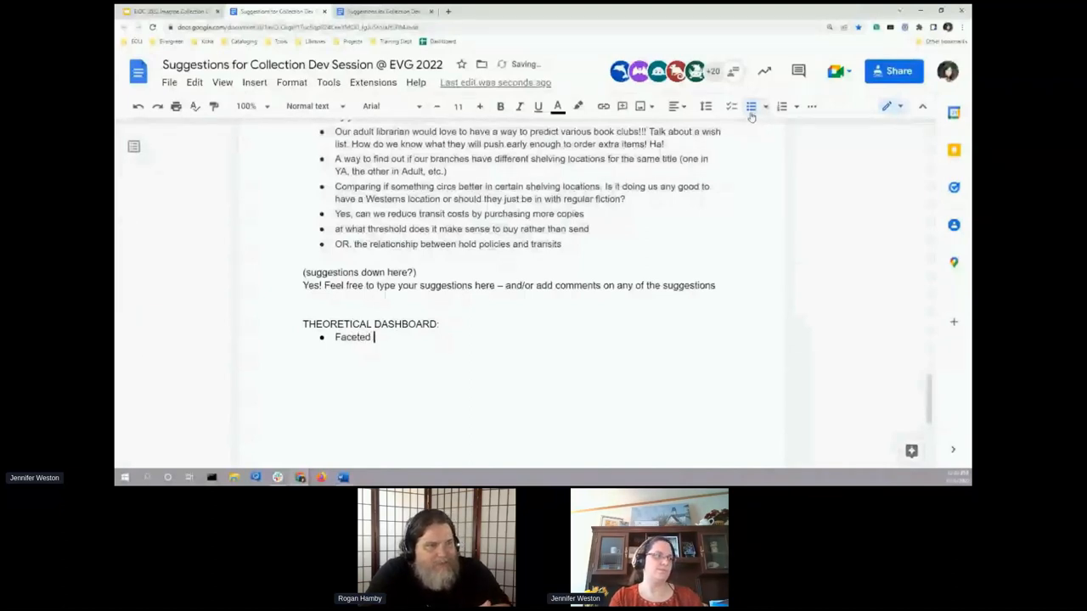
text(displays:  author)
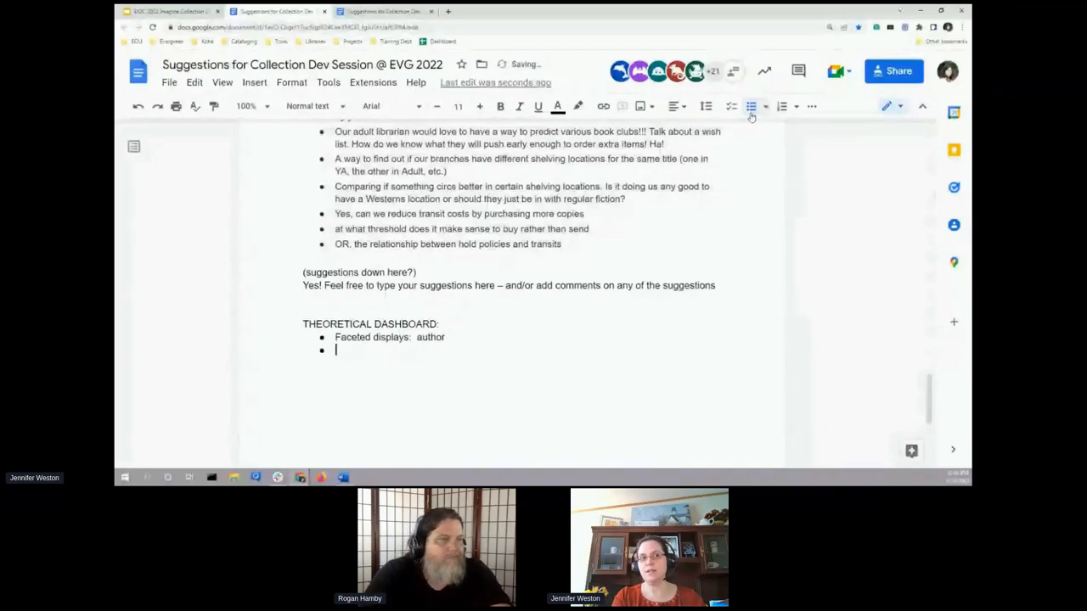
Step: Add 'Circulation numbers by org unit' as a main bullet, with Publisher and Series items
text(Circulatio)
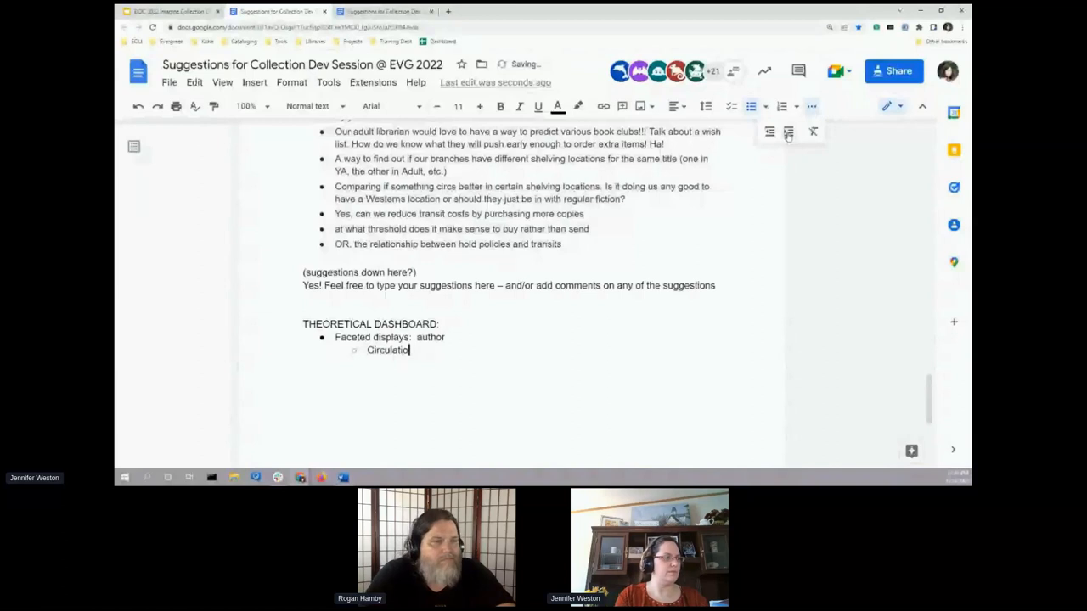
text(n numbers by org unit)
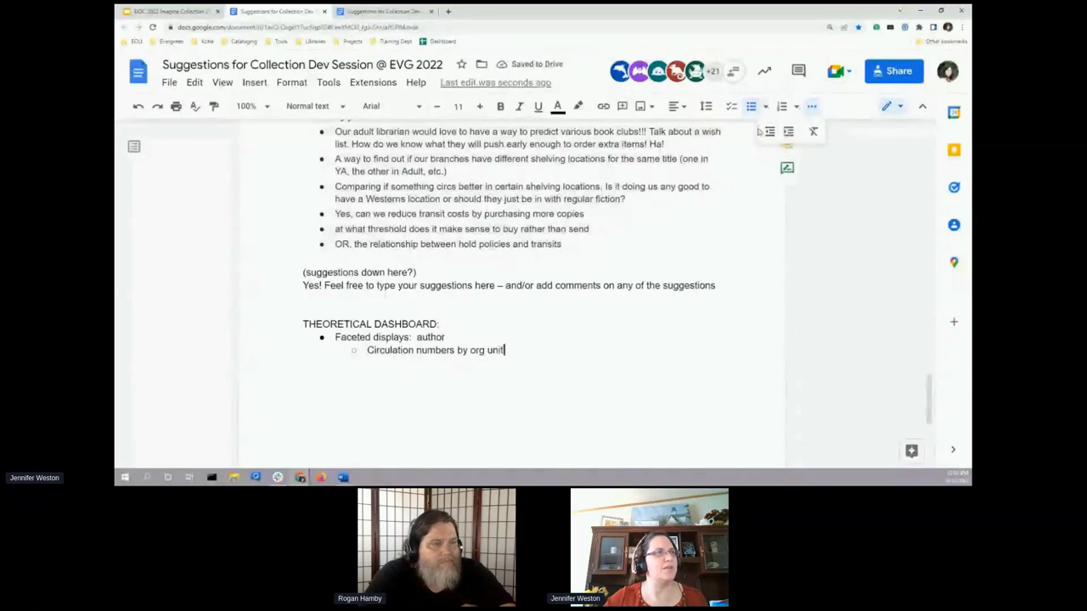
click(769, 132)
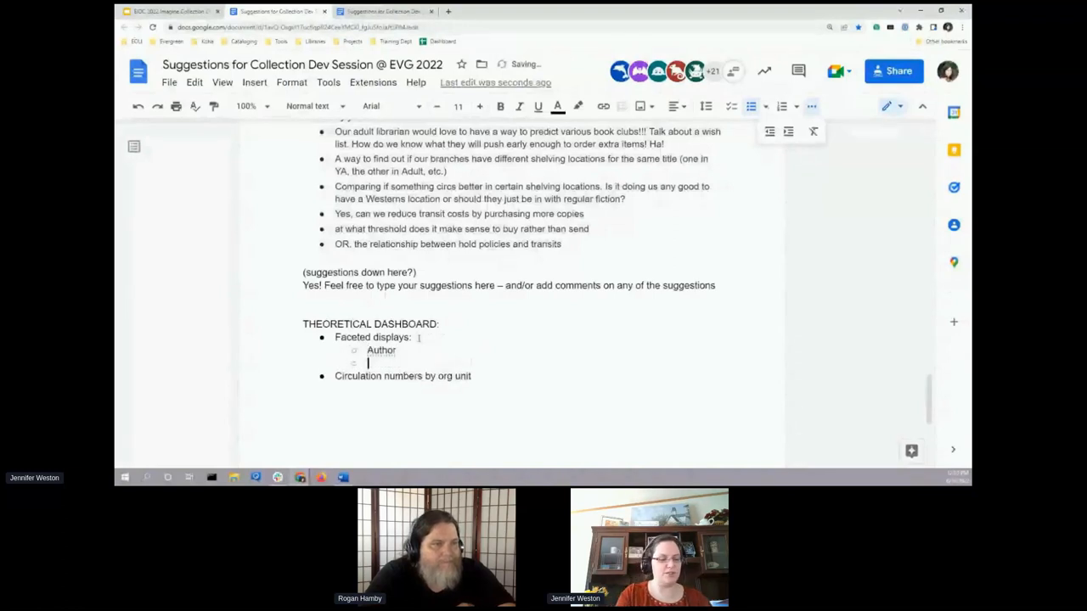
text(Publisher)
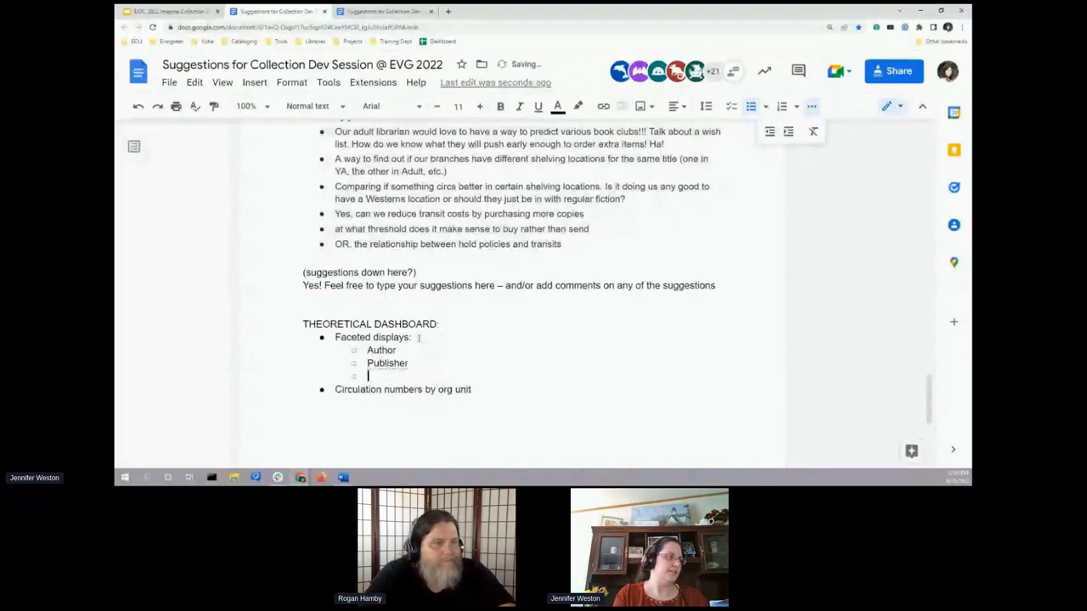
text(Seires)
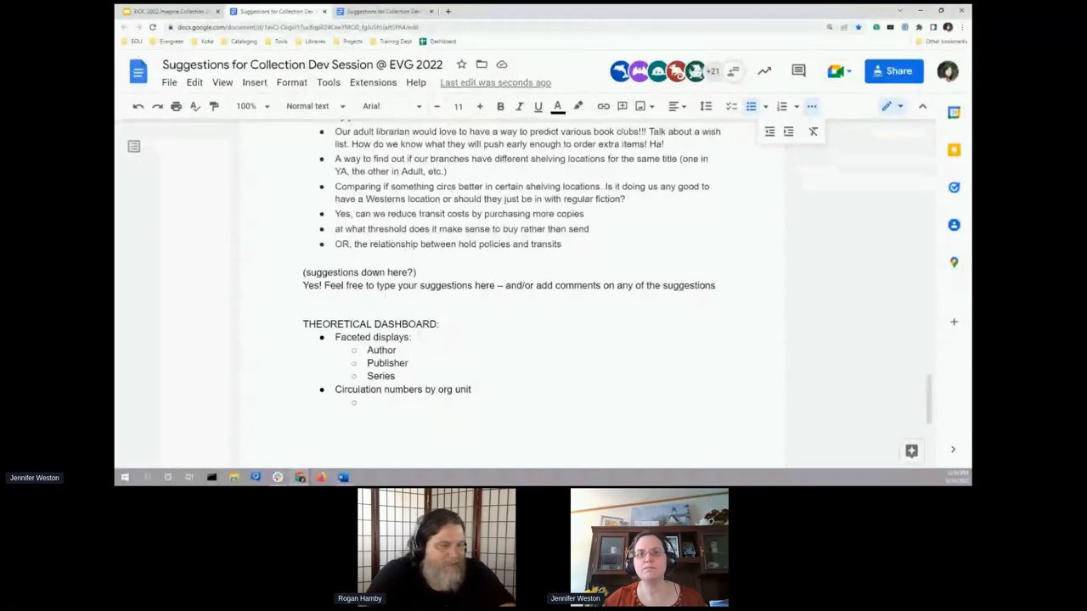
Step: Place the cursor at the end of the suggestions list for the labeling-system suggestion
click(416, 338)
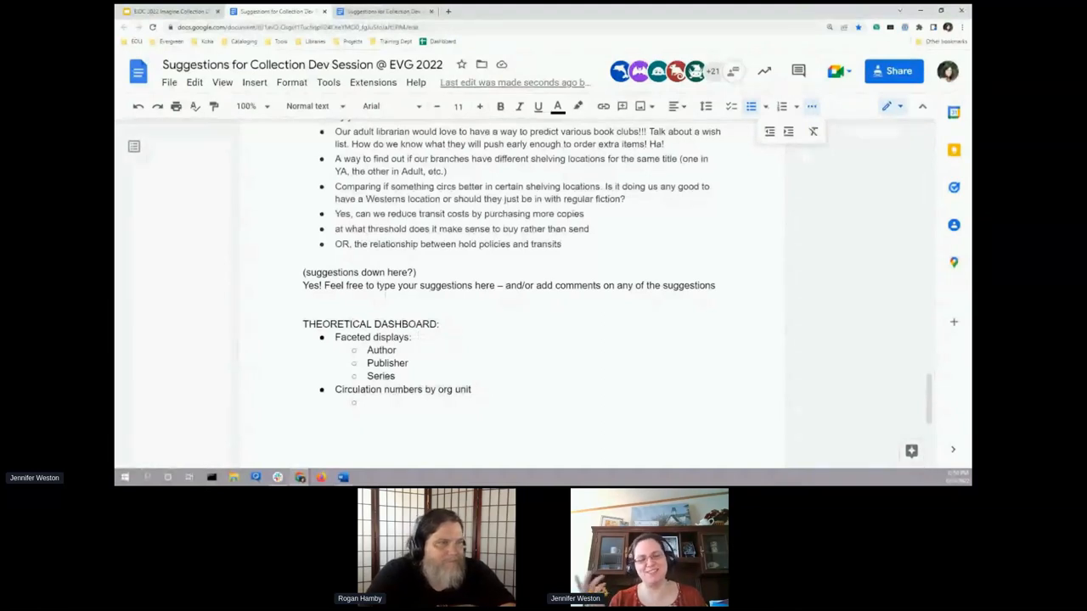
click(416, 337)
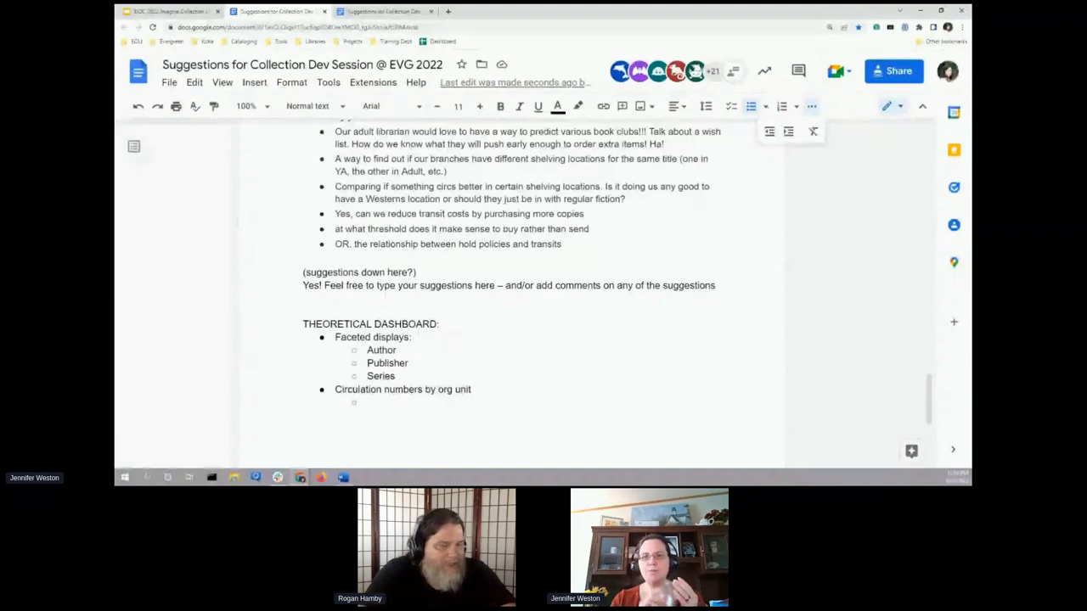
click(416, 337)
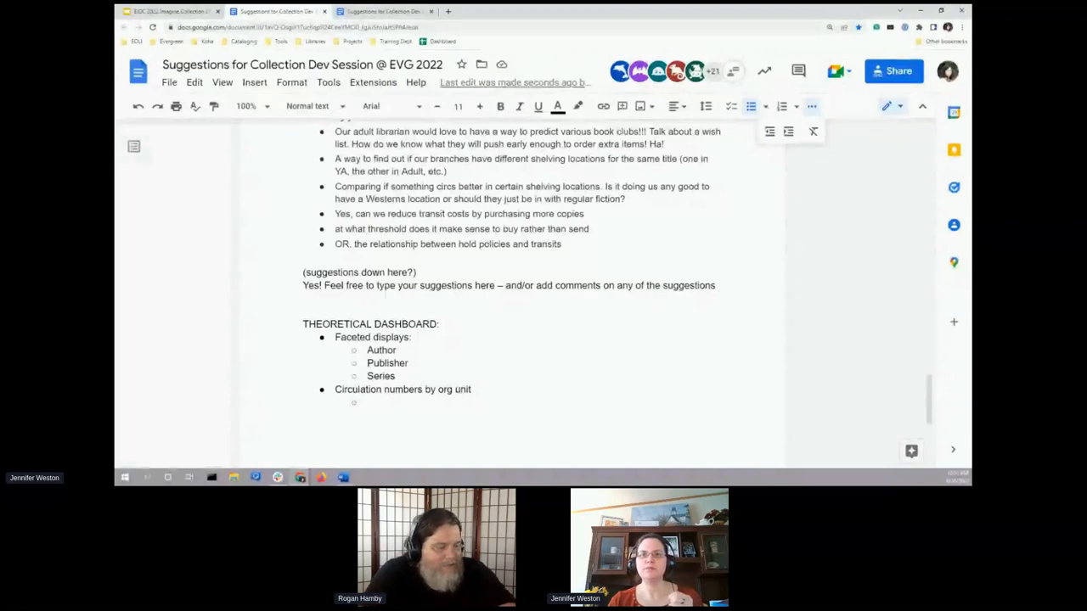
click(415, 338)
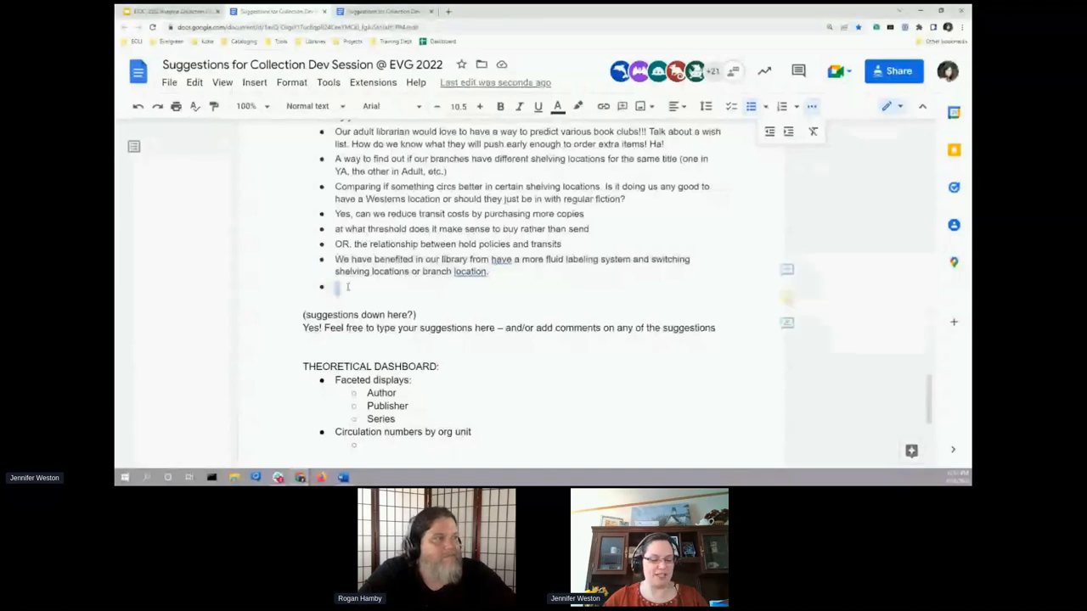
Step: Add bullets on display circulation, the 'New' shelf, time checked out, unique borrowers, and same-patron repeats
text(Tracking of circulation from displays distinct from other circulations could be informative.)
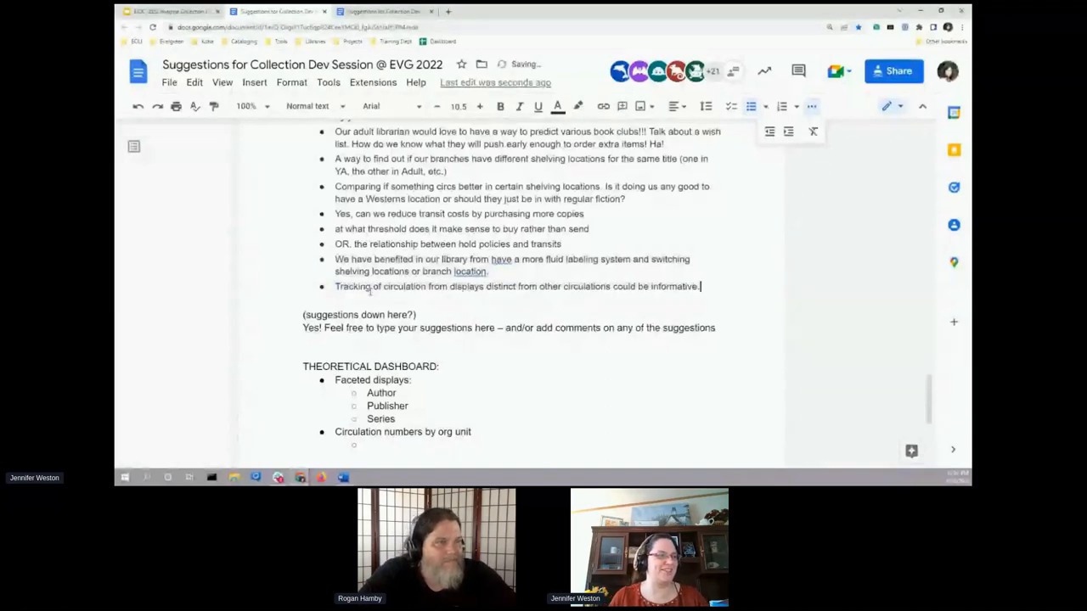
key(enter)
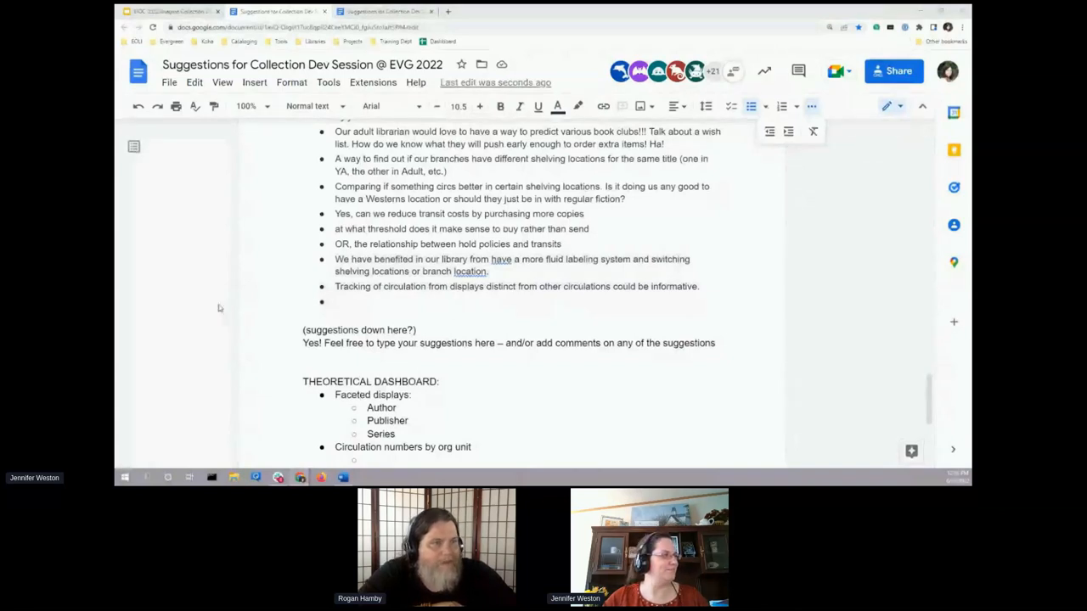
text(Once they leave the "New" Shelf most things start to die.)
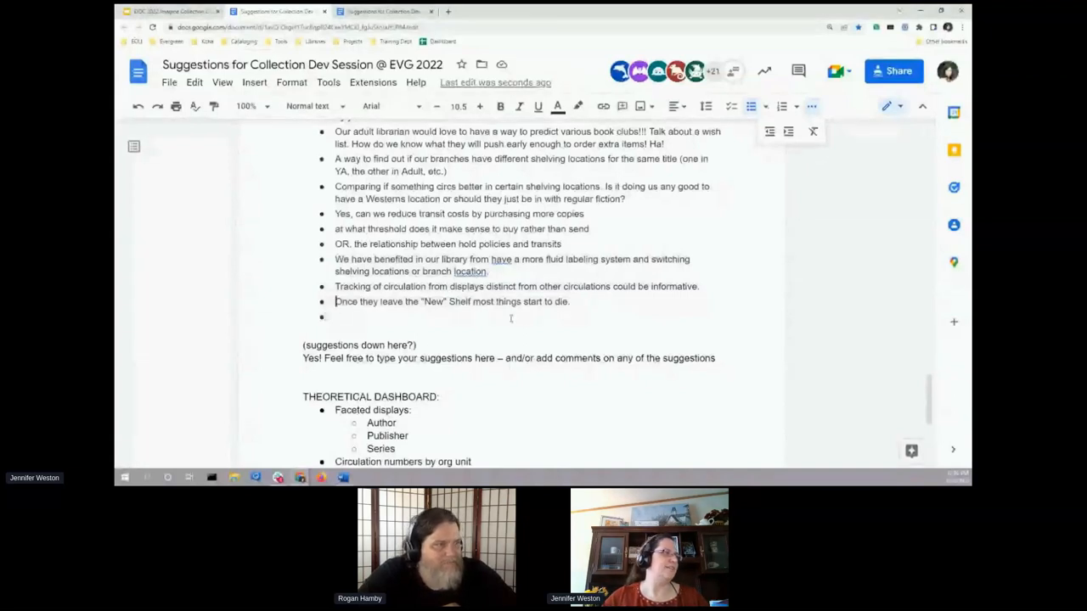
text(Time checked out as distinct from number of circs.)
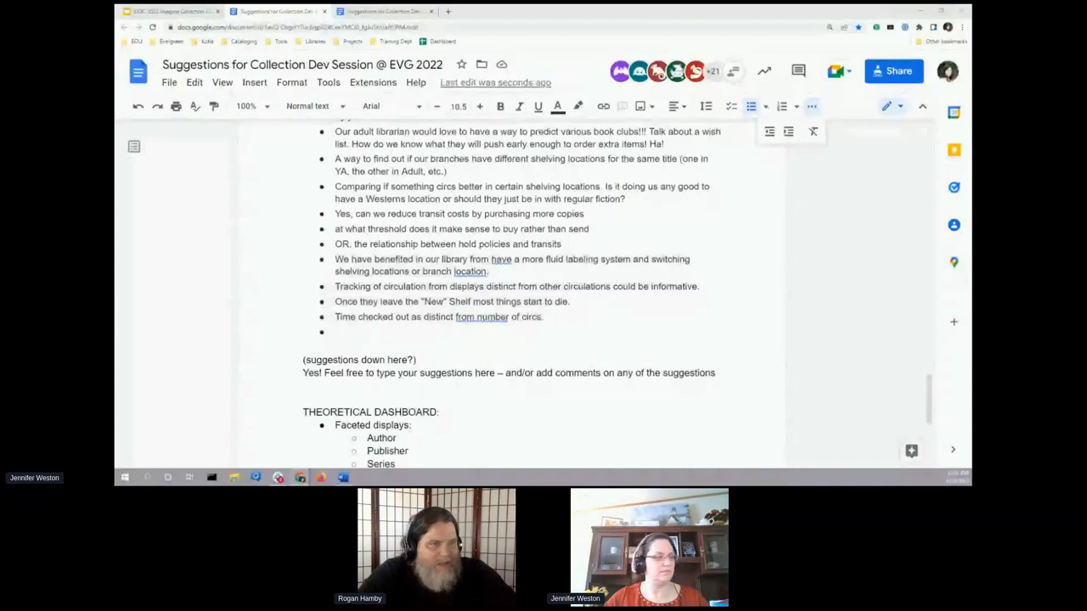
text(Number of unique borrowers.)
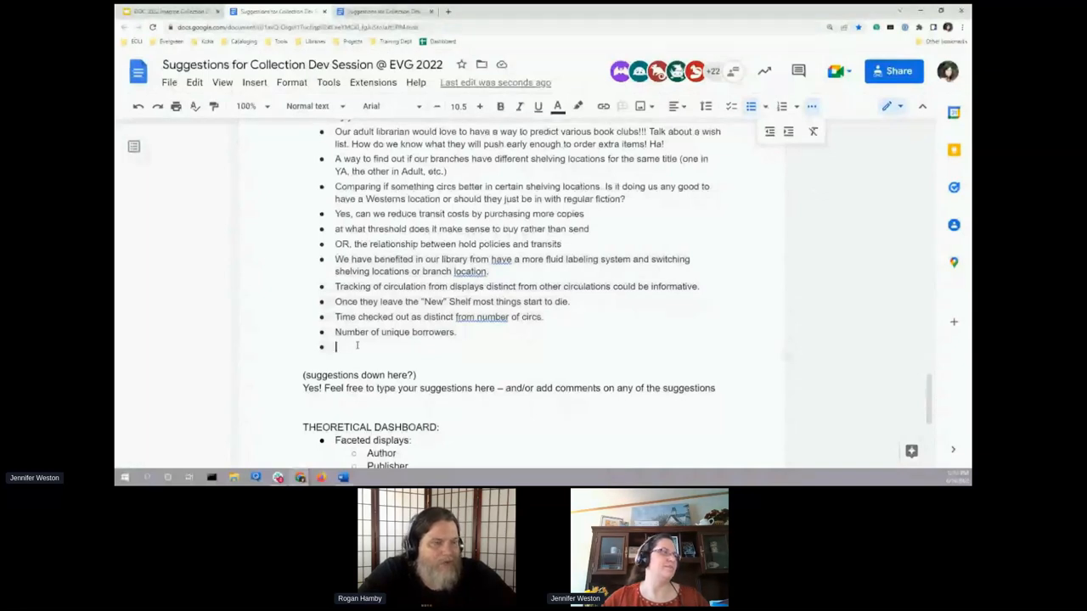
text(Because sometimes one book goes out several times a year, but always for the same patron!)
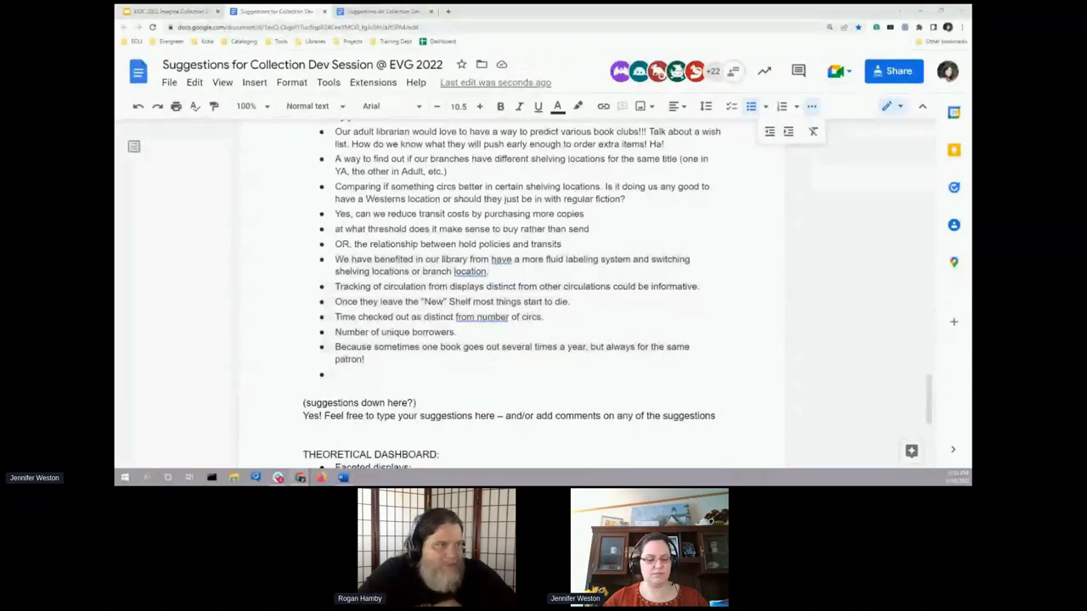
click(329, 375)
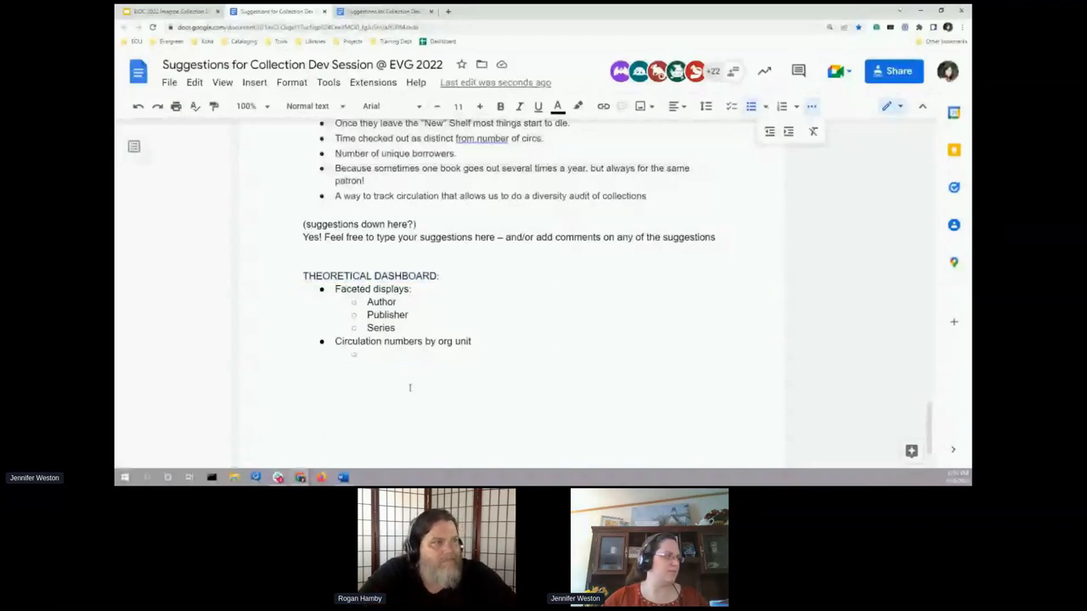
Step: Add a 'DIVERSITY AUDIT:' heading and a bullet on tracking unique users with aggressive anonymization
text(THEORETICAL DASHBOARD:)
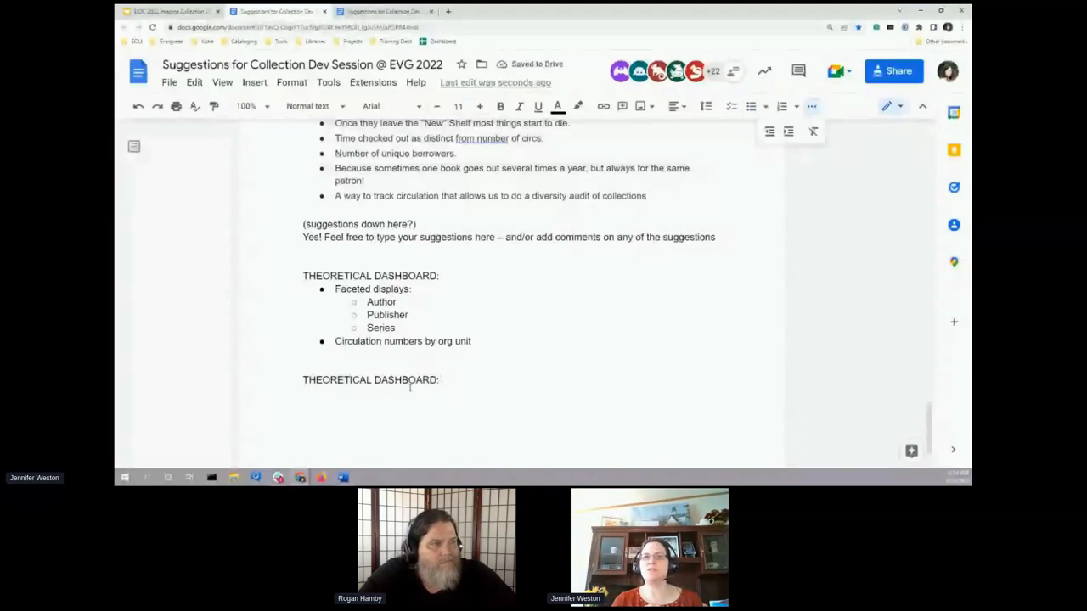
click(439, 380)
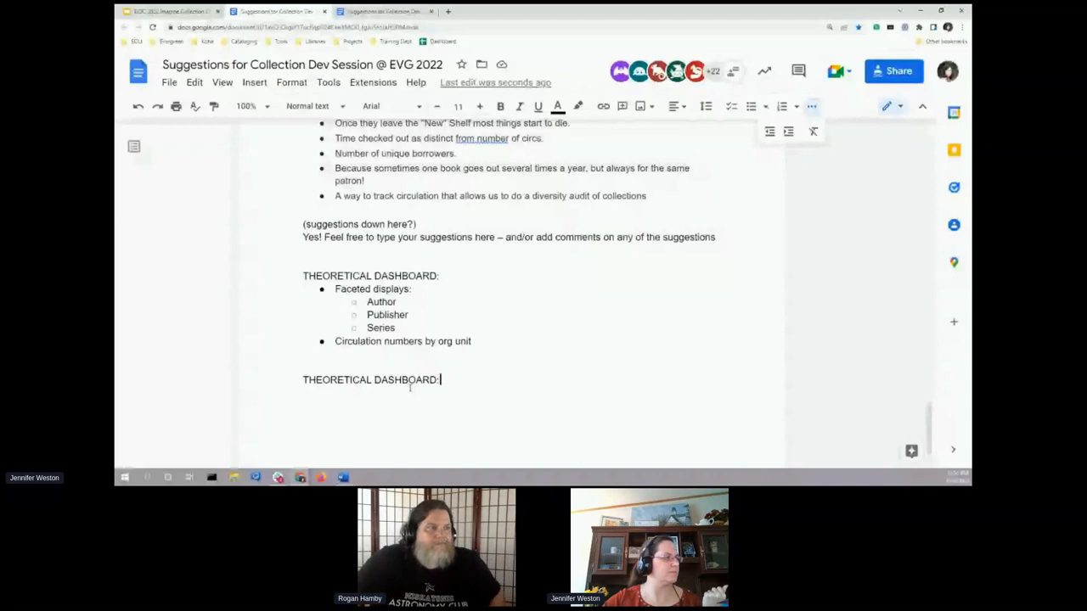
double_click(337, 380)
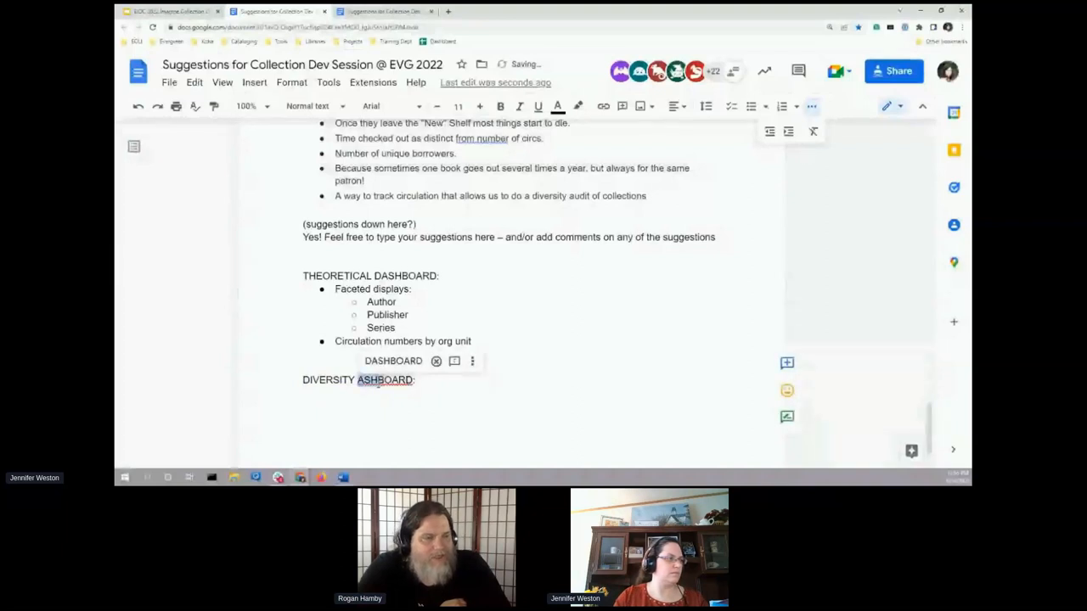
text(AUDIT)
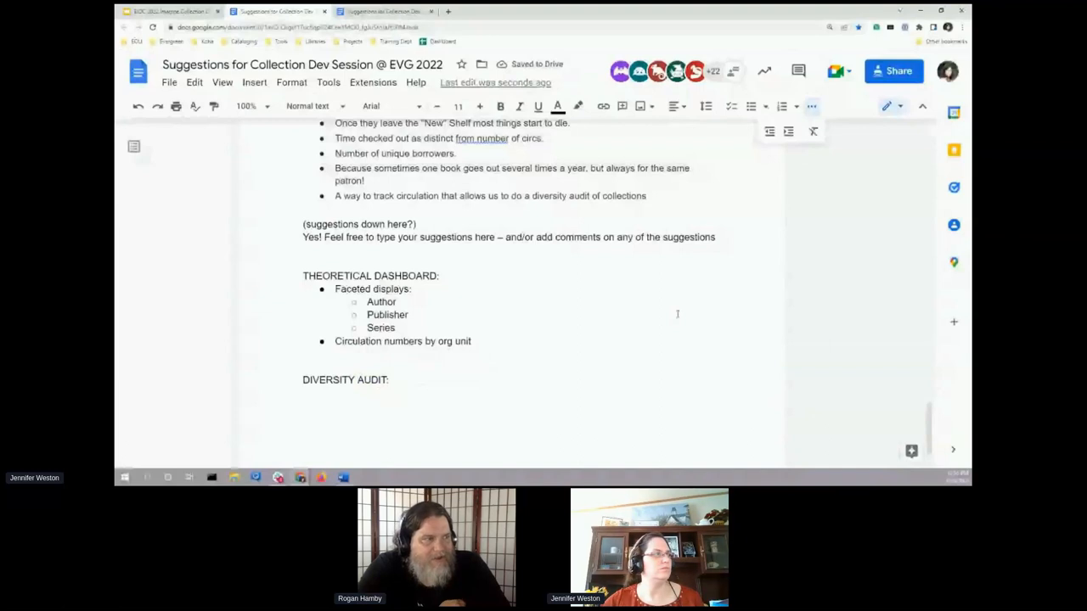
click(389, 380)
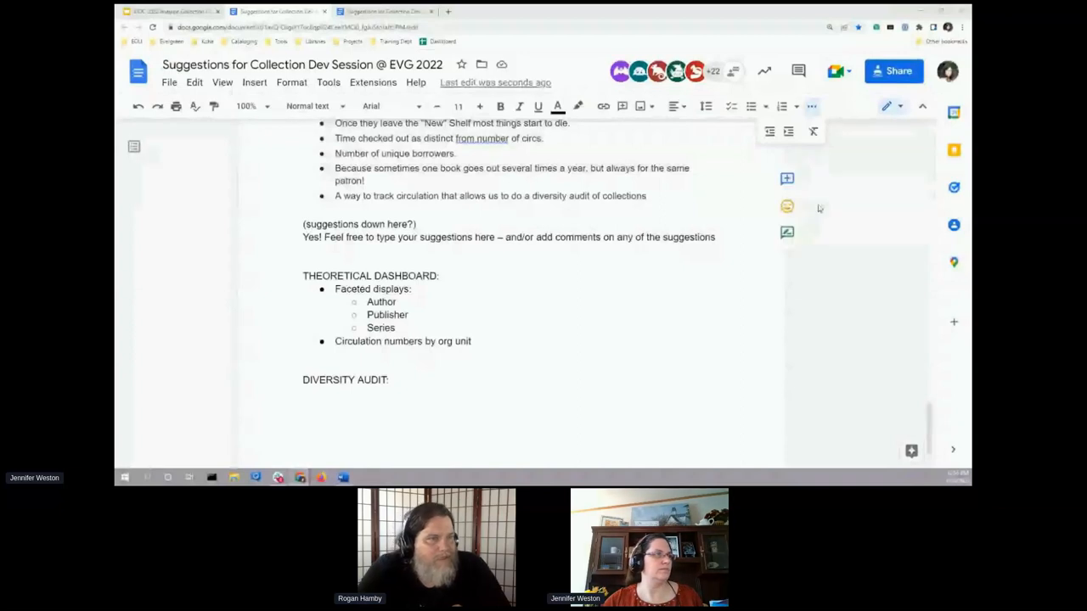
text(tracking things unique users and circs while also using aggressive transaction anonymization)
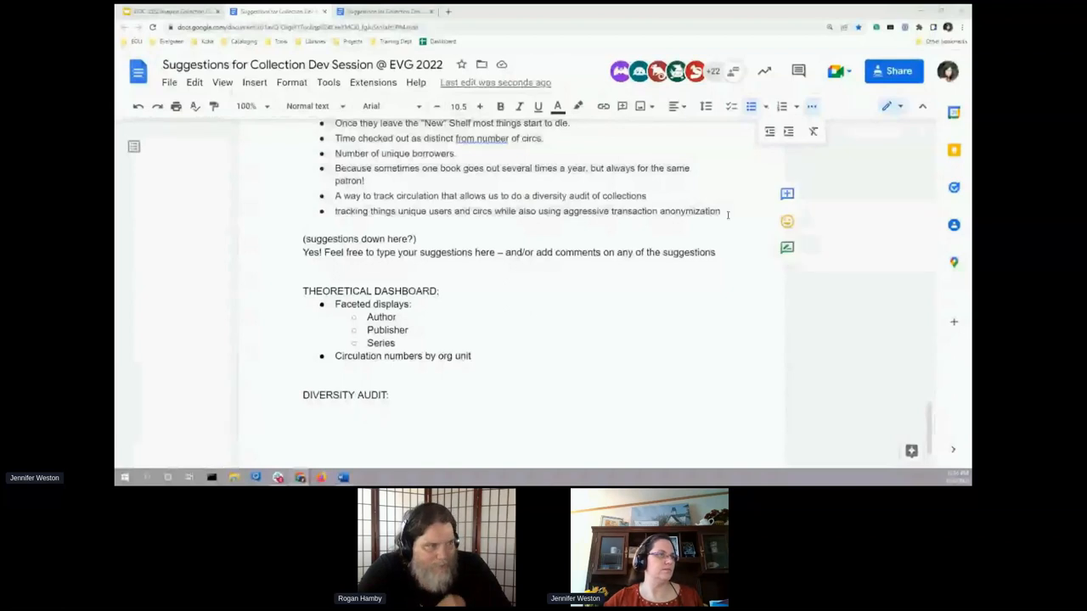
Step: Add DIVERSITY AUDIT bullets on local authors, comparing to other libraries, and cross-sharing anonymized data
text(I have heard rumors of local authors that check out their books from local libraries to boost circs - I say you gotta self promote somehow!)
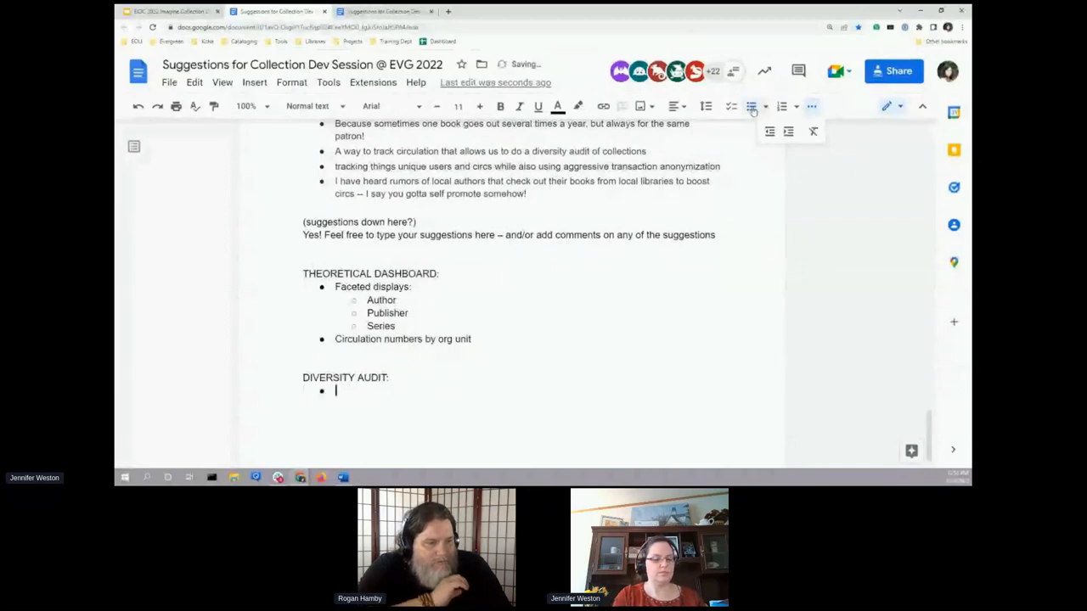
text(d)
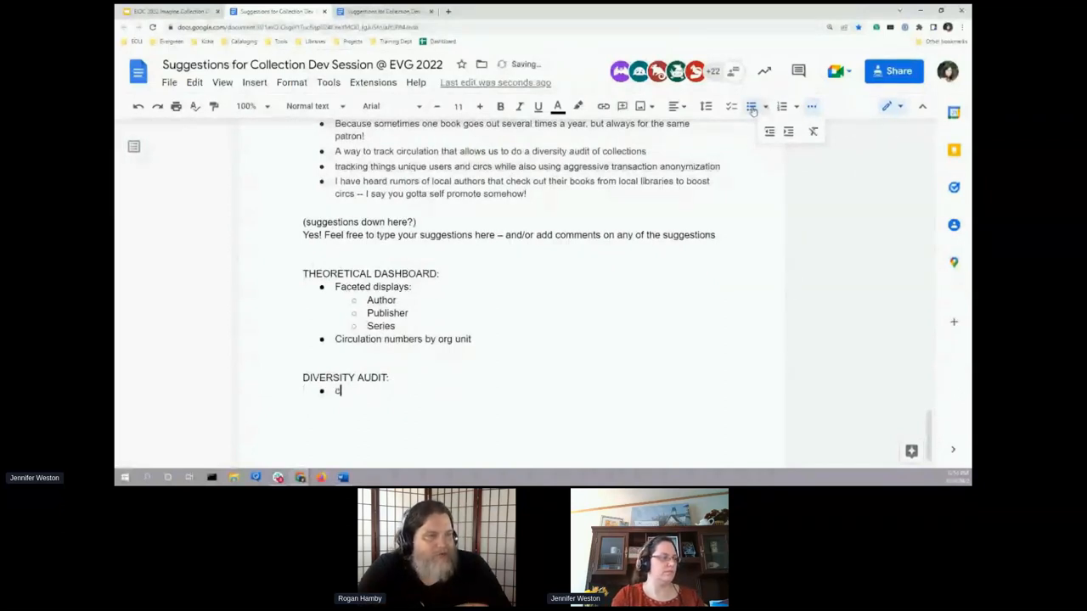
text(Comparing to other libraries)
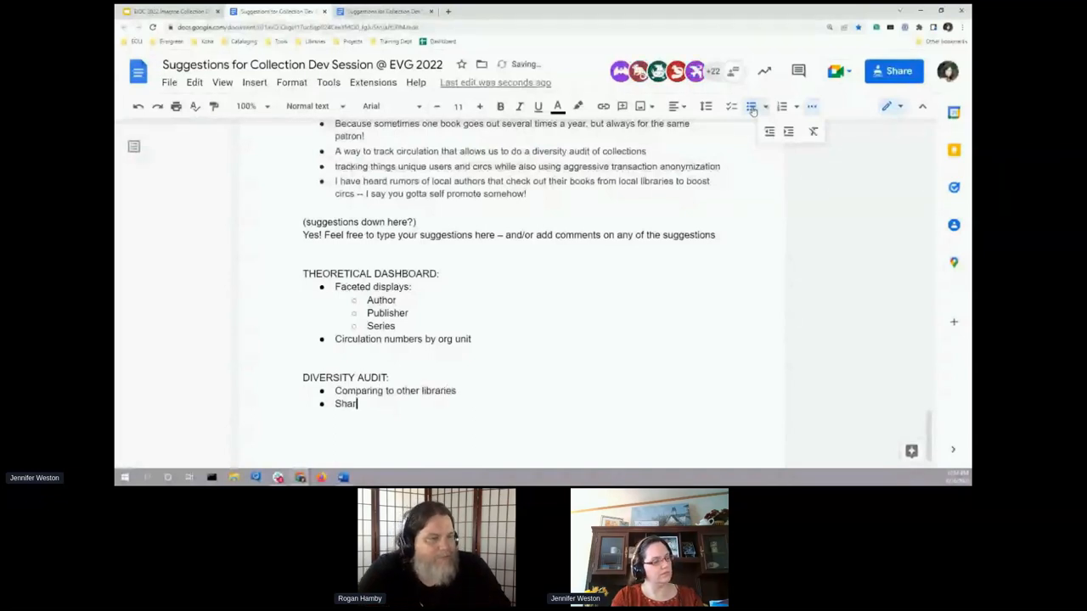
text(e data a)
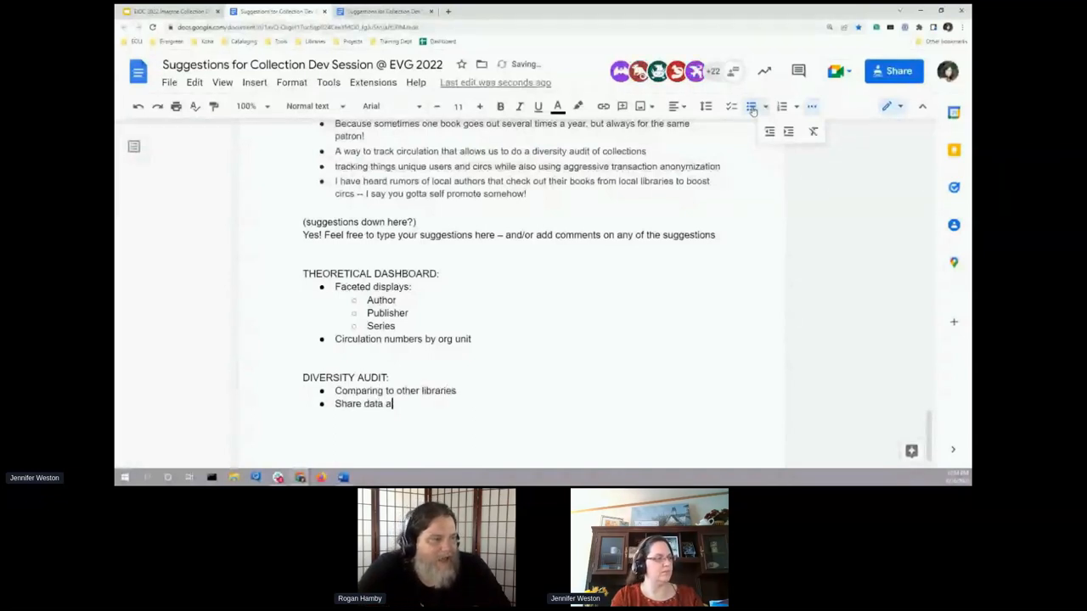
text(between libraries)
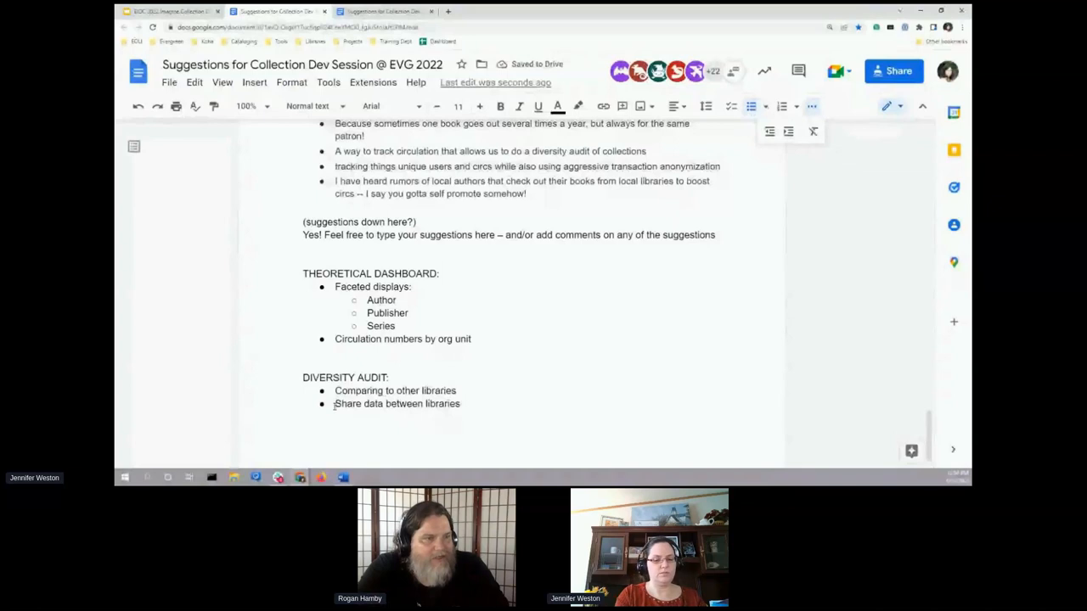
text(Cross)
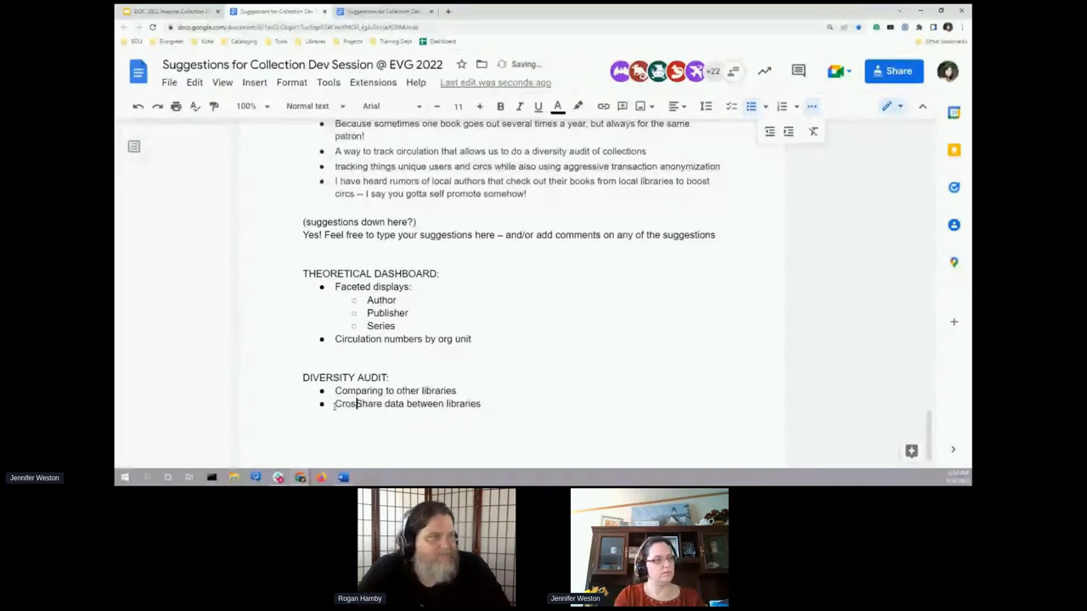
text(-)
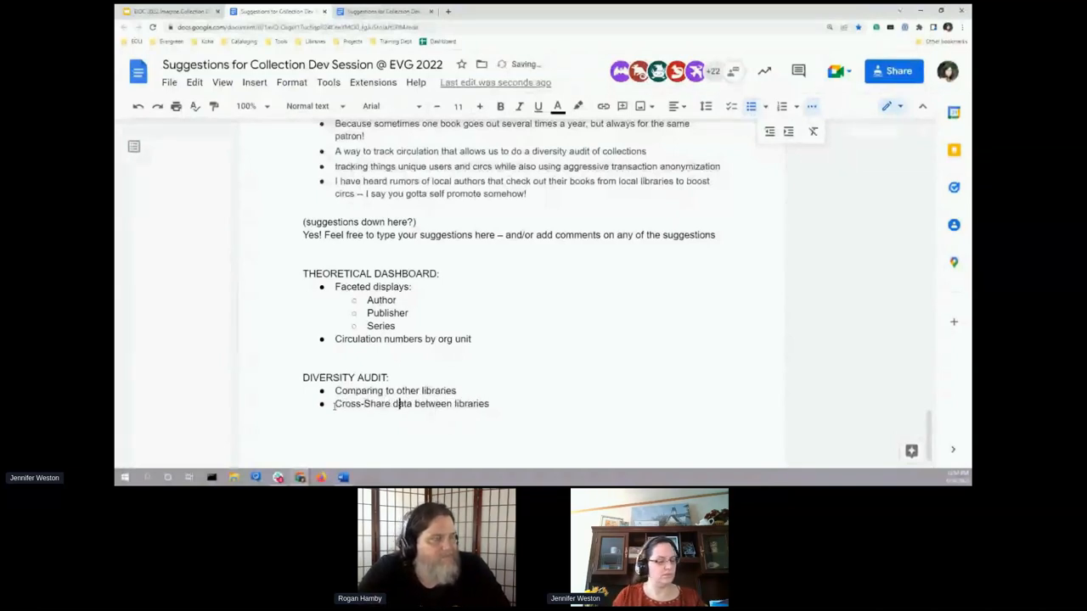
text(anan)
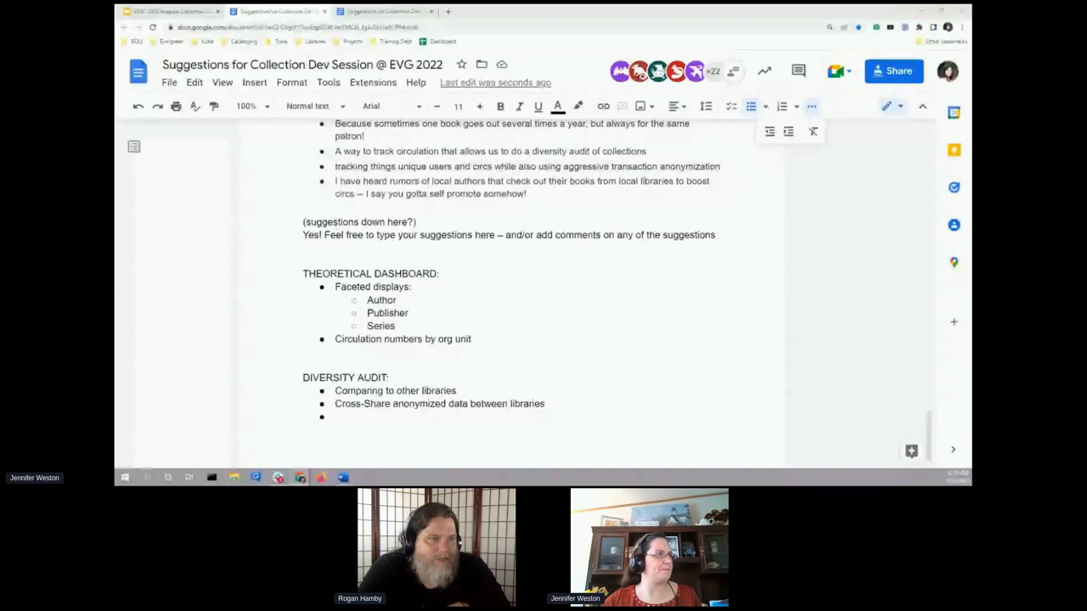
Step: Add suggestions on CREW-style analysis by location or call number range, and shelflisting
text(Crew or similar analysis of location or call number range)
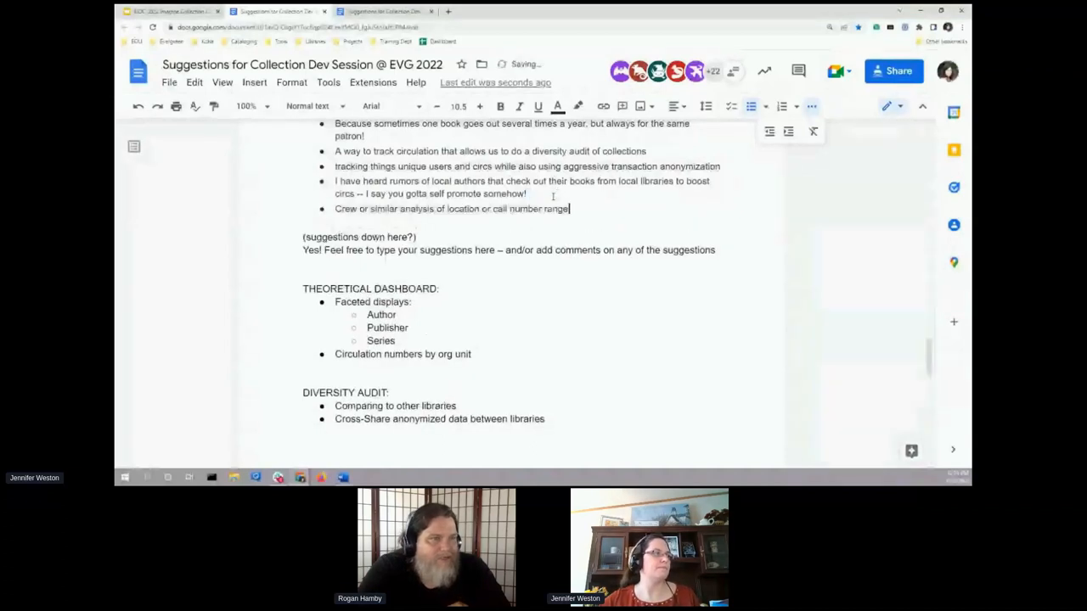
scroll(down, 3)
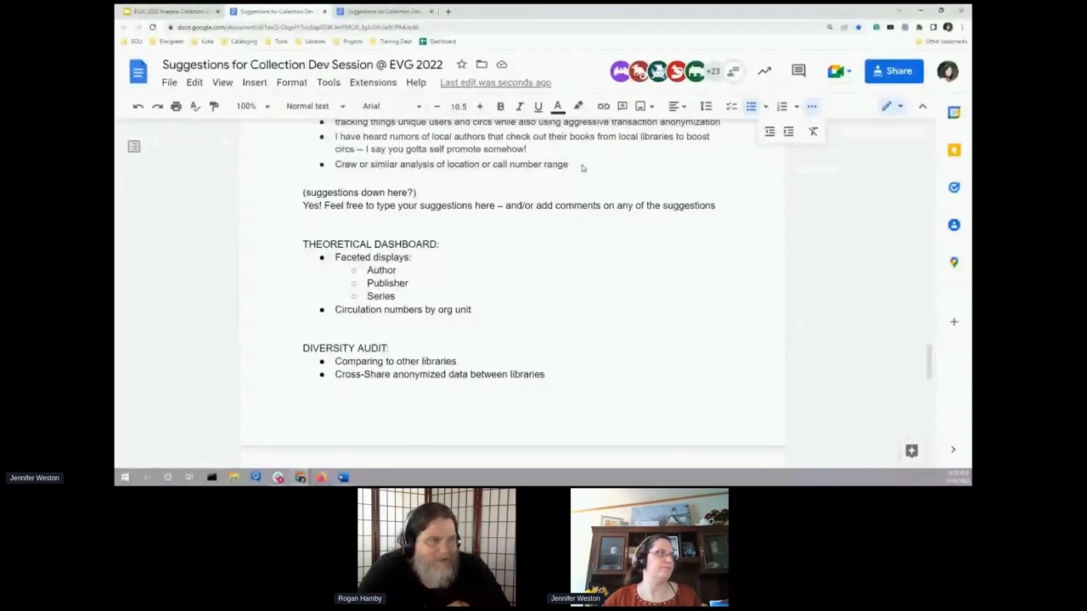
text(Shelflisting helps find what you don't have)
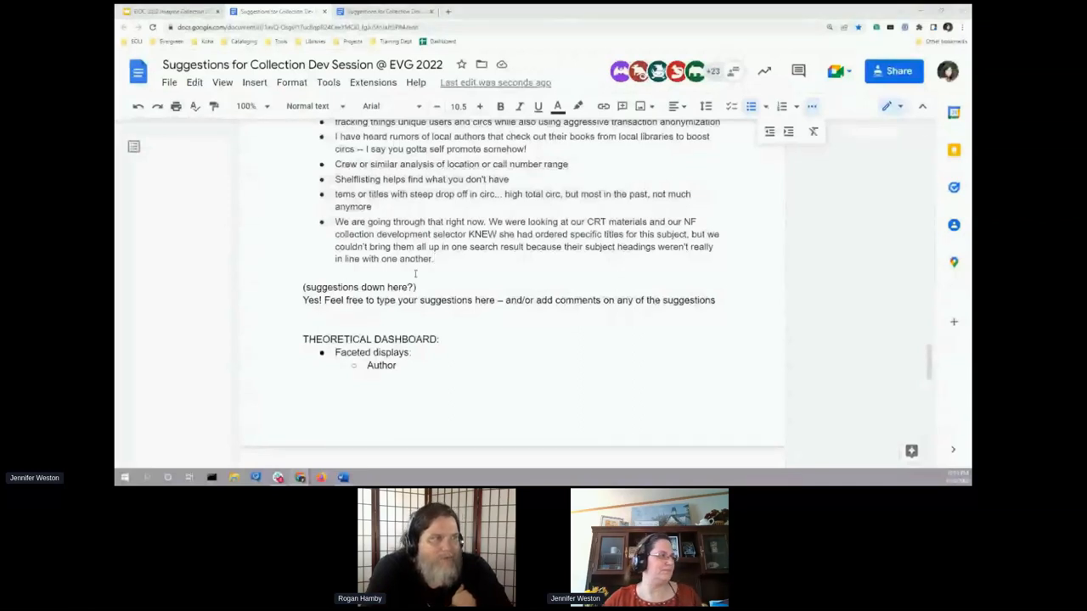
Step: Note under DIVERSITY AUDIT that cataloging is crucial, and ask about comparing recommended lists to the catalog
scroll(down, 3)
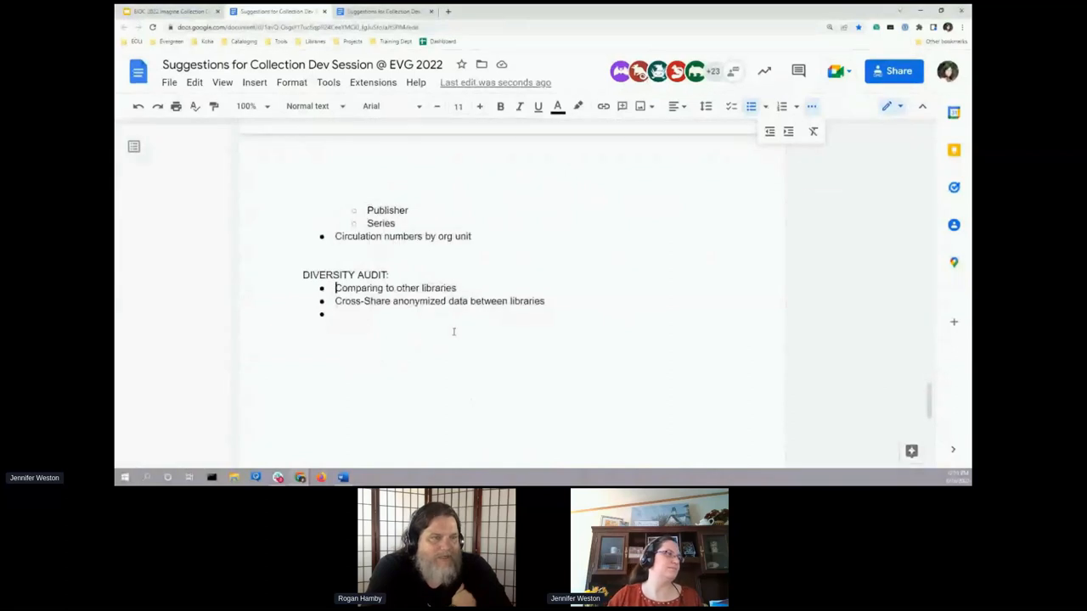
text(cataloging is crucial to this analysis)
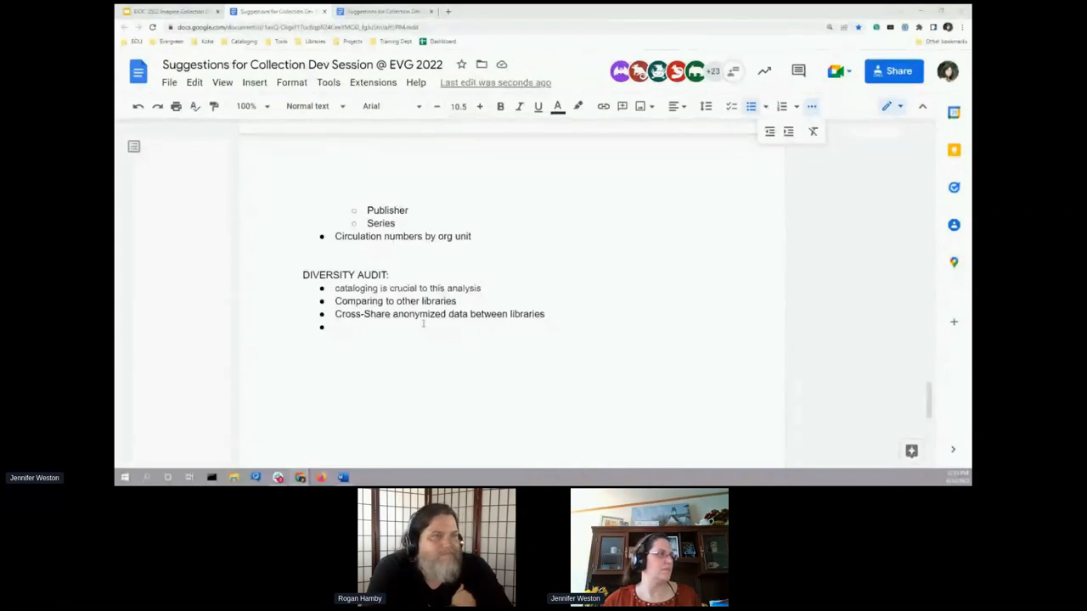
text(re diversity audits: some way to compare recommended lists/suggestions to existing catalog without manually searching one by one?)
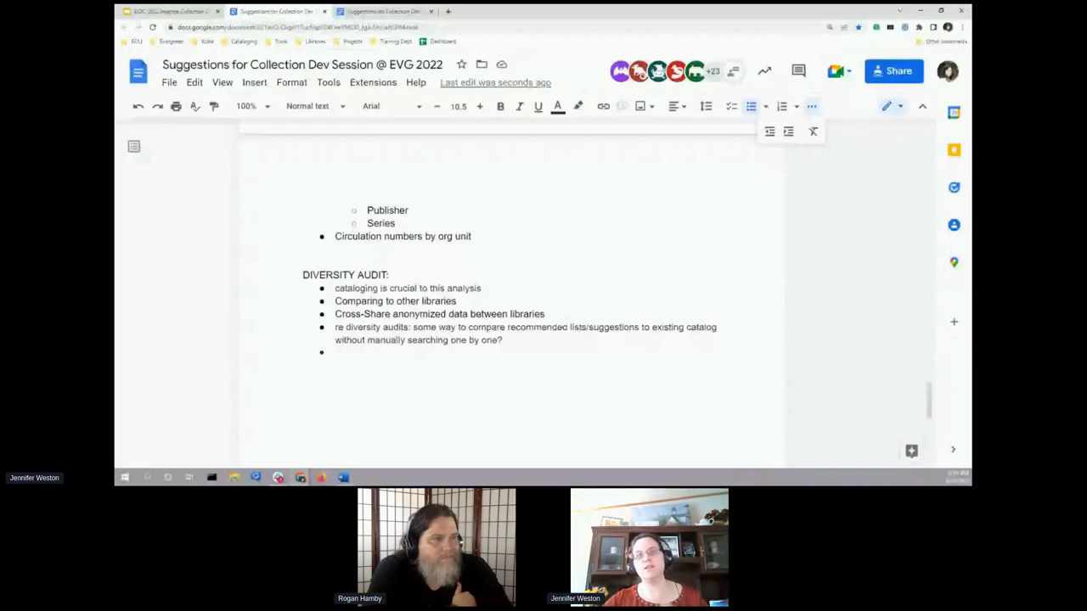
click(335, 352)
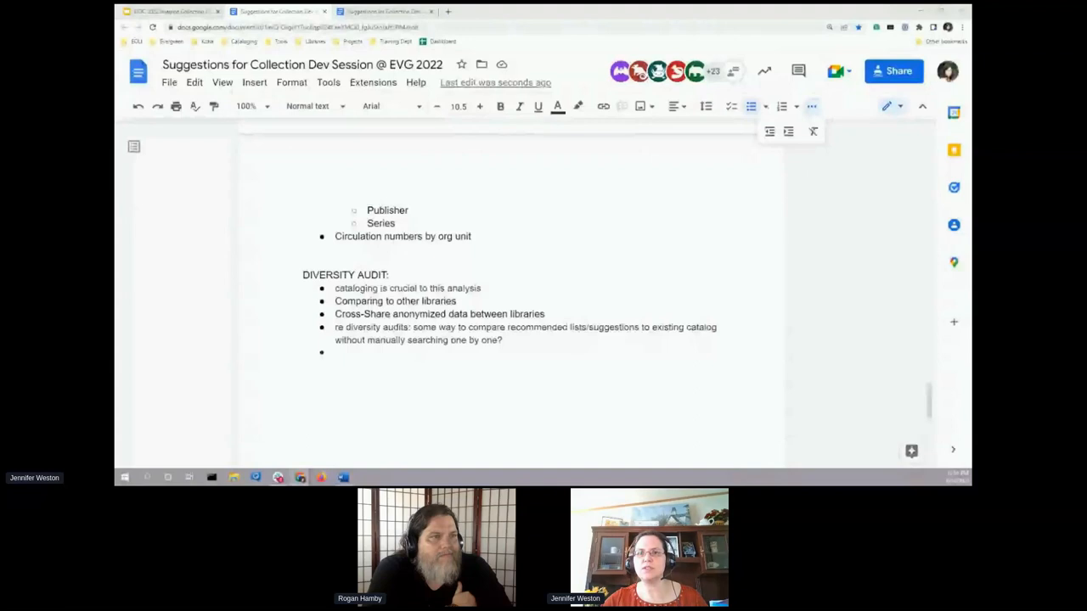
mouse_move(695, 367)
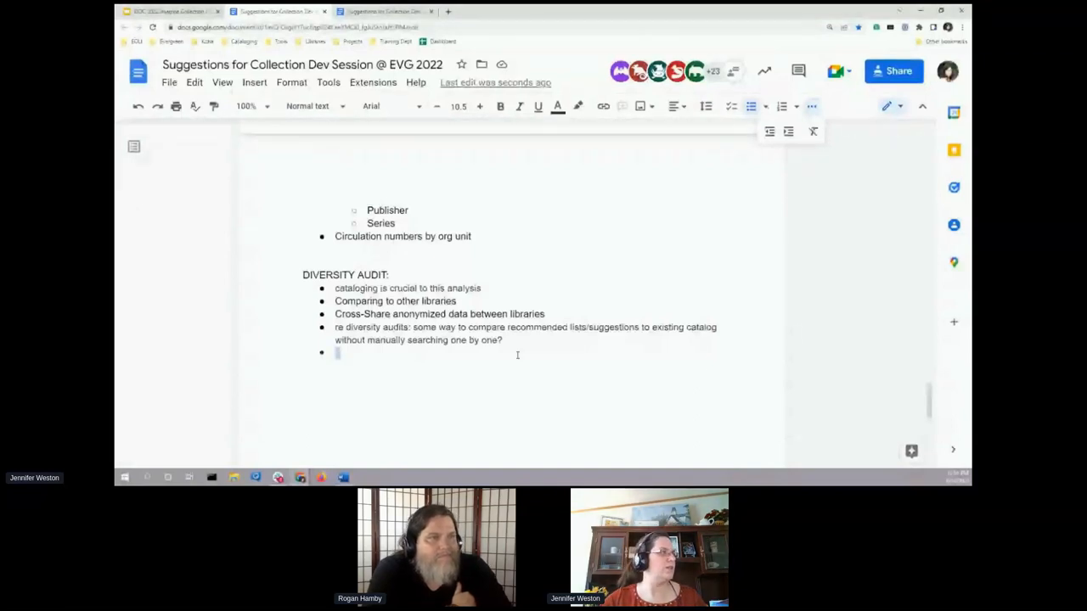
scroll(up, 3)
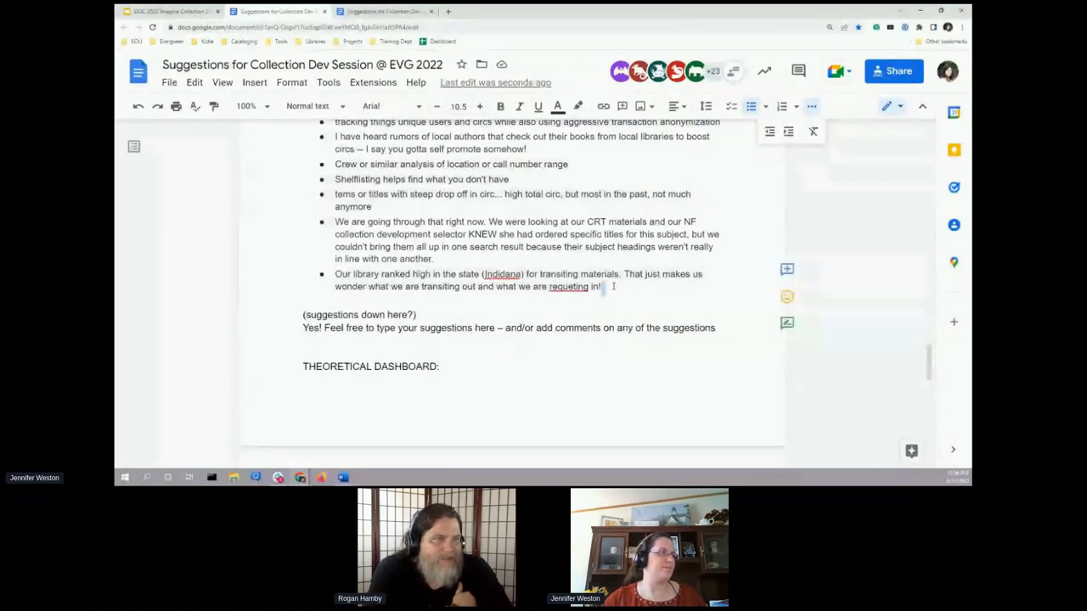
Step: Add the bullet 'Subject analysis is more of an art than a science'
text(Subject analysis is more of an art than a science)
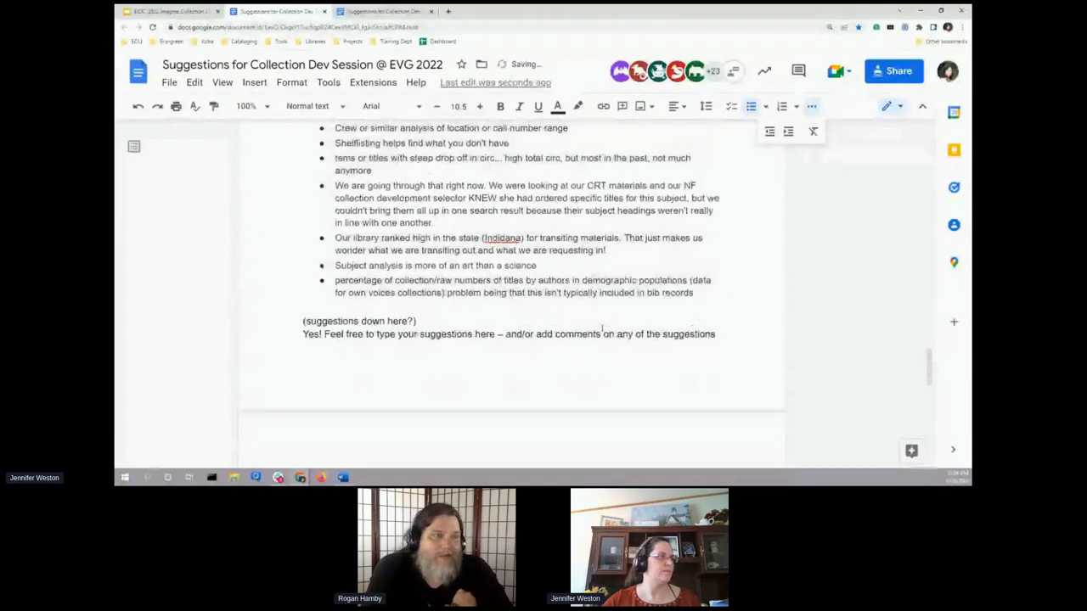
scroll(up, 3)
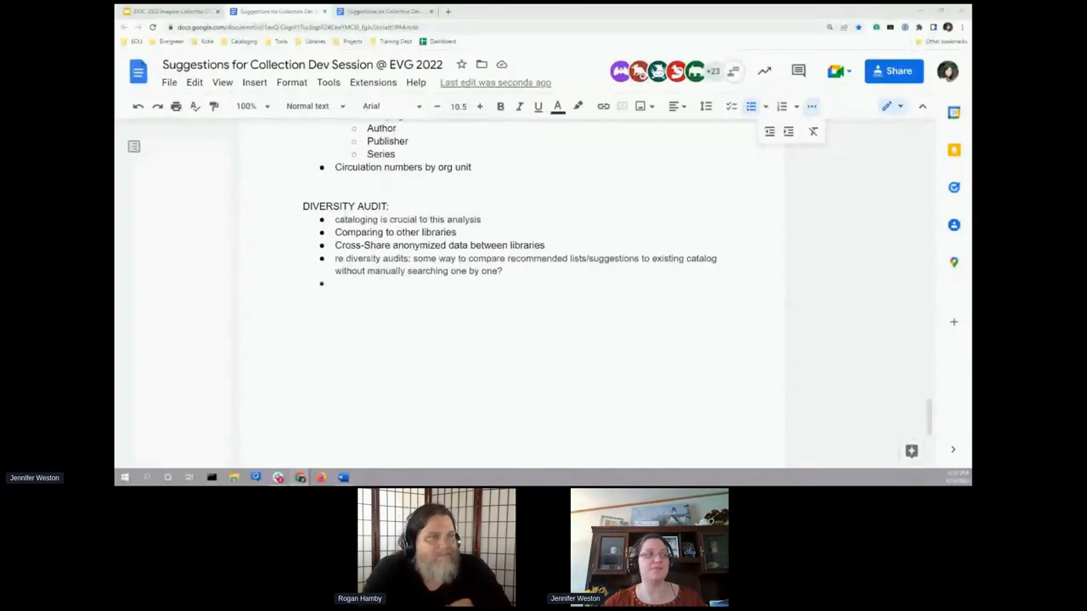
Step: Add the suggestion 'Exactly what don't we have here and what do they want THERE?'
scroll(up, 3)
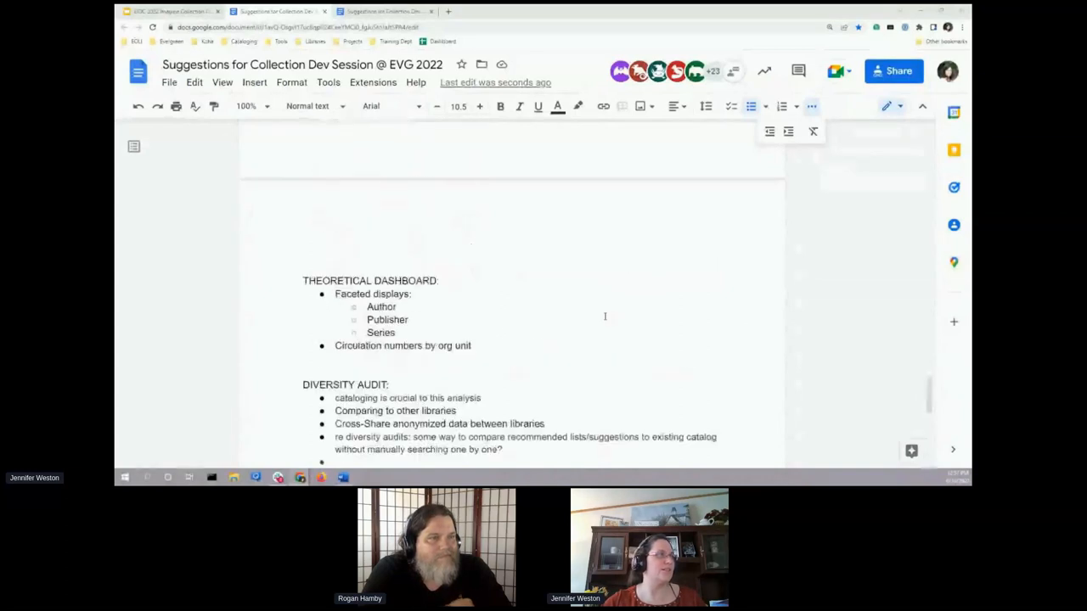
scroll(up, 3)
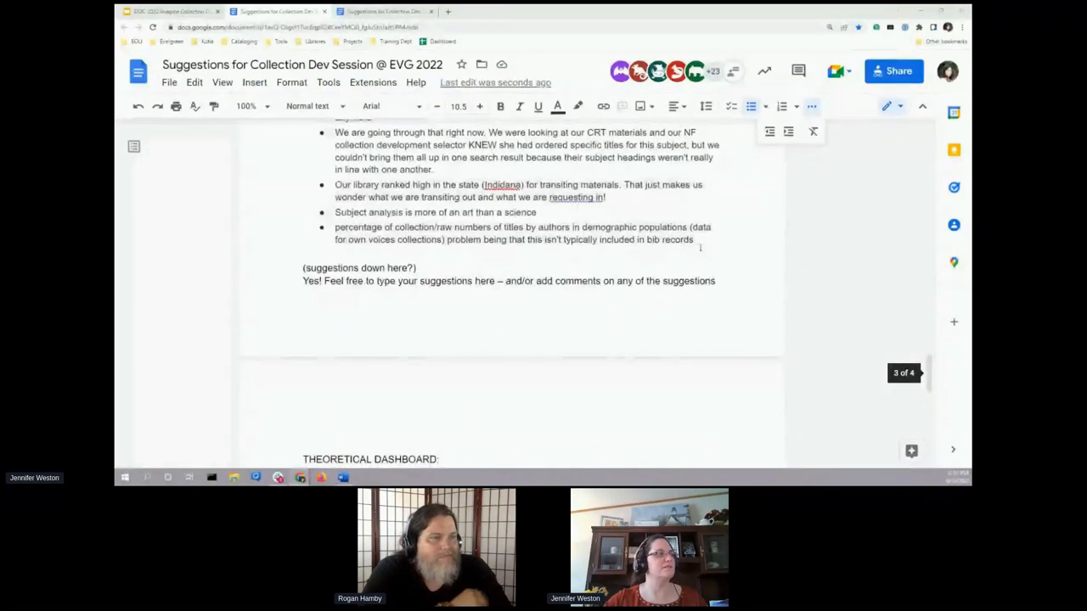
text(Exactly what don't we have here and what do they want THERE?!)
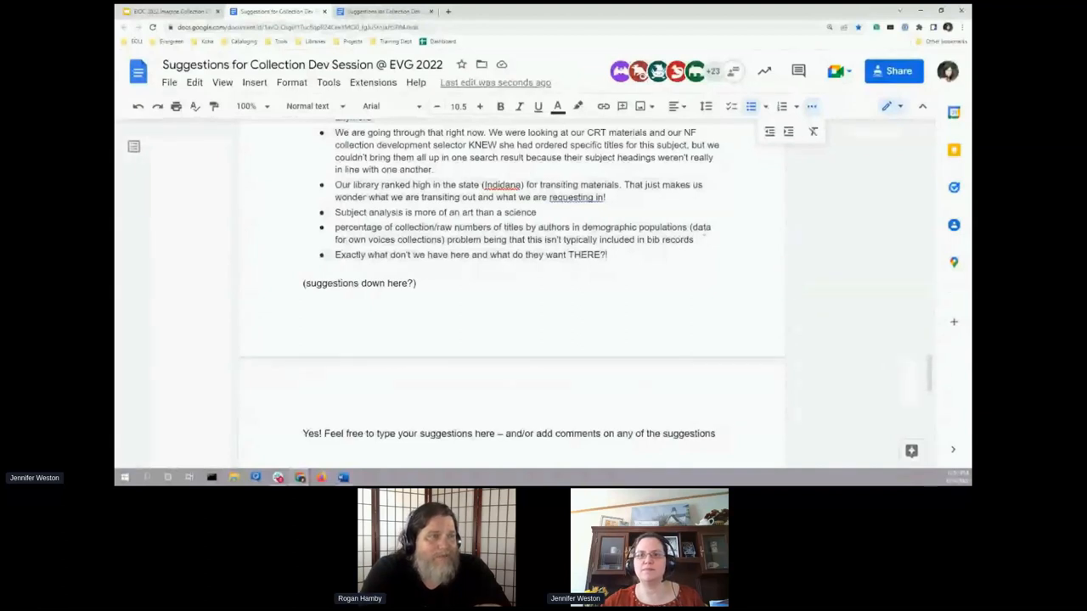
click(605, 255)
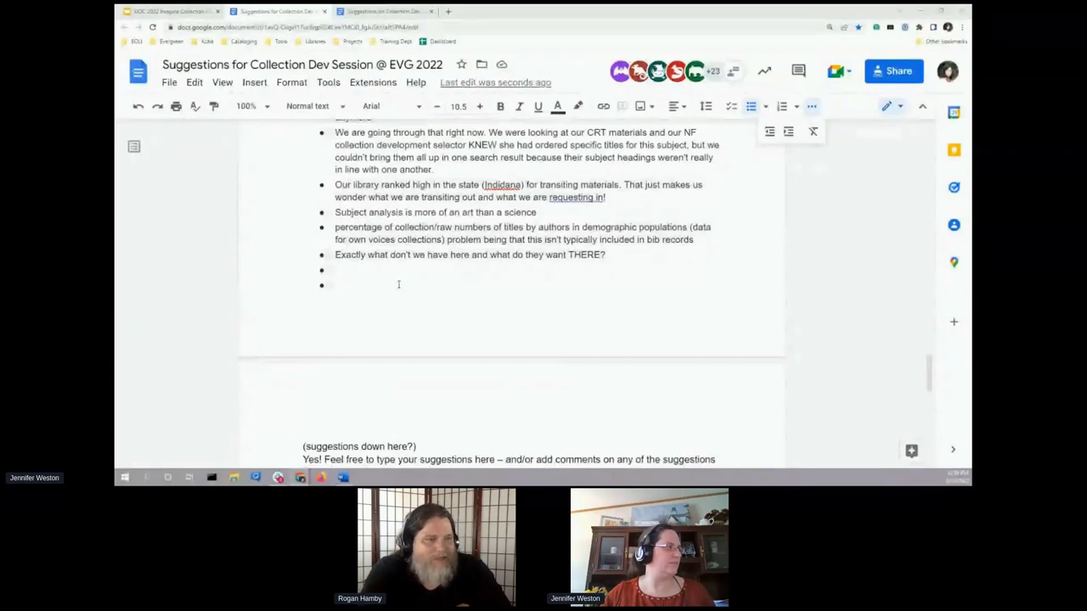
Step: Add bullets saying reports already provide much data and Collection Dev wants to know future needs
click(357, 269)
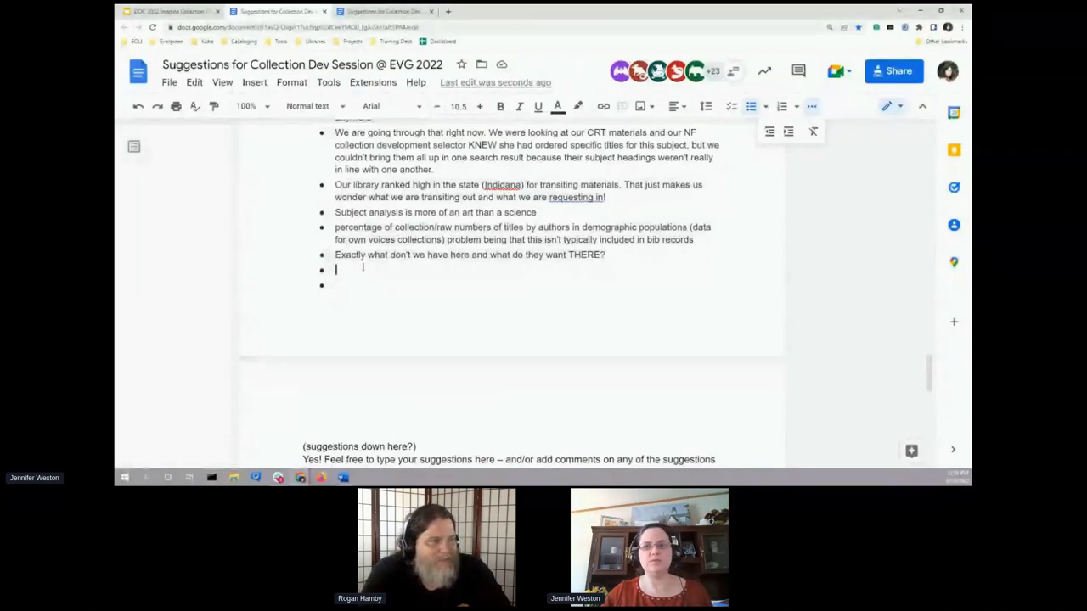
text(Like Rogan says, A LOT of this can data can already be gotten with reports, but.... yeah. Streamlining would be amazing.)
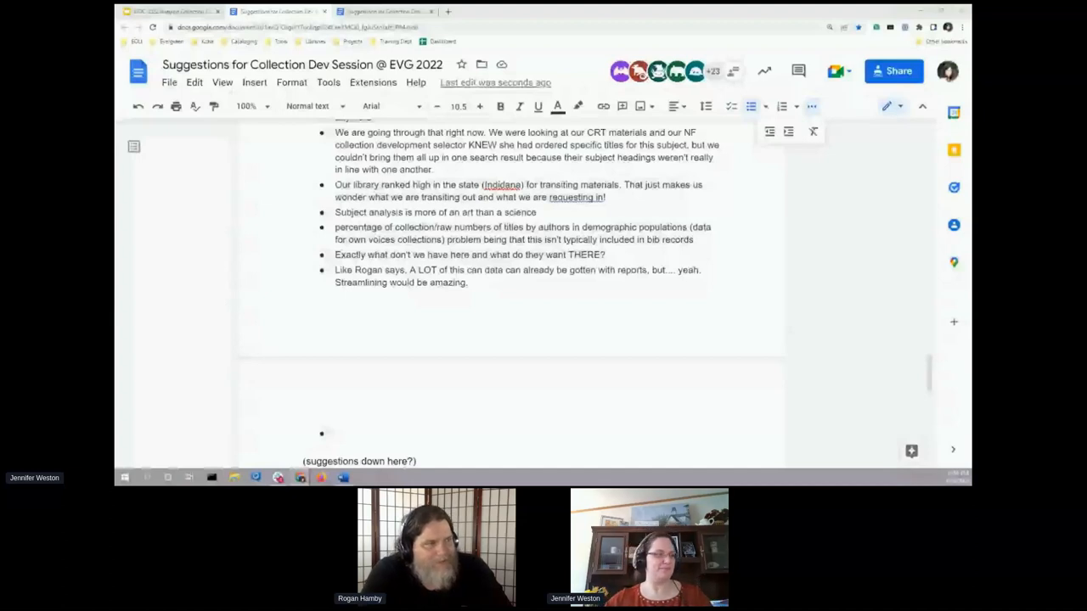
click(335, 336)
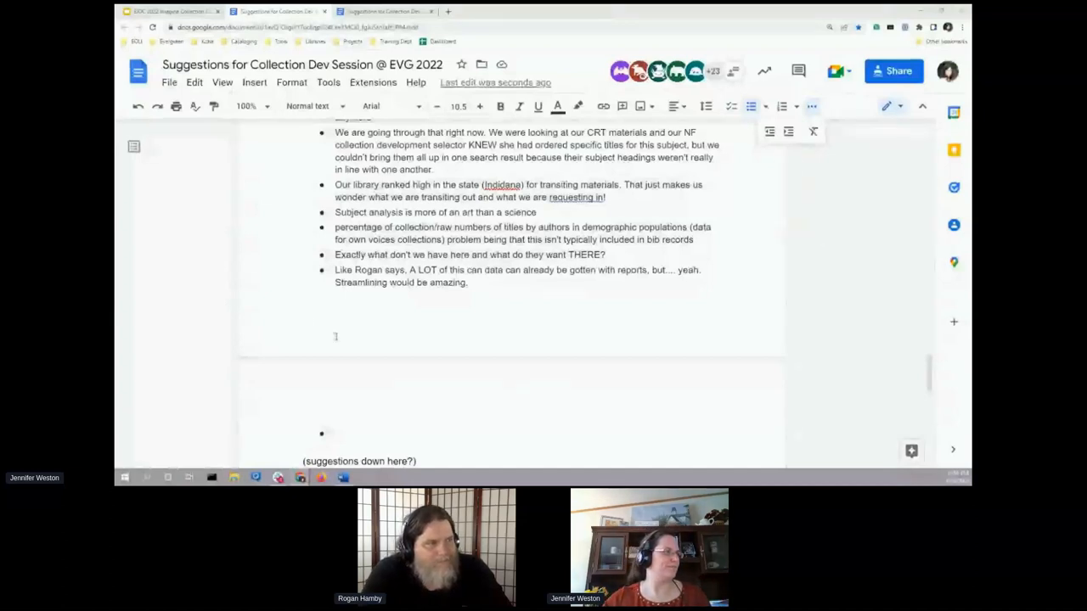
text(But Collection Dev wants to know what will they want THEN!)
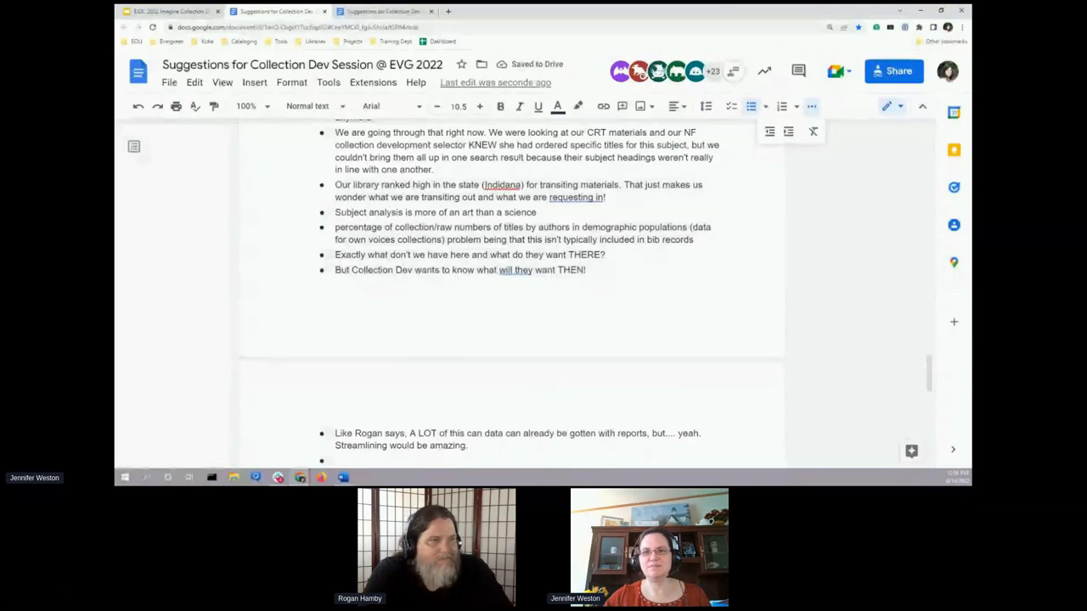
click(586, 270)
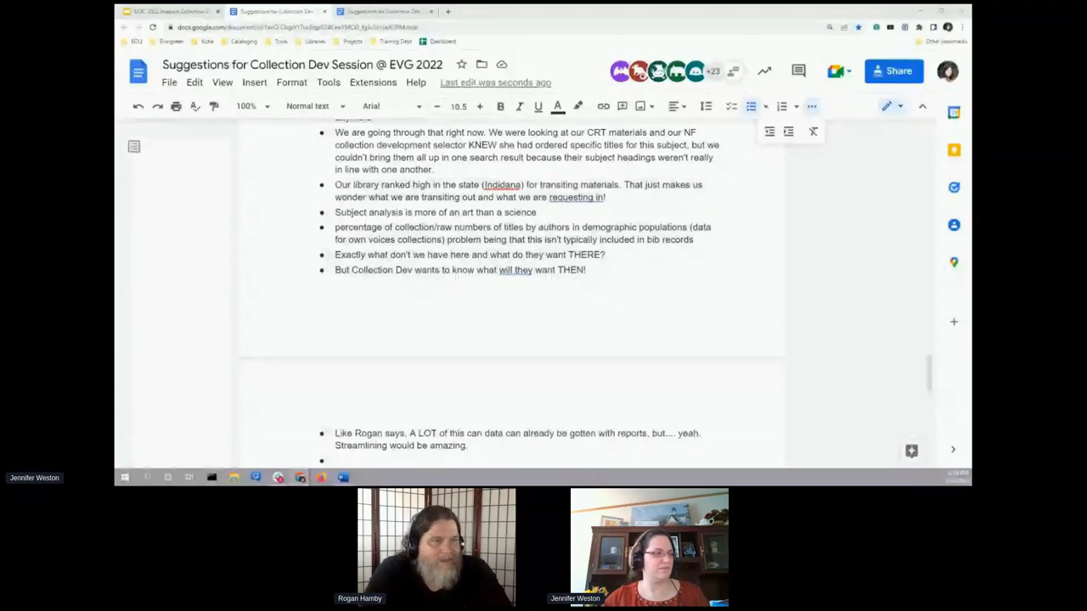
scroll(down, 3)
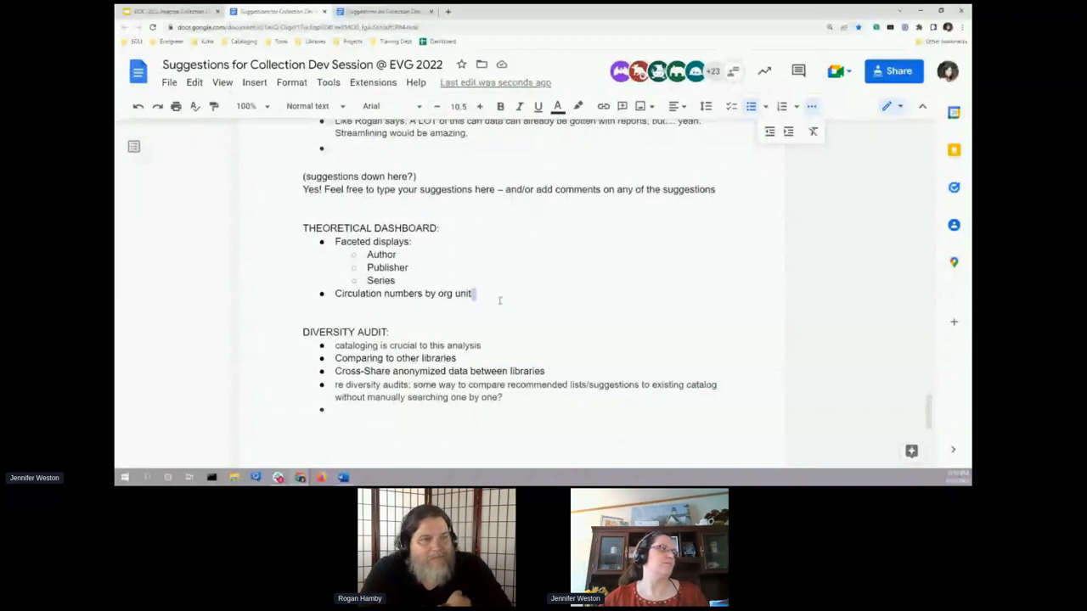
Step: Move the mobile inventories-and-weeding interface bullet from THEORETICAL DASHBOARD into the suggestions list
text(An interface that works well on mobile devices that is designed to make inventories and weeding as easy as possible.)
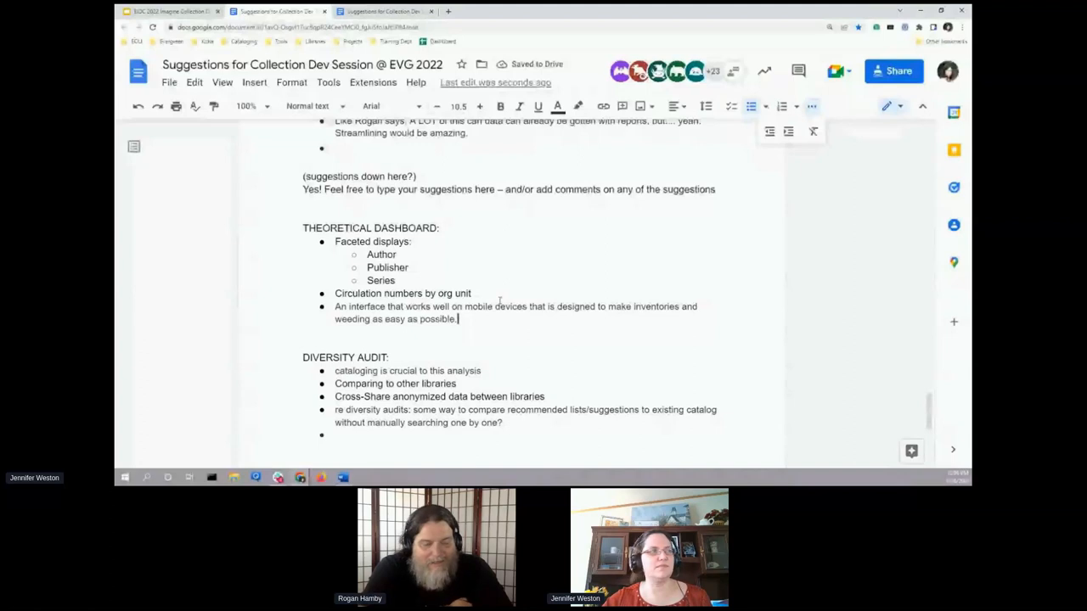
scroll(down, 3)
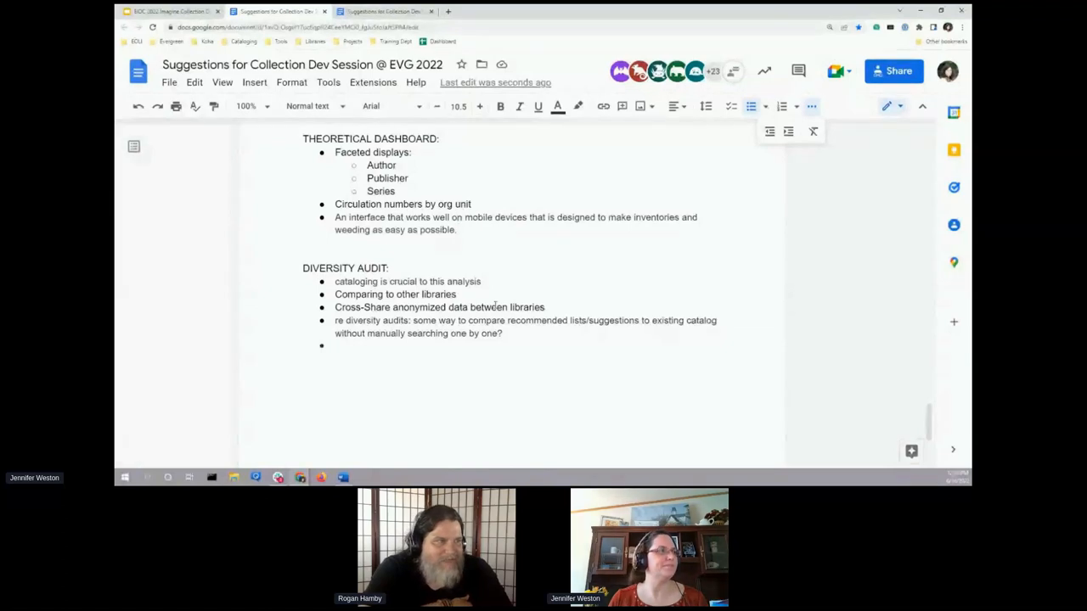
click(457, 230)
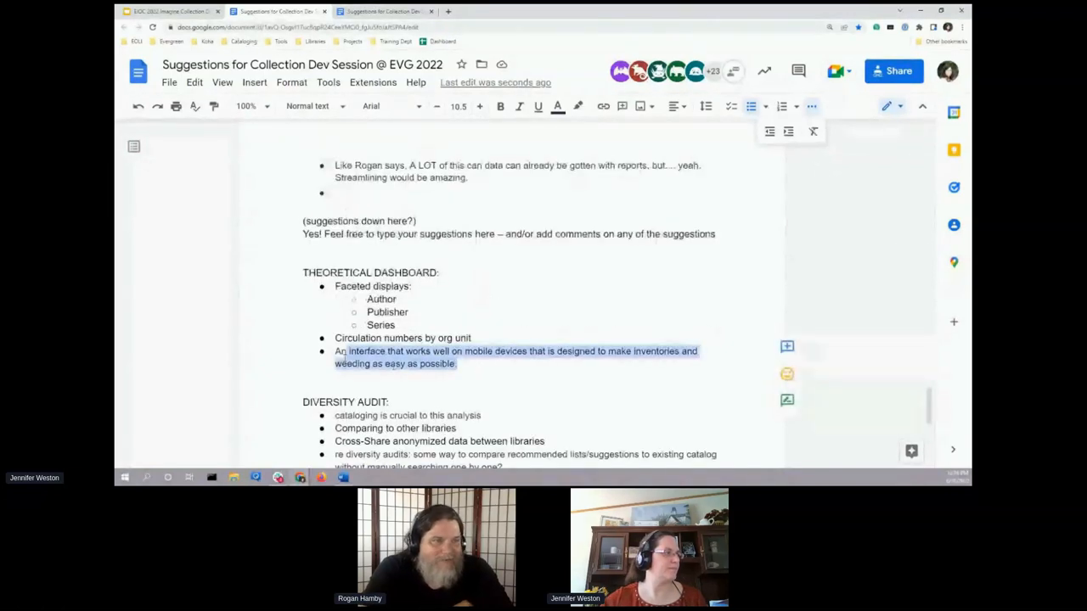
key(Delete)
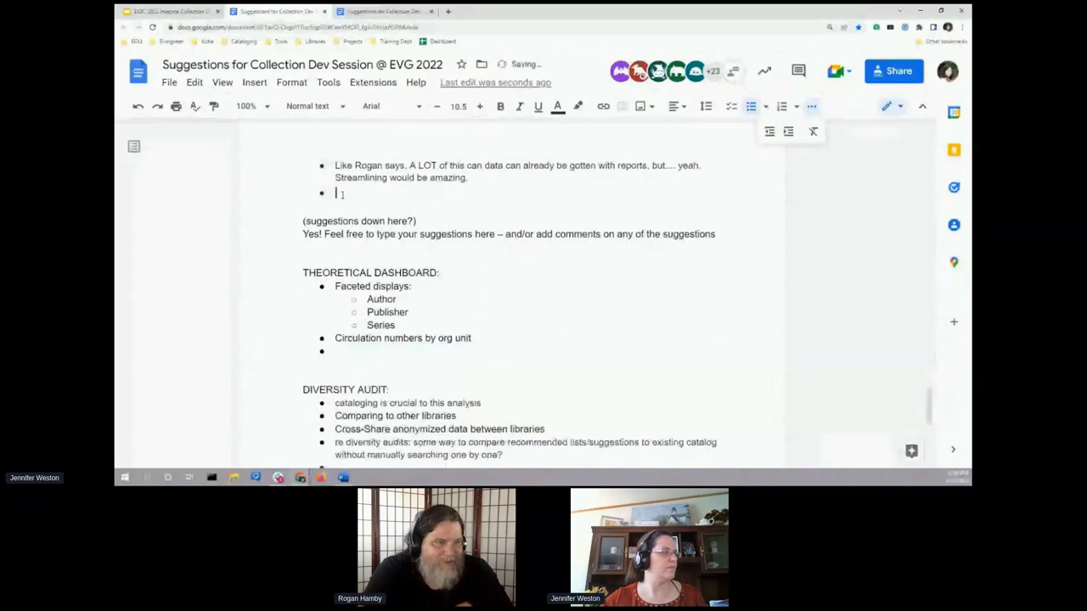
text(An interface that works well on mobile devices that is designed to make inventories and weeding as easy as possible.)
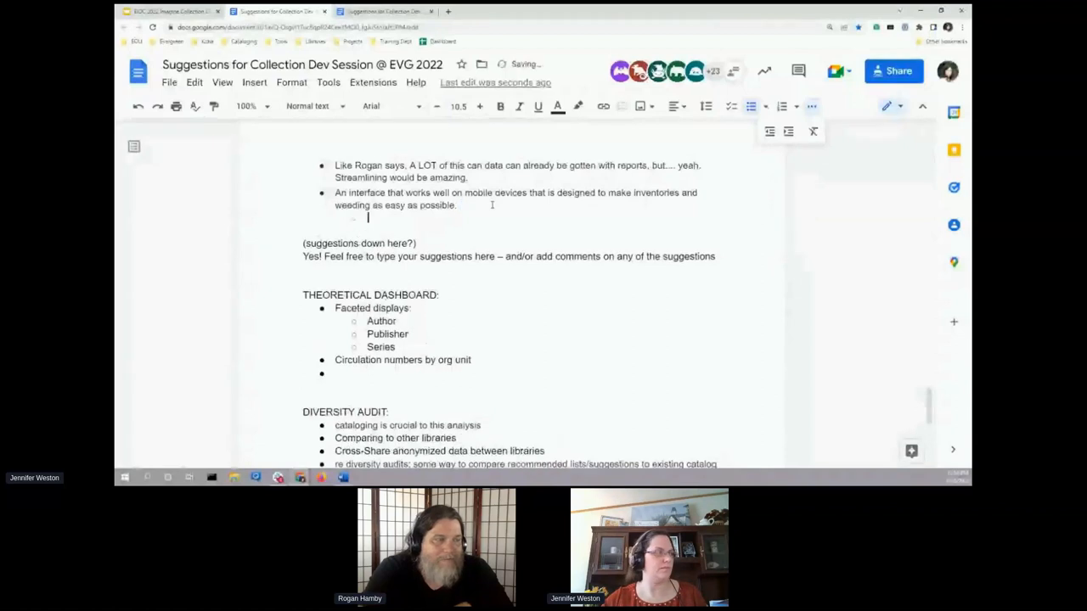
Step: Add the sub-bullet 'open-ils.inventory backend, too.' under the mobile interface suggestion
text(open-ils.inventory backend, too.)
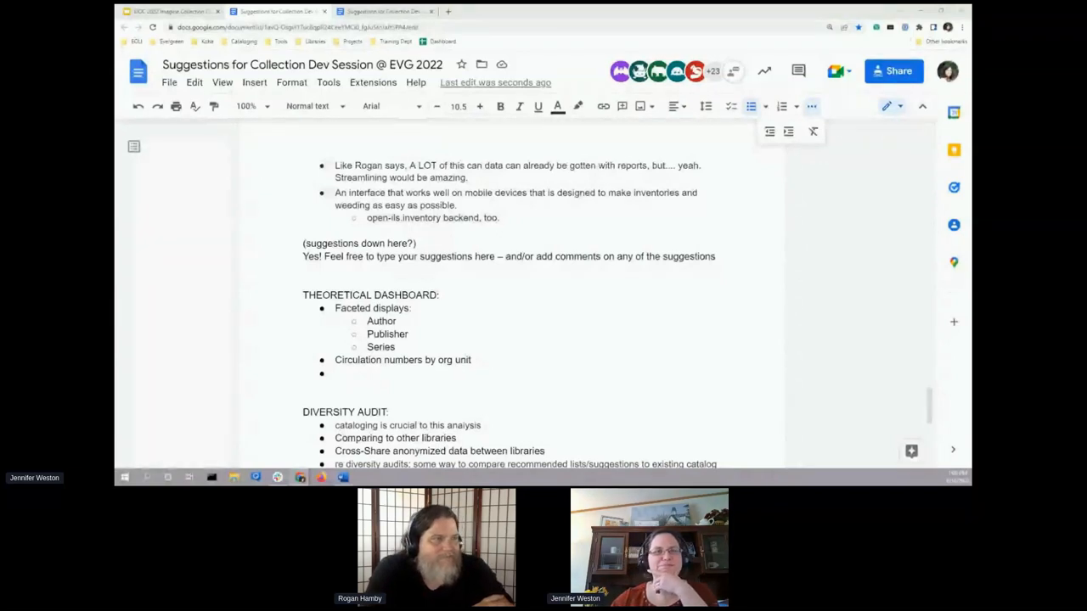
click(347, 373)
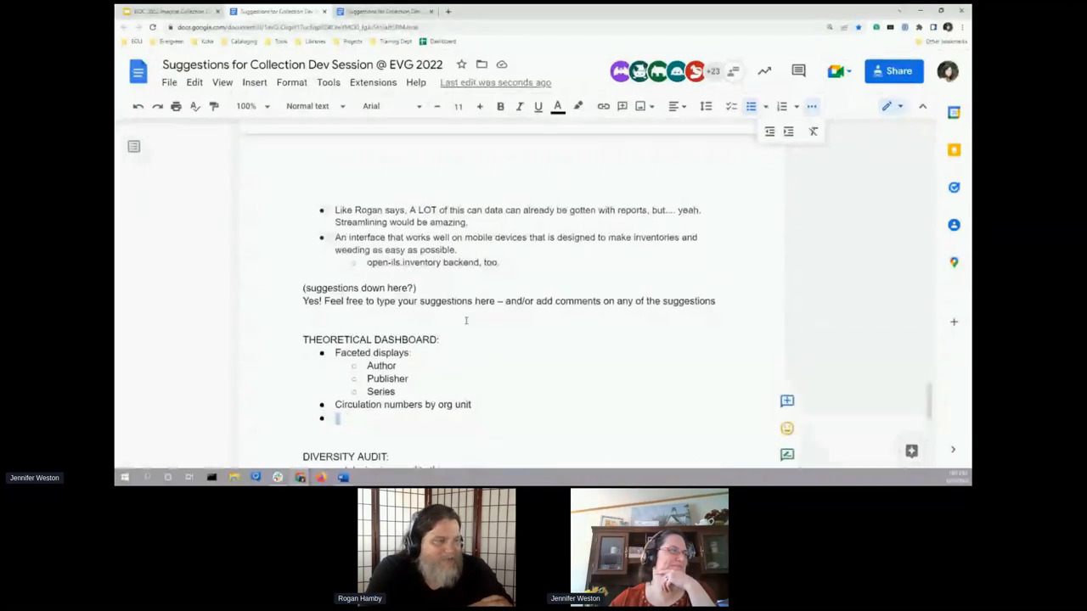
scroll(down, 3)
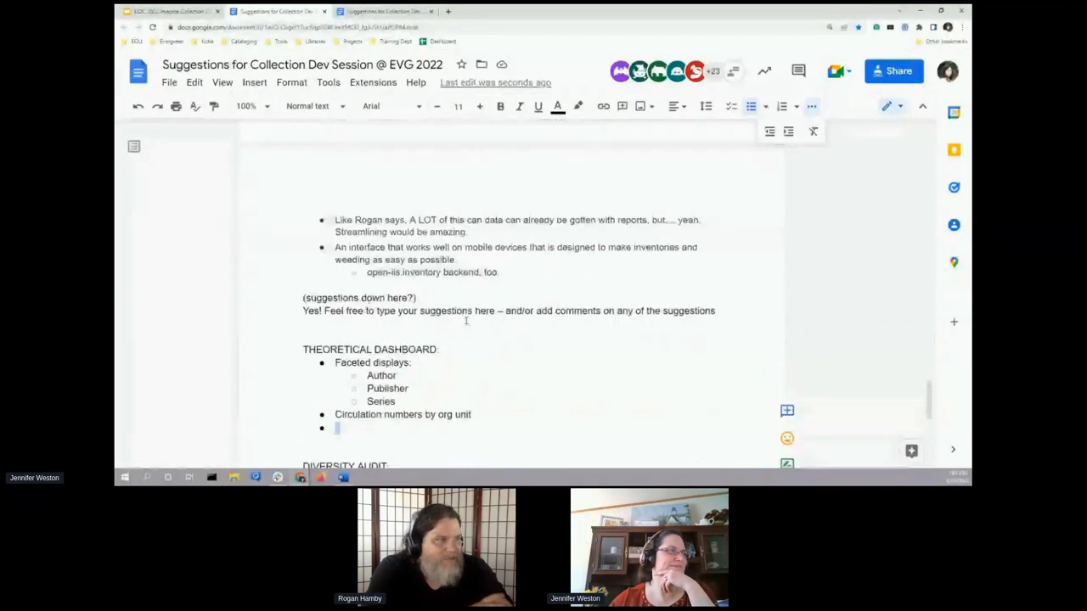
scroll(down, 3)
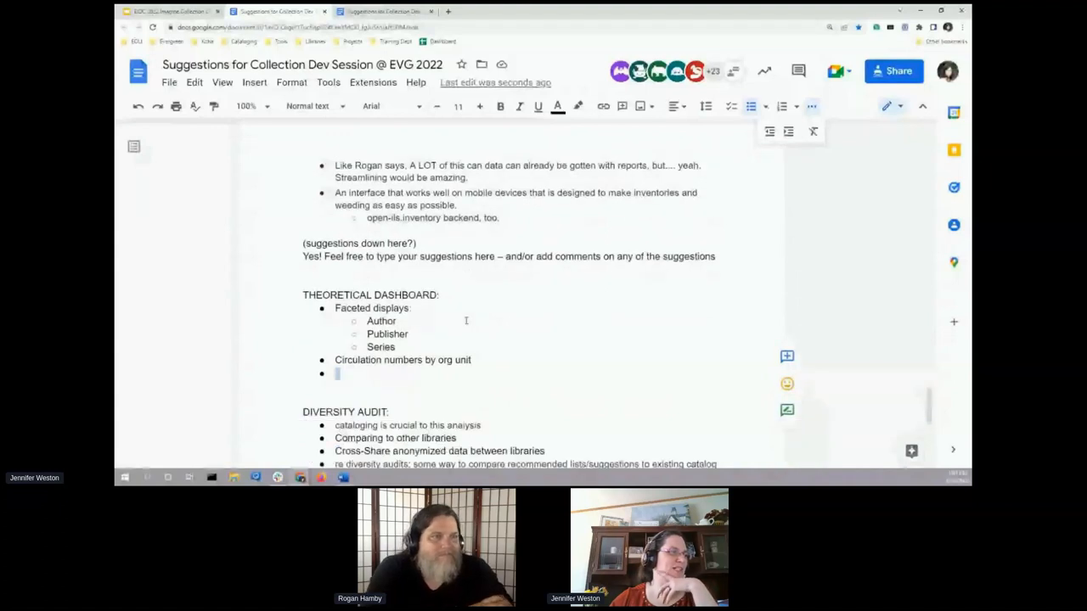
scroll(down, 3)
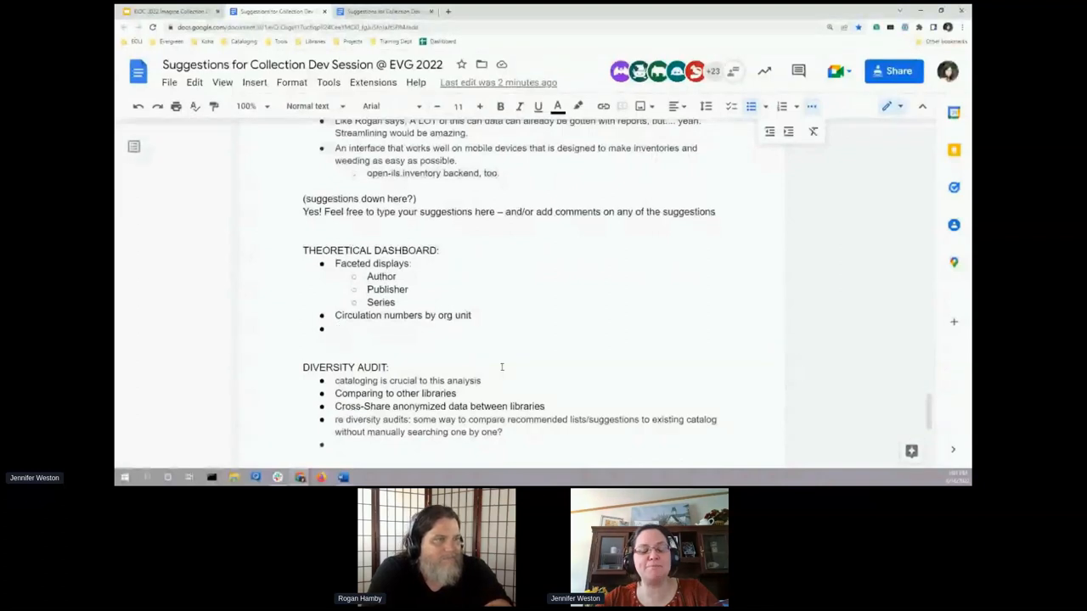
Step: Add a sub-bullet proposing loaded weeding parameters that flag scanned titles for staff to pull
click(340, 330)
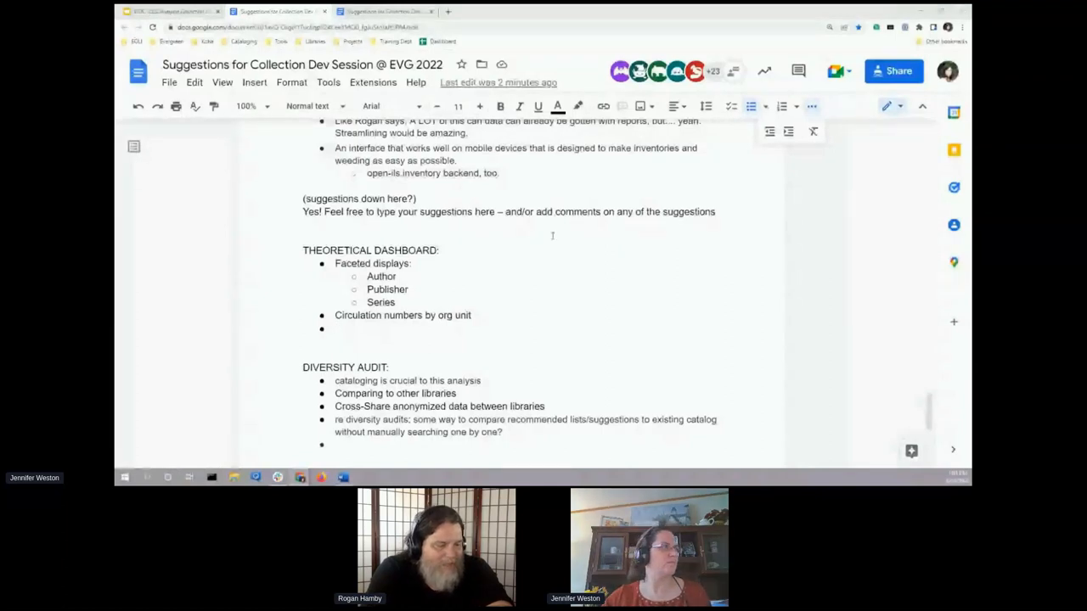
text(Maybe an interface that you could load weeding parameters into that staff could scan a title for inventory, and if it hit the weeding parameters it would tell them to pull for weeding)
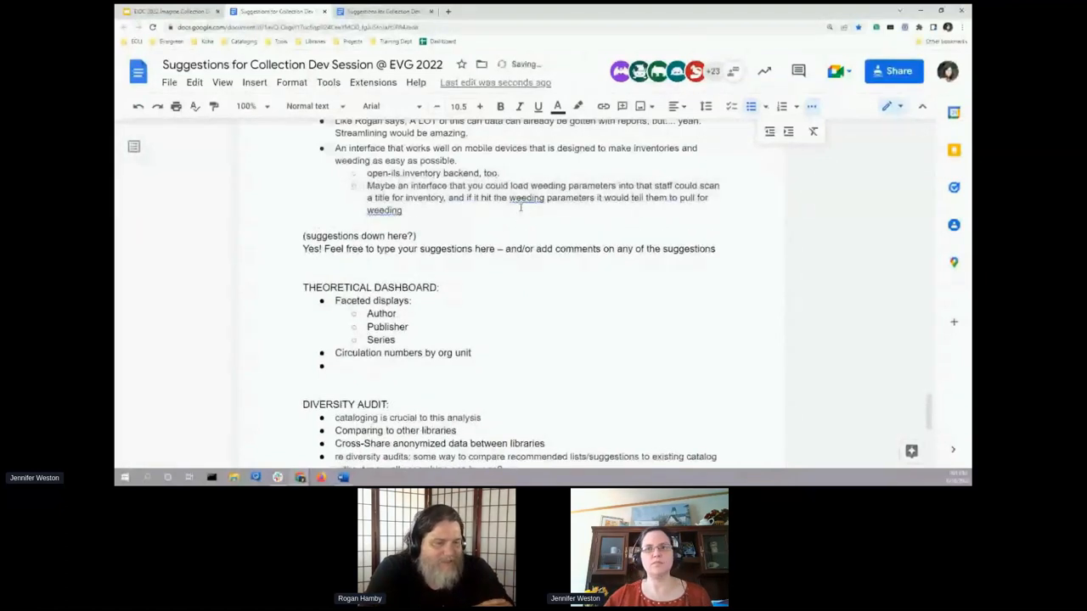
key(enter)
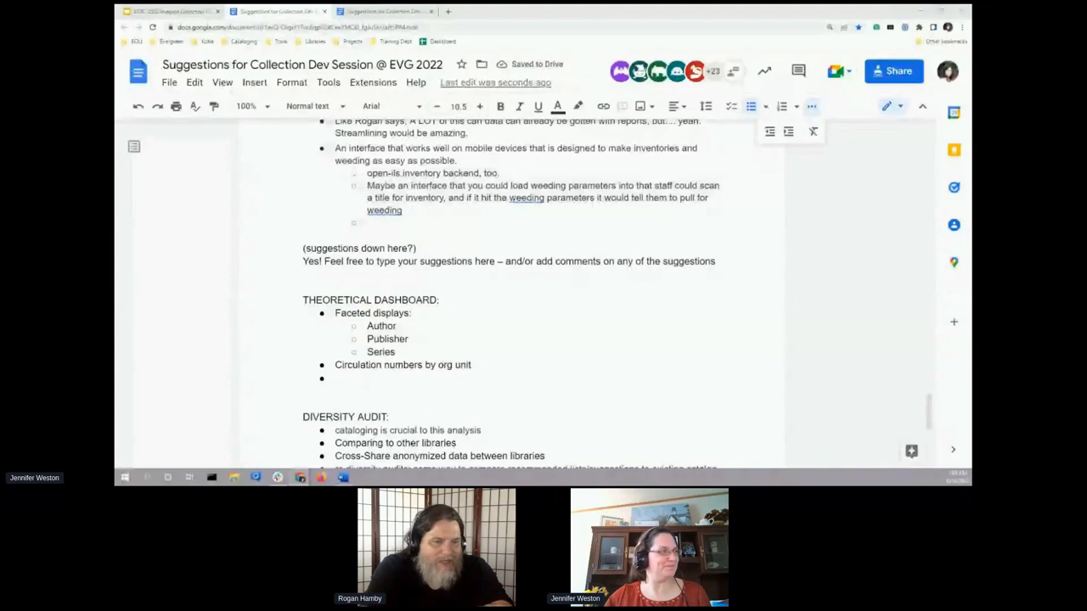
Step: Add sub-bullets on inventory as a side effect of weeding and a module being easier
click(391, 222)
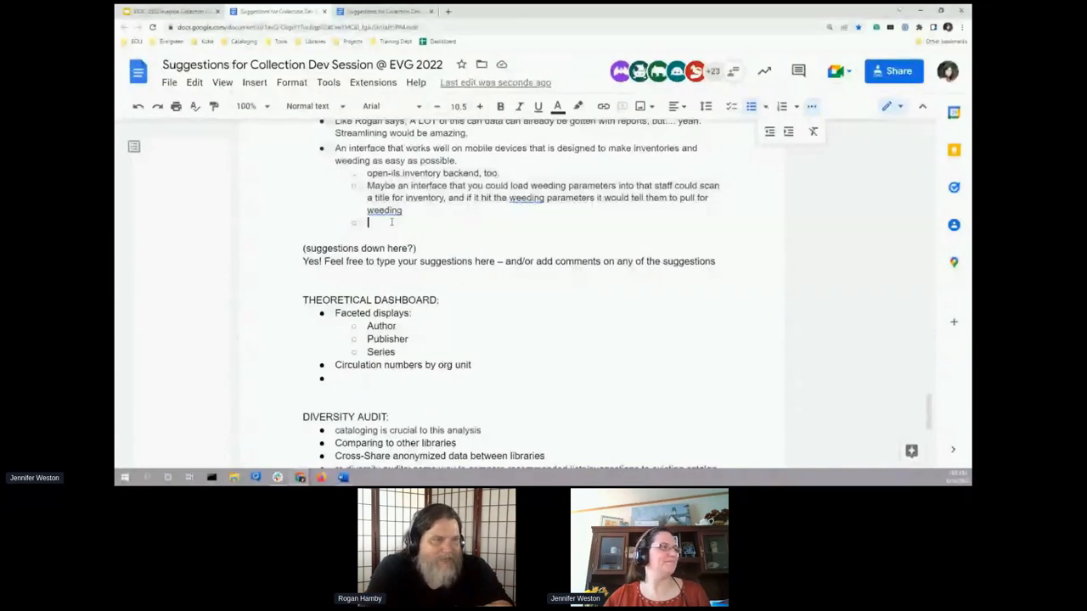
text(I see inventory primarily as a side effect of weeding, so a good interface for weeding would be my priority.)
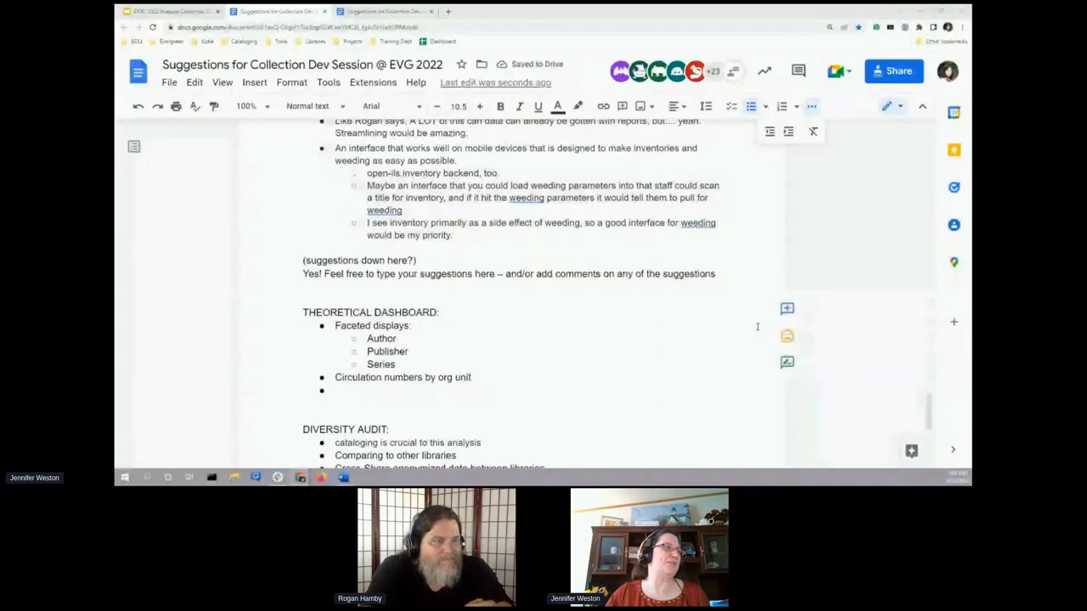
text(A module would be a lot easier than what we're doing now)
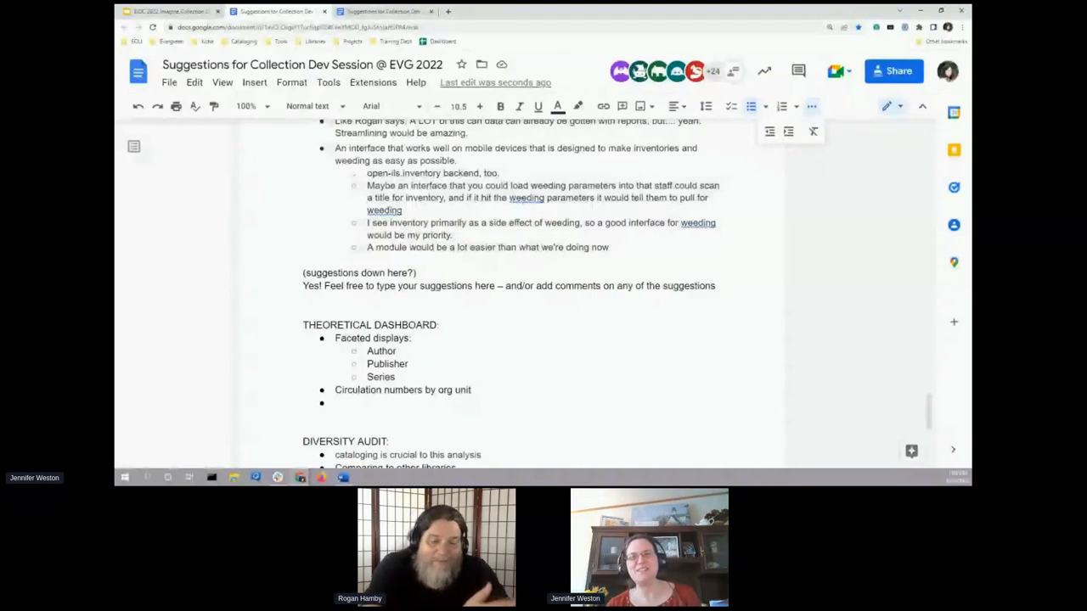
click(608, 247)
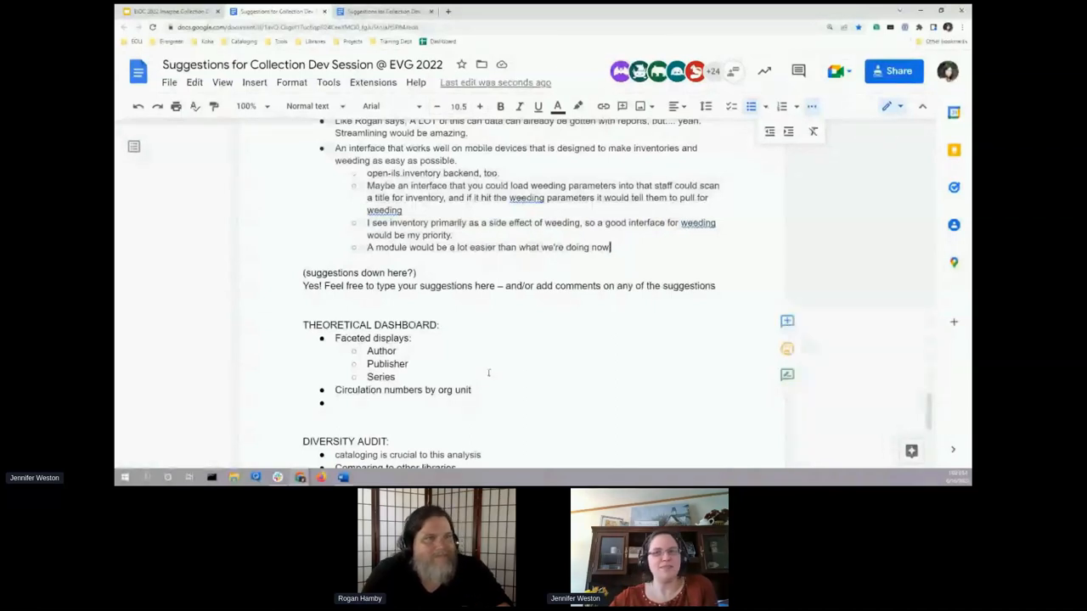
scroll(up, 3)
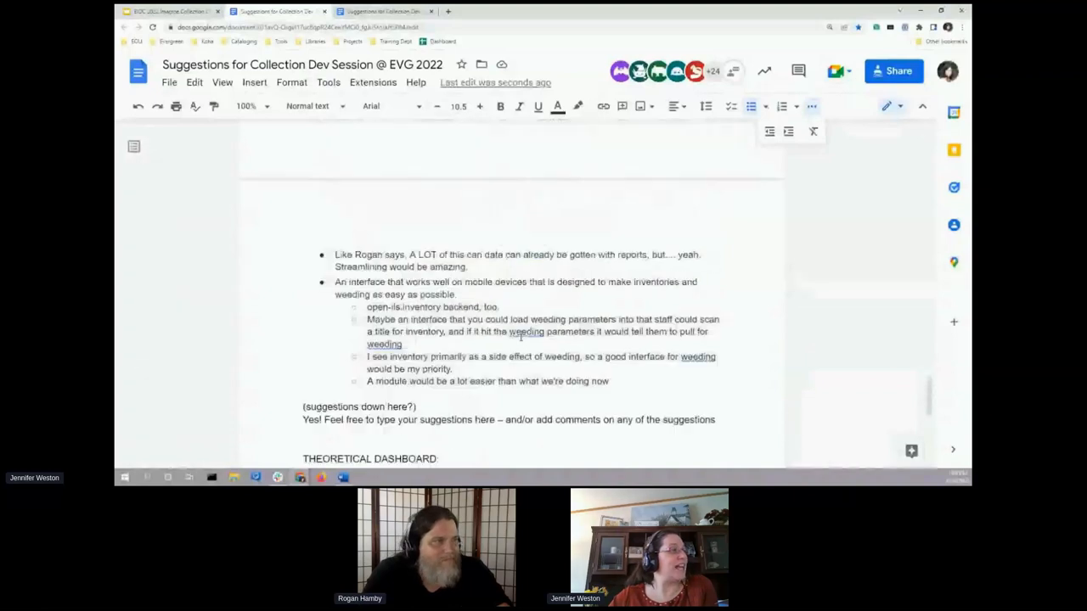
scroll(up, 3)
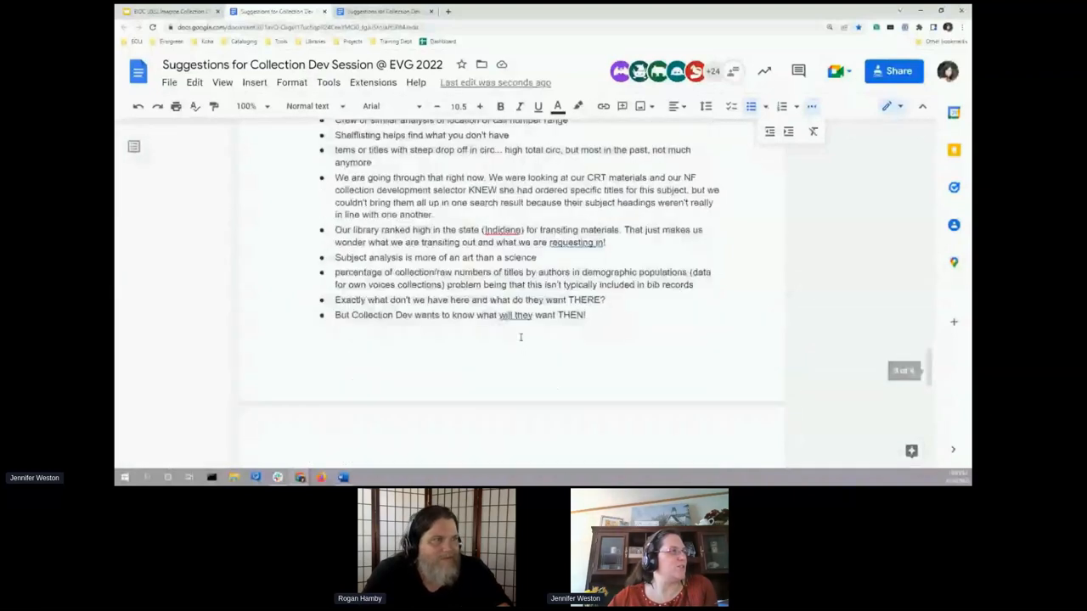
scroll(up, 3)
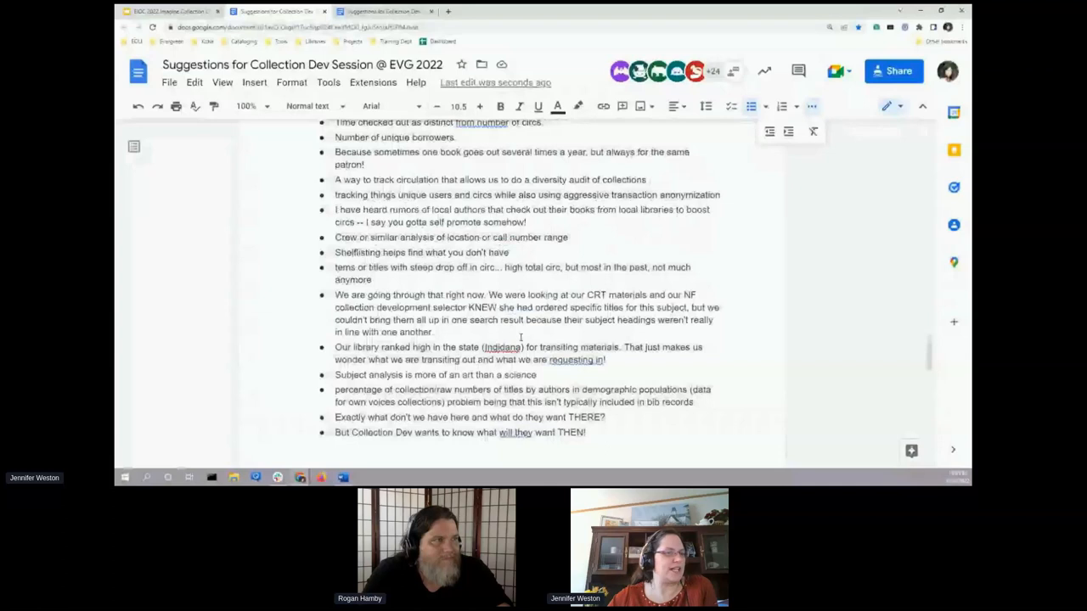
scroll(up, 3)
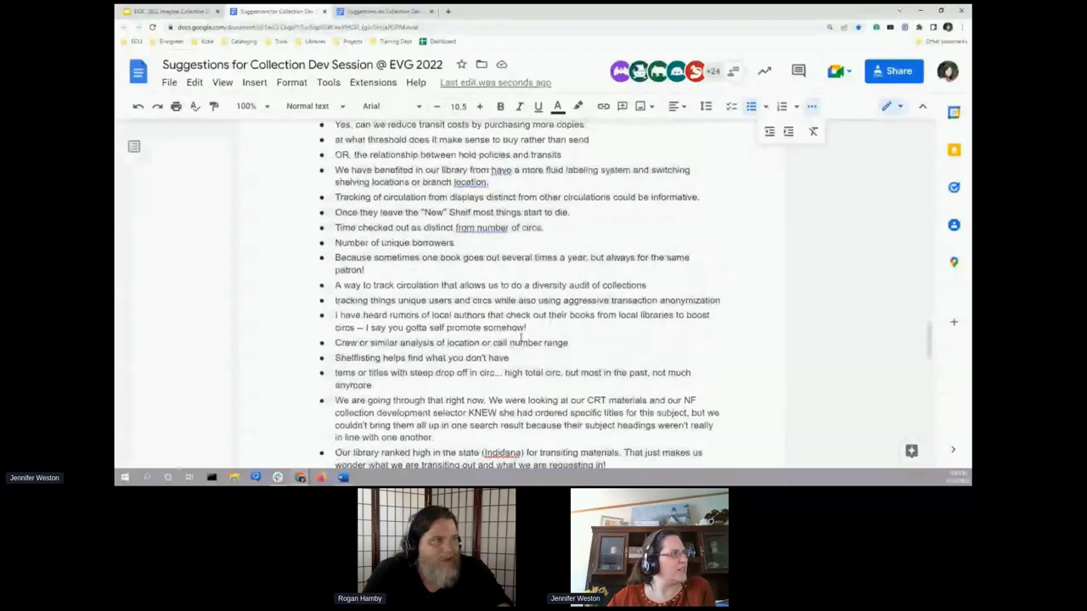
scroll(up, 3)
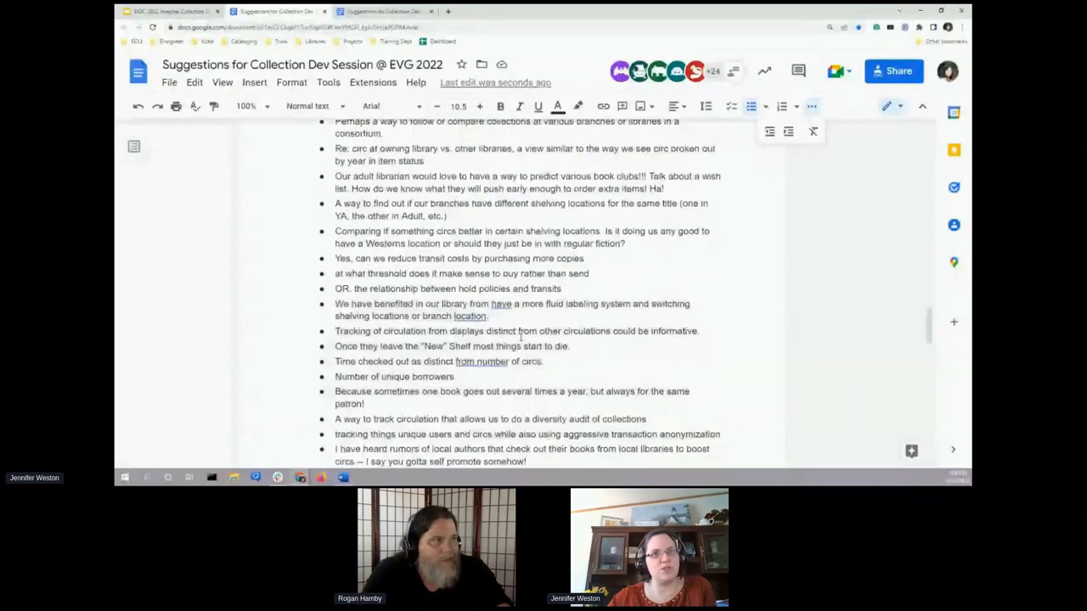
scroll(up, 3)
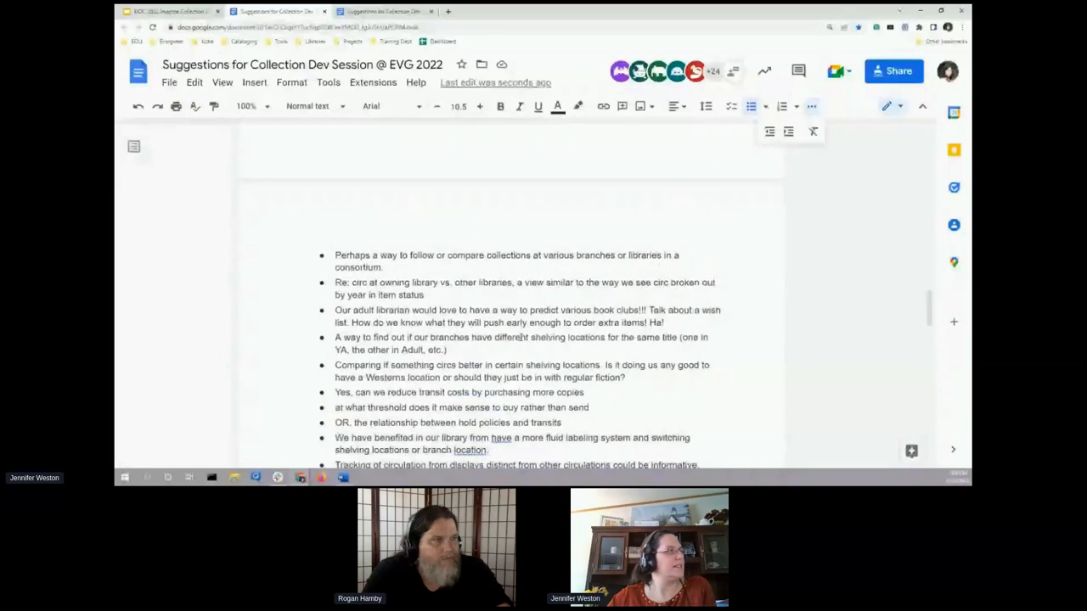
scroll(up, 3)
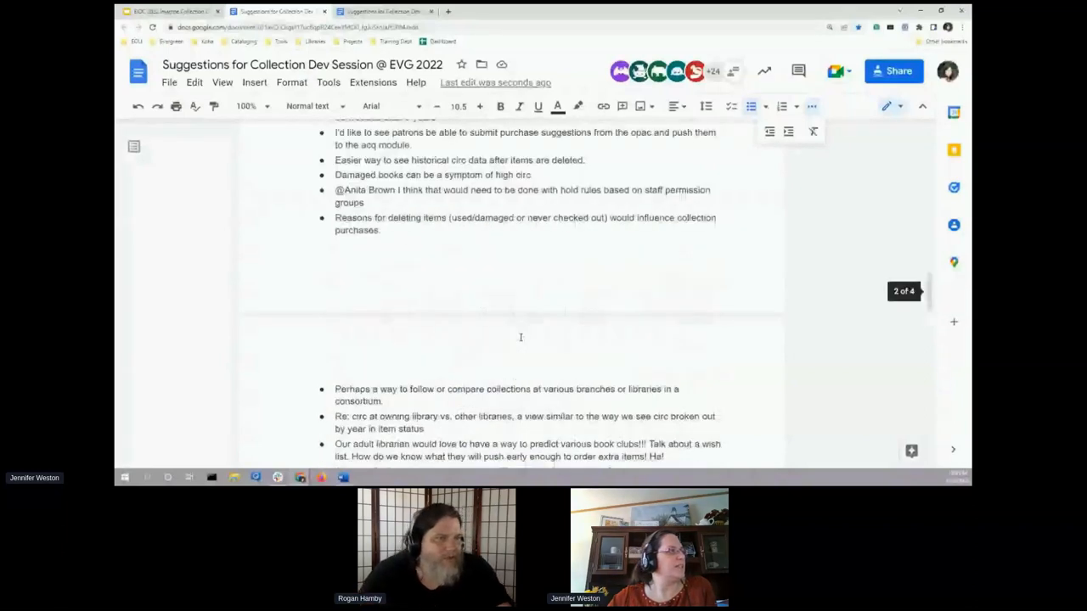
scroll(up, 3)
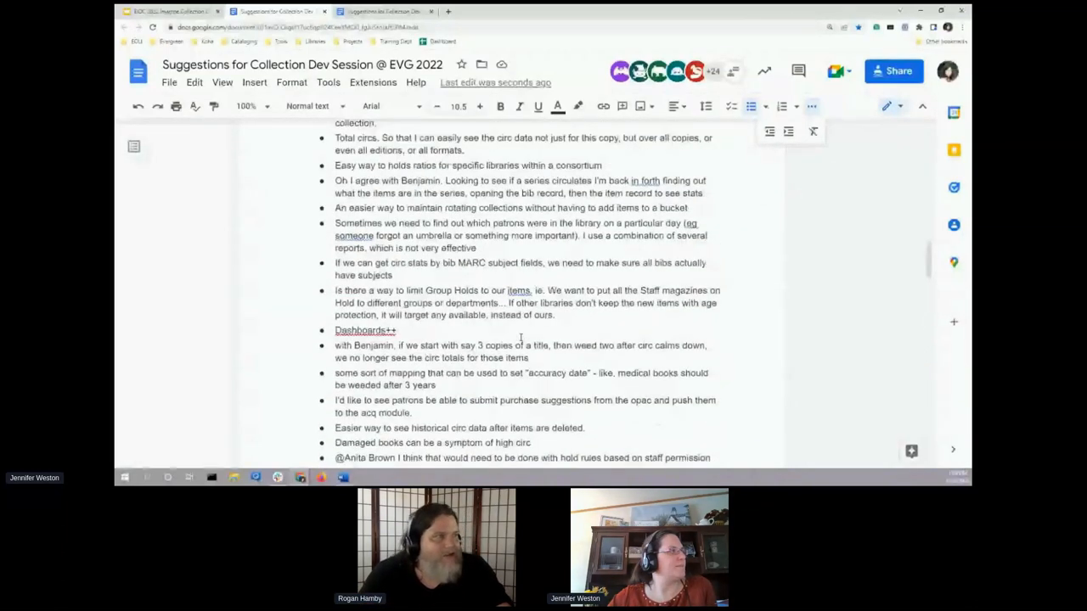
scroll(up, 3)
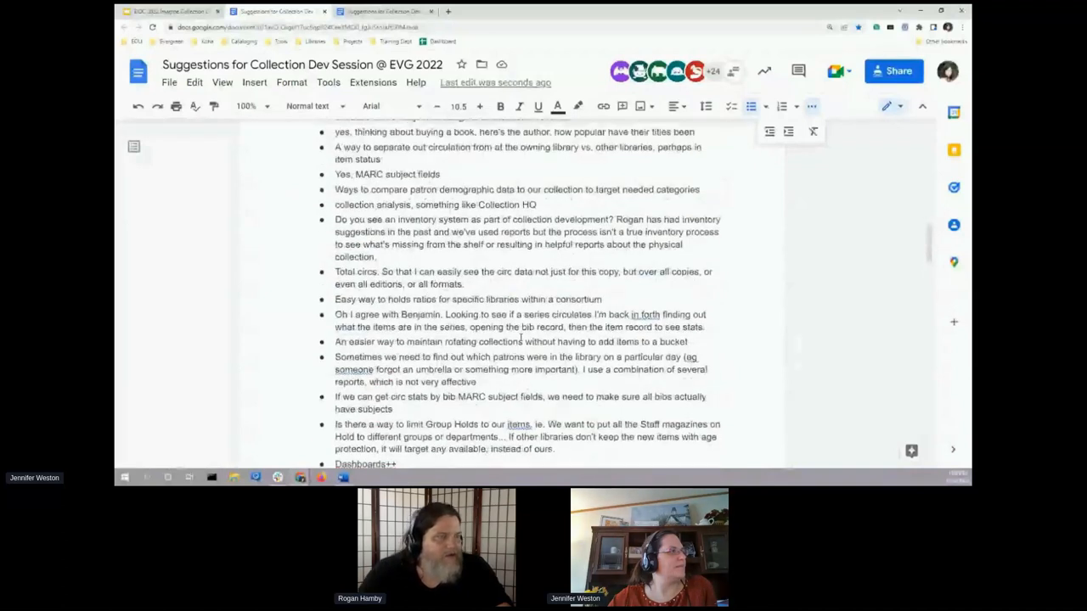
scroll(down, 3)
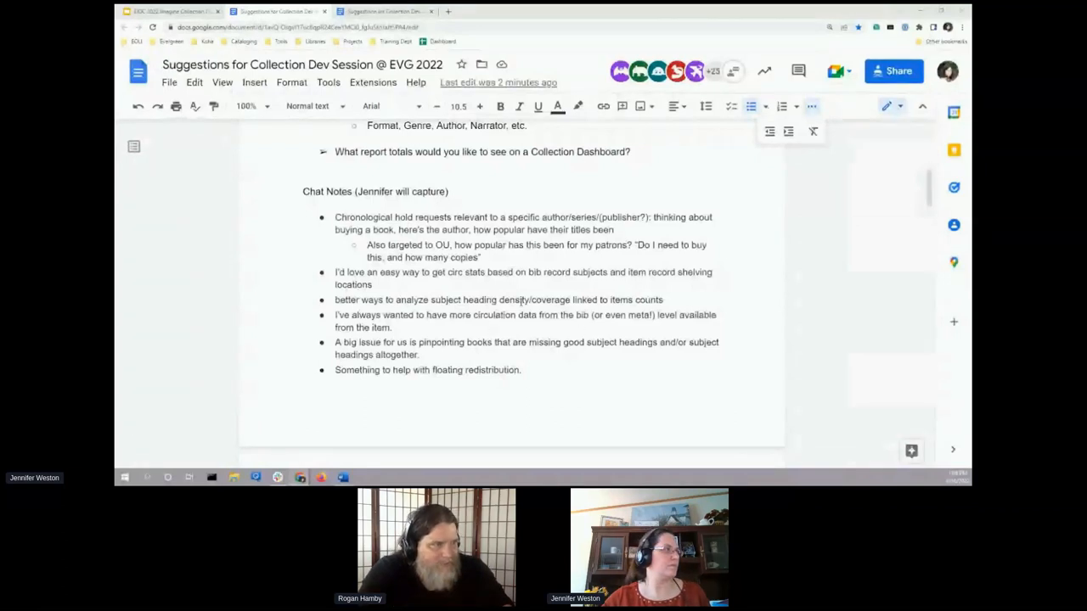
scroll(down, 3)
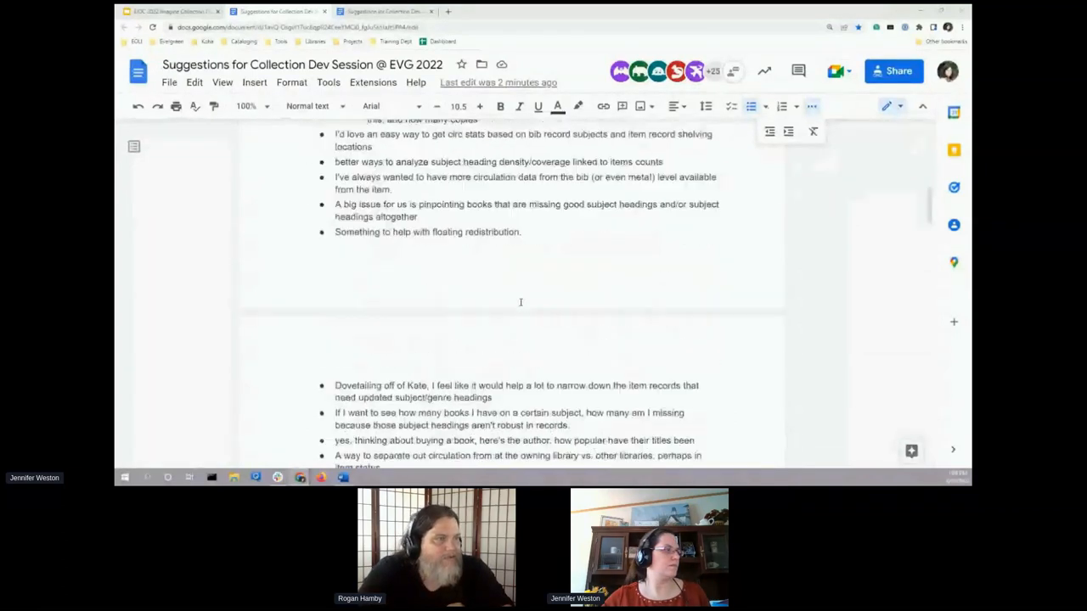
scroll(up, 3)
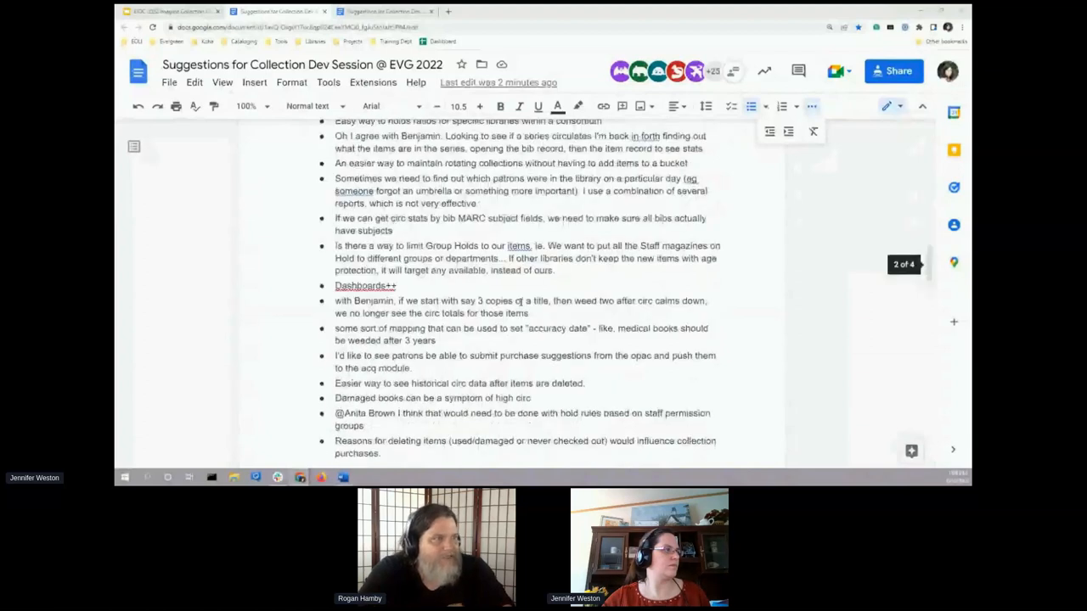
scroll(down, 3)
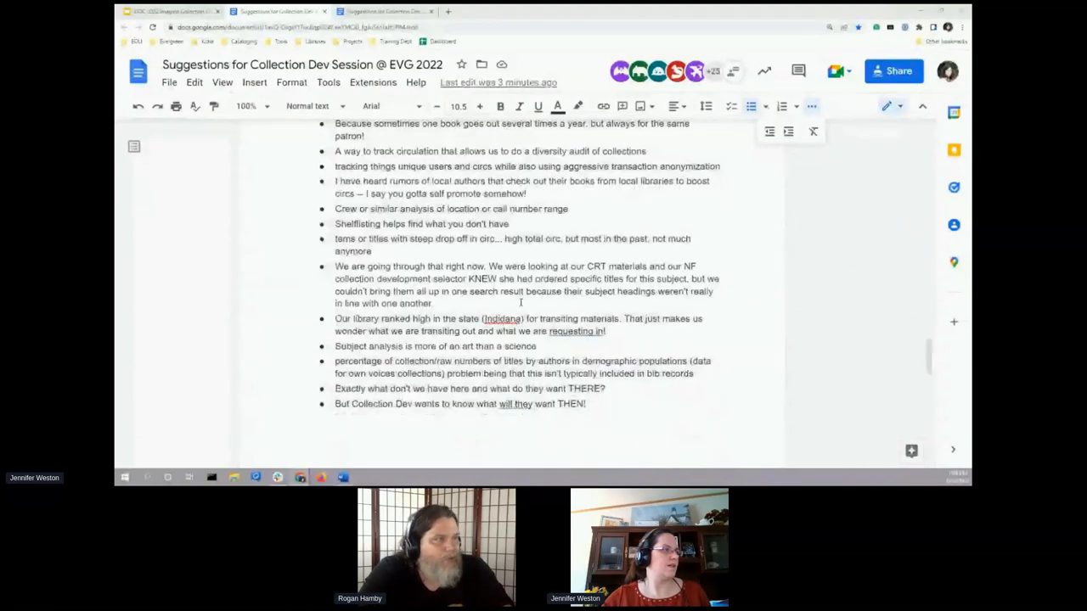
scroll(down, 3)
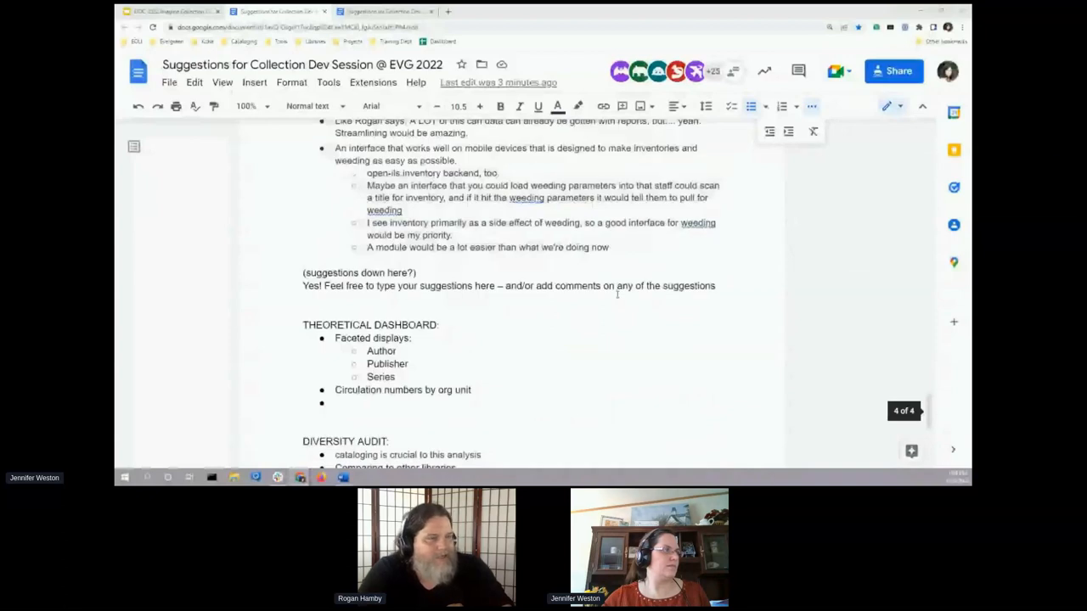
Step: Draft a note on adding requested fields to the item status screen, then remove it
click(609, 247)
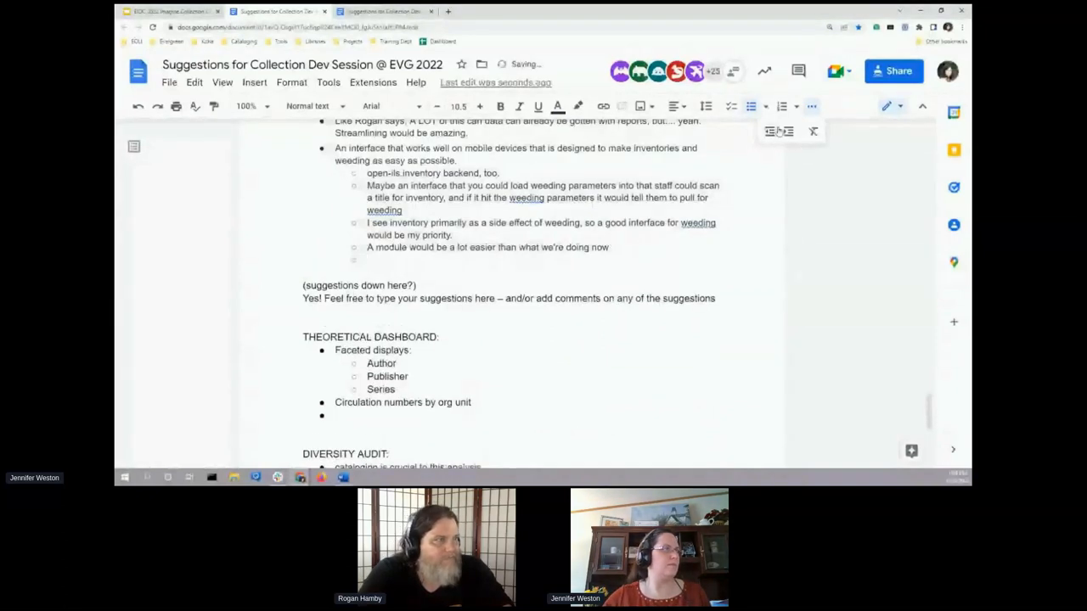
text(I think a lot of what folks have been asking for makes sense to add to the item status screen. New fields to display, add to the column picker, make available in reports, etc.)
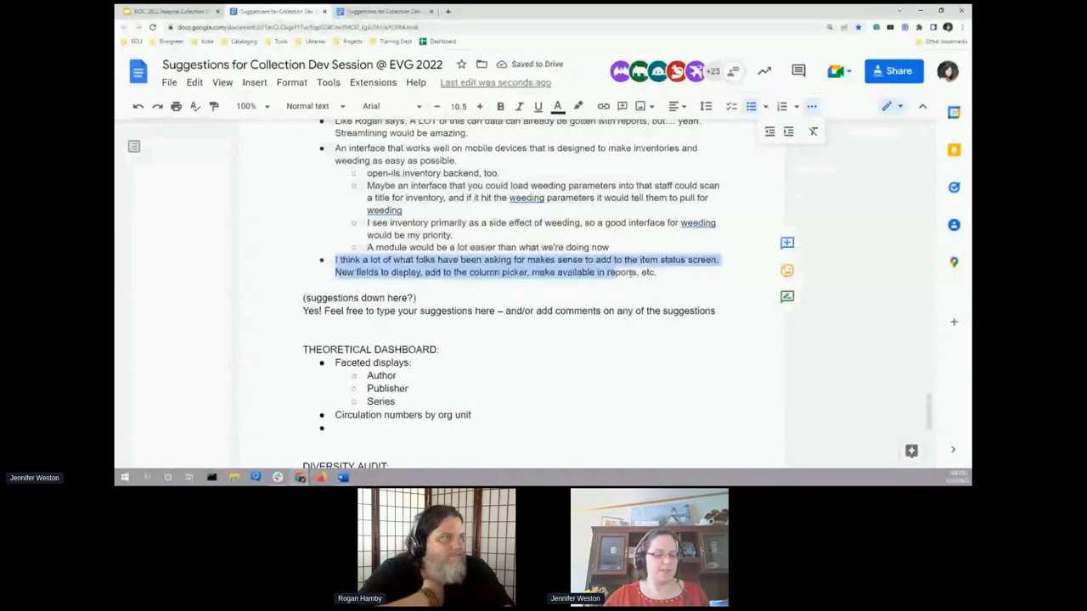
scroll(down, 3)
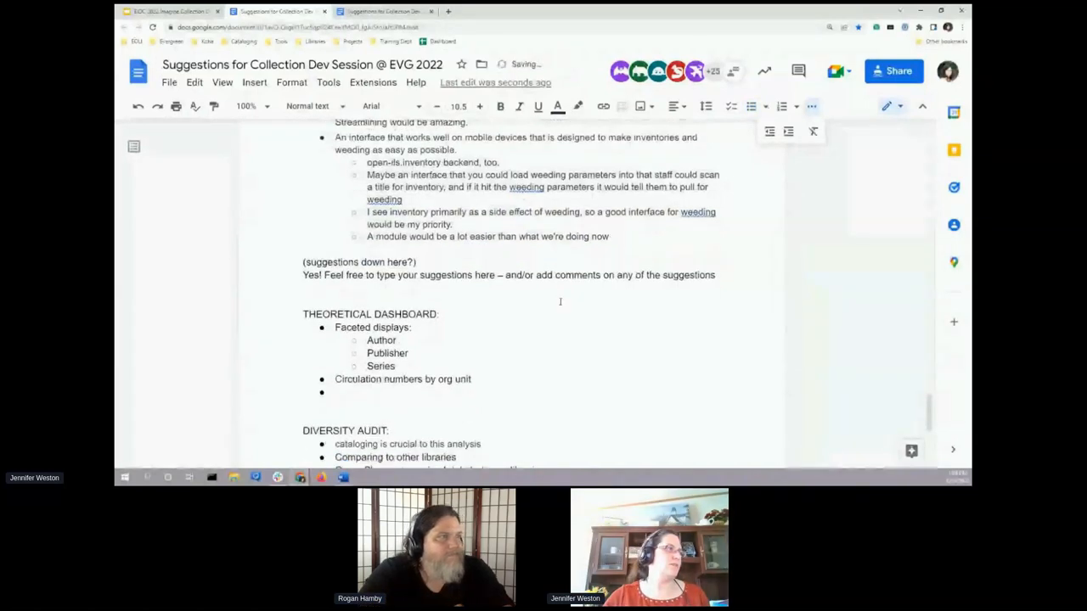
scroll(down, 3)
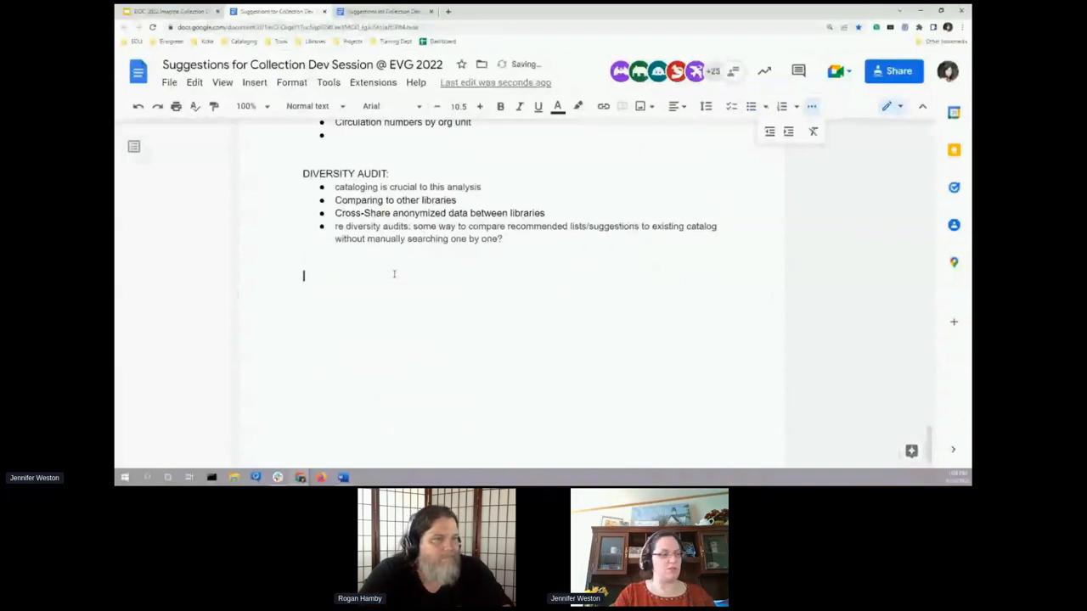
Step: Enter the 'ITEM STATUS SCREEN' heading and place the cursor in the empty bullet beneath it
text(ITEM STATUS SCREEN)
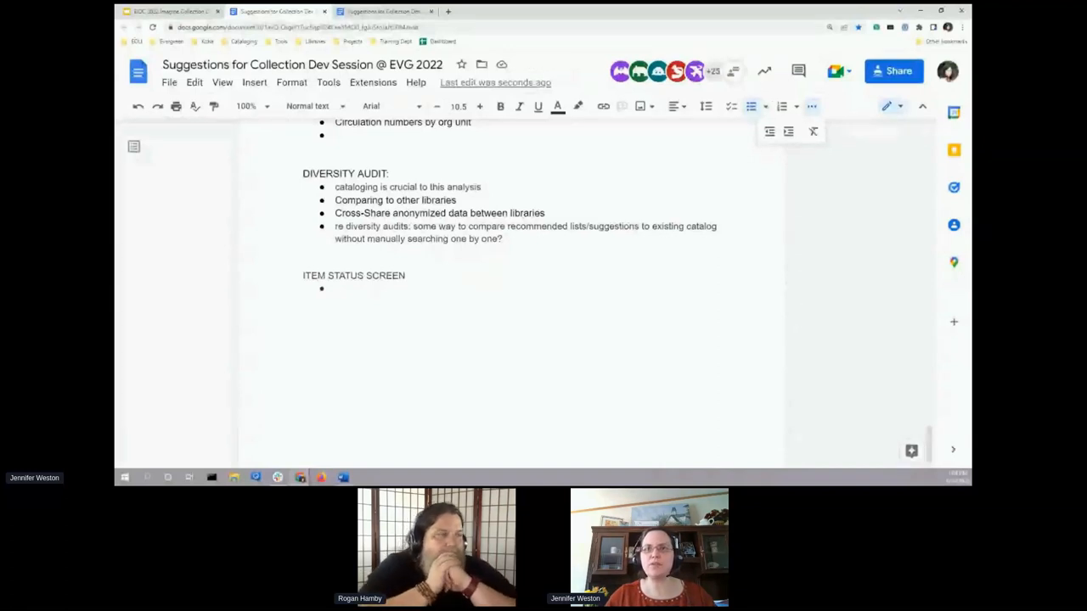
click(336, 288)
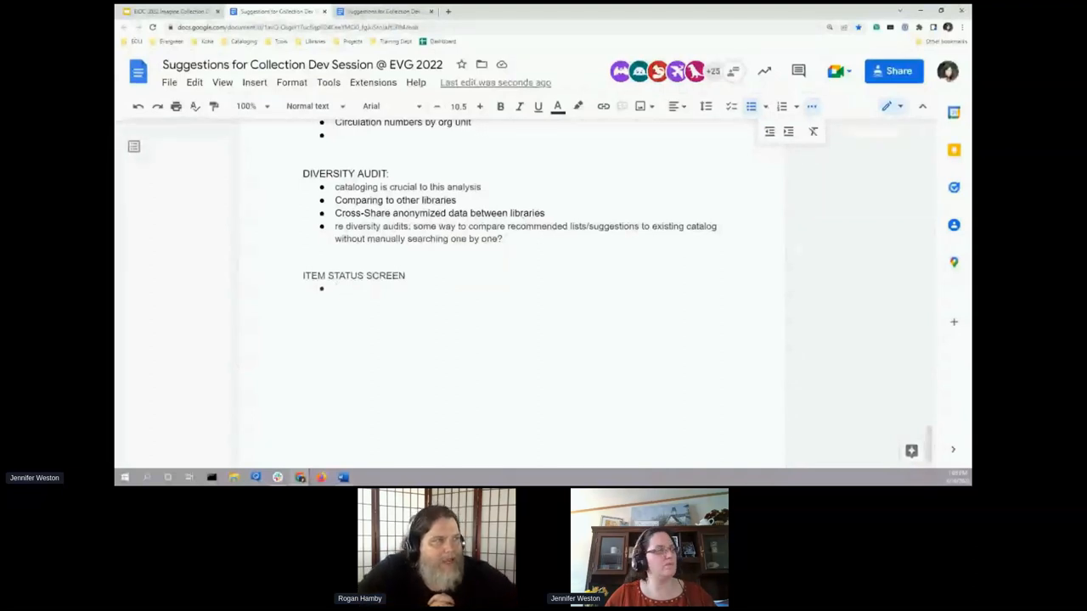
click(335, 289)
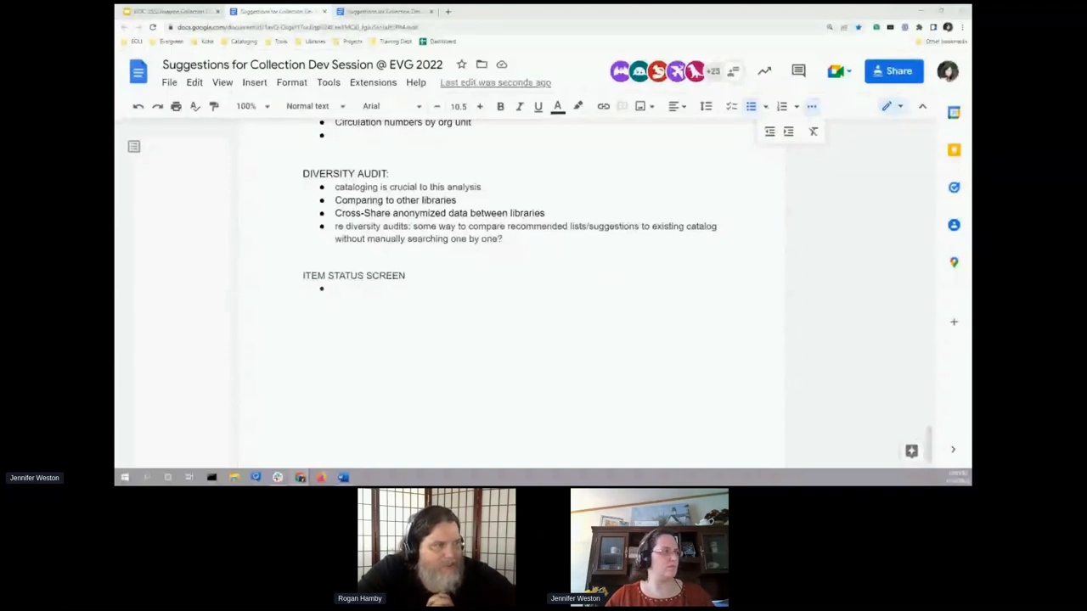
Step: Add the note on adding requested fields, with sub-bullet 'Breakout circulation numbers (by org unit?)'
text(I think a lot of what folks have been asking for makes sense to add to the item status screen. New fields to display, add to the column picker, make available in reports, etc.)
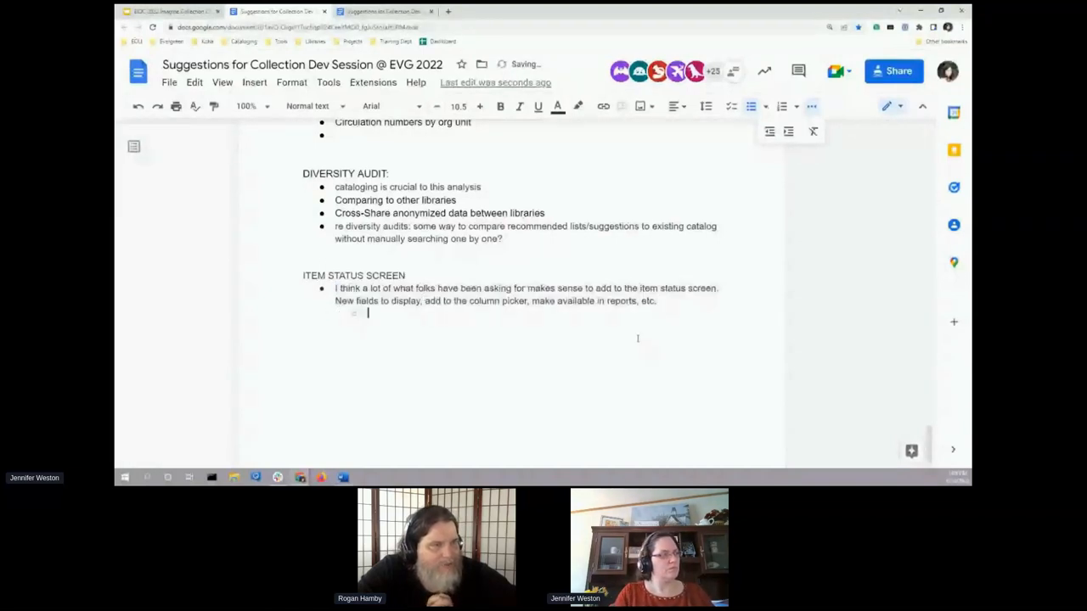
text(Breako)
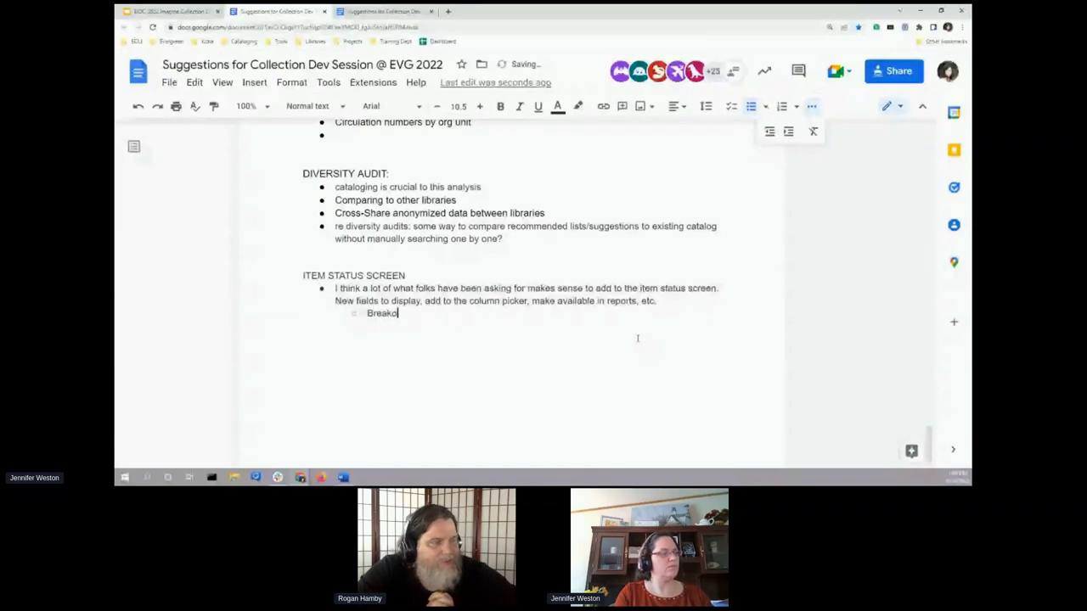
text(ut circulation numbers (by org)
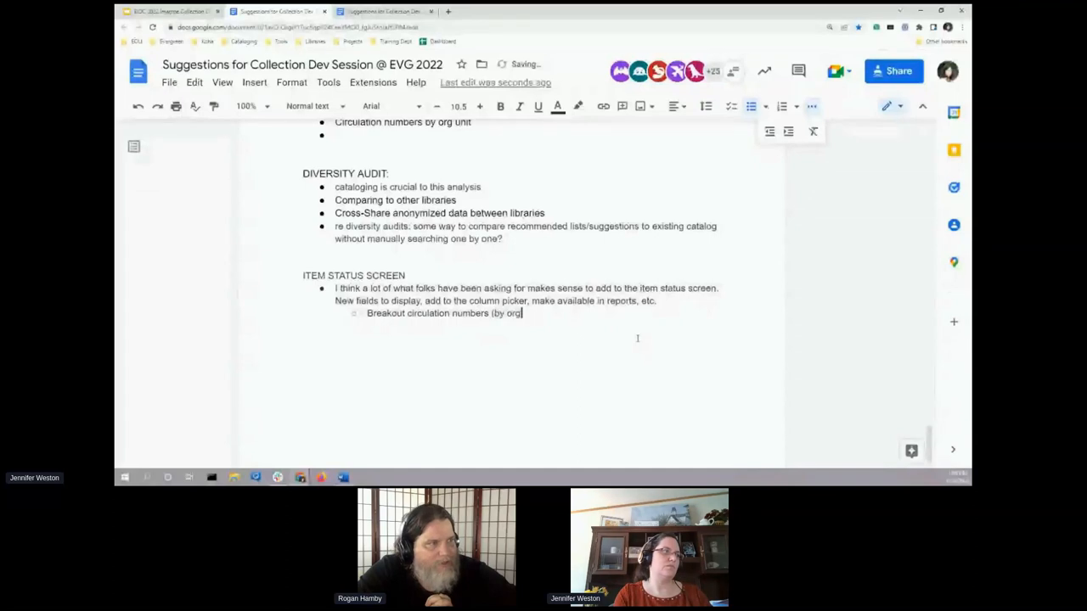
text(unit)
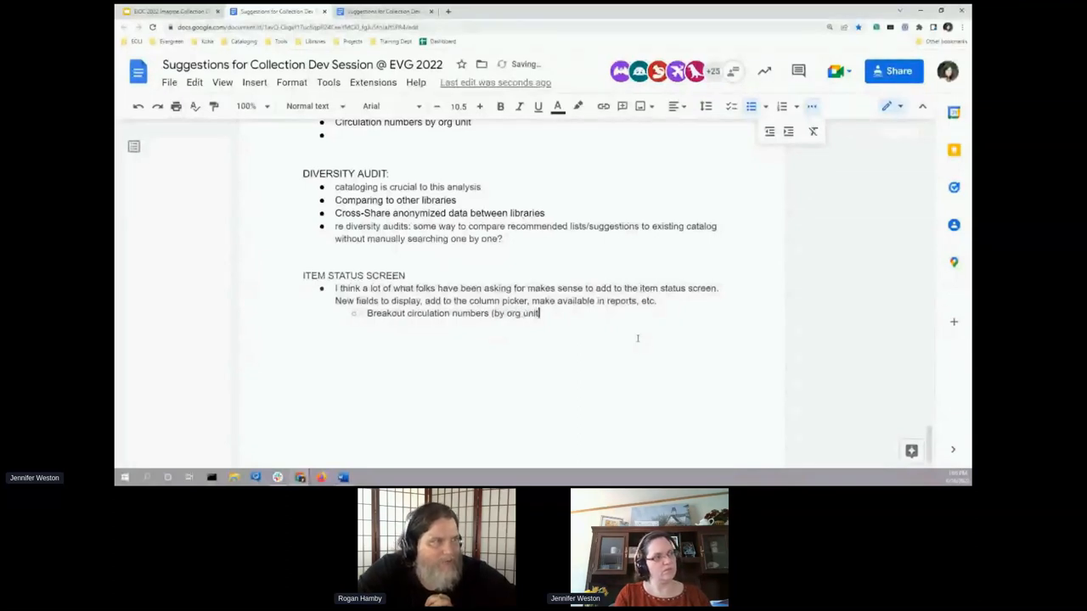
text(?))
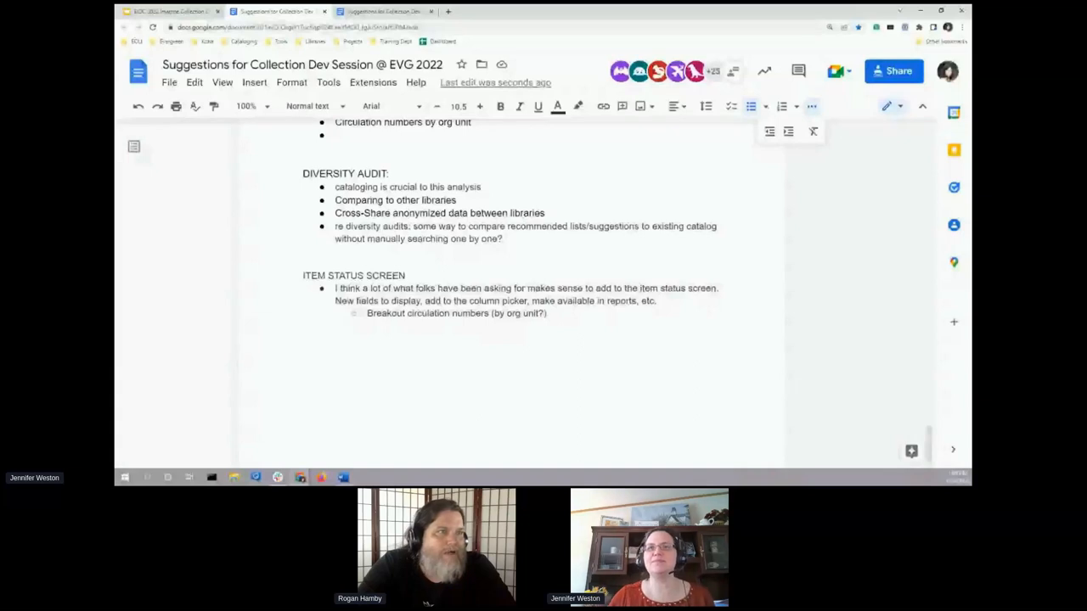
click(548, 313)
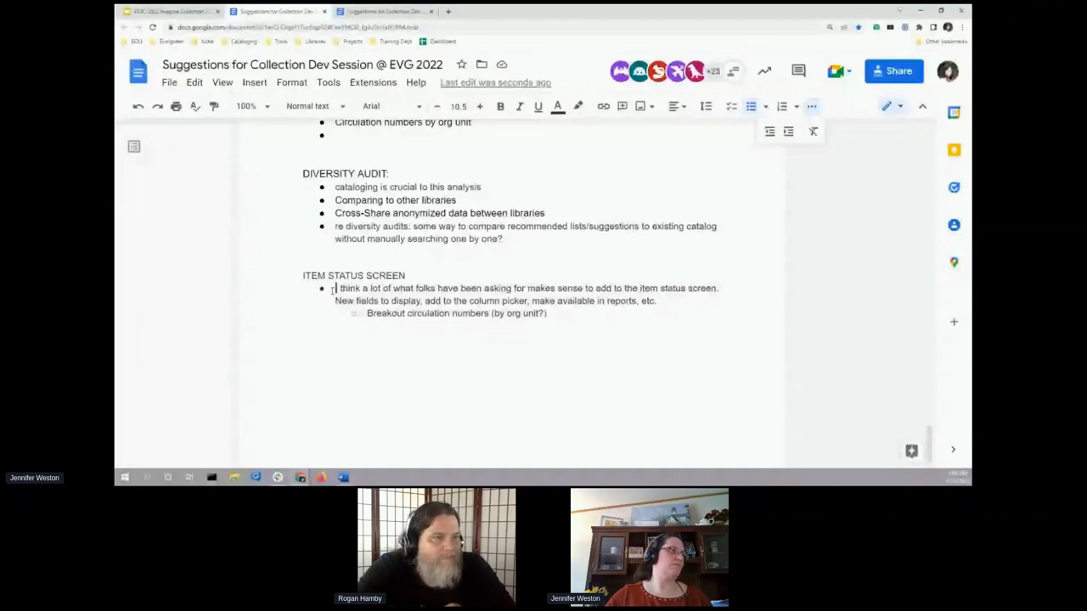
Step: Add the bullet proposing renaming 'Item Status', with 'Suggestions:' and 'Item Statistics?'
text(I have a controversial suggestion. Can we rename it something not "Item Status"? That's a name that means something totally different to everyone who isn't an Evergreener)
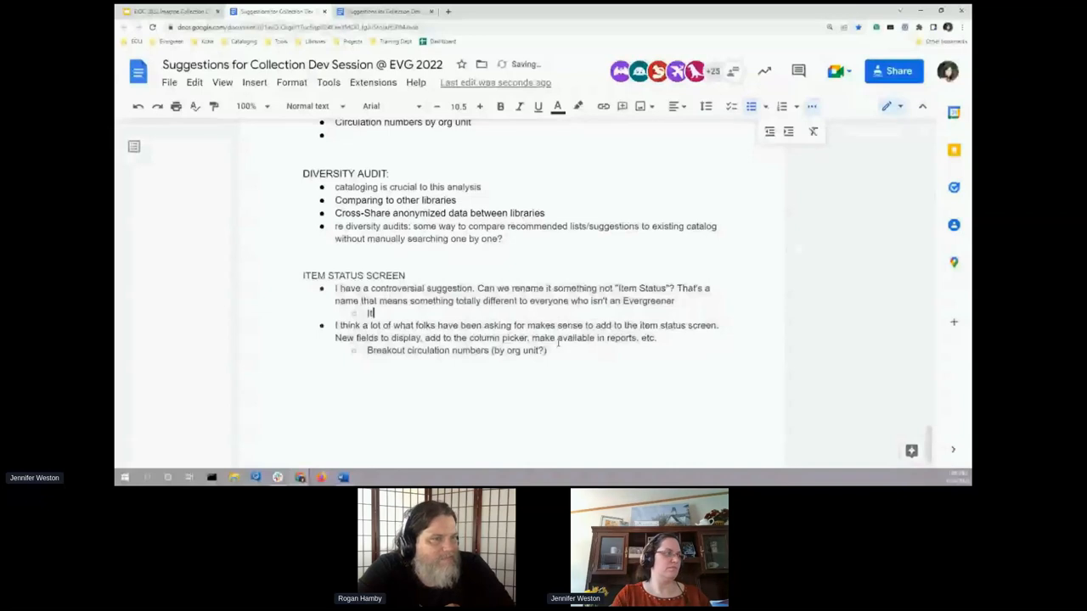
text(Item S)
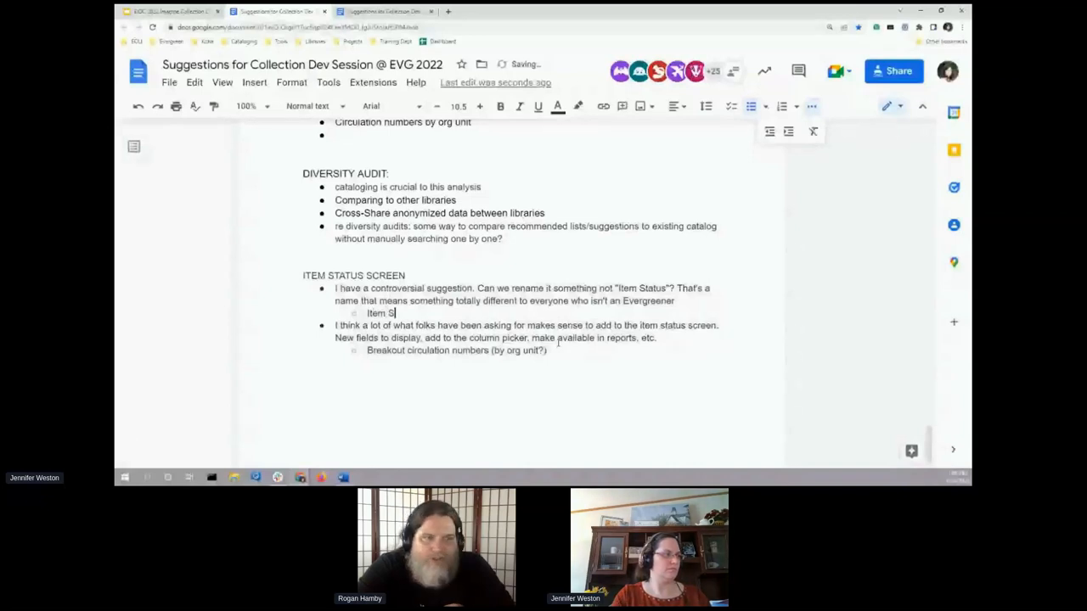
text(tatisti)
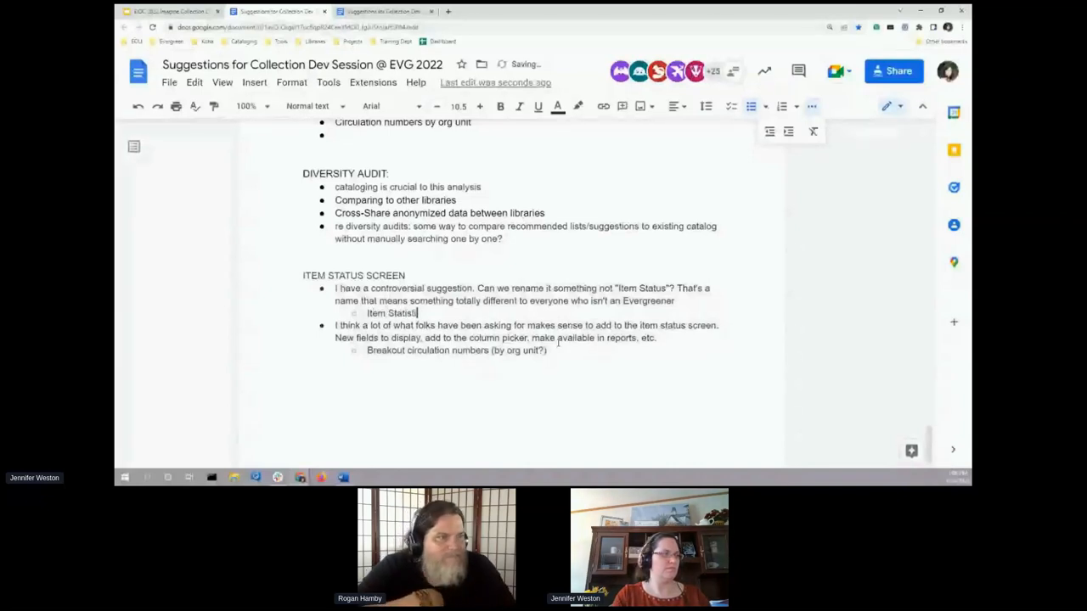
text(cs?)
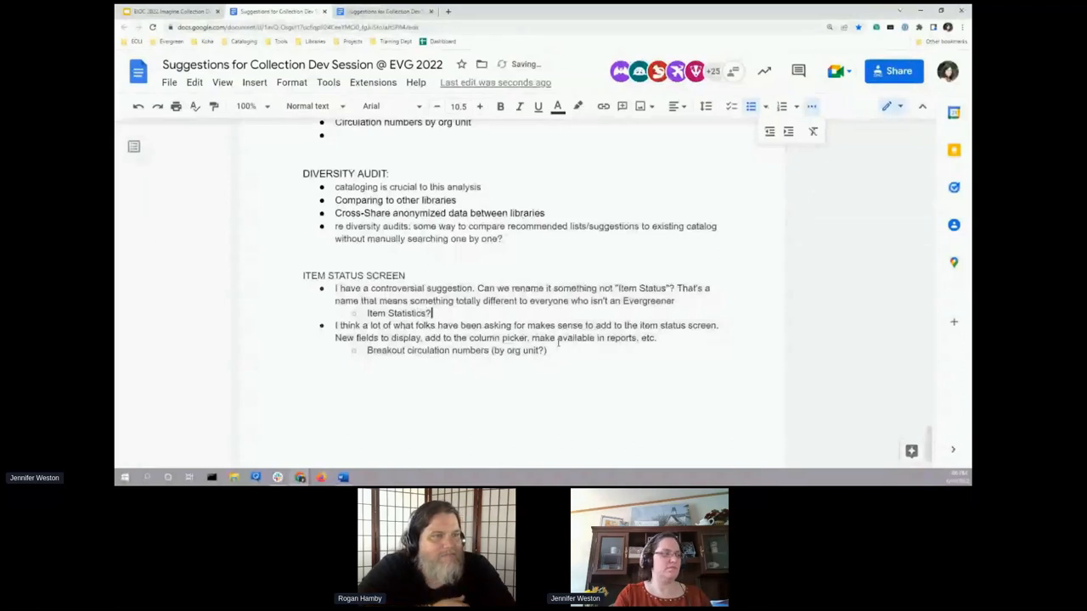
text(Suggestions:)
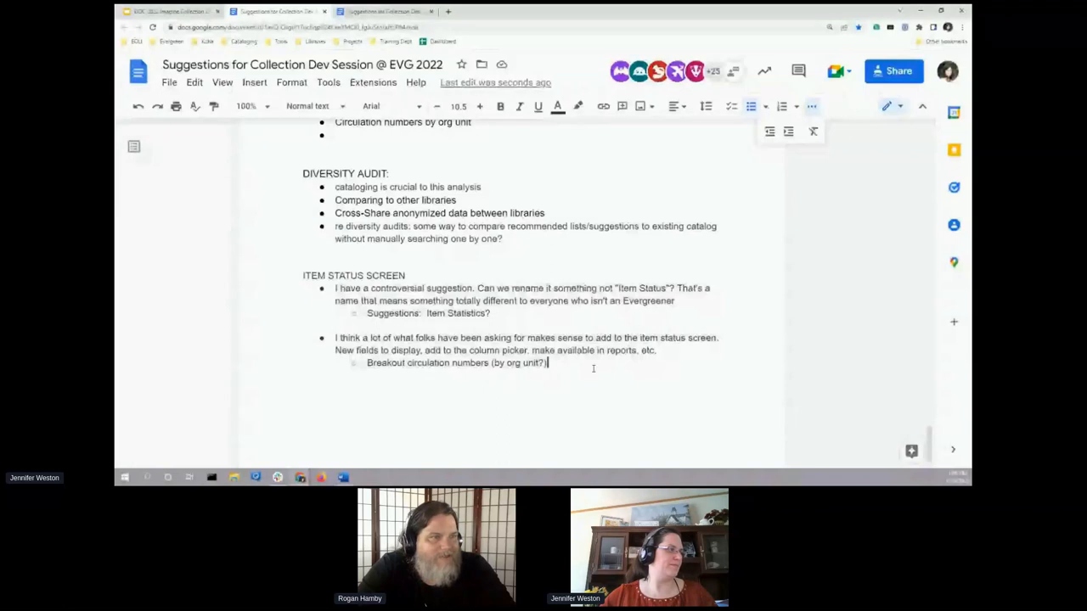
Step: Add the distinct circ stats bullet, 'Item Details?', and 'total circs and total circs - current year'
text(All the various circ stats we've discussed that are distinct from raw circ count.)
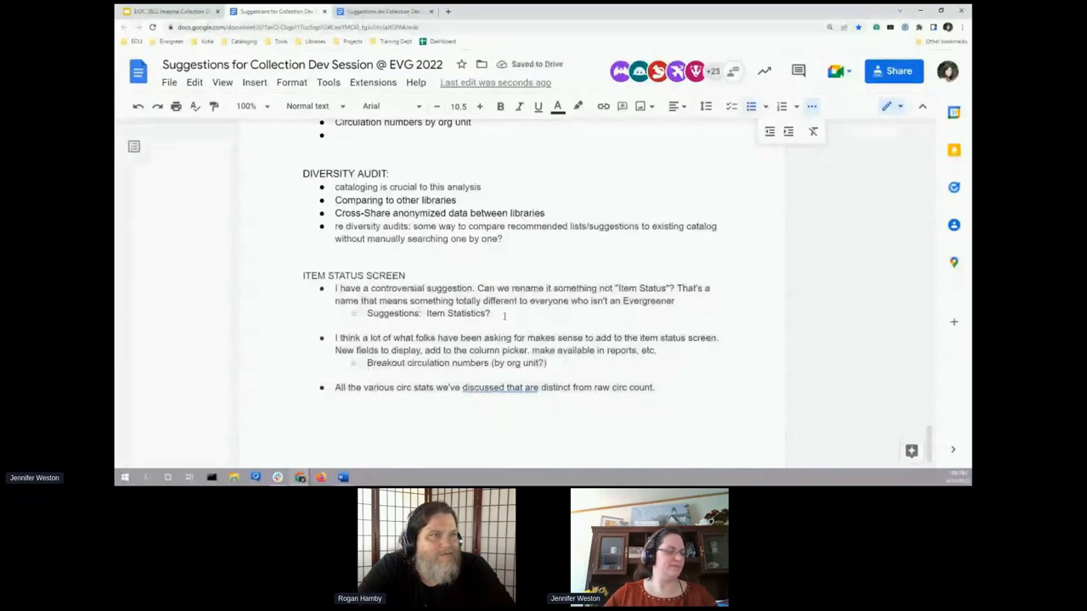
text(Item D)
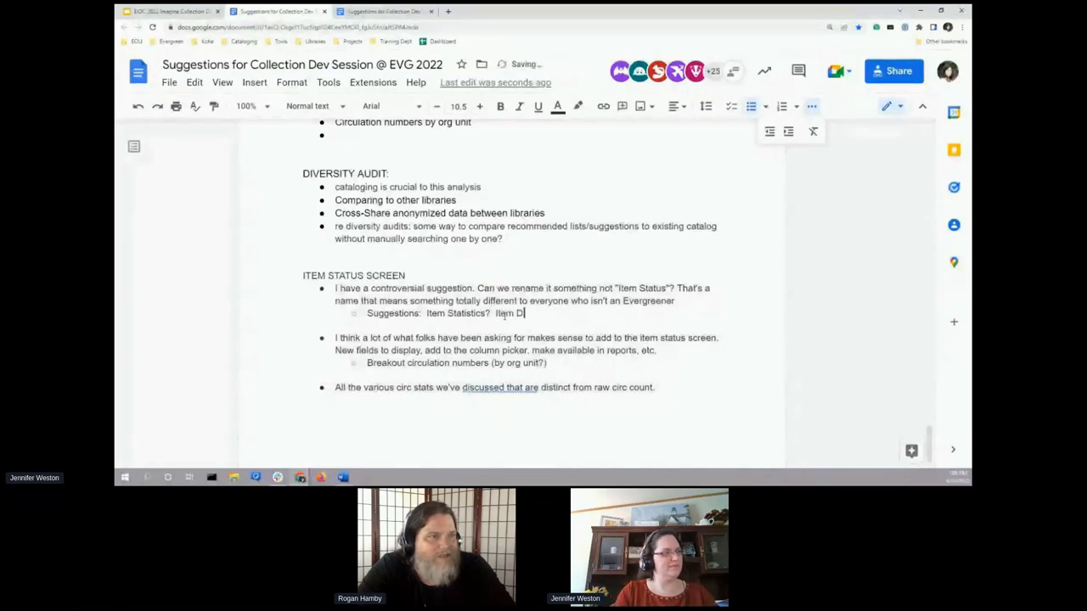
text(etails?)
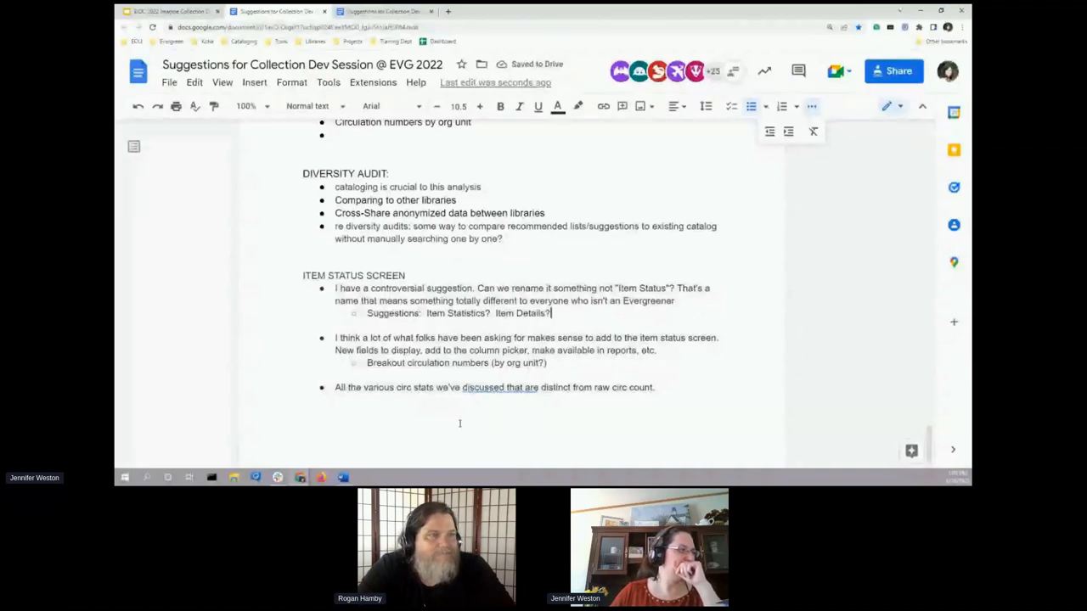
mouse_move(681, 402)
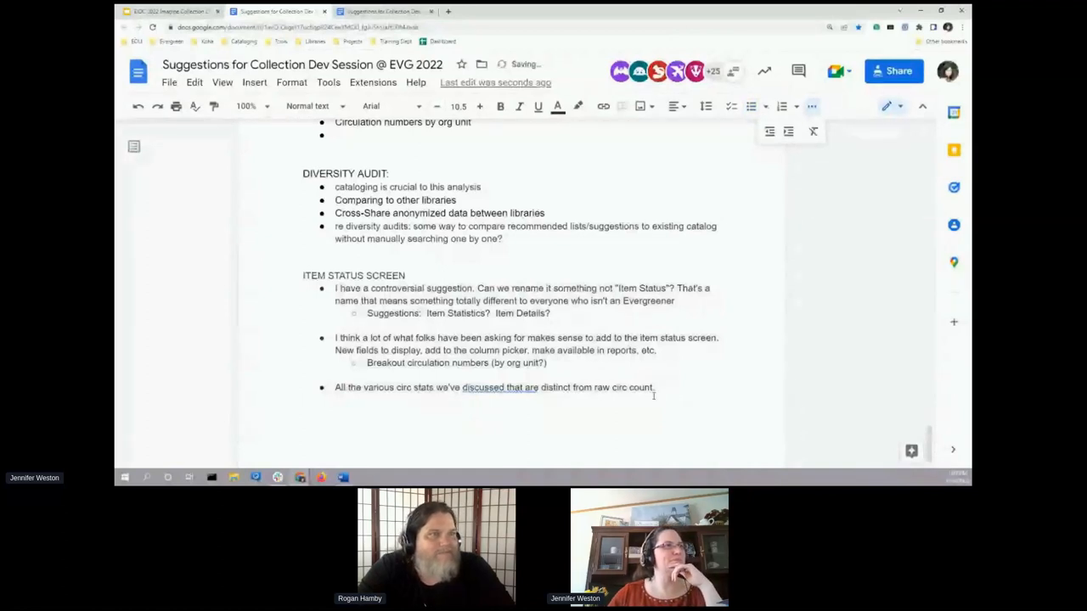
key(enter)
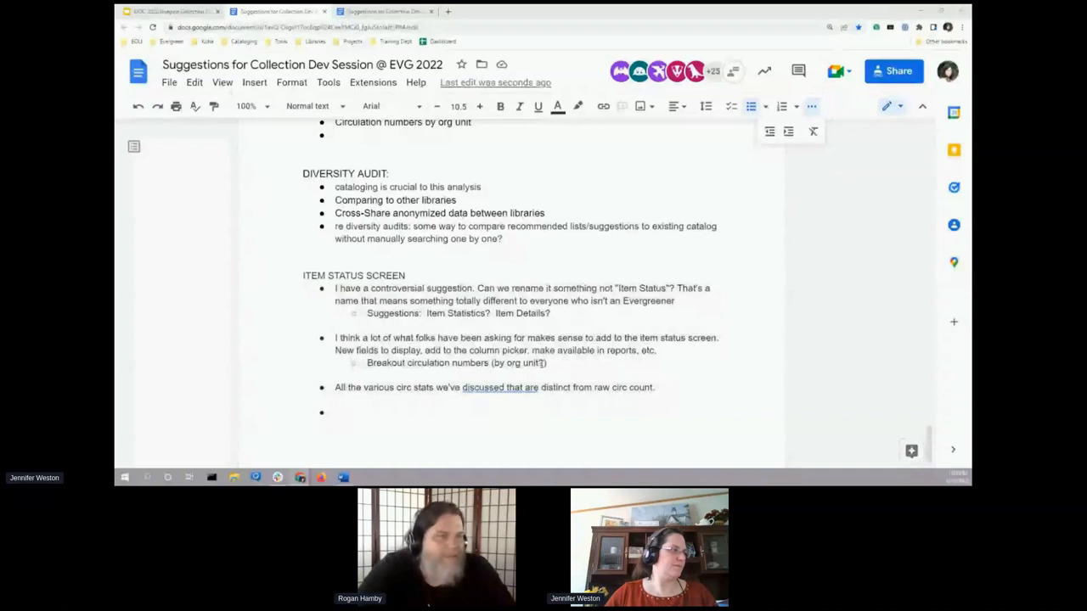
text(total circs and total circs - current year)
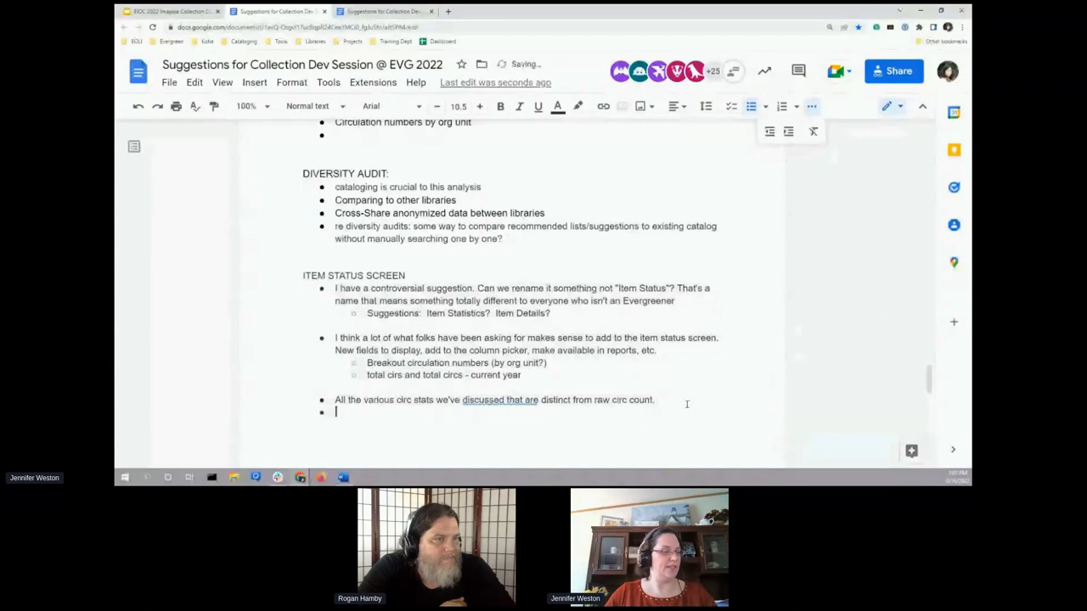
Step: Add bullets on show/hide fields like the holdings editor and a separate item status interface
text(Maybe the item status detail screen could be enhanced to show/hide fields like in the holdings editor?)
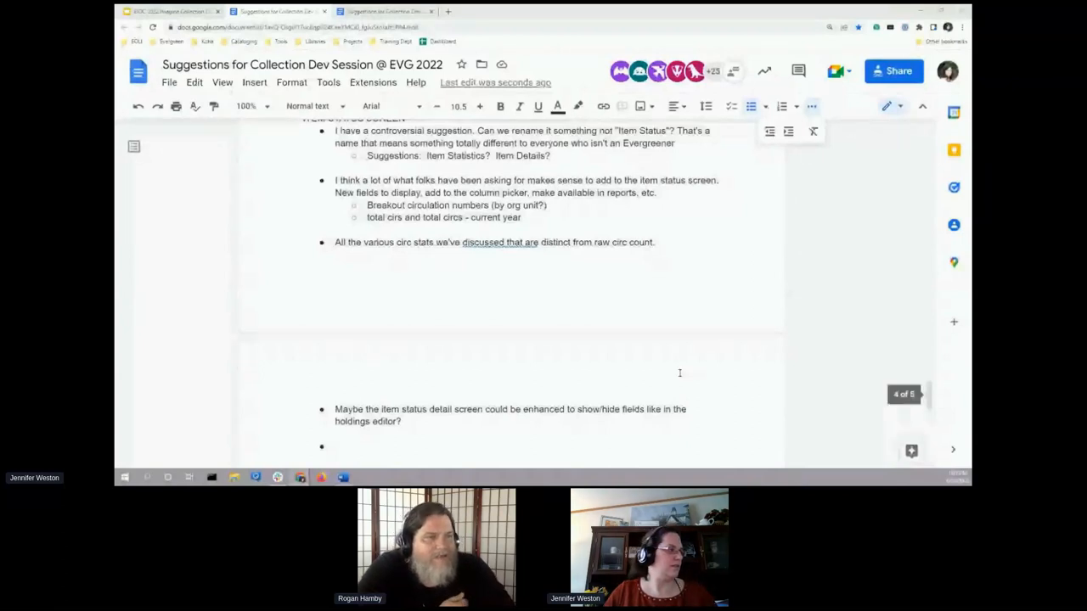
text(It might be good to have this as a separate kind of item status interface)
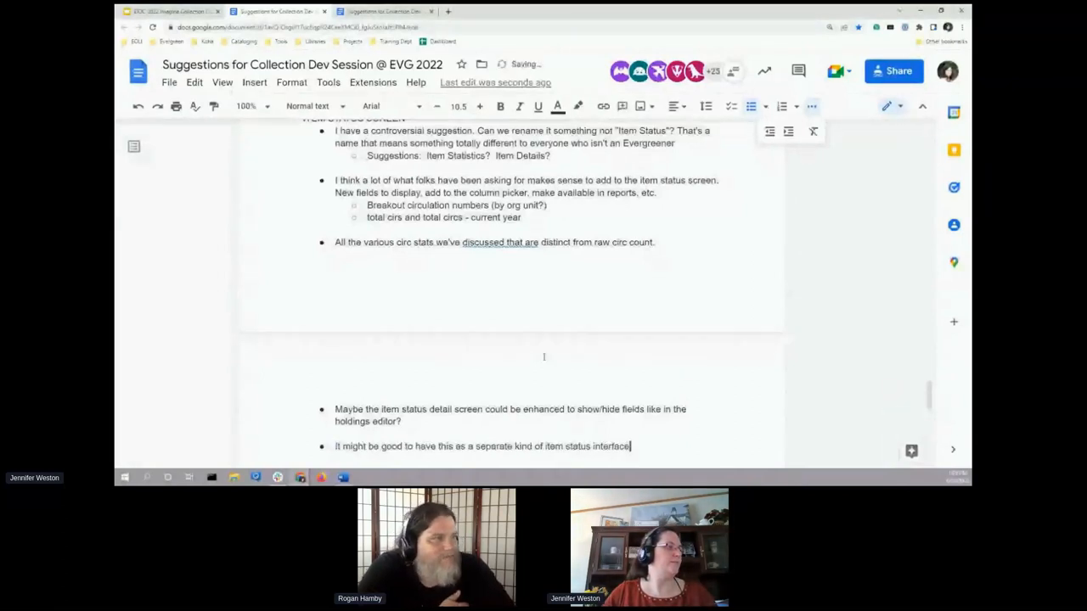
key(enter)
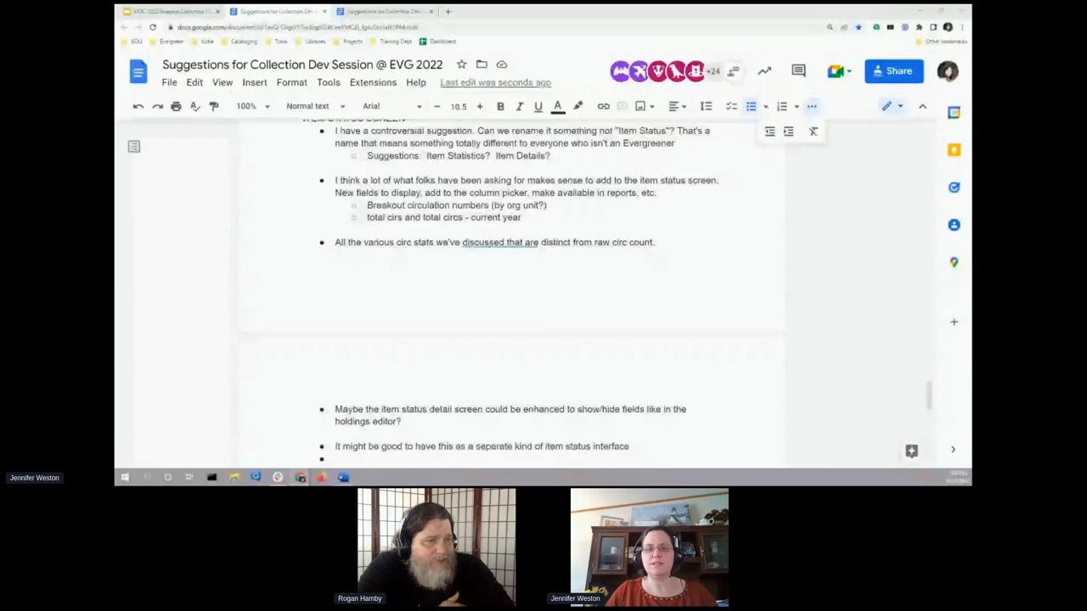
Step: Add 'and then shorten that to "Item Stats"' and the related Launchpad bug 1936233 link
scroll(up, 3)
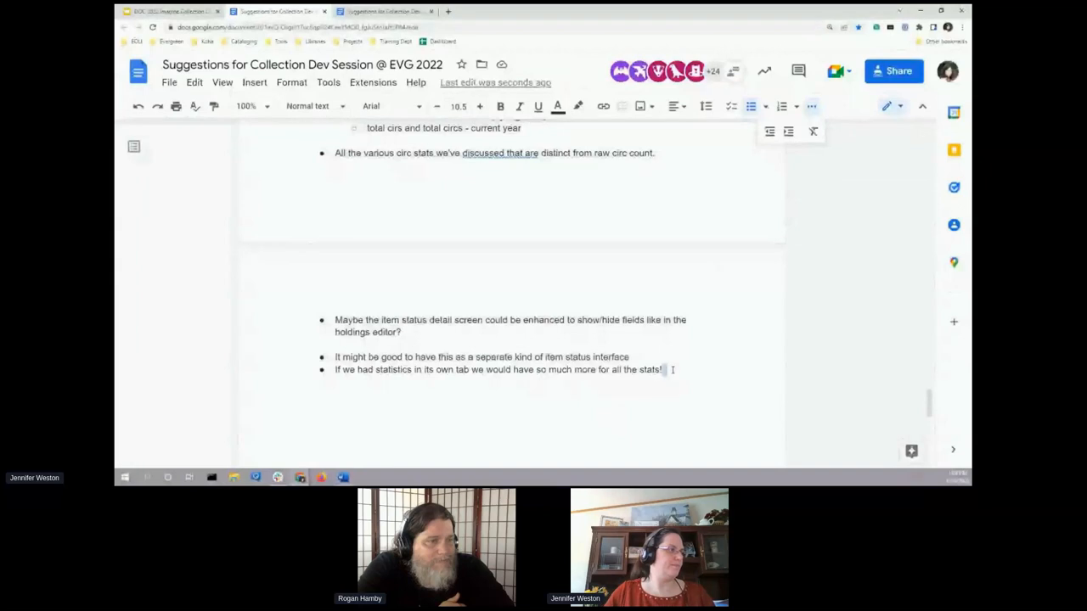
text(and then shorten that to "Item Stats")
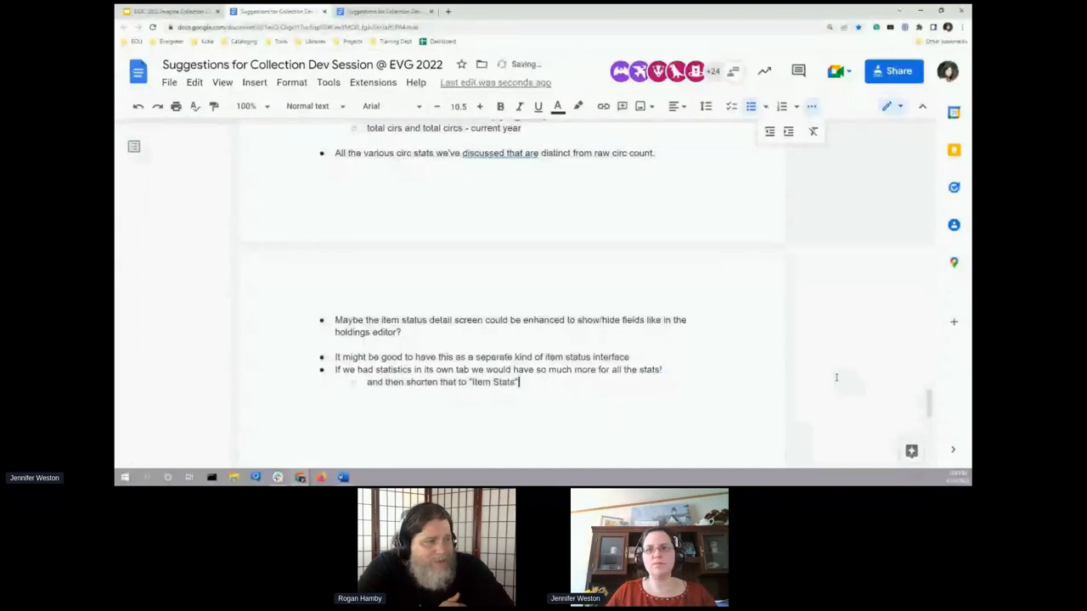
mouse_move(836, 376)
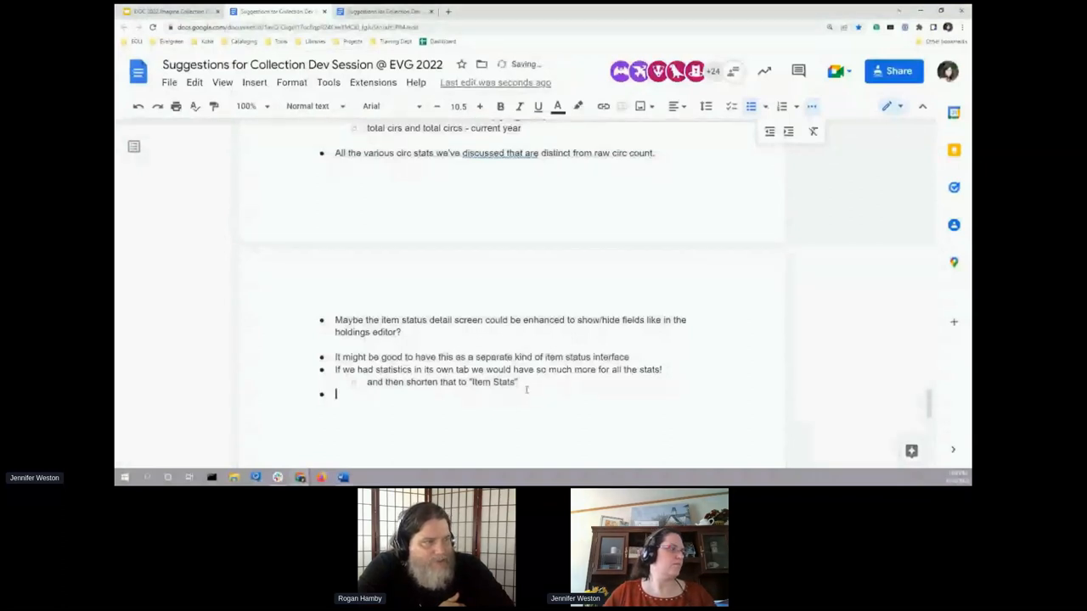
text(related: bugs.launchpad.net/evergreen/+bug/1936233)
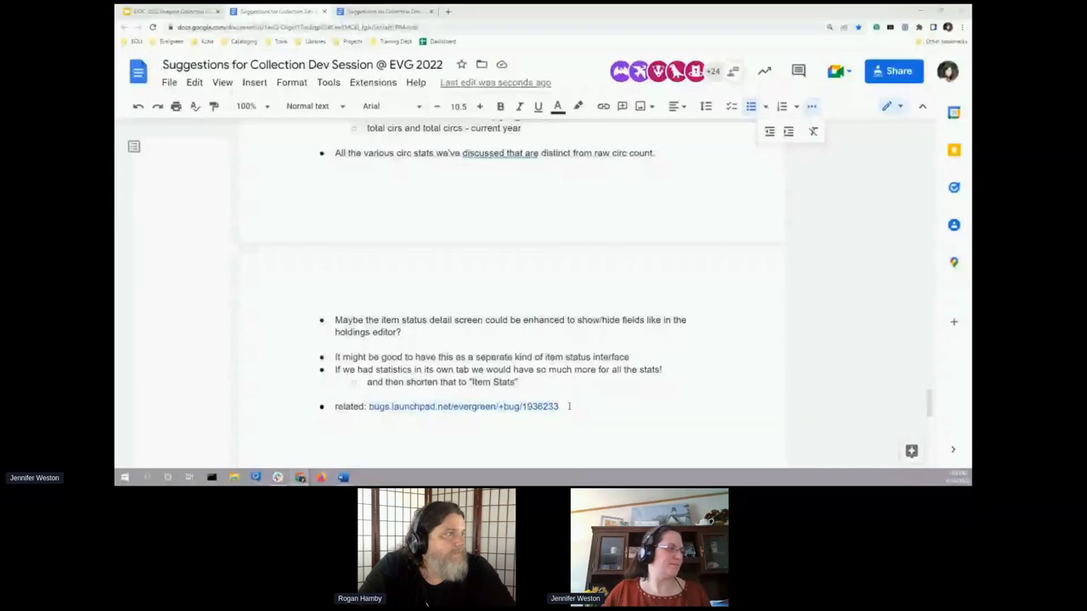
Step: Add bullets on linking series, title/meta/local/remote circs, checkout vs renewal, and flat-text MARC
key(enter)
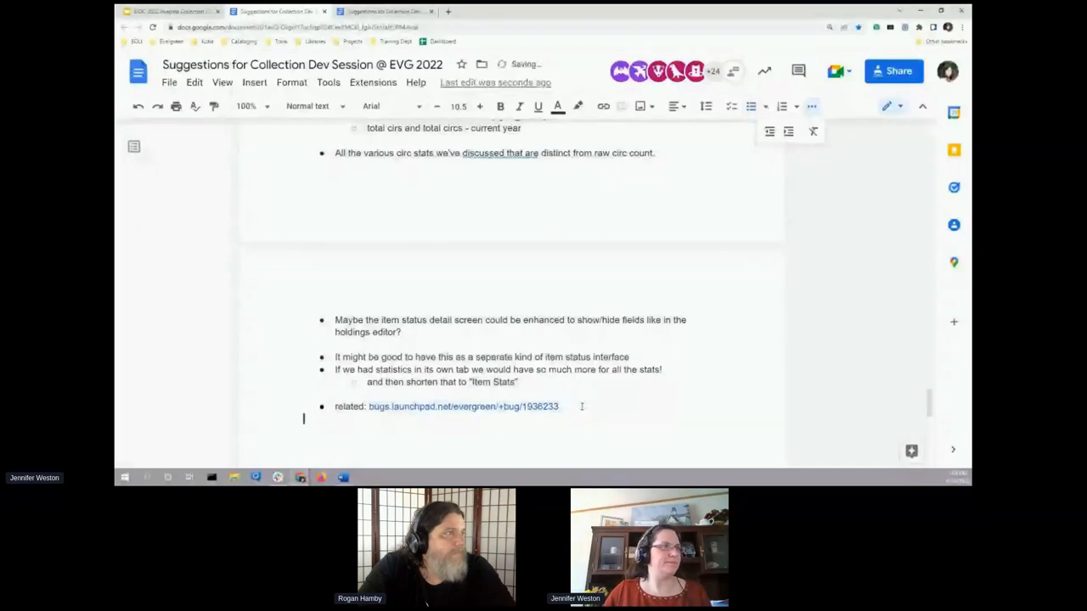
text(could it tie in series linked? or is that too much)
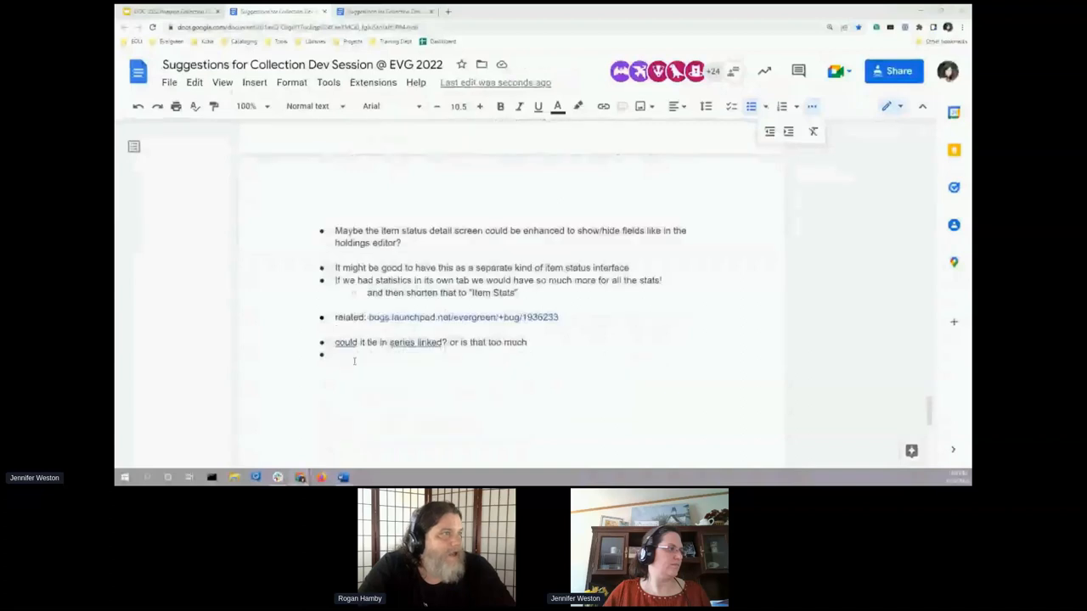
text(Title level circs. Meta level circs. Local circs. Remote circs.)
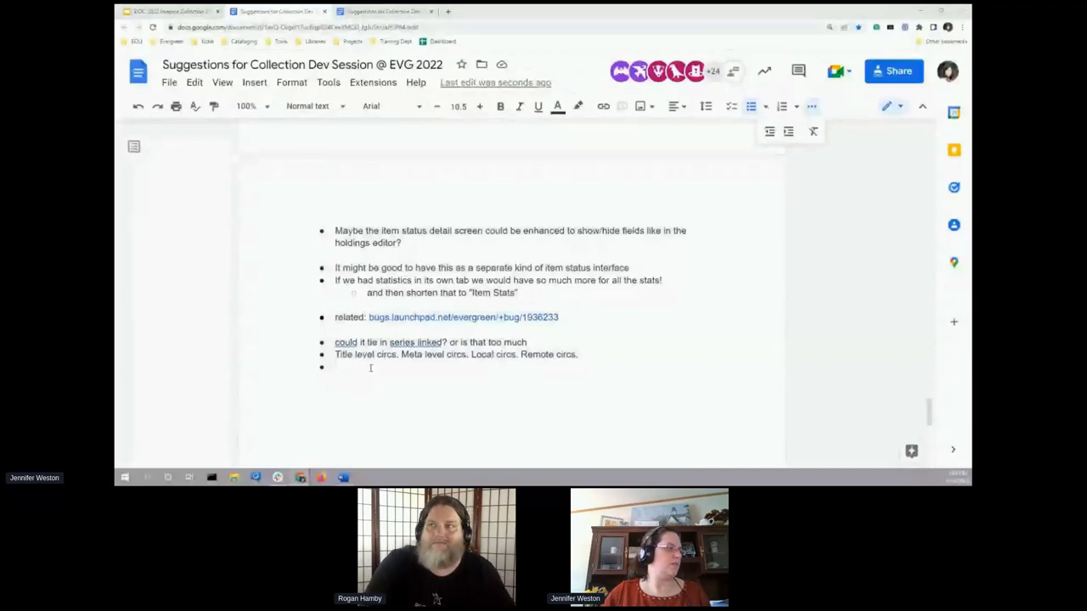
text(so... circs? initial checkout vs renewal?)
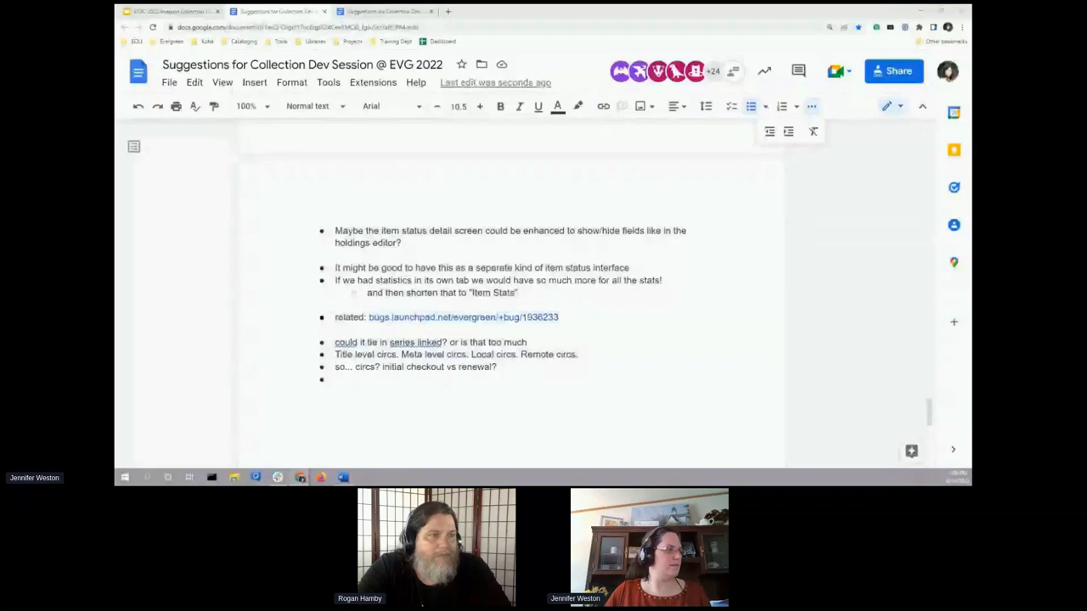
text(It)
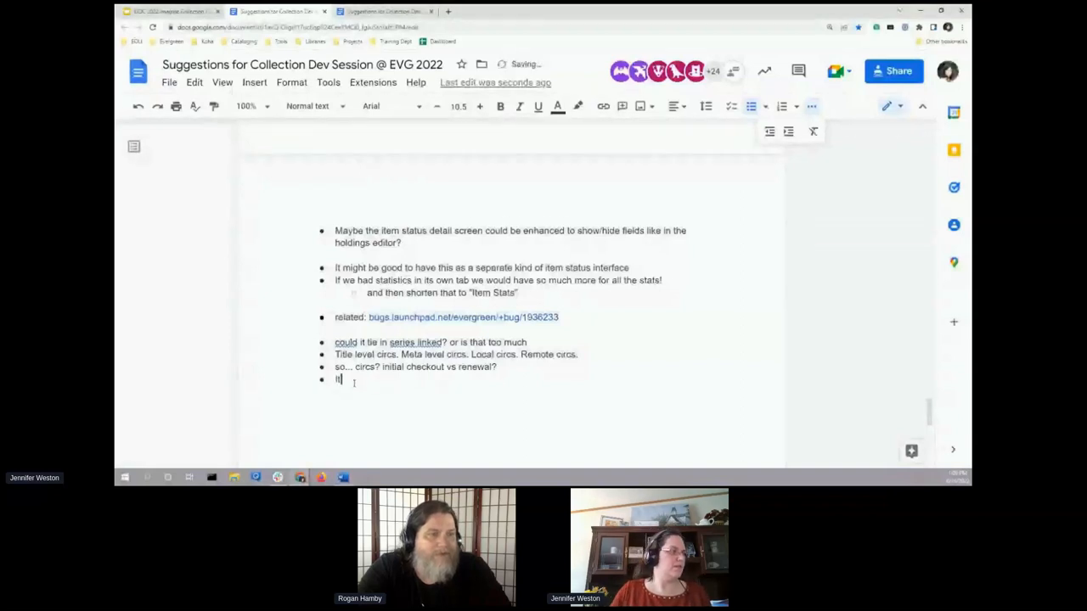
text(Item Status Details can currently display bib info in the form of the flat-text MARC, so prob not too hard to extract series info)
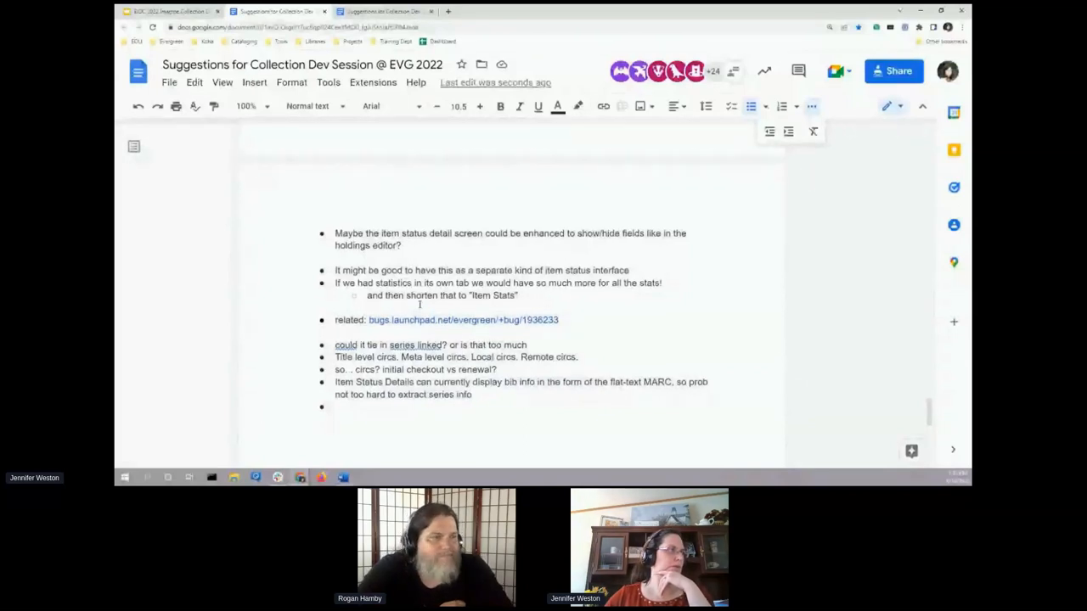
Step: Insert 'All the things above' as the first THEORETICAL DASHBOARD bullet, before Faceted displays
scroll(up, 3)
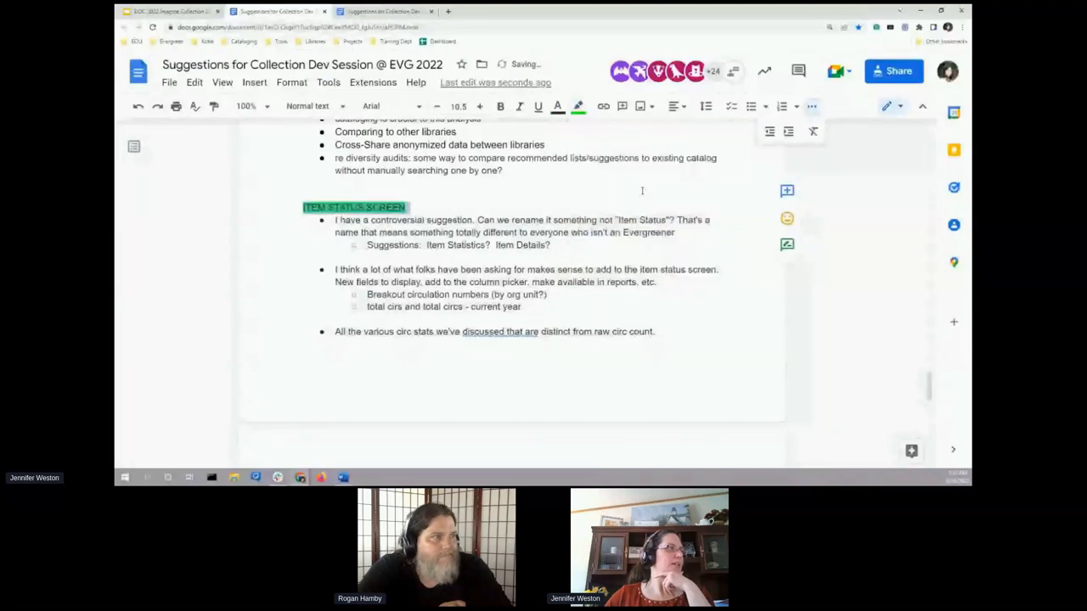
scroll(up, 3)
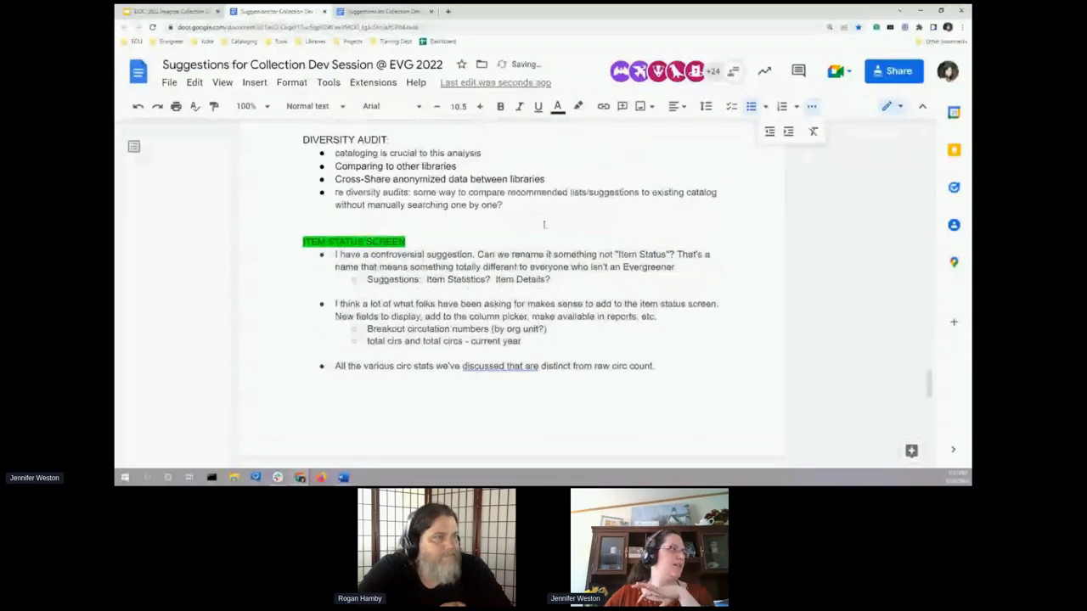
scroll(up, 3)
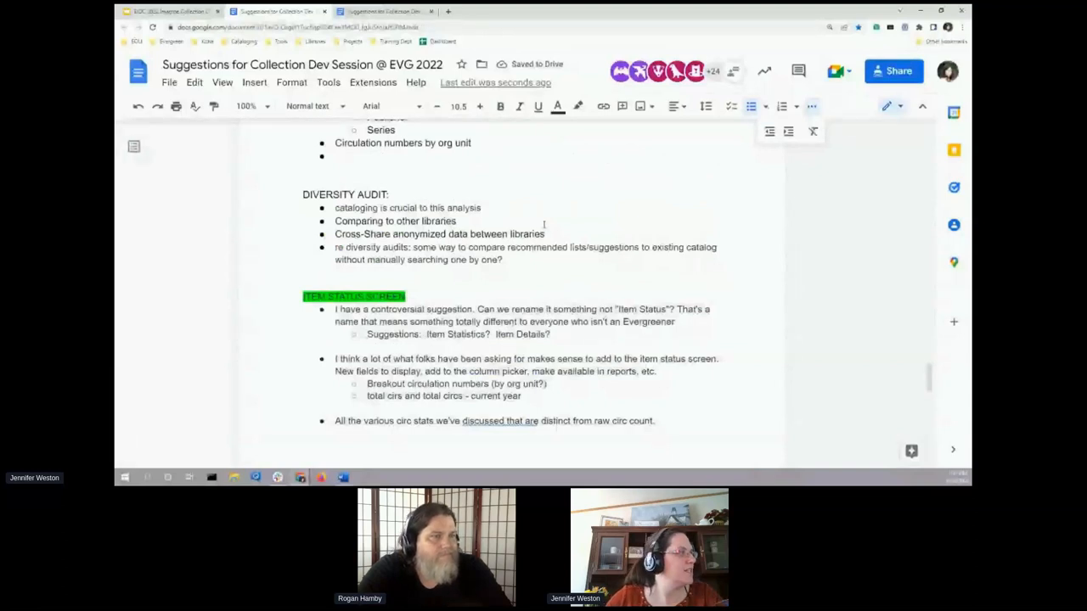
scroll(up, 3)
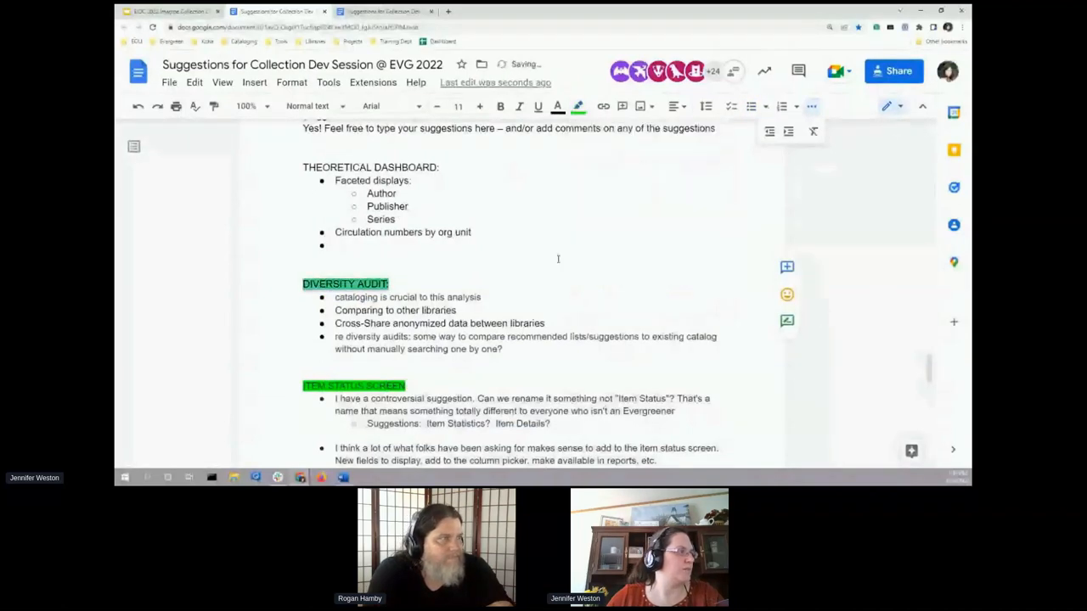
scroll(up, 3)
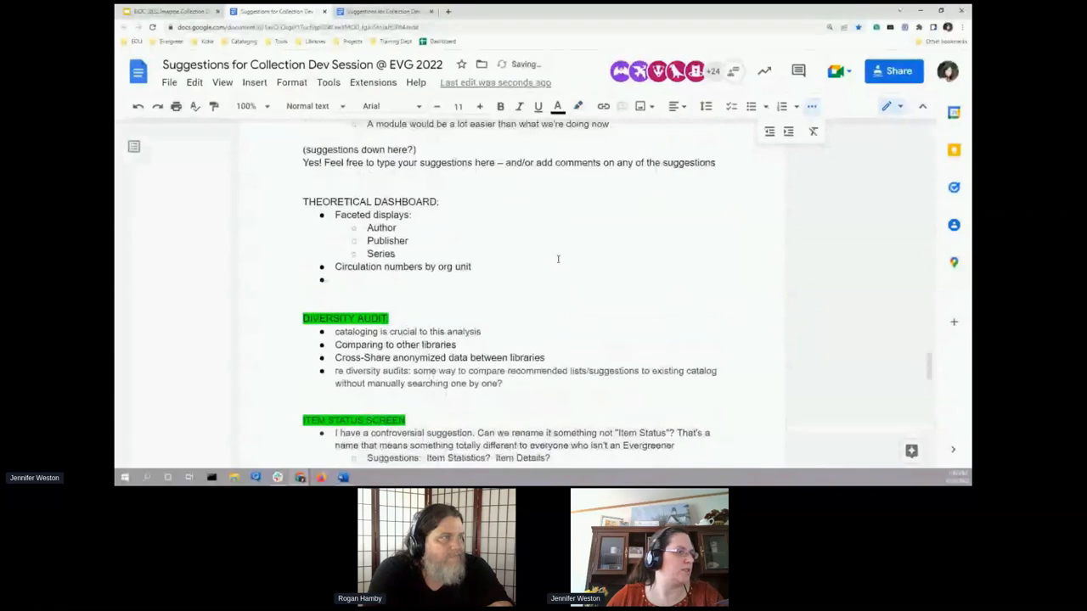
scroll(up, 3)
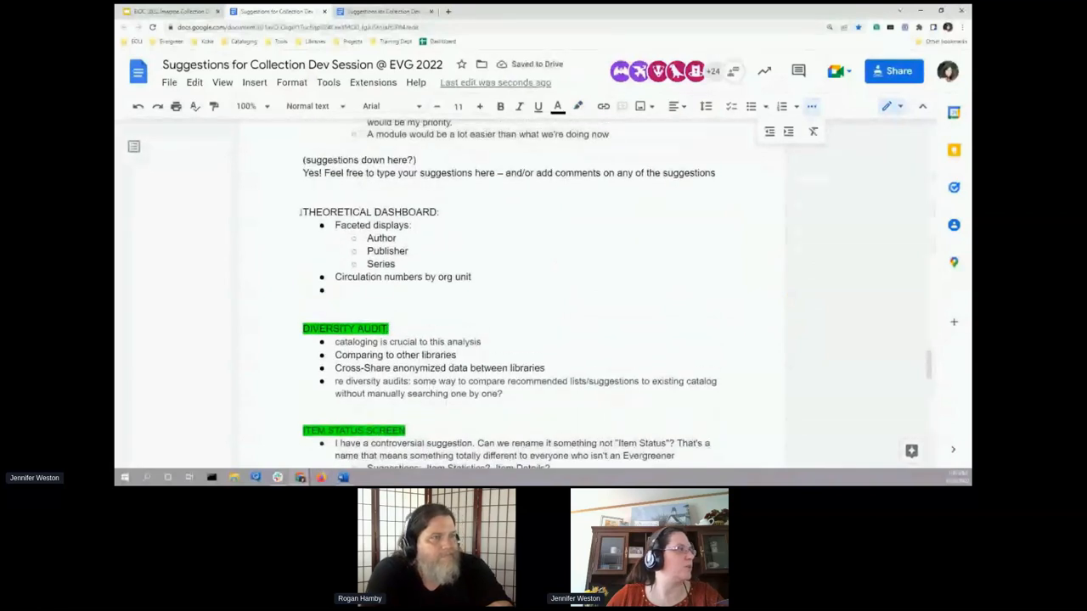
click(557, 106)
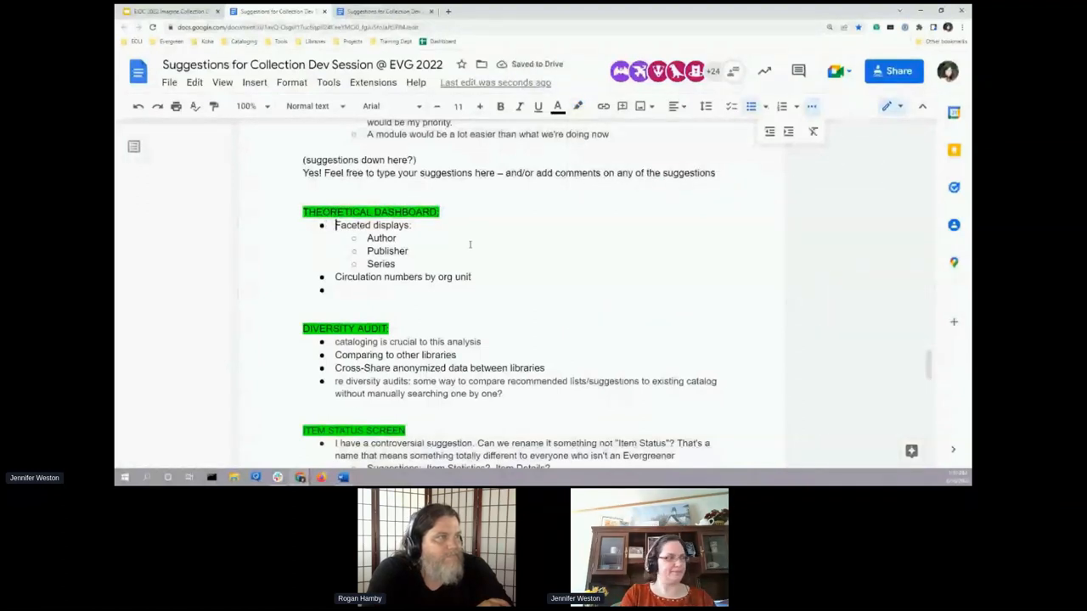
text(All the things above)
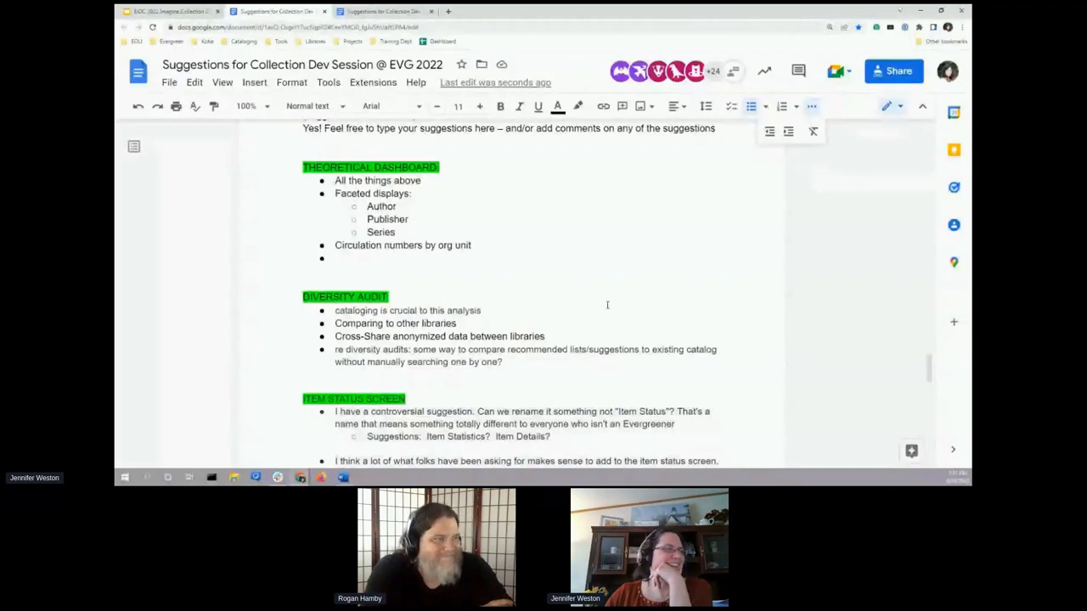
scroll(up, 3)
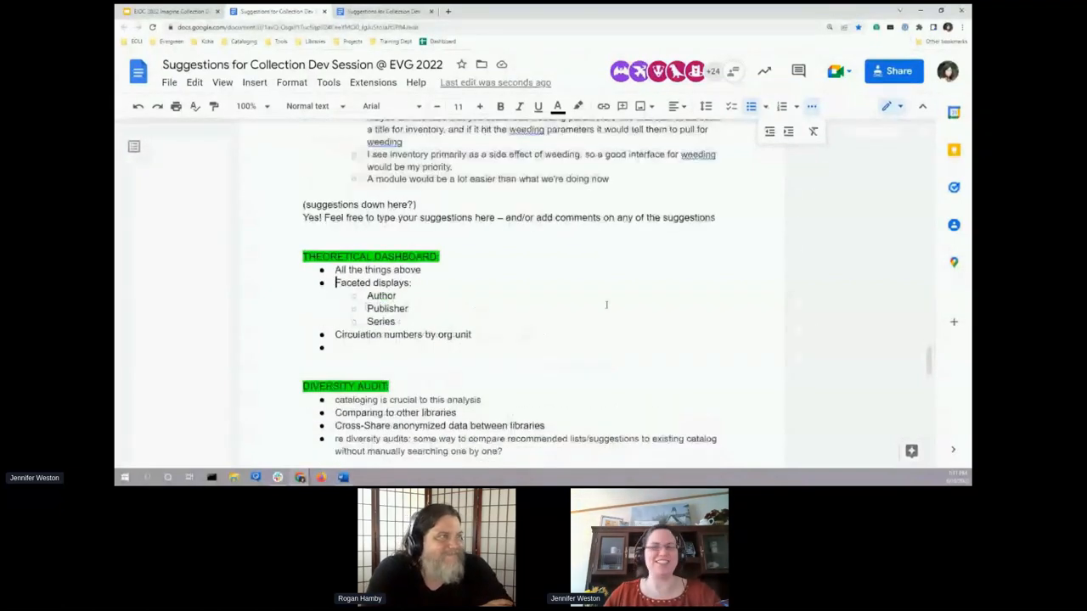
scroll(up, 3)
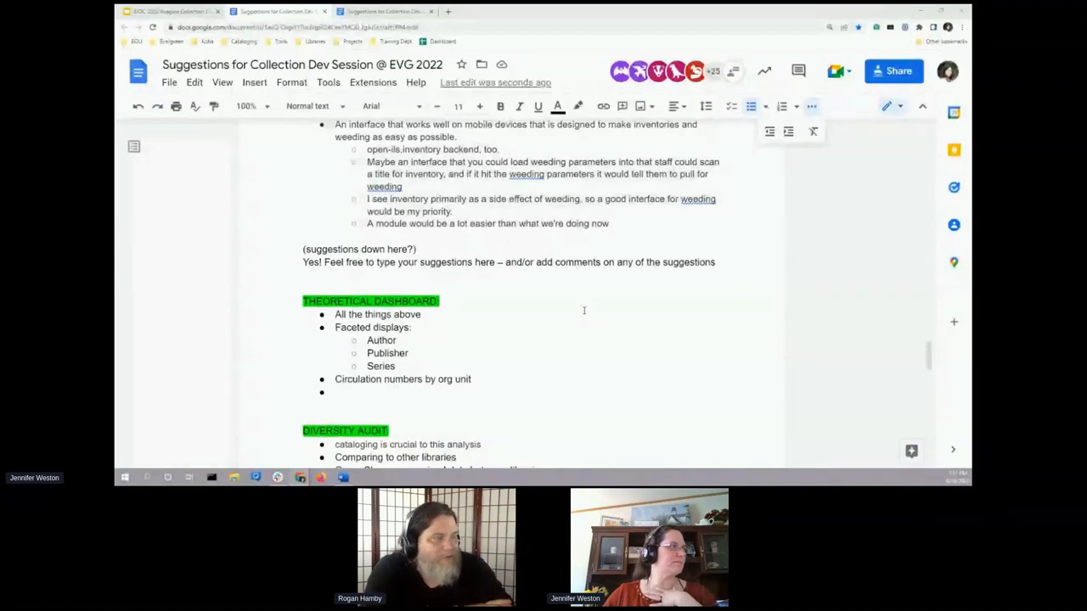
scroll(down, 3)
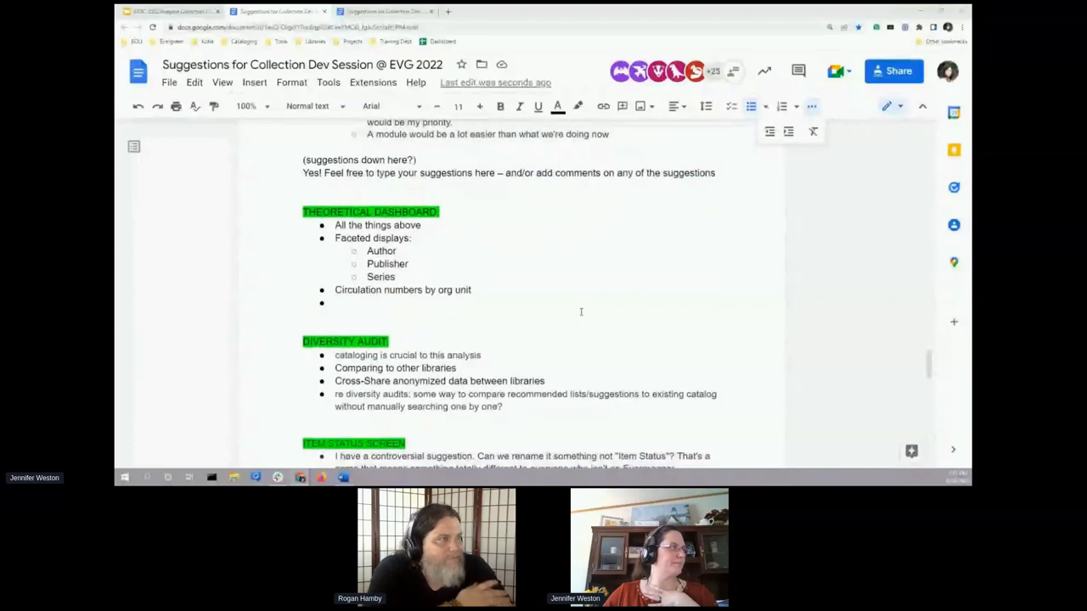
scroll(up, 3)
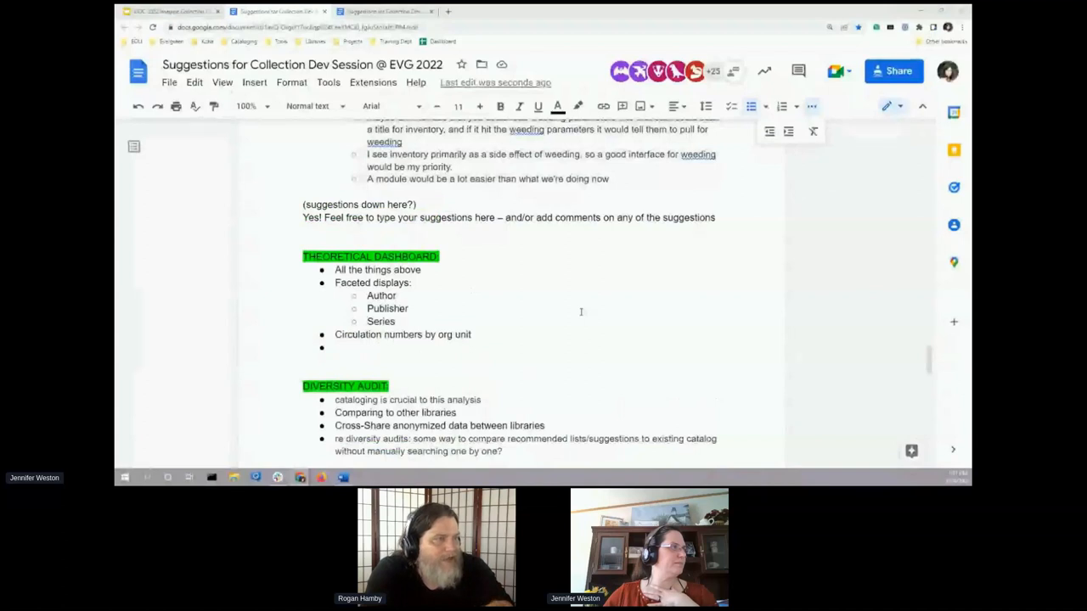
scroll(up, 3)
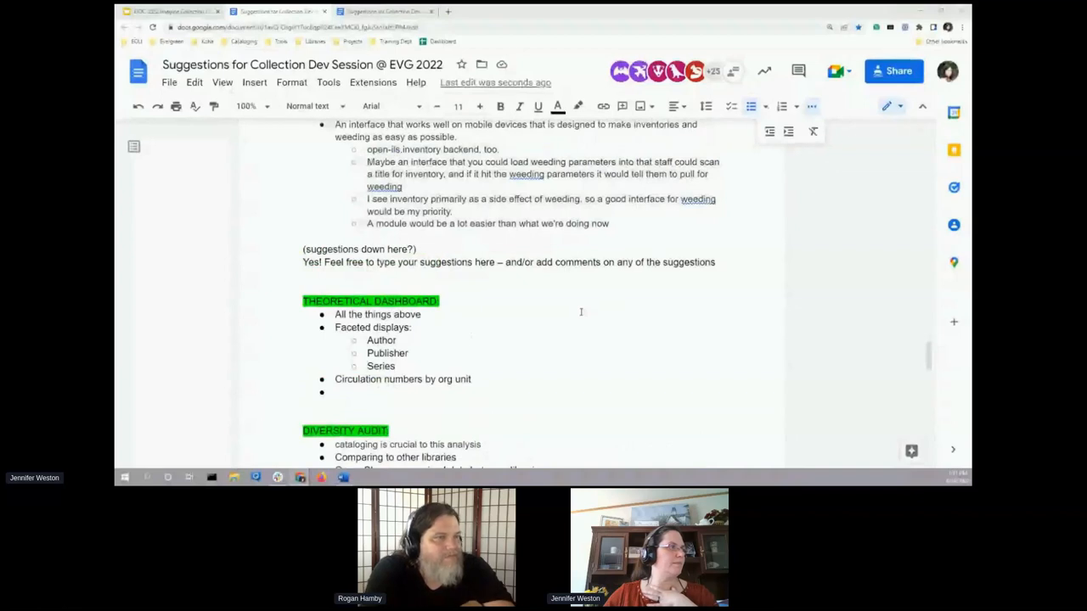
scroll(up, 3)
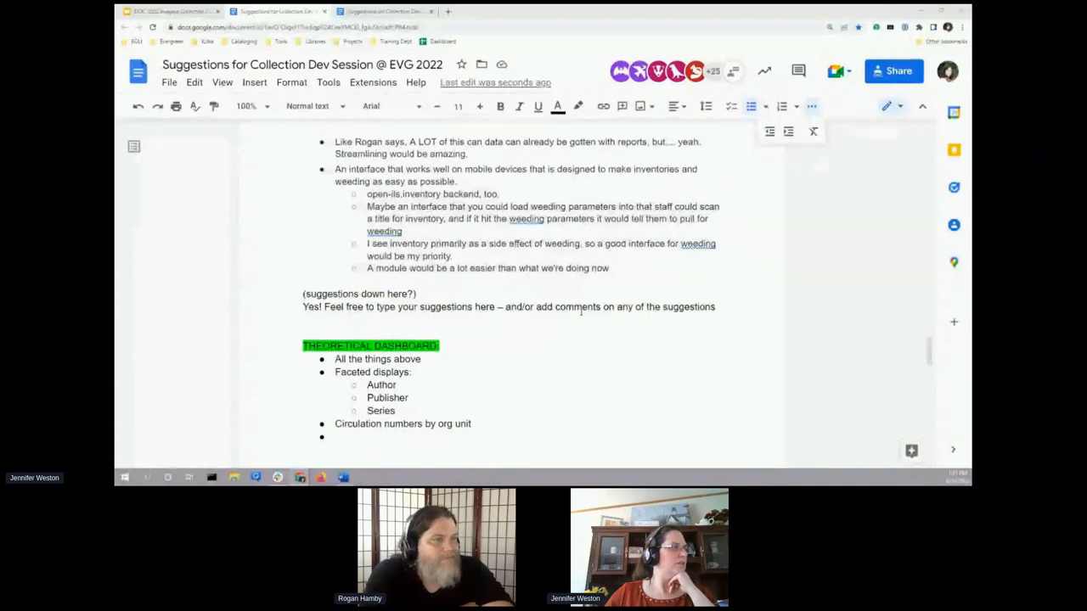
scroll(up, 3)
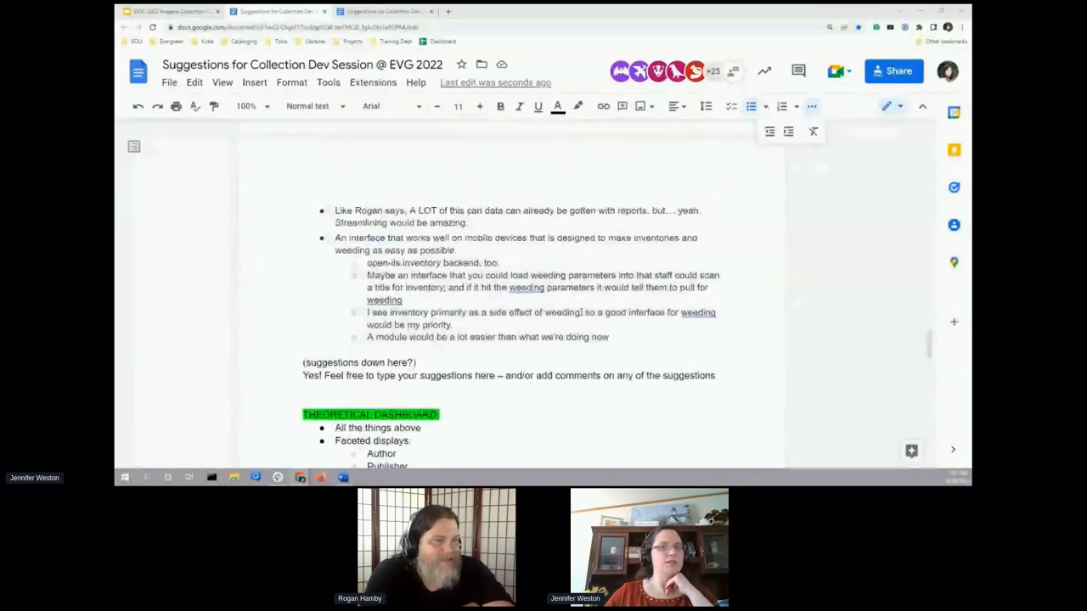
scroll(up, 3)
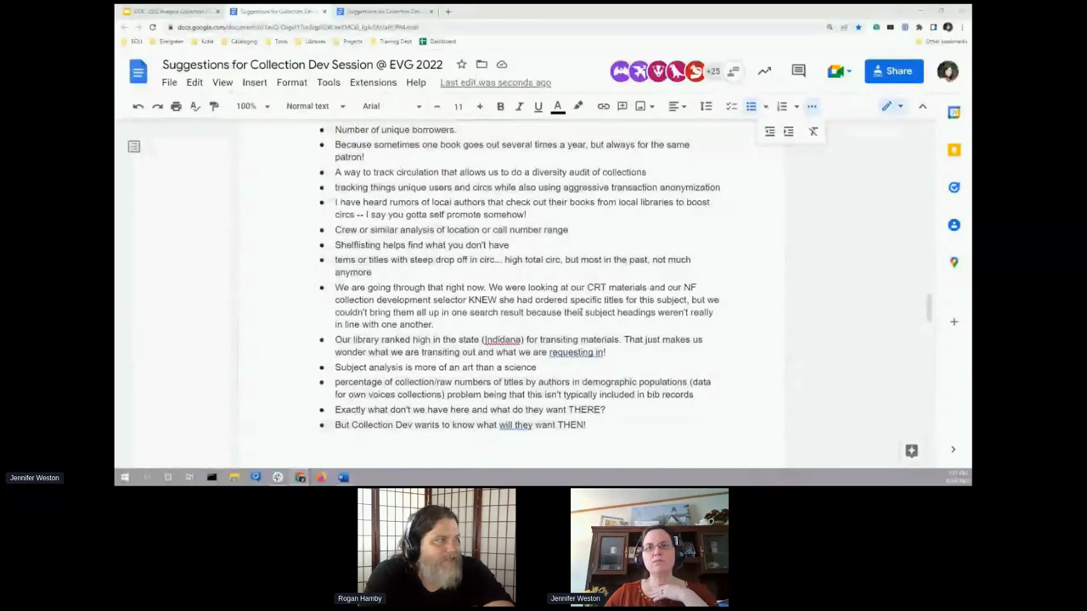
scroll(up, 3)
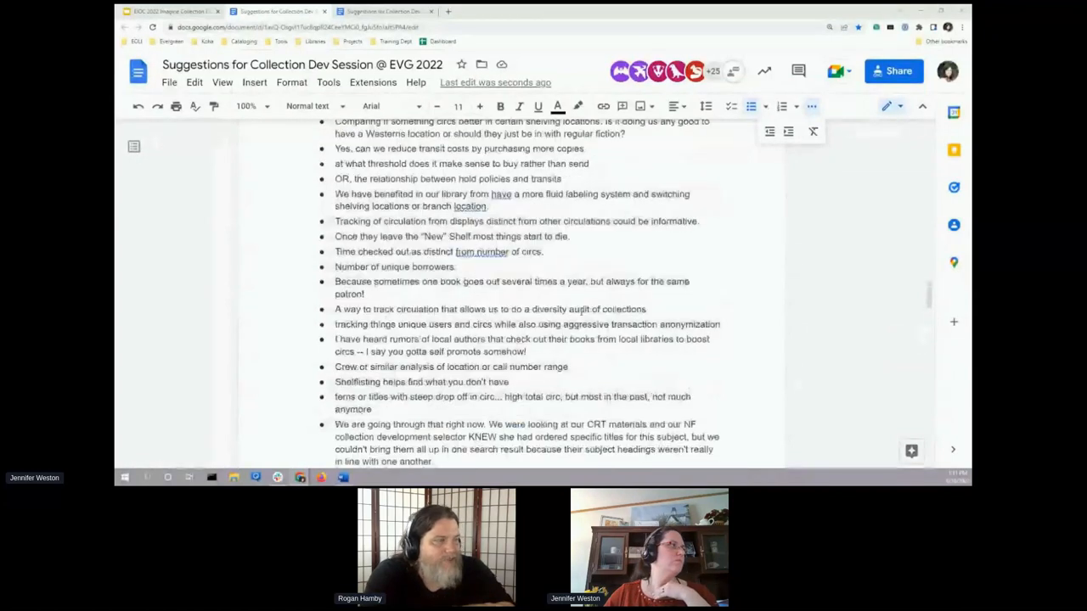
scroll(down, 3)
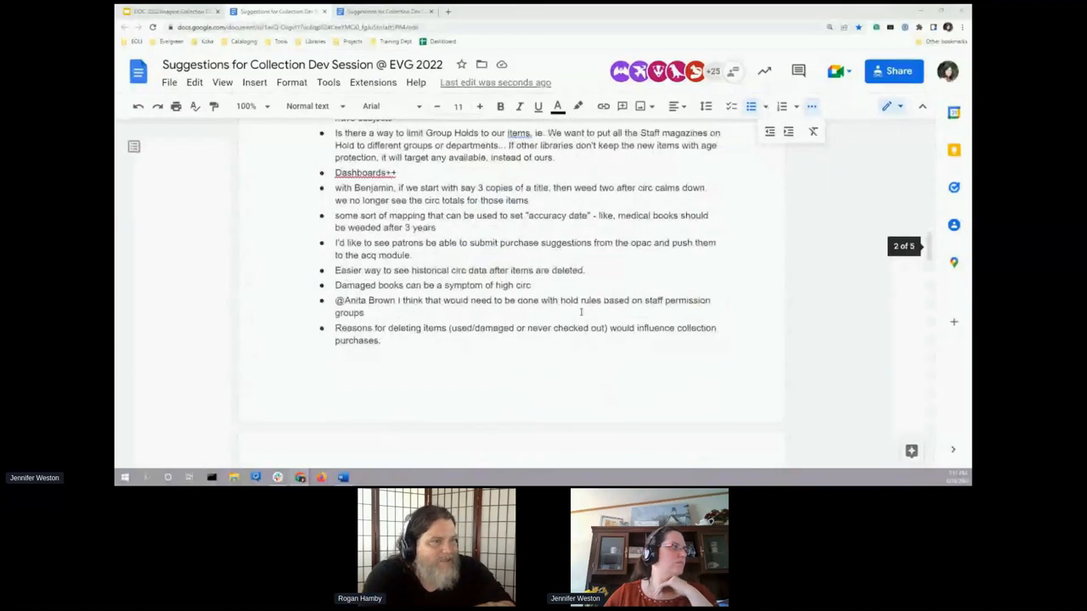
scroll(up, 3)
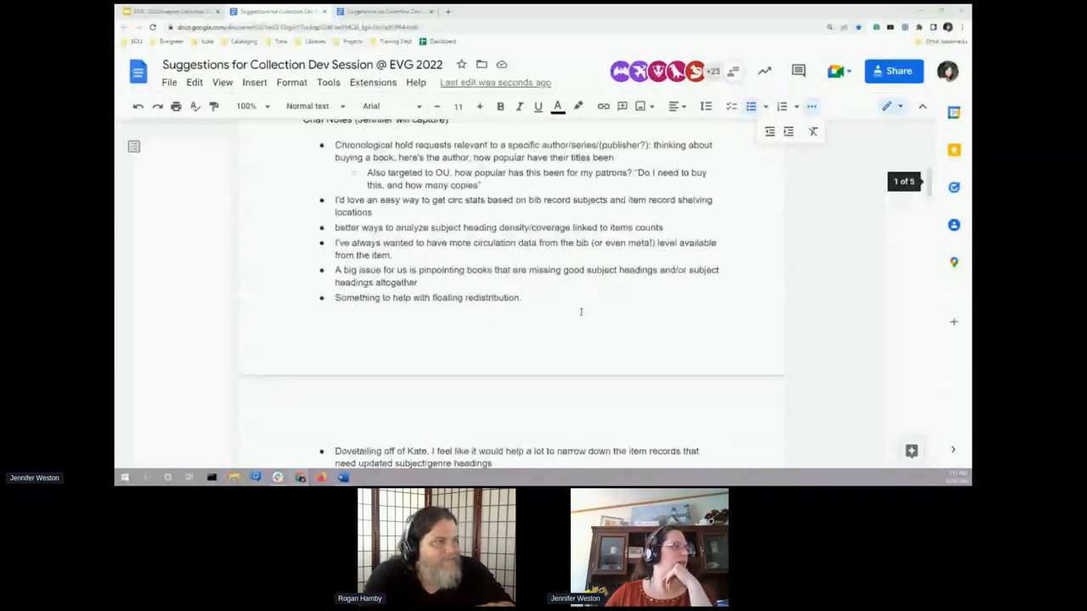
scroll(up, 3)
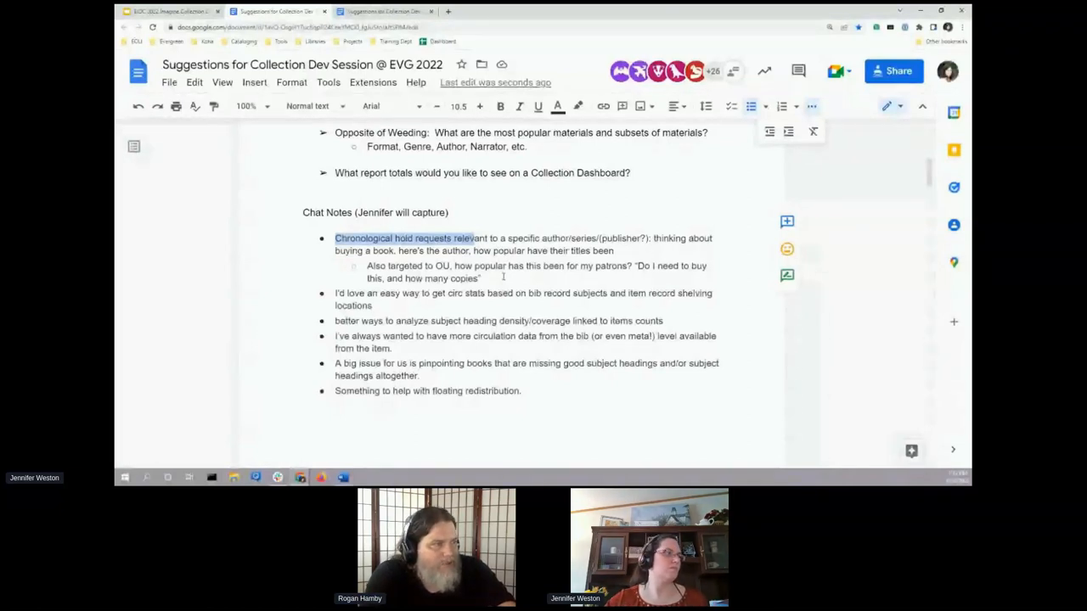
scroll(up, 3)
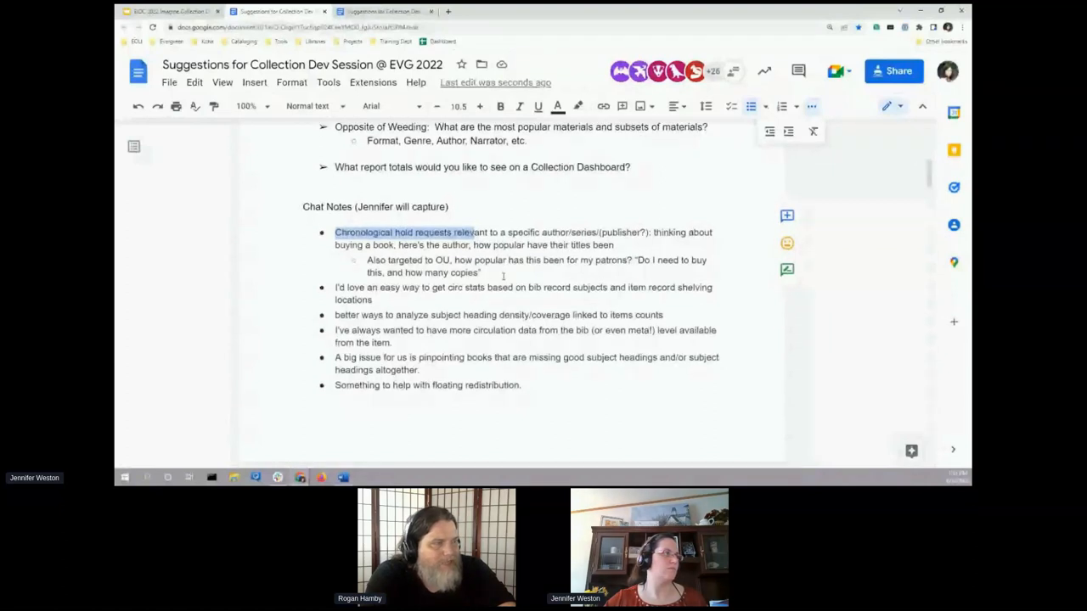
scroll(down, 3)
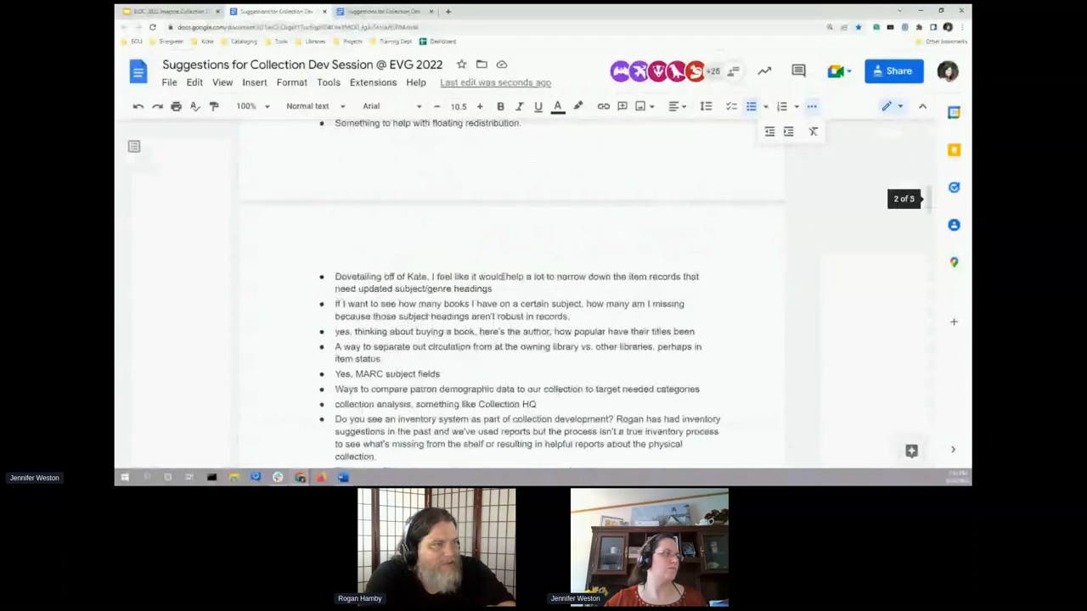
scroll(down, 3)
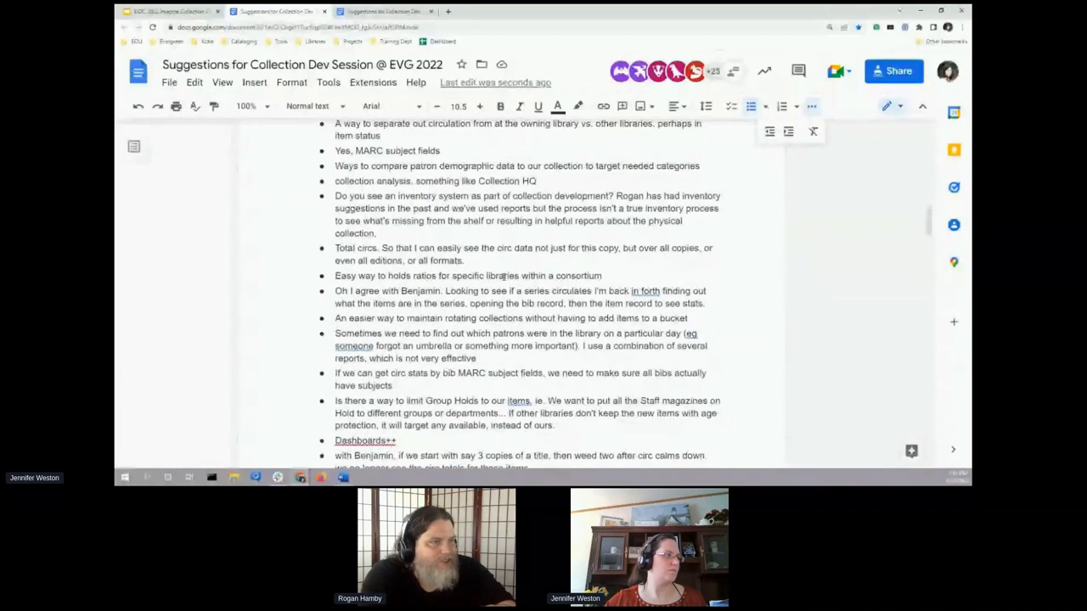
scroll(down, 3)
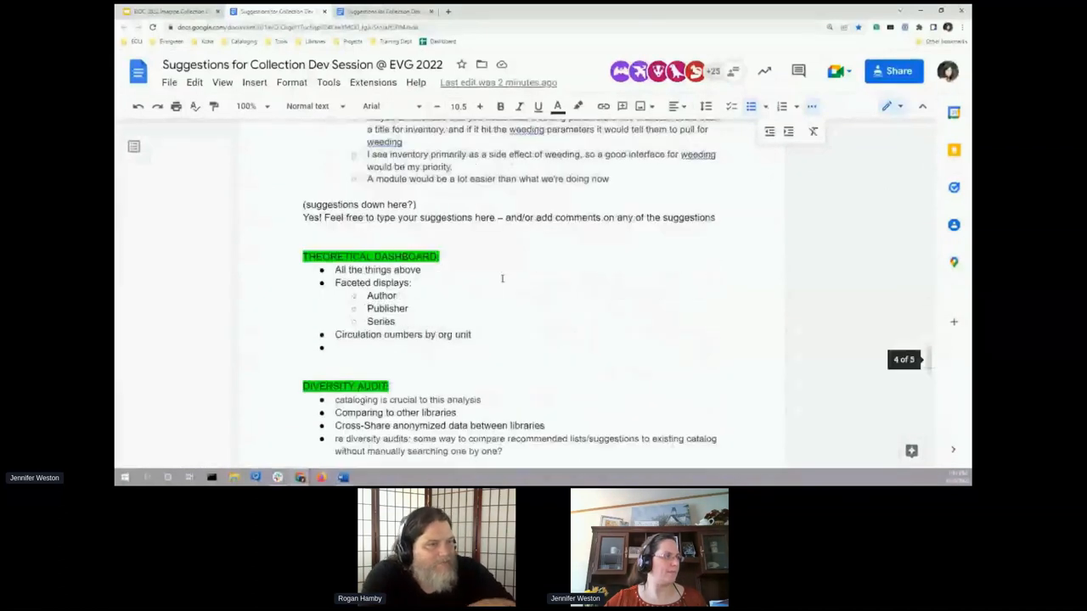
Step: Add the dashboard bullet 'Showing TRENDS over time – with time segment analysis'
click(336, 282)
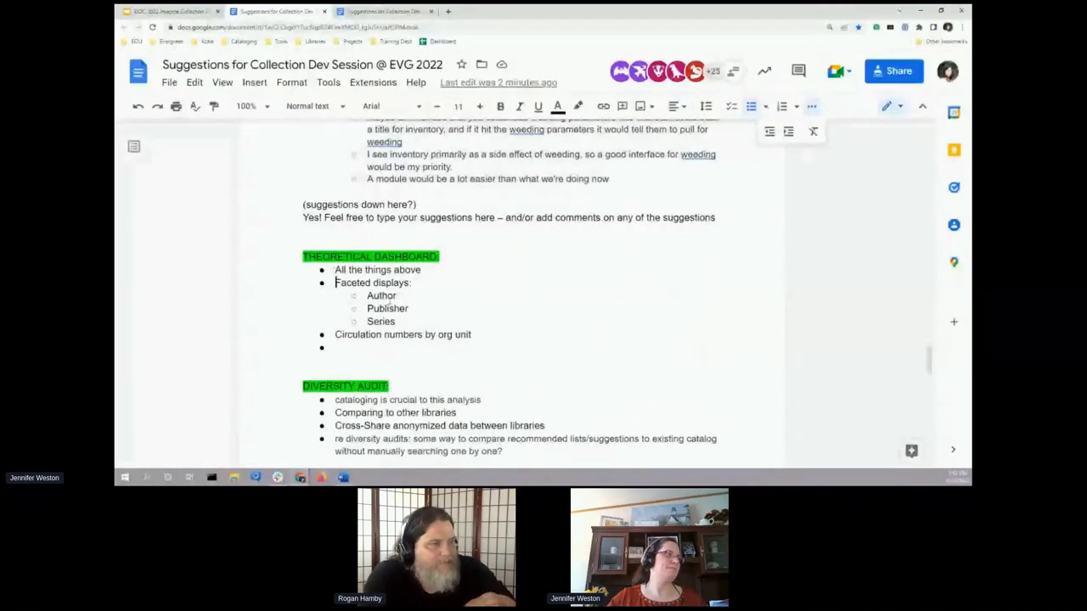
text(Sho)
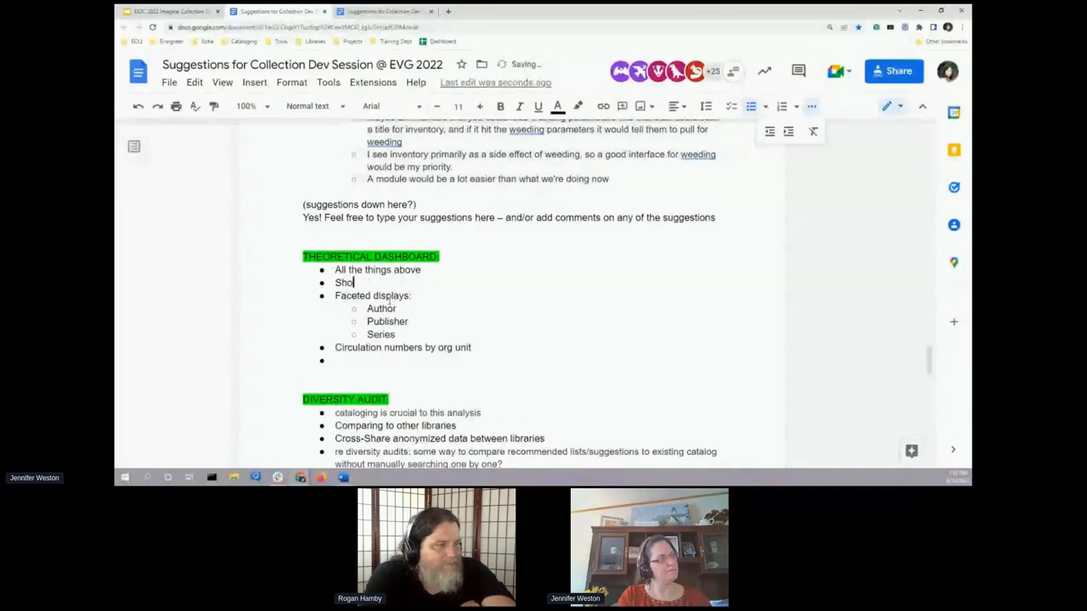
text(wing TRENDS over)
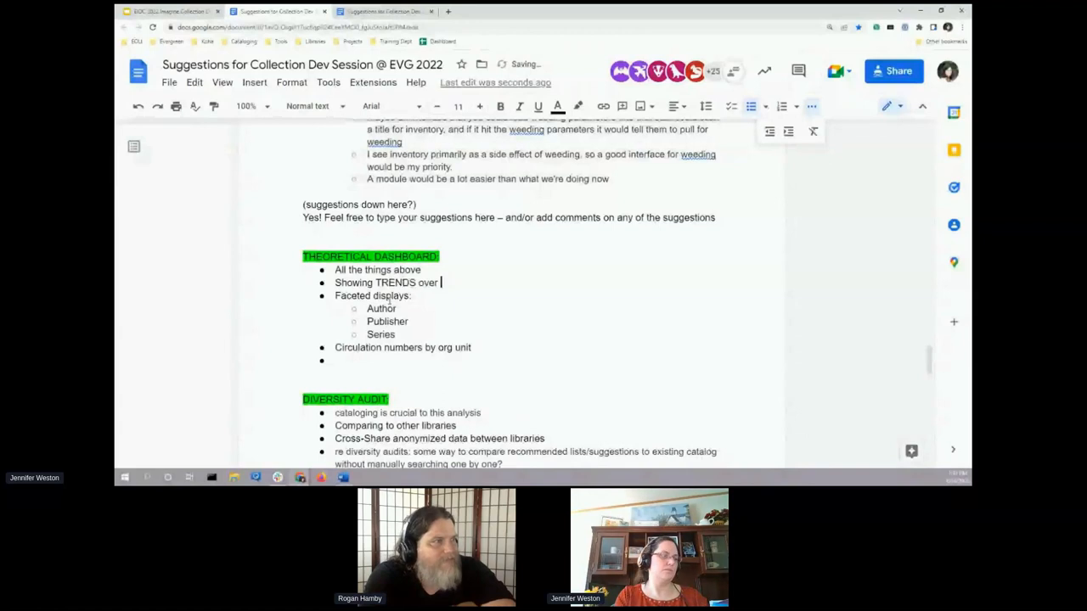
text(– with time fac)
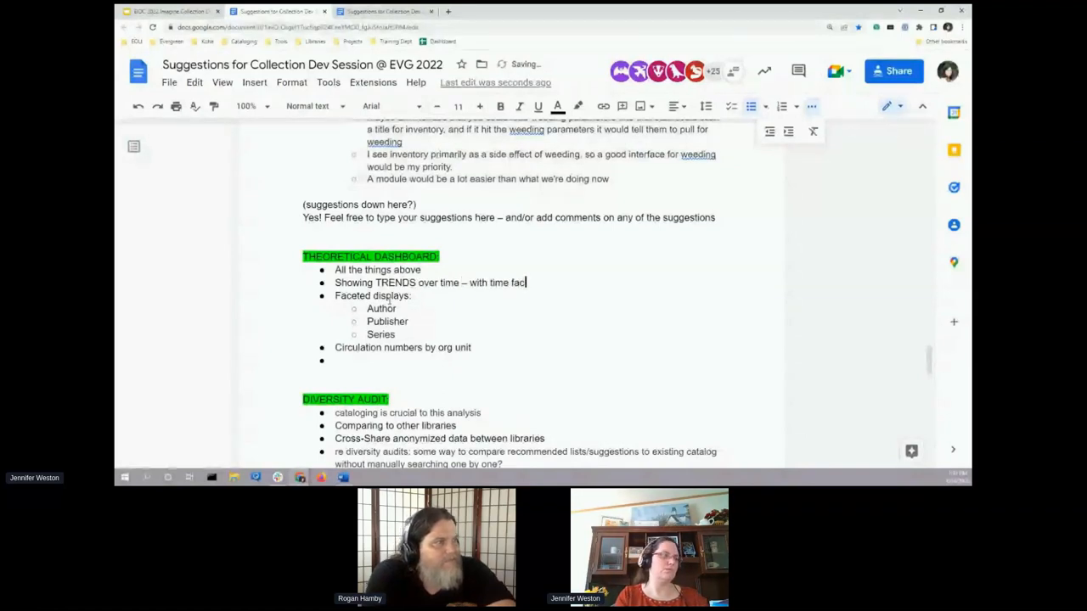
text(s)
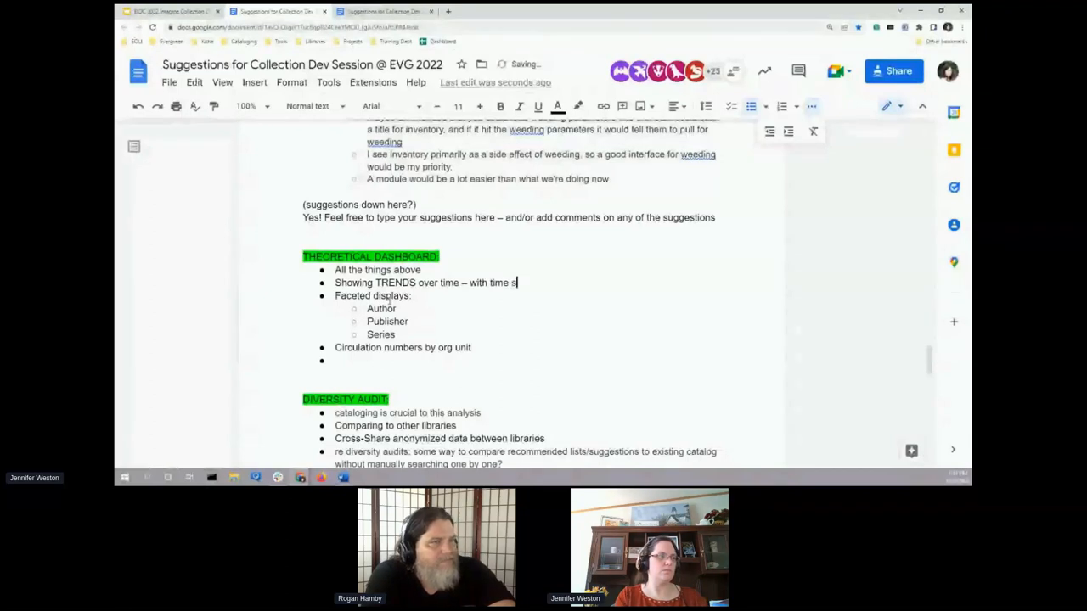
text(egment a)
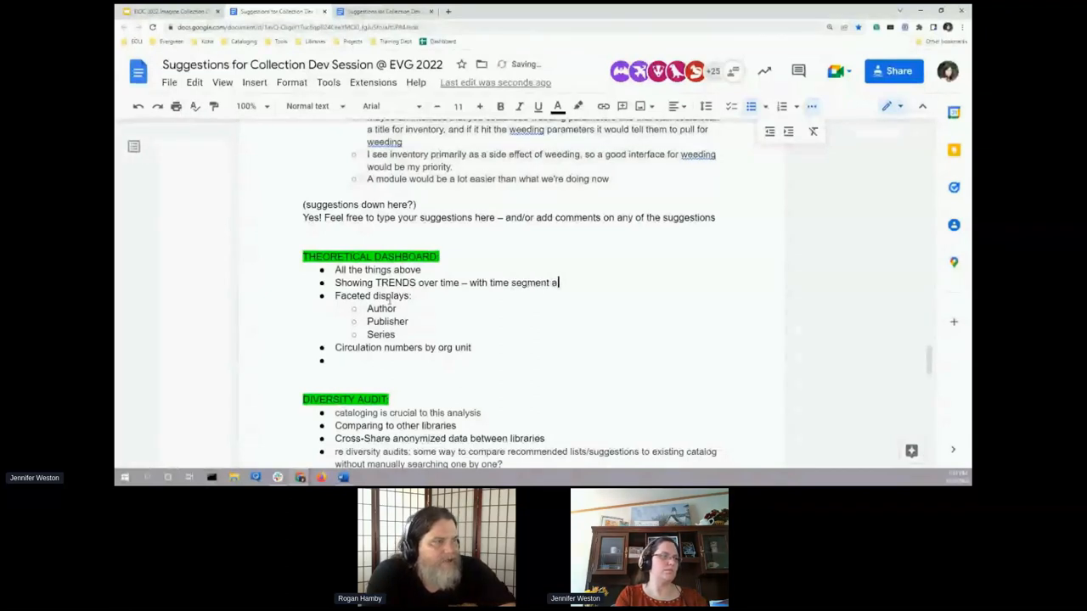
text(naly)
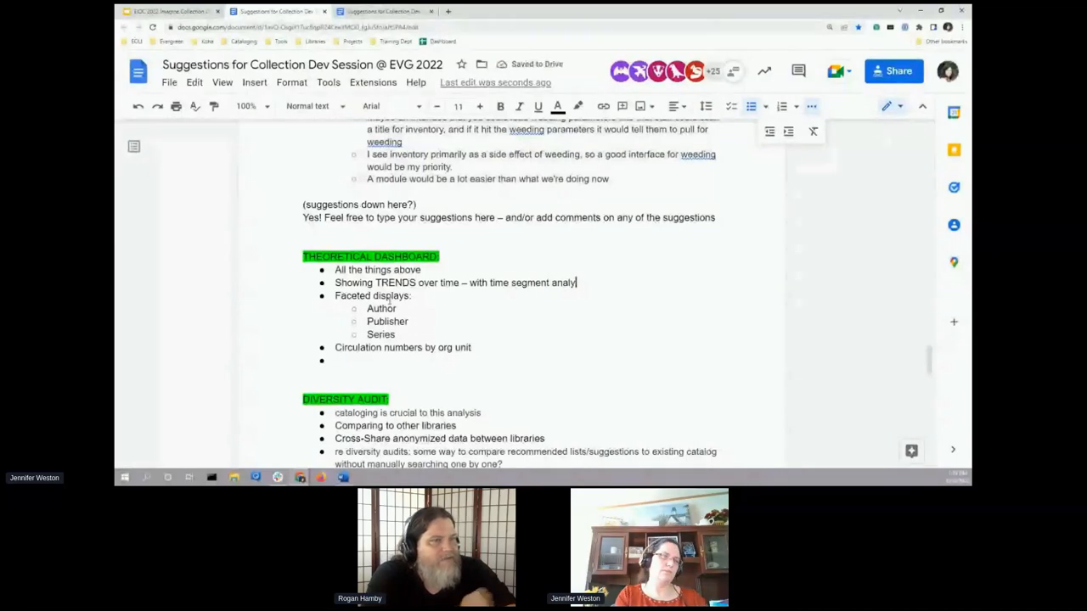
text(sis)
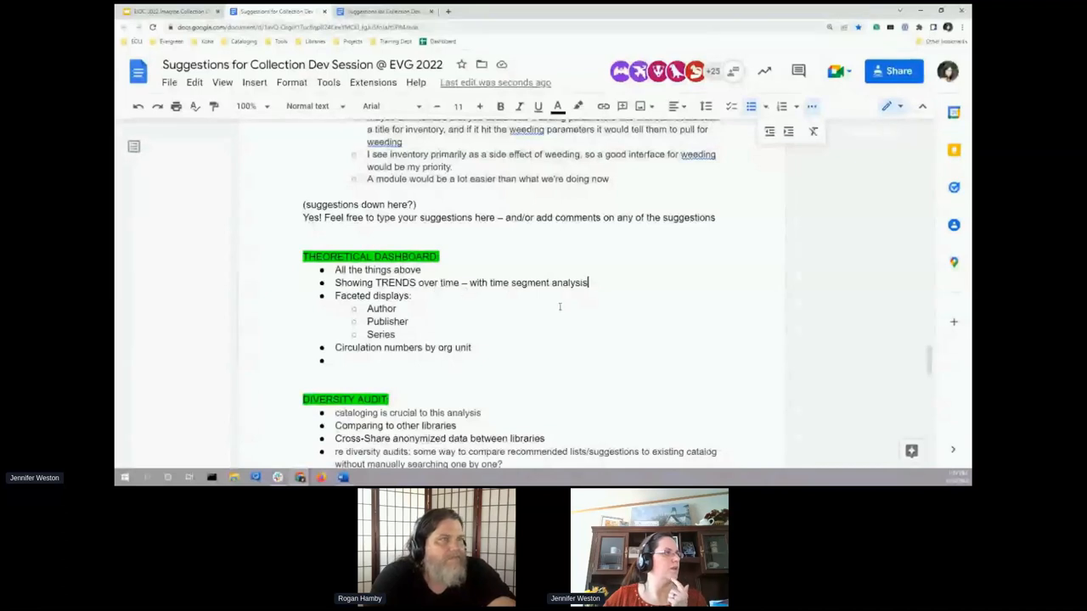
Step: Scroll up to the Chat Notes suggestions and back down to the dashboard list
scroll(down, 3)
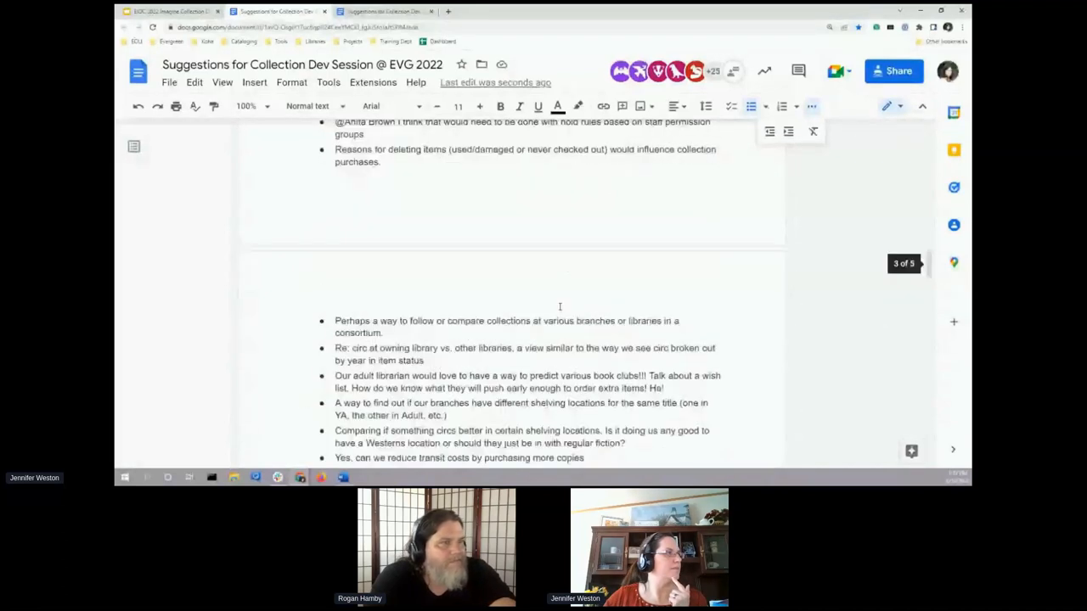
scroll(up, 3)
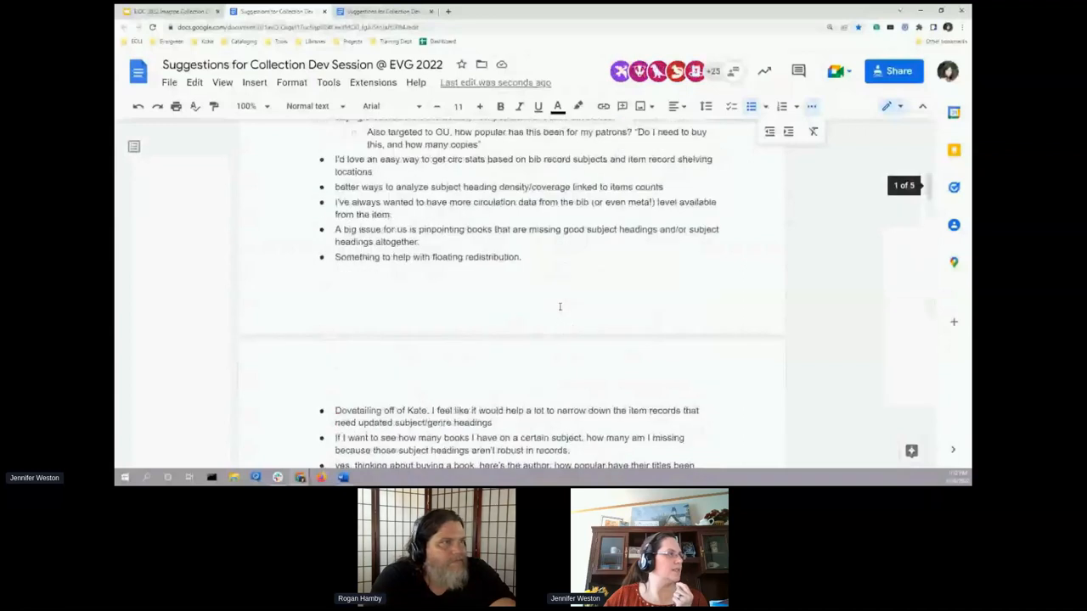
scroll(up, 3)
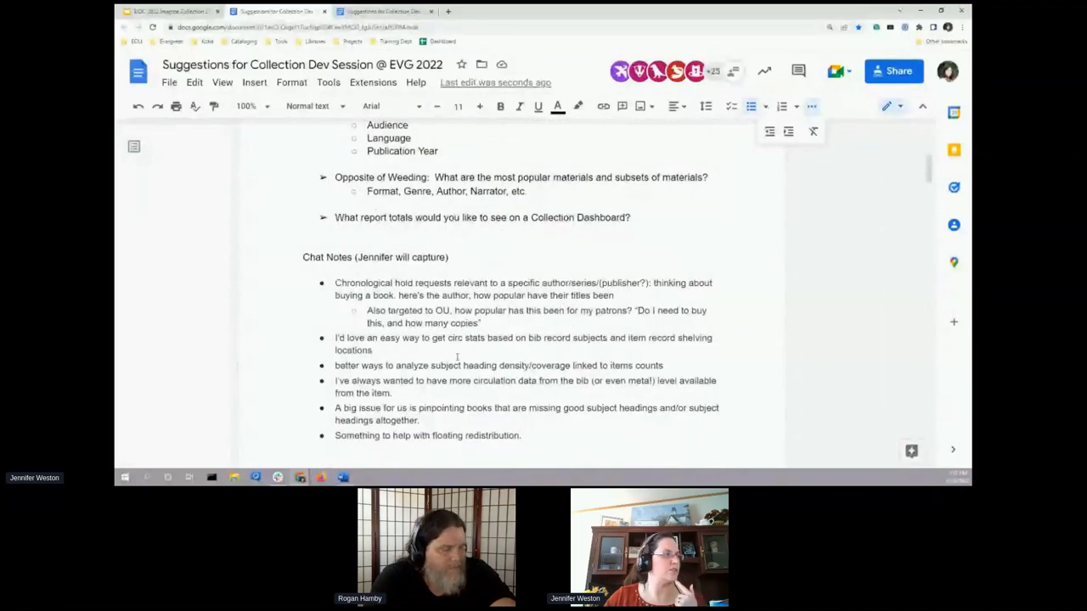
scroll(down, 3)
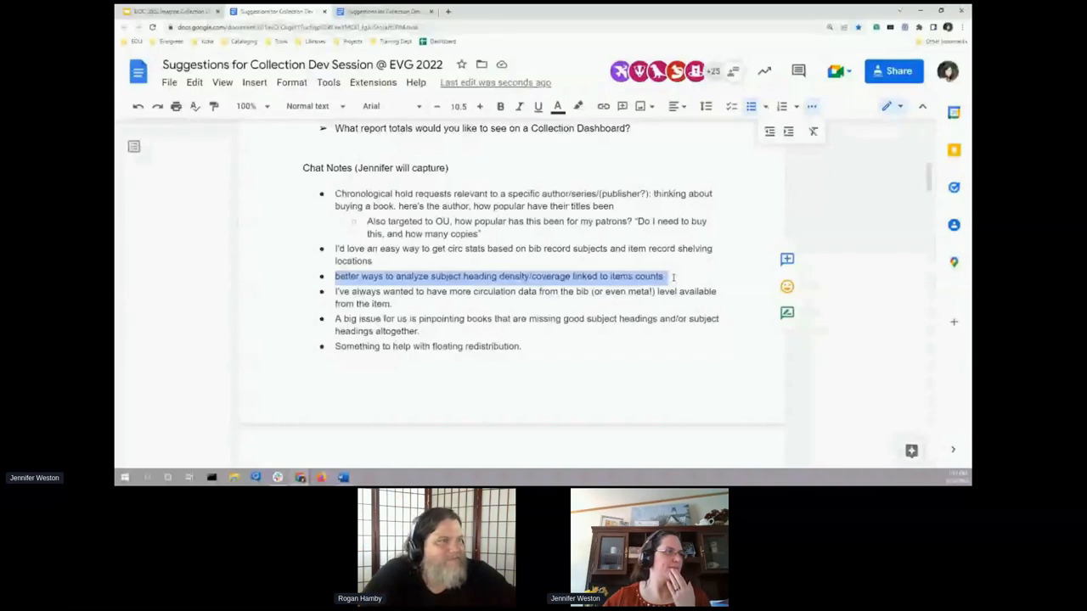
scroll(down, 3)
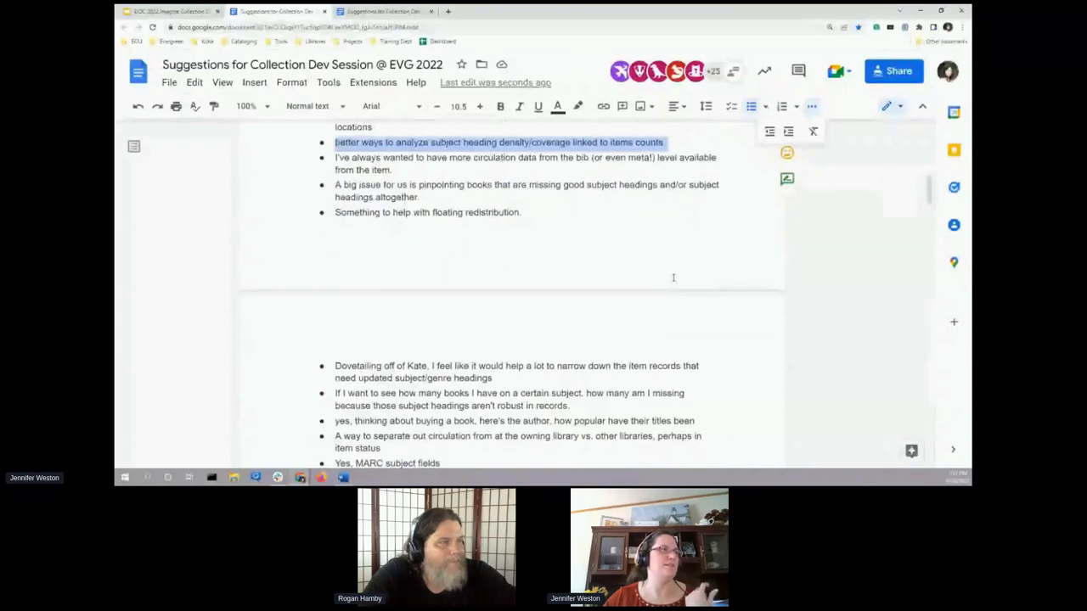
scroll(down, 3)
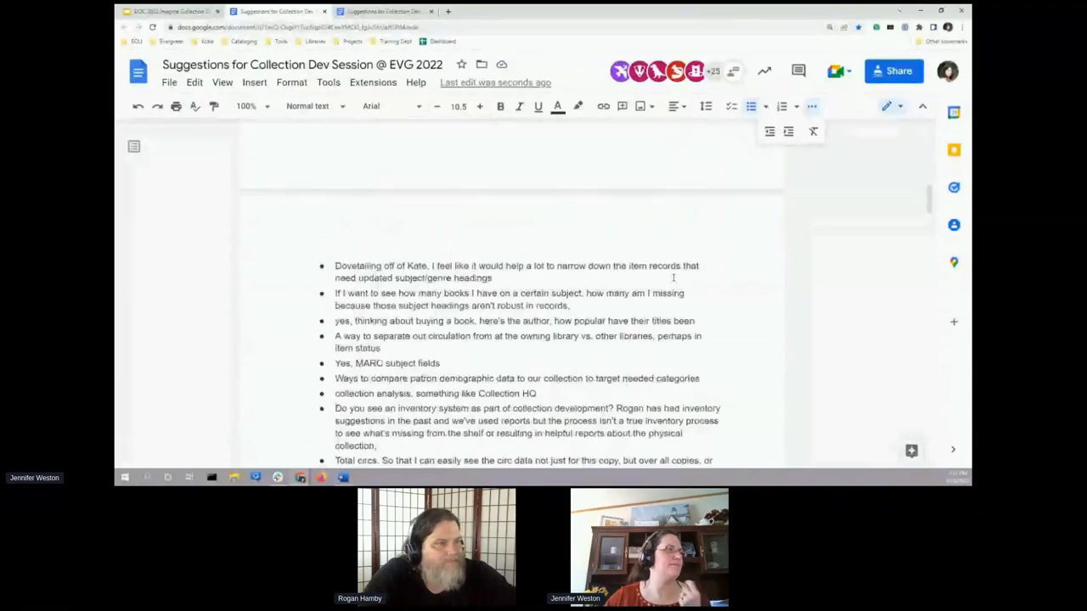
scroll(down, 3)
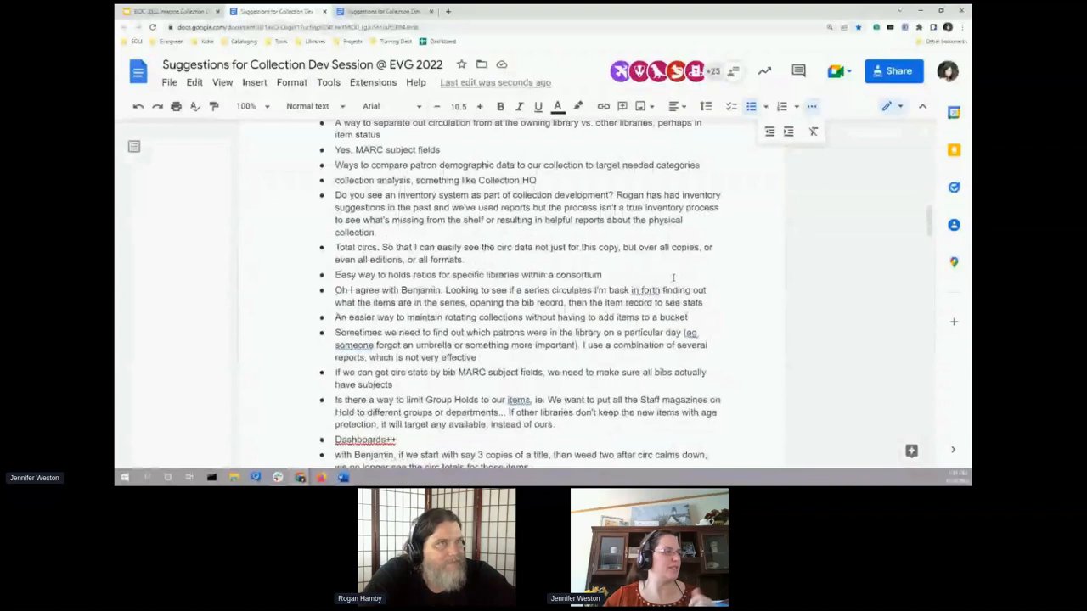
scroll(down, 3)
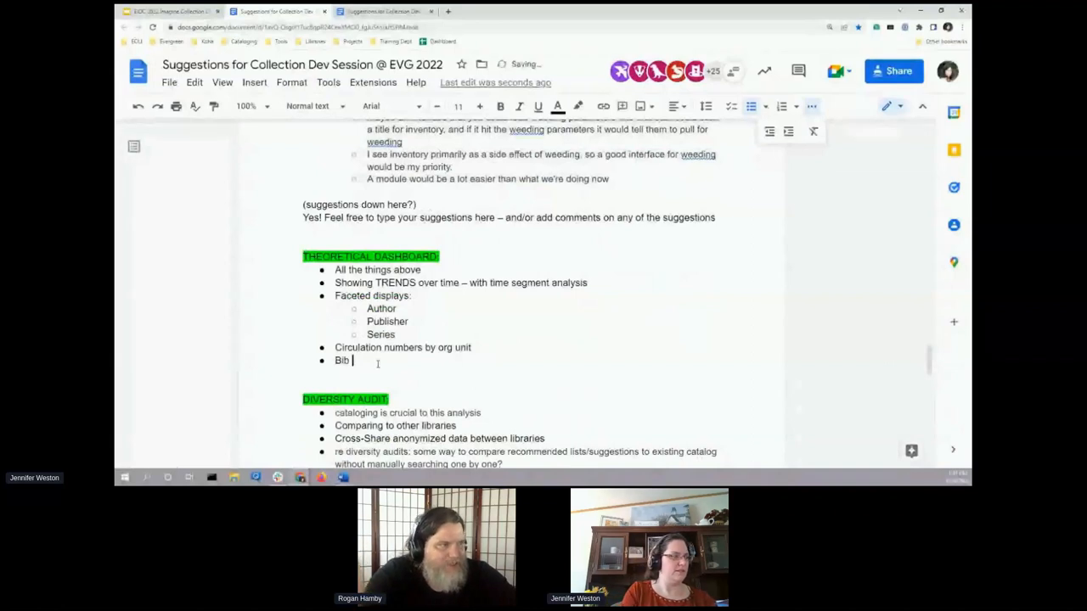
Step: Add 'Bib Analysis' with the subject-heading density sub-bullet, and '(data viz all the things!)' to the heading
text(Analysis)
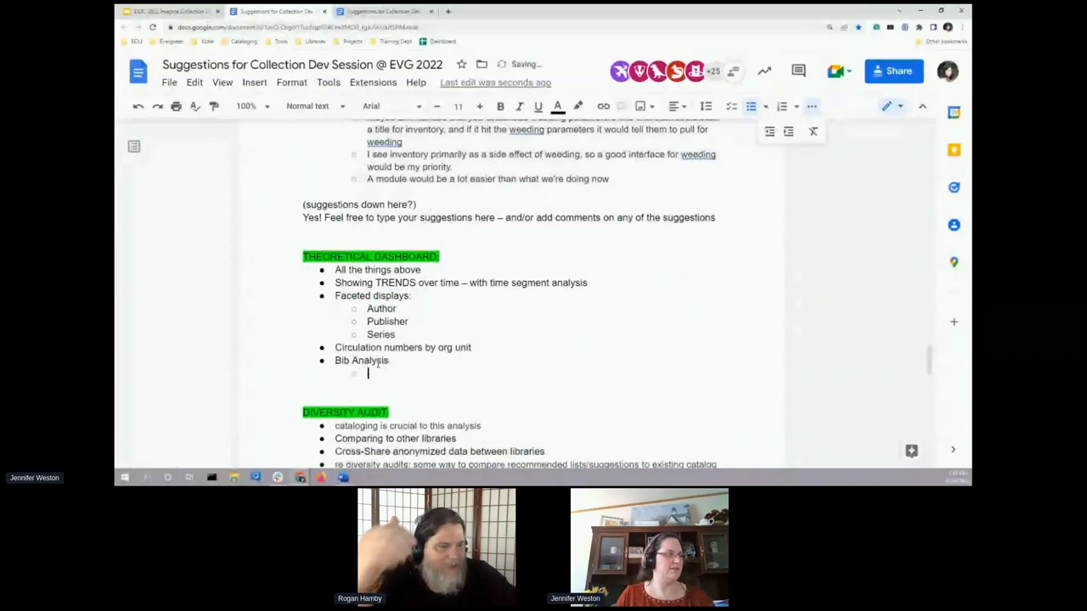
text(better ways to analyze subject heading density/coverage linked to items counts)
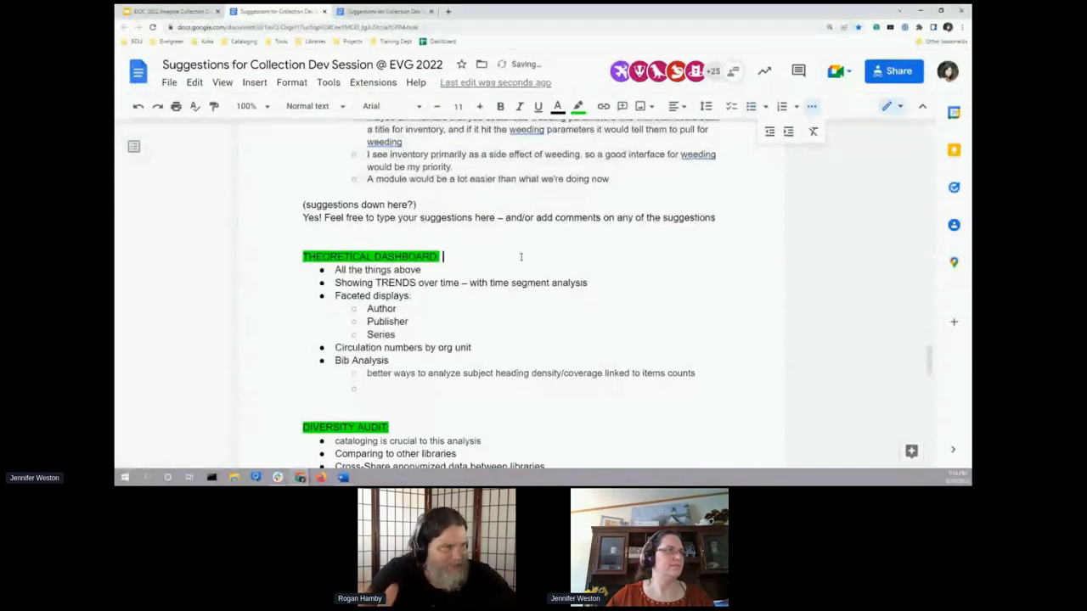
mouse_move(705, 300)
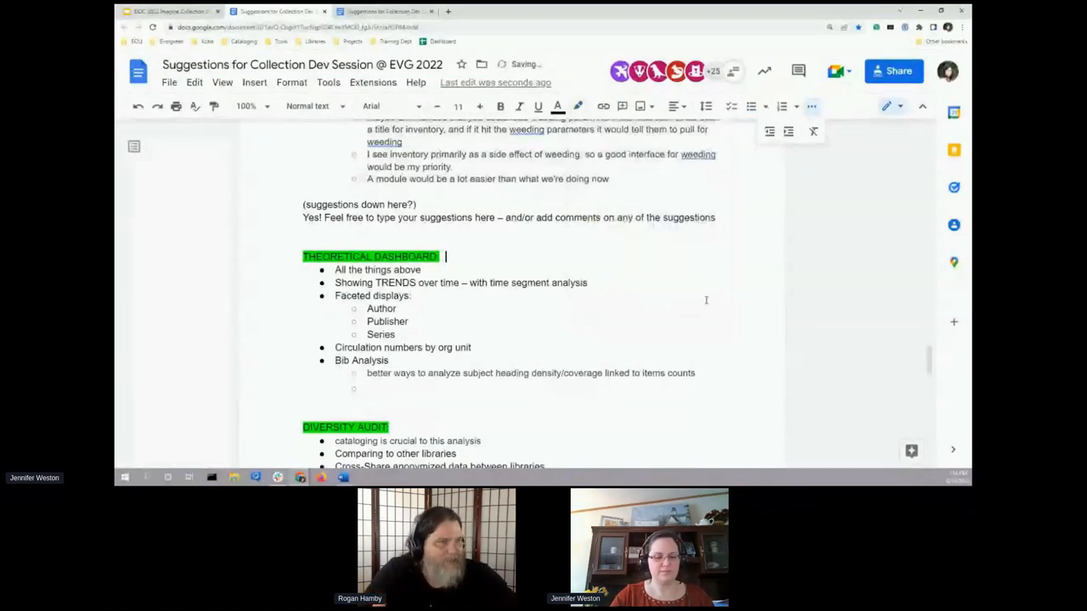
text((data viz all the things!))
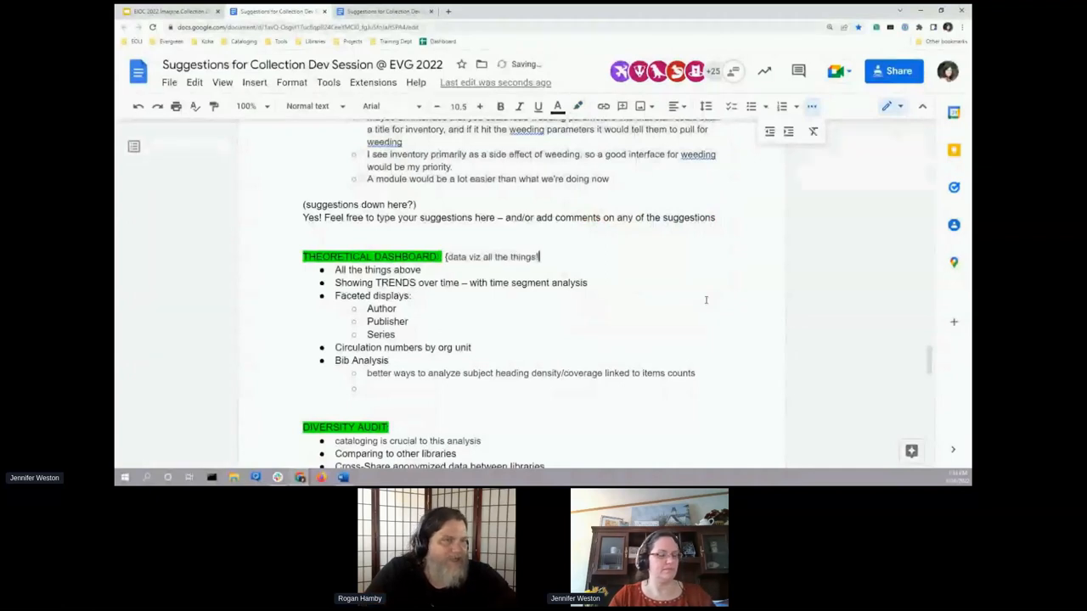
text())
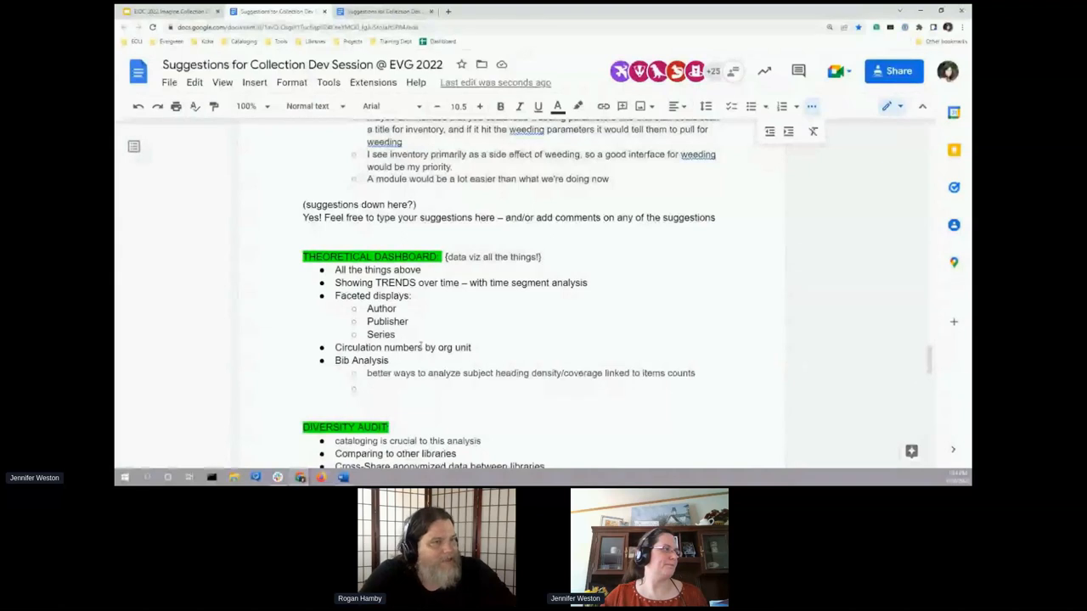
Step: Add a 'Permission Considerations' bullet listing 'Staff' and a patron dashboard 'Not initially' note
click(367, 388)
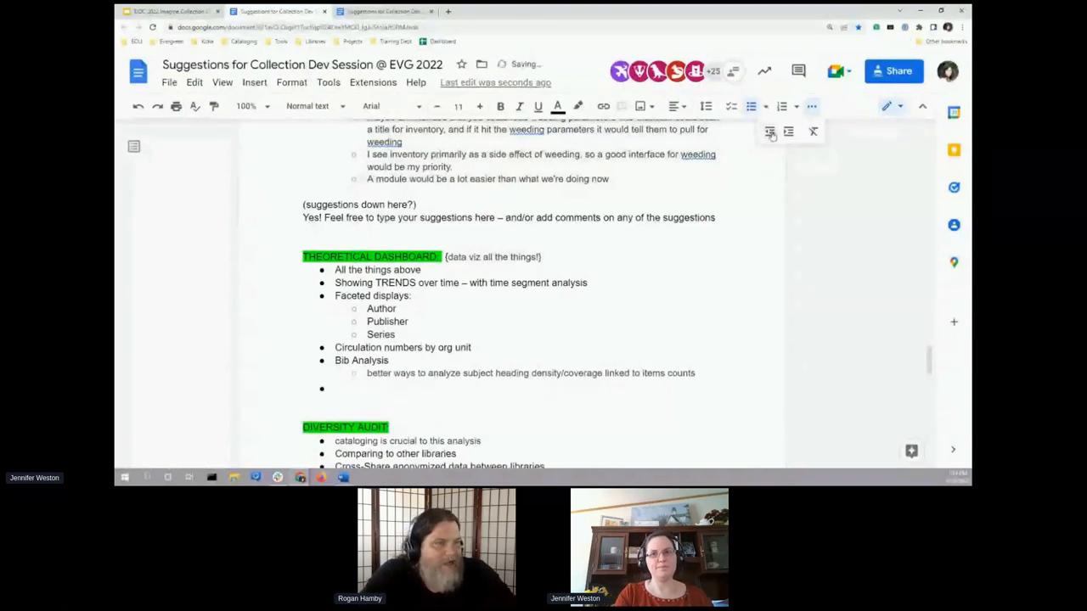
text(Permis)
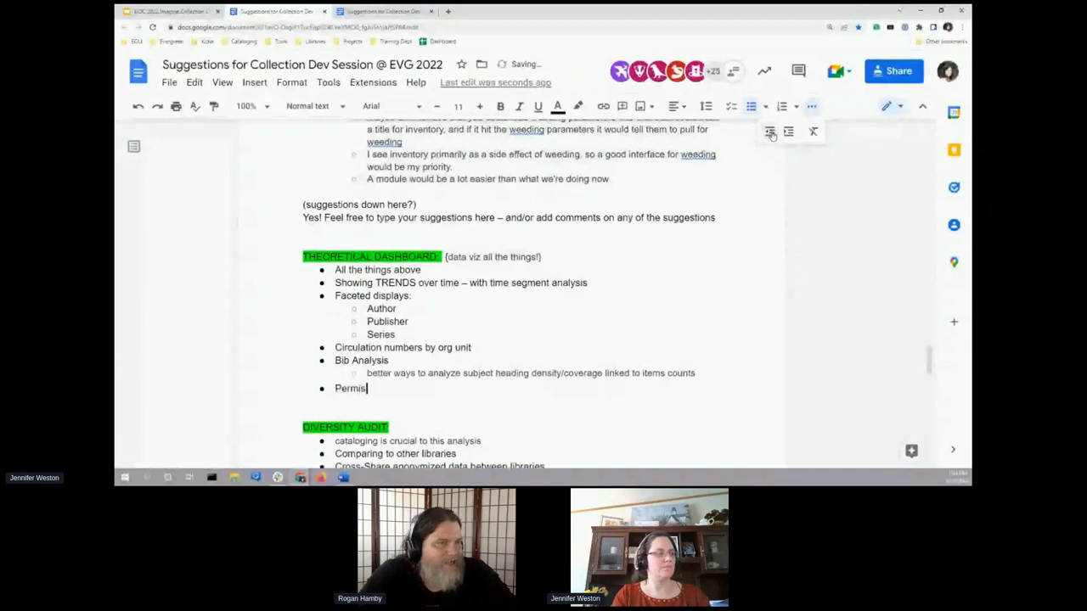
text(sion Considerations)
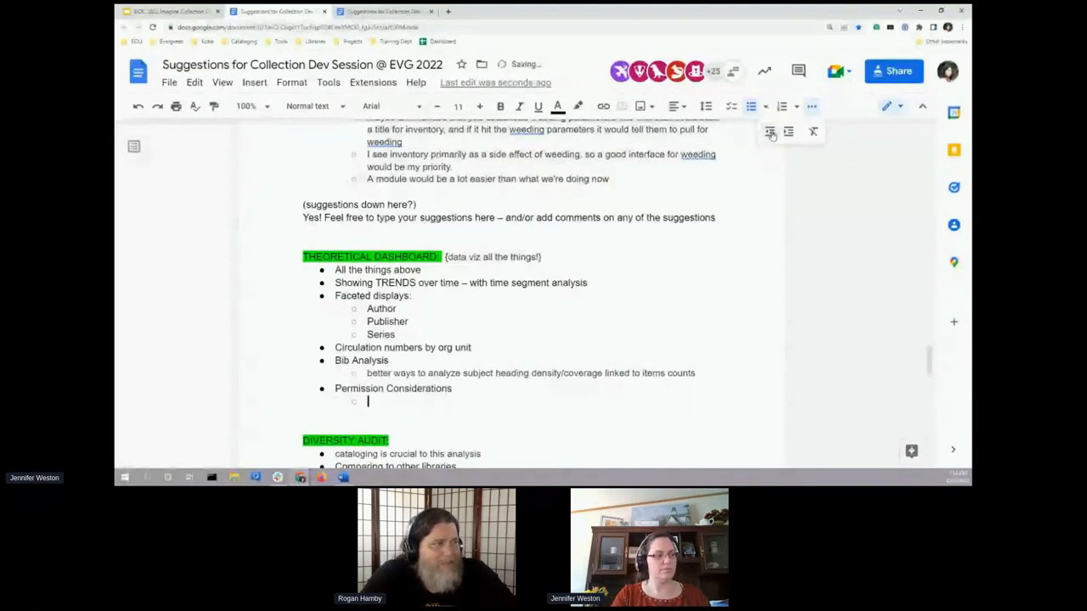
text(Staff?)
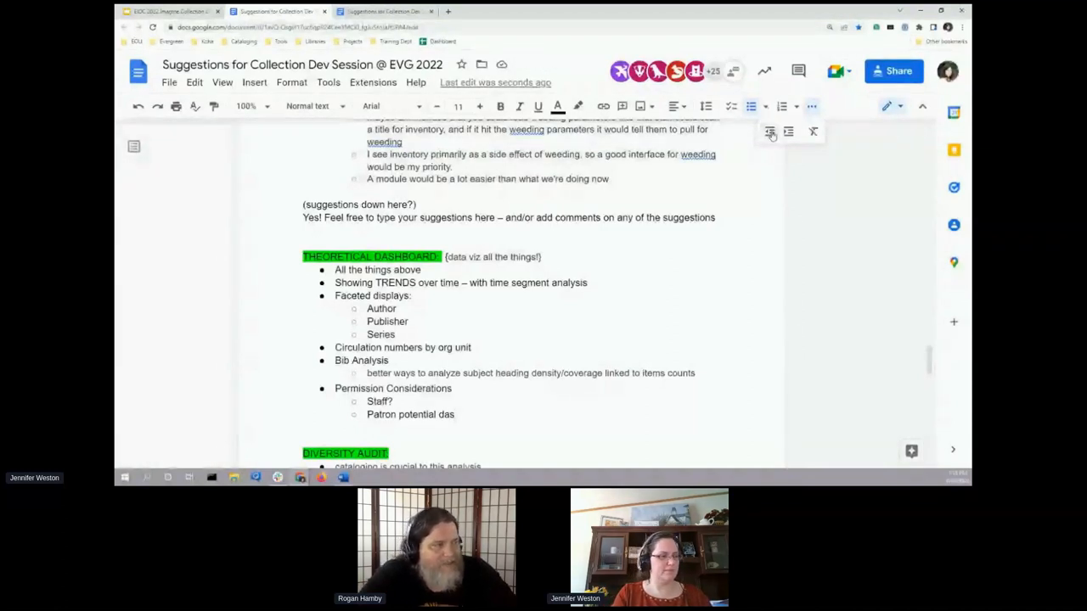
text(hboard)
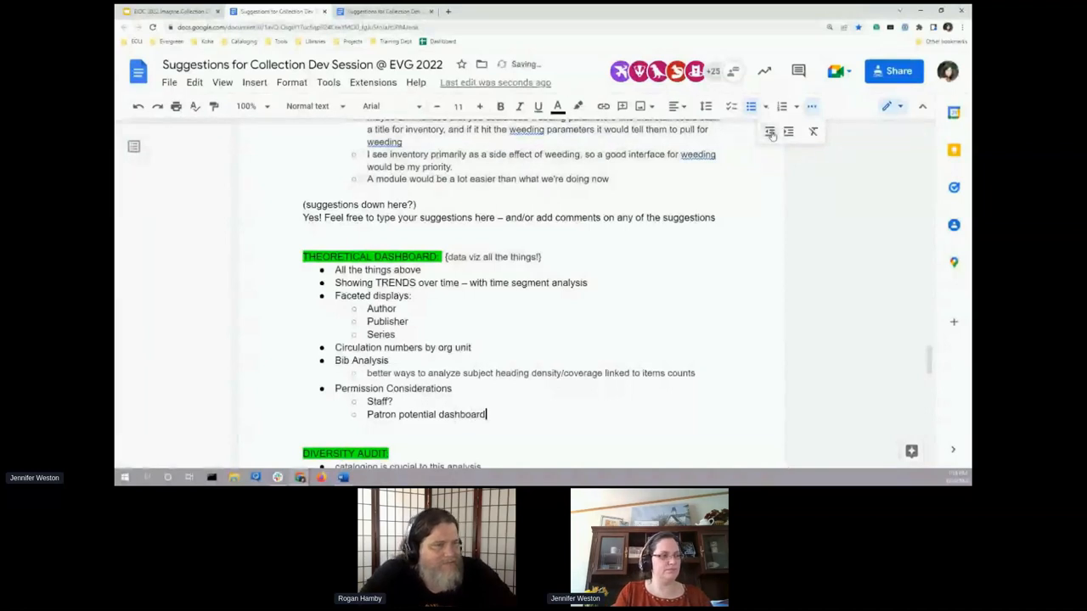
text(Not)
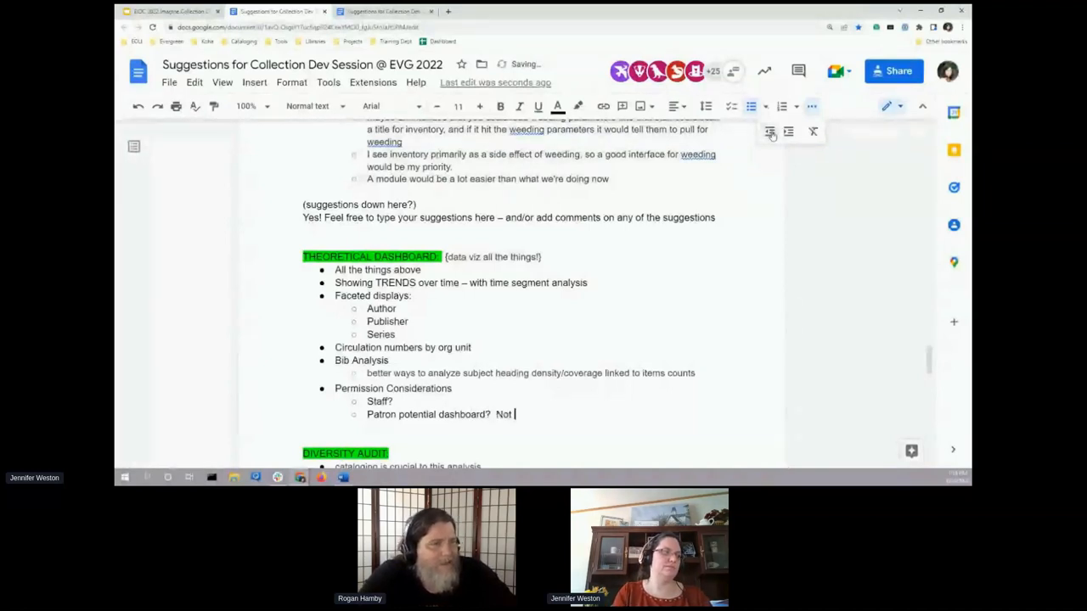
text(initially at all –)
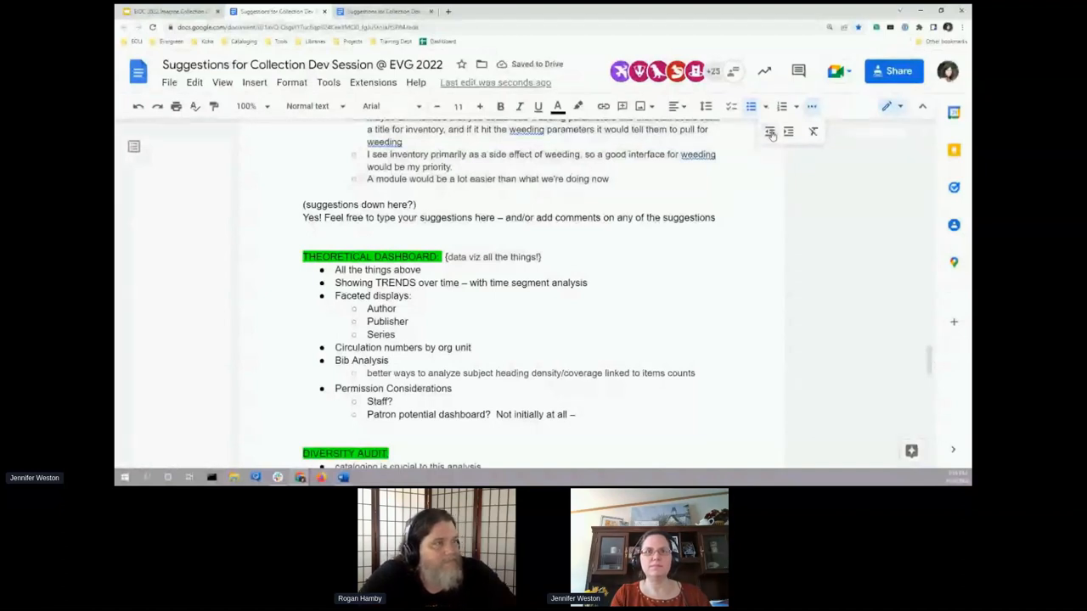
Step: Extend the dashboard note: 'Some info might be useful but scope into a separate presentation format; better series information, for example'
click(577, 414)
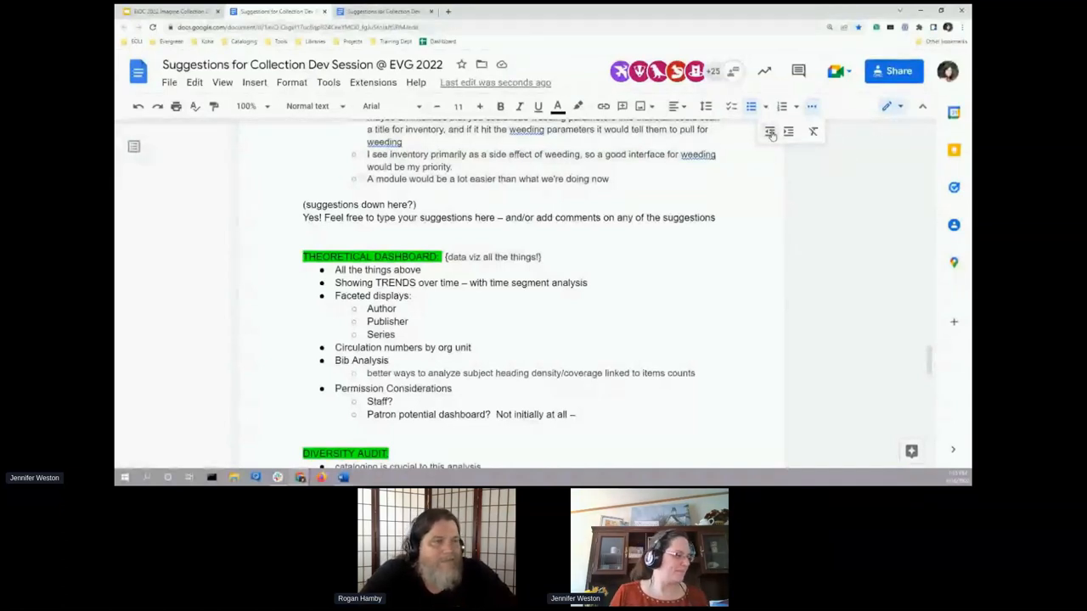
click(578, 414)
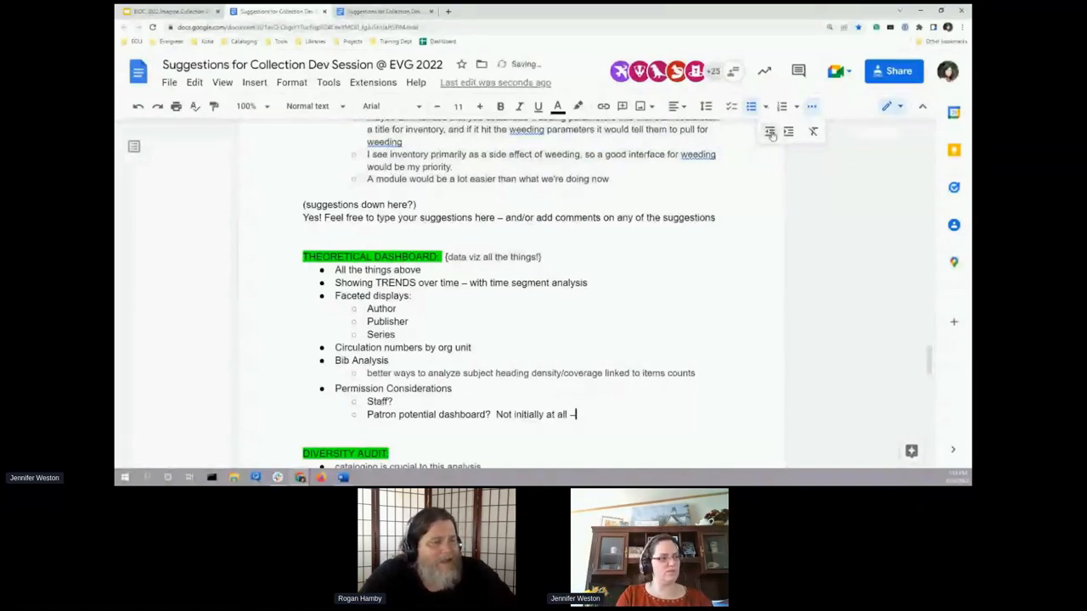
key(Backspace)
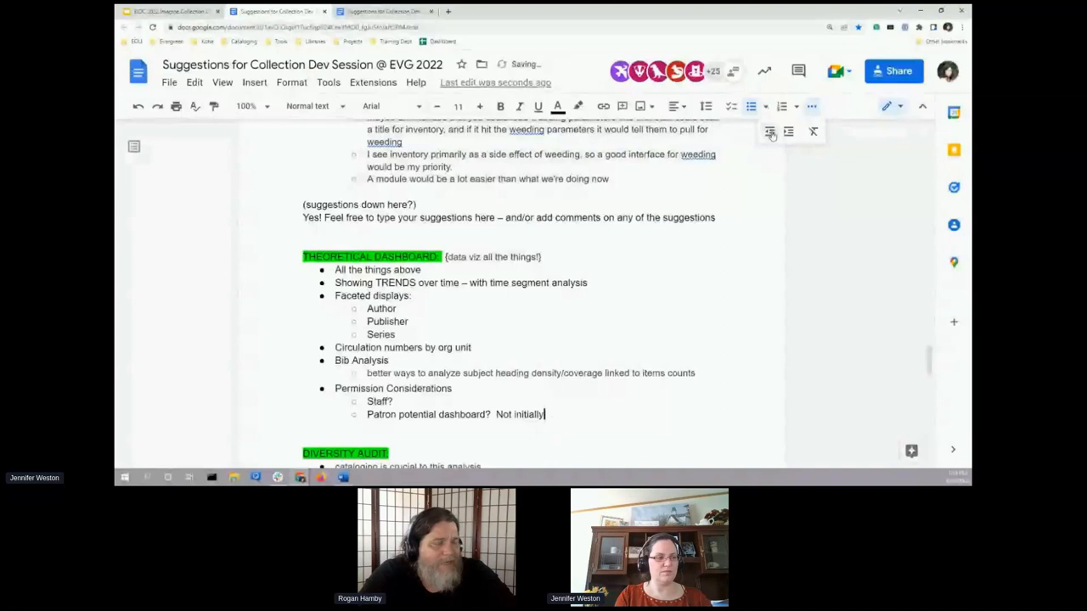
text(S)
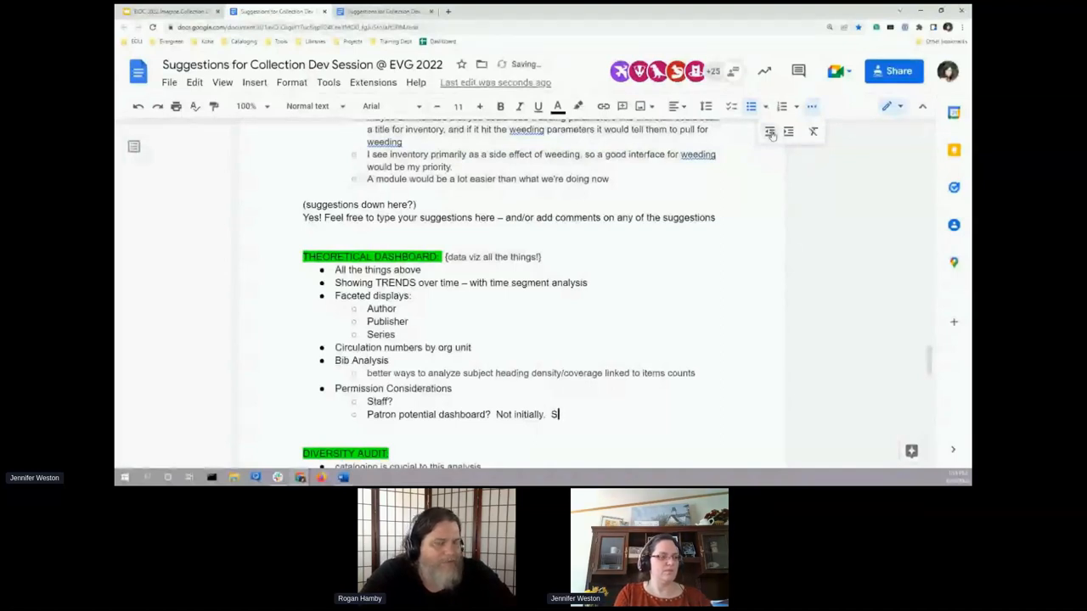
text(ome info might be use)
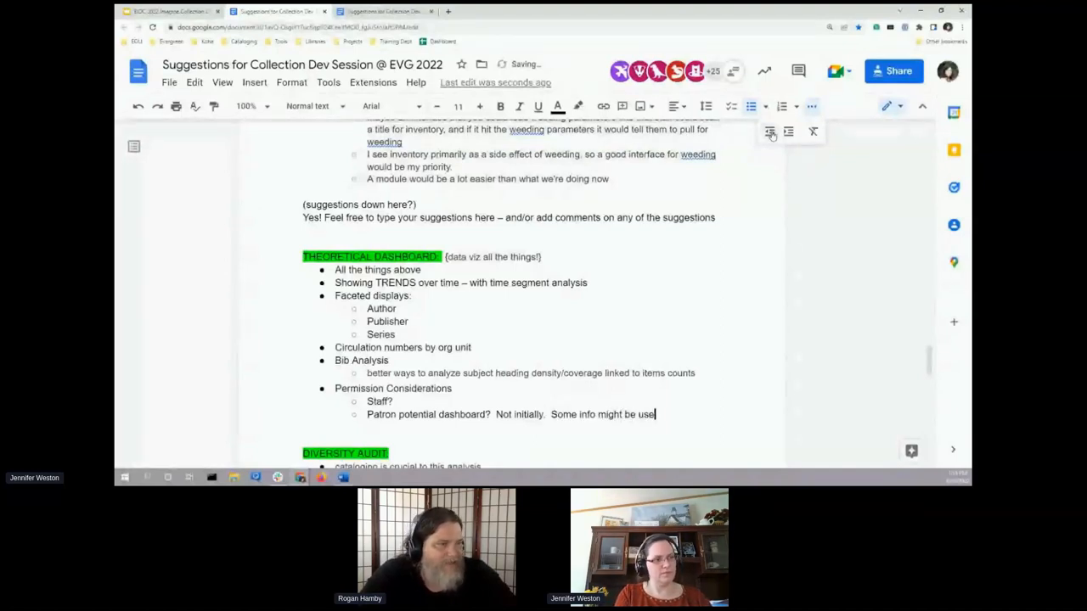
text(ful but scop)
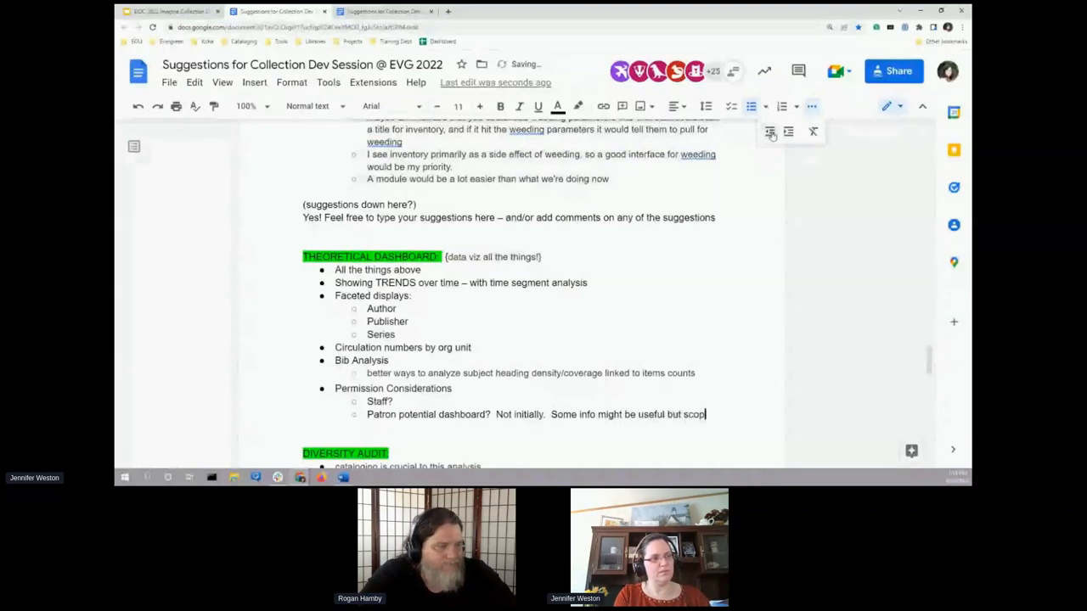
text(into a separate)
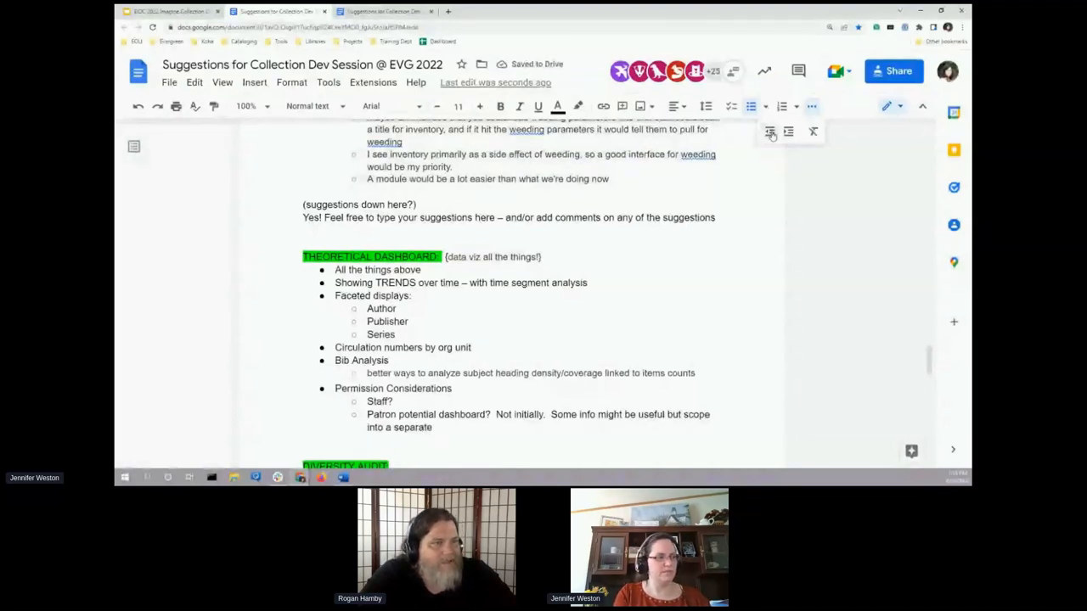
text(presentation)
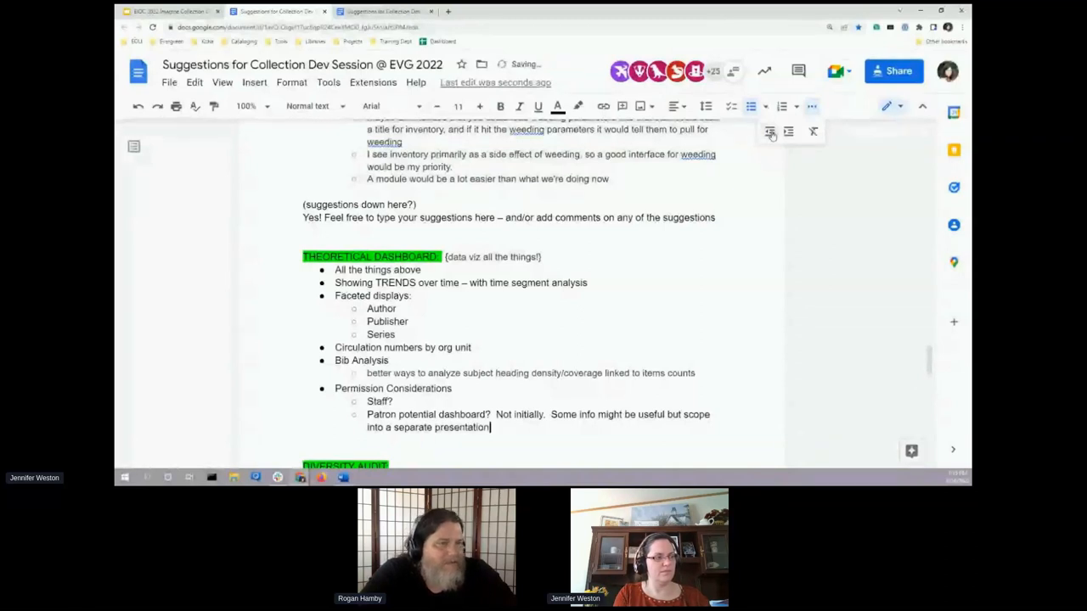
text(format)
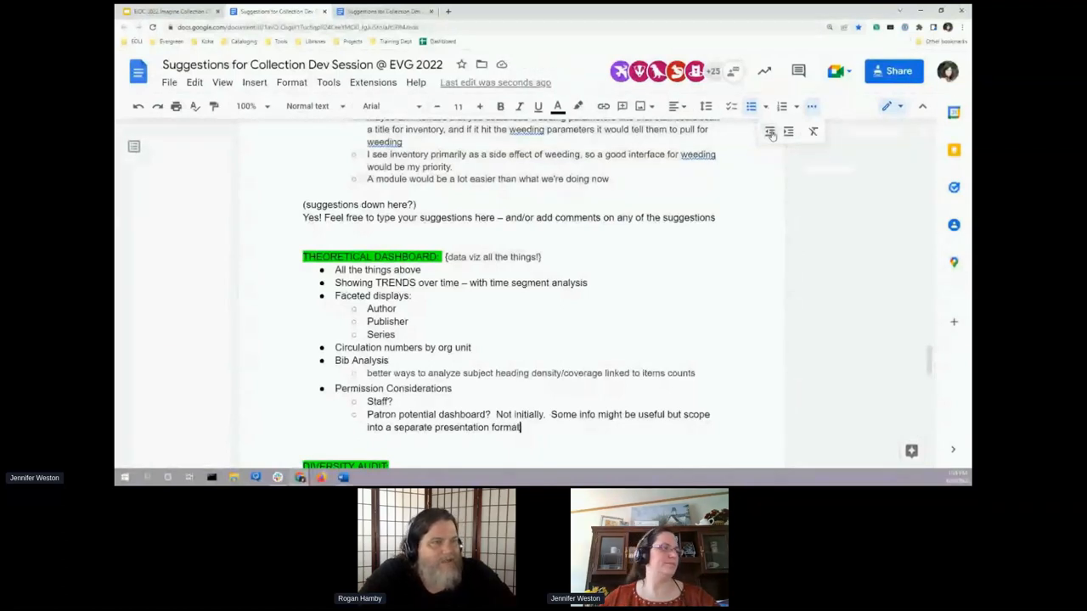
text(;)
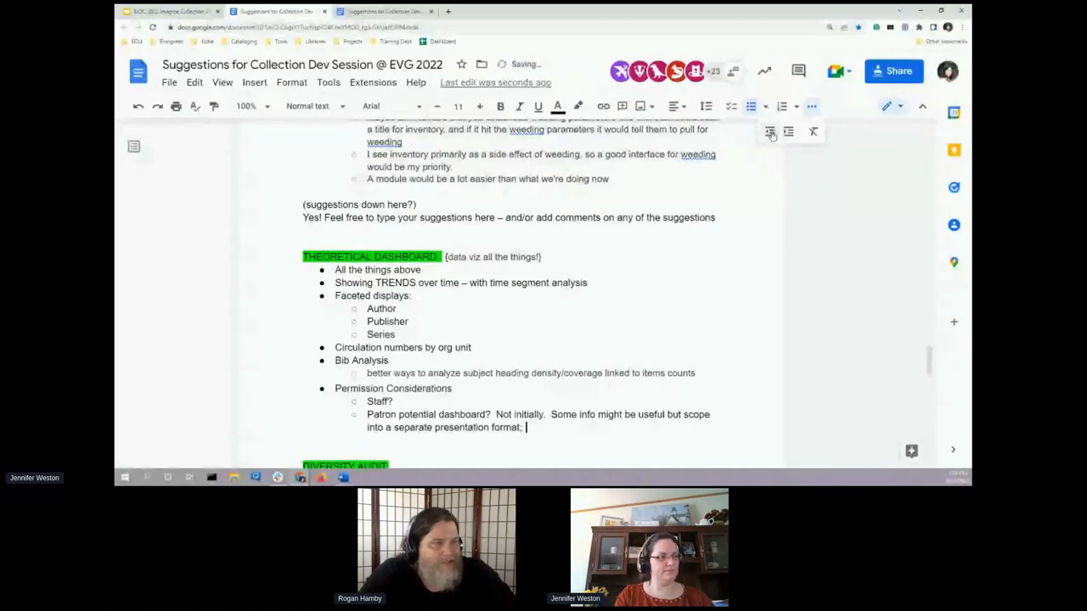
text(better series information)
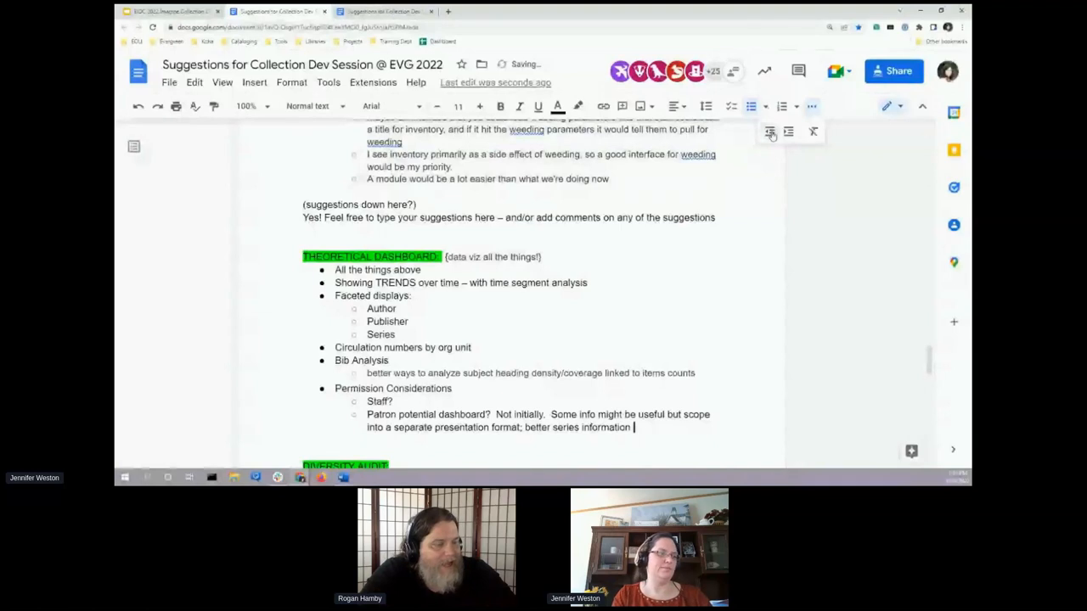
text(for exam)
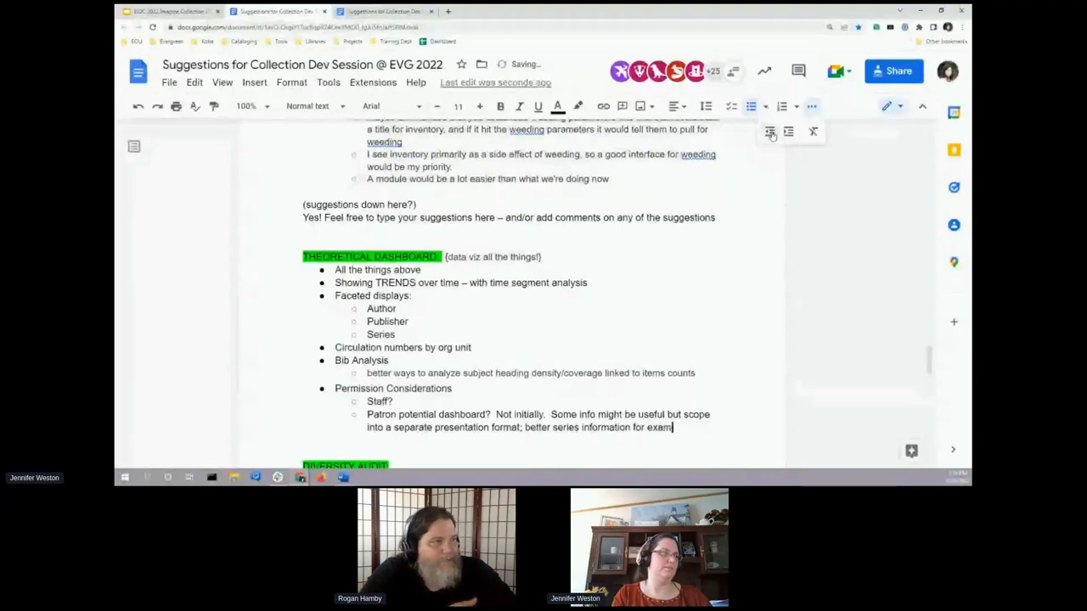
text(ple)
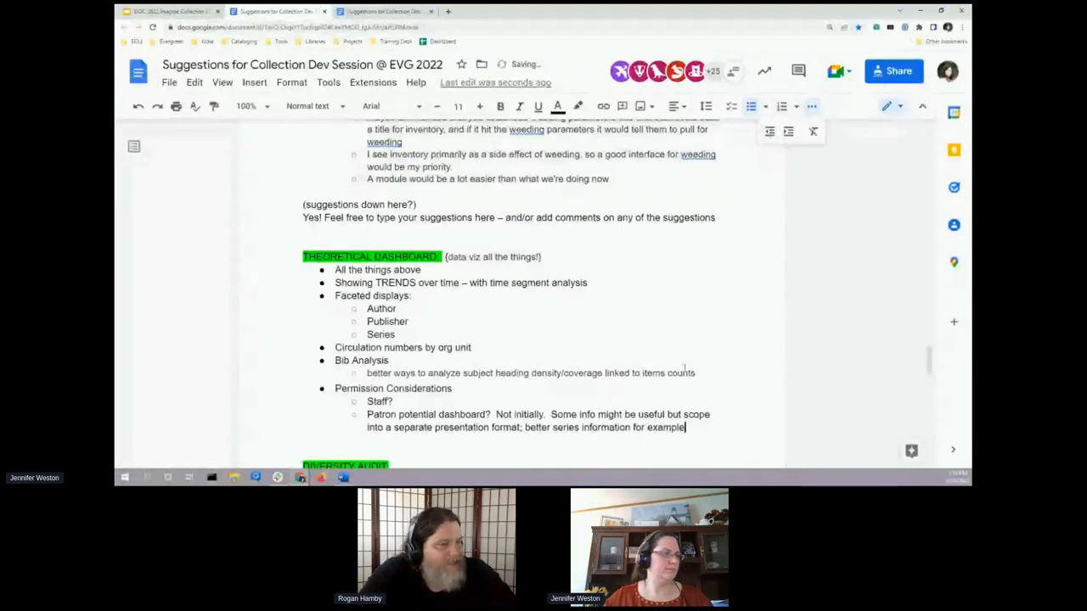
Step: Add a second Bib Analysis sub-bullet reading 'Series analysis and definition'
key(enter)
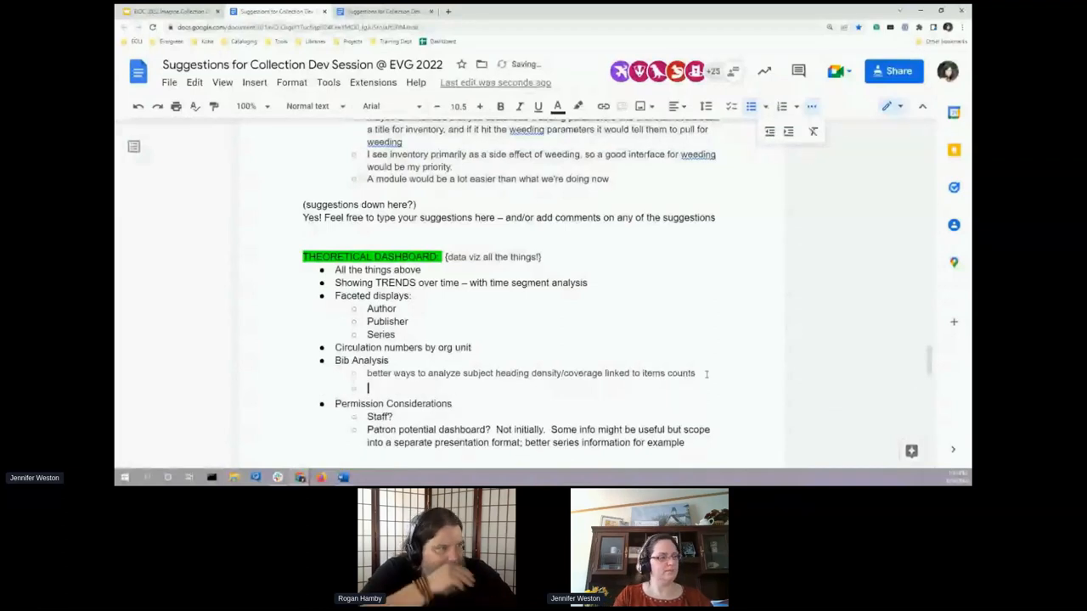
text(Series analysis a)
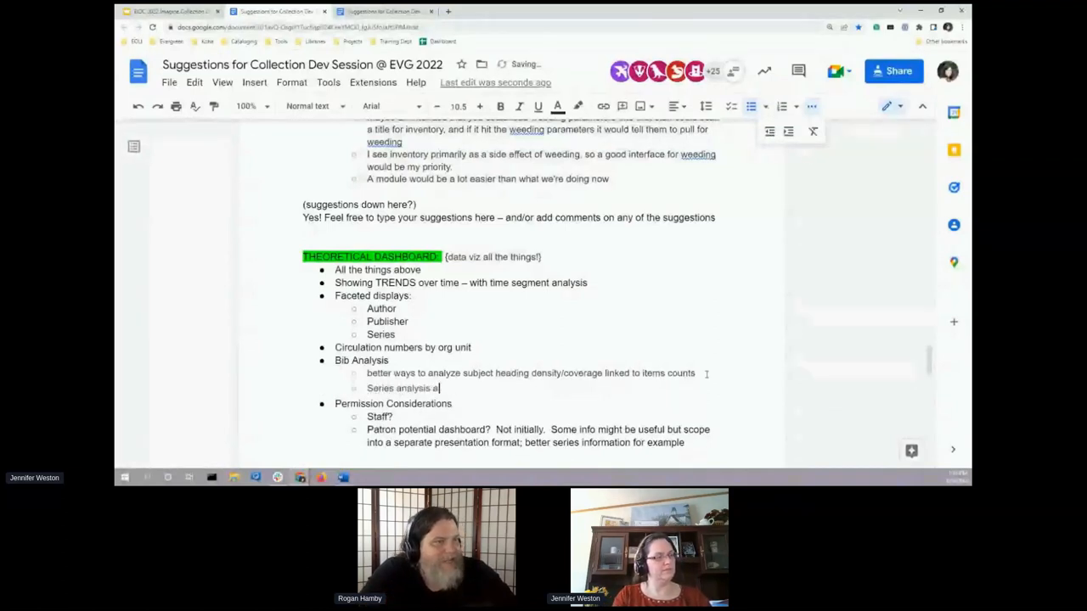
text(nd defini)
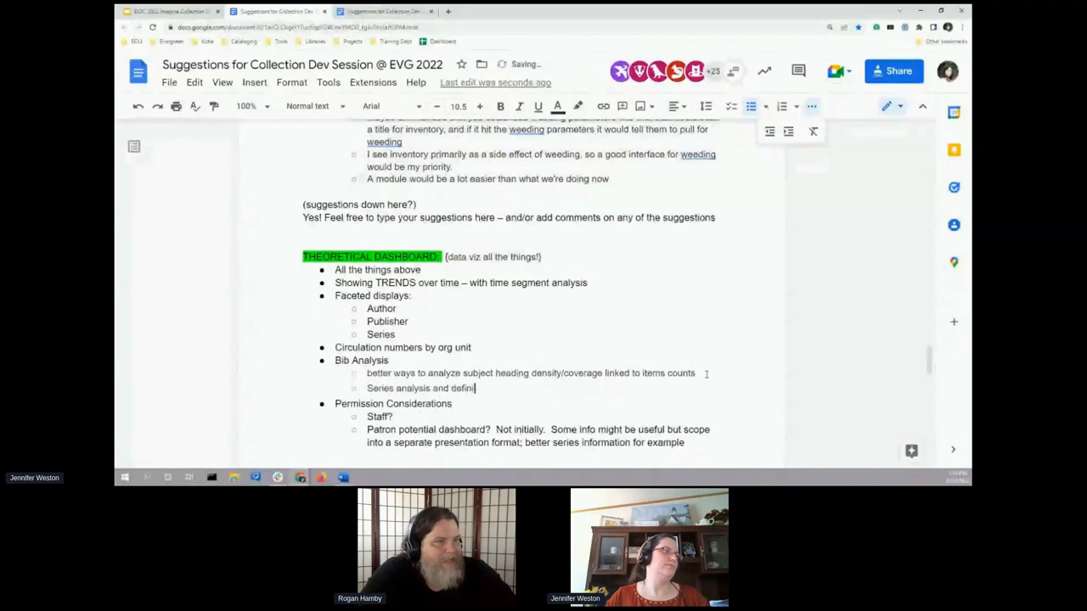
text(tion)
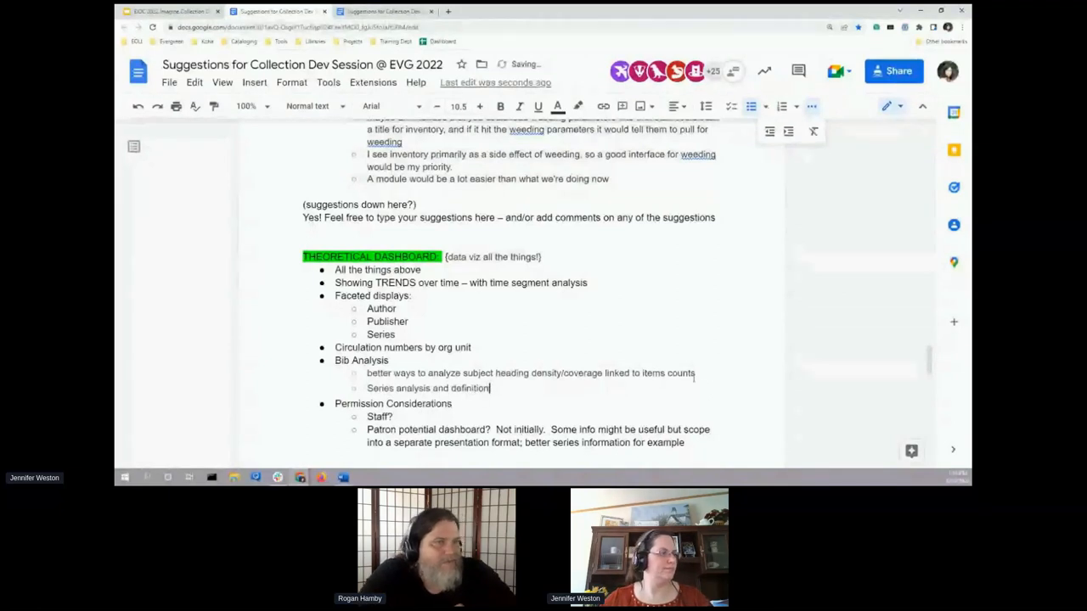
scroll(down, 3)
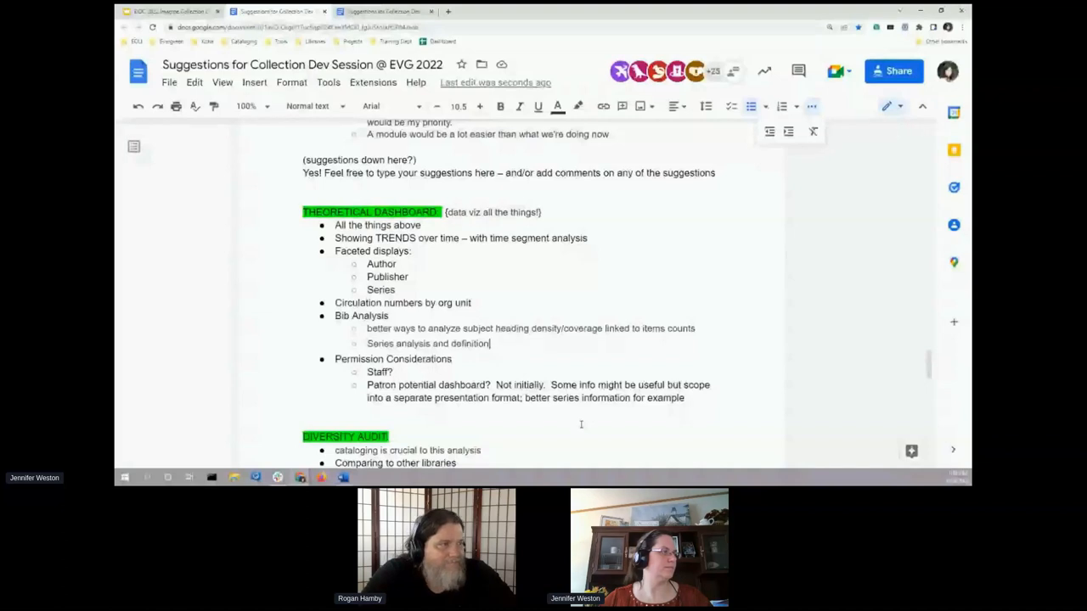
Step: Append 'Limited to view?' after the Staff? permission item
click(395, 372)
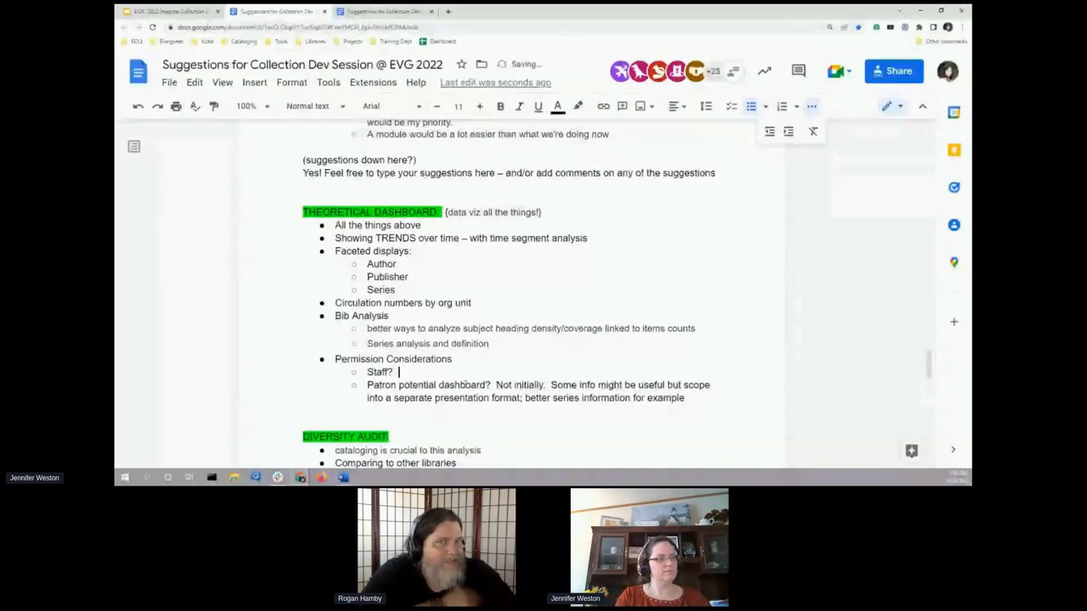
text(Limited to)
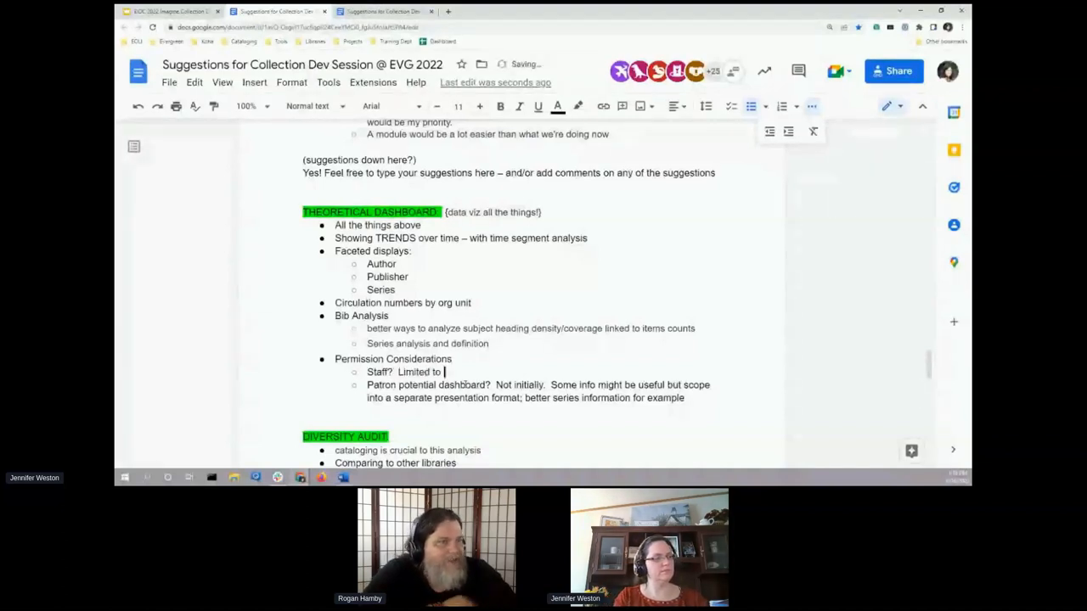
text(view?)
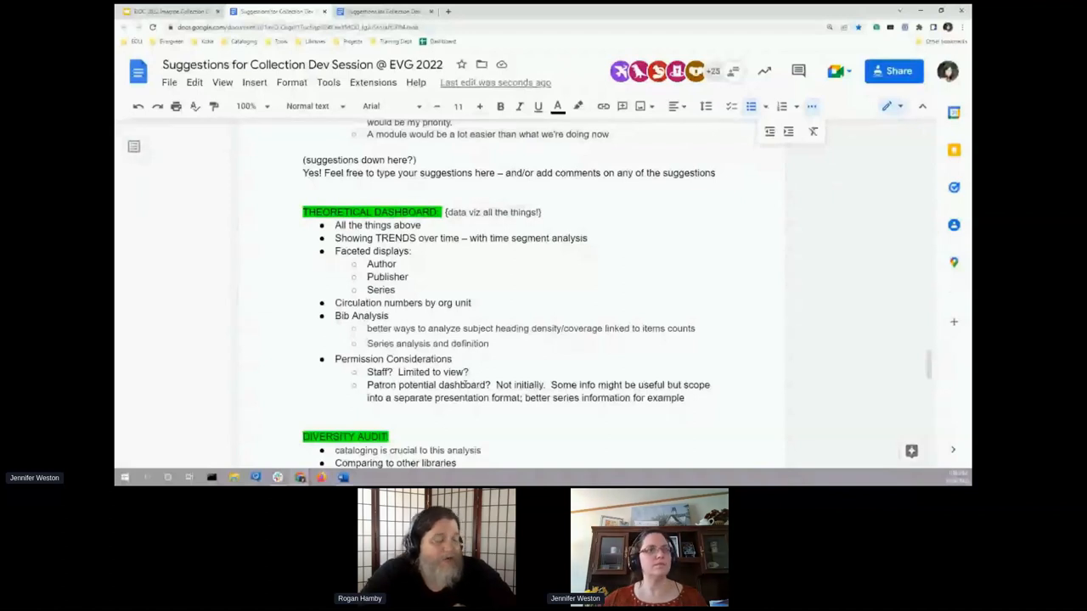
click(470, 372)
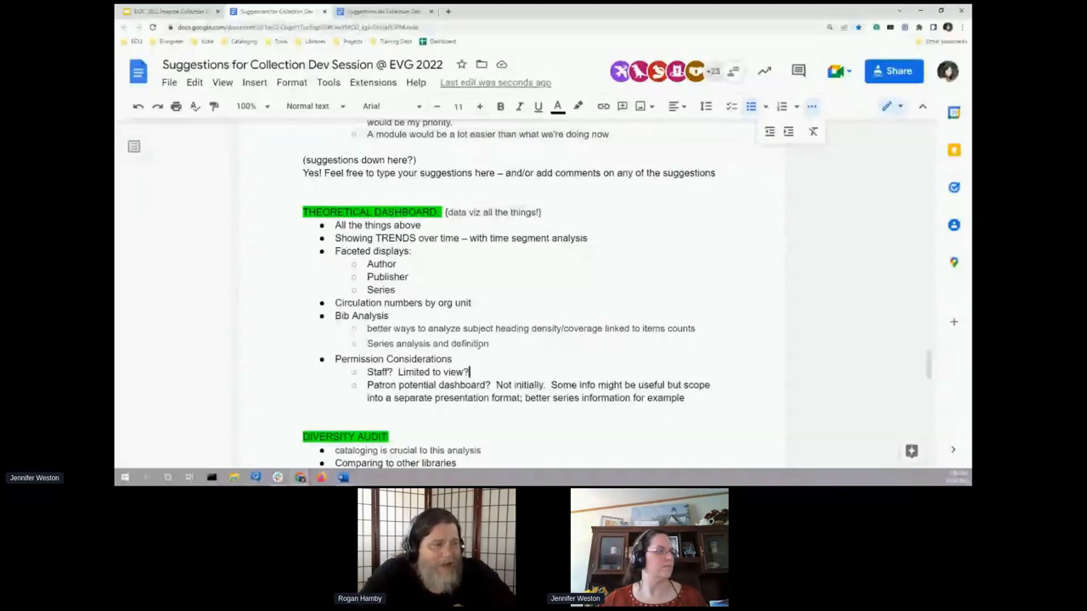
scroll(down, 3)
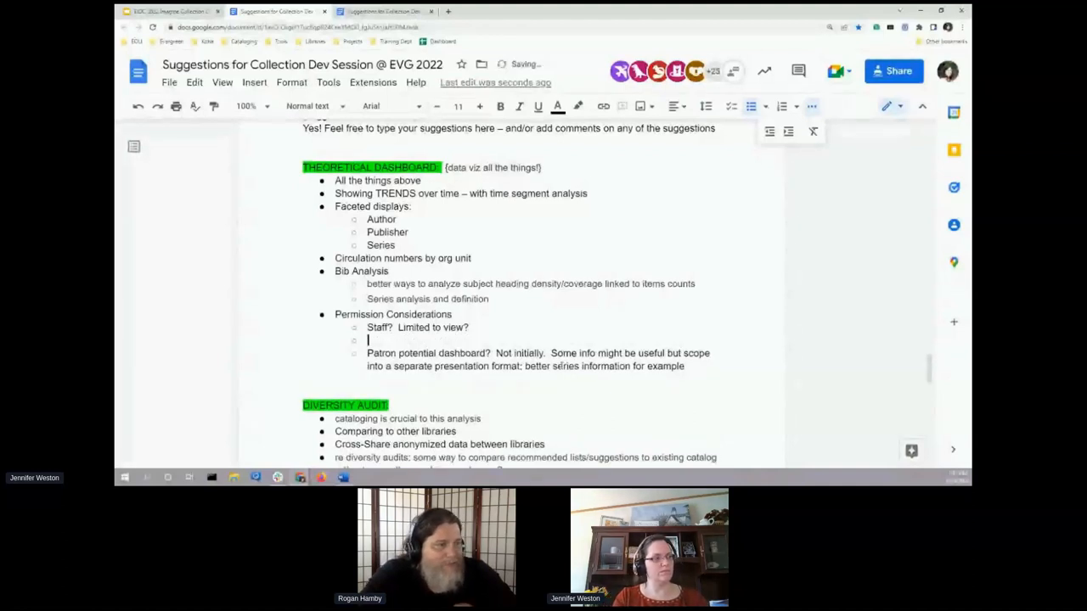
Step: Write the sub-bullet 'Anonymized data so not particularly sensitive information'
text(Anon)
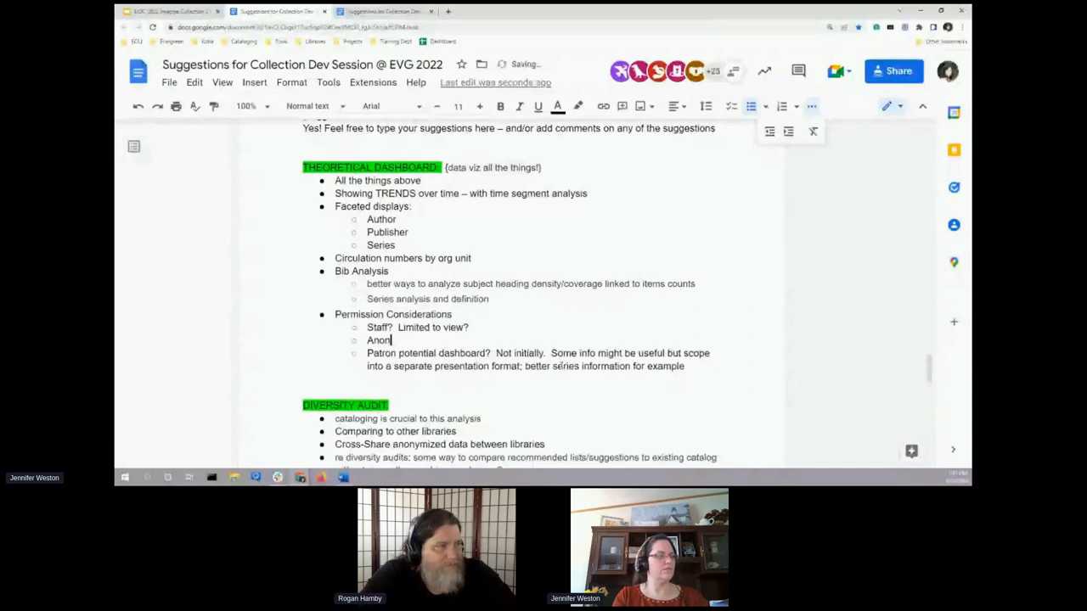
text(ymized)
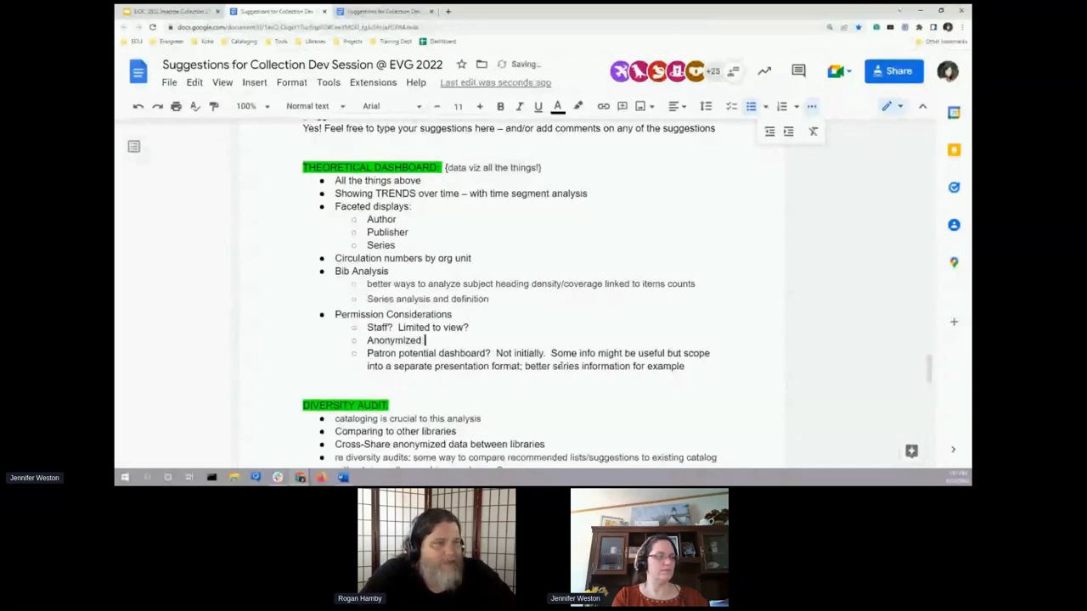
text(data so not particuall)
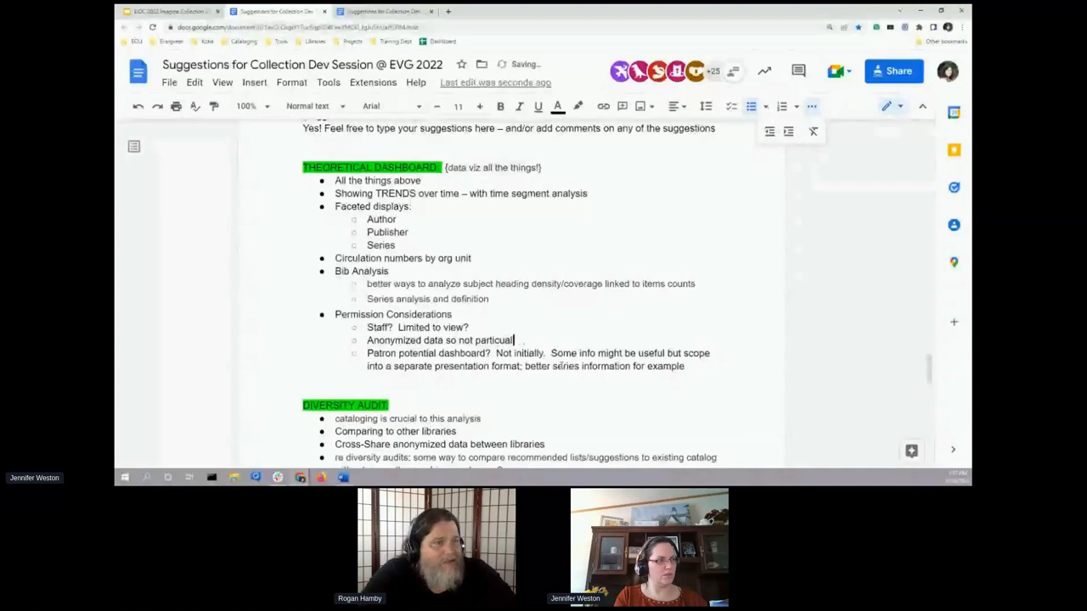
text(ar)
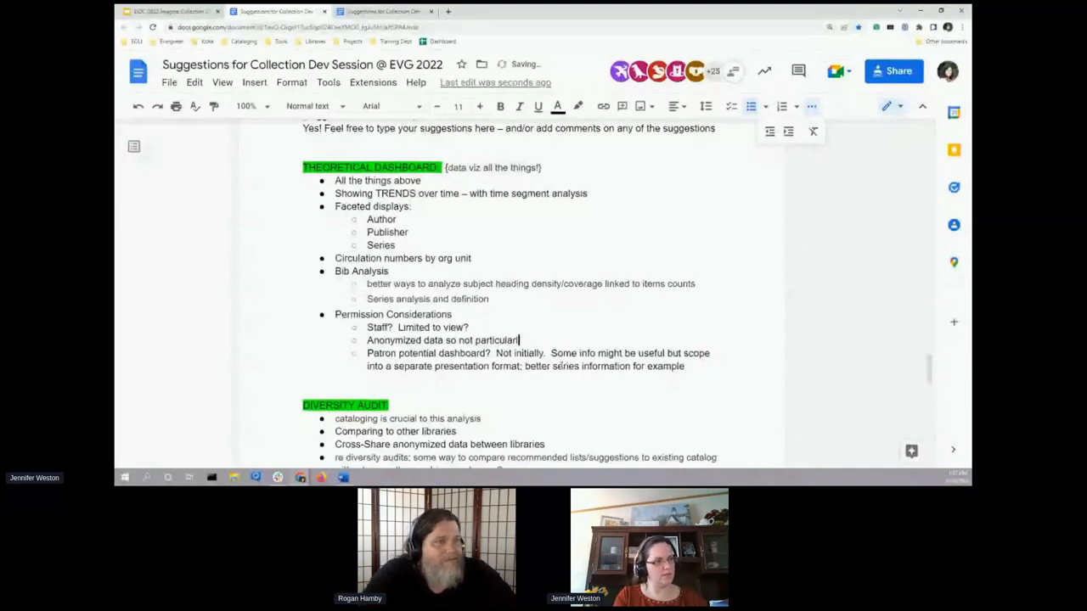
text(ly sensitive information)
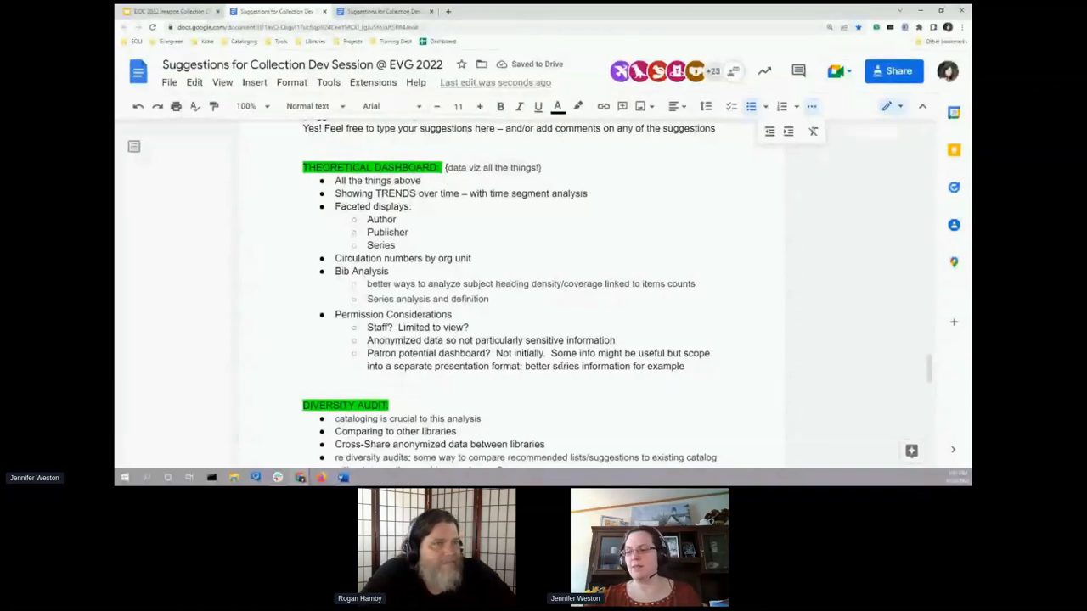
click(617, 339)
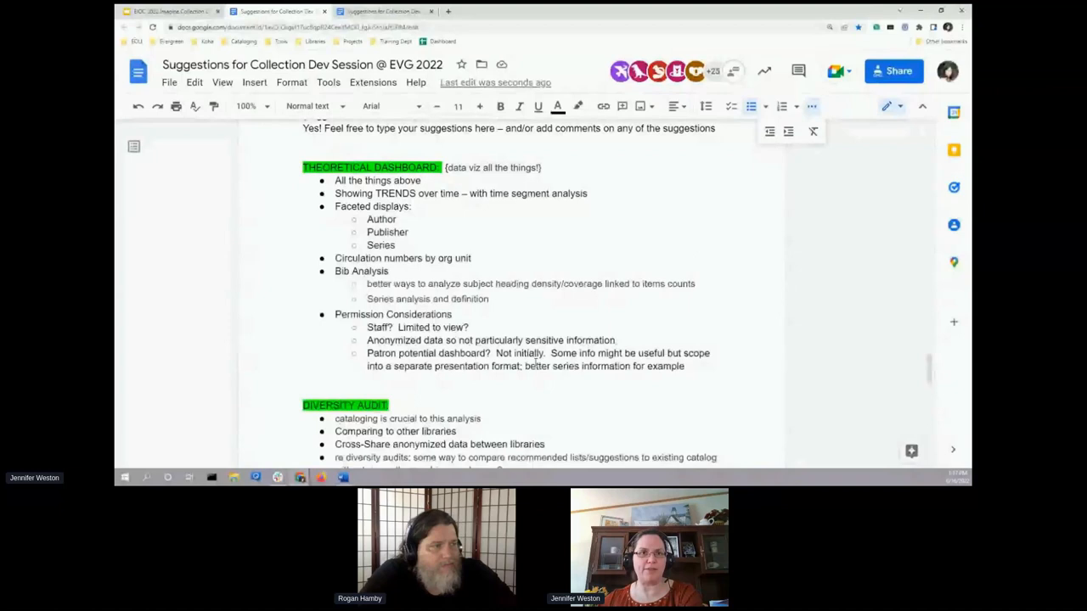
click(616, 340)
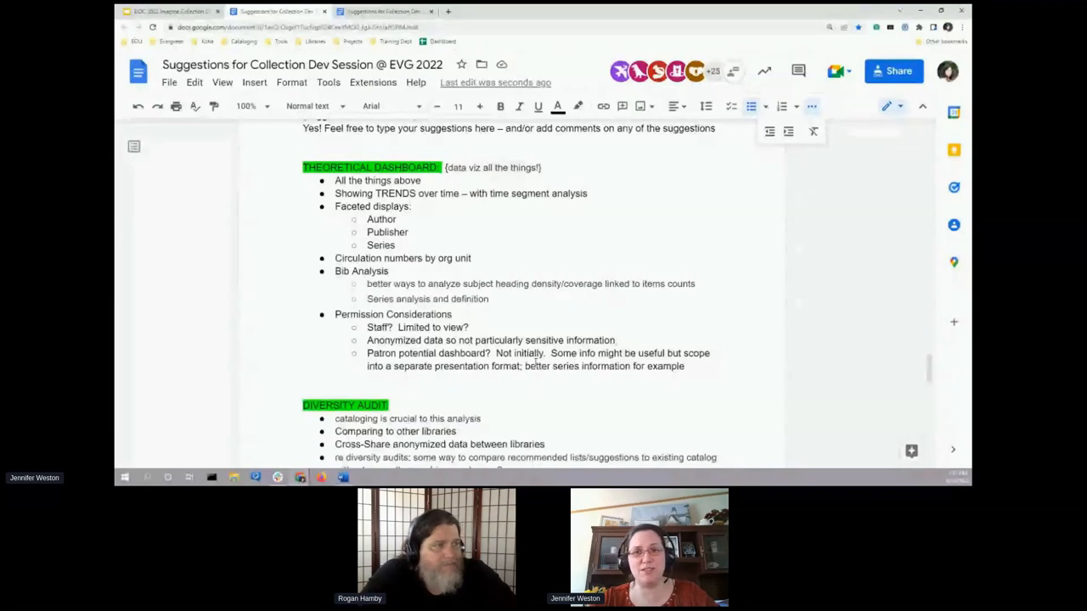
click(616, 339)
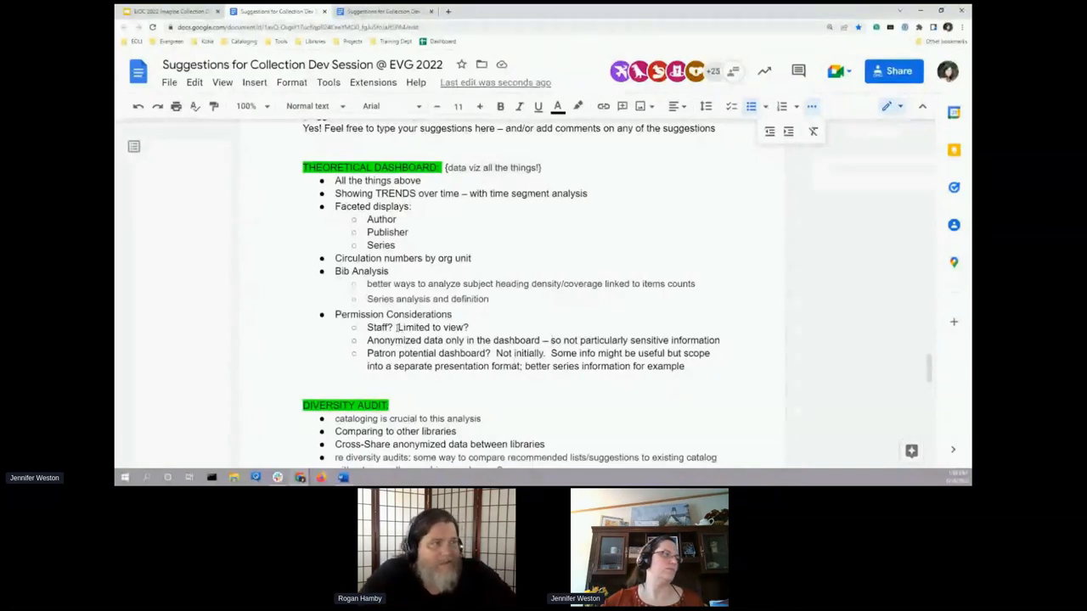
Step: Replace 'Limited to view?' with 'Should a dashboard have specific multi-tiered access permissions?'
double_click(432, 327)
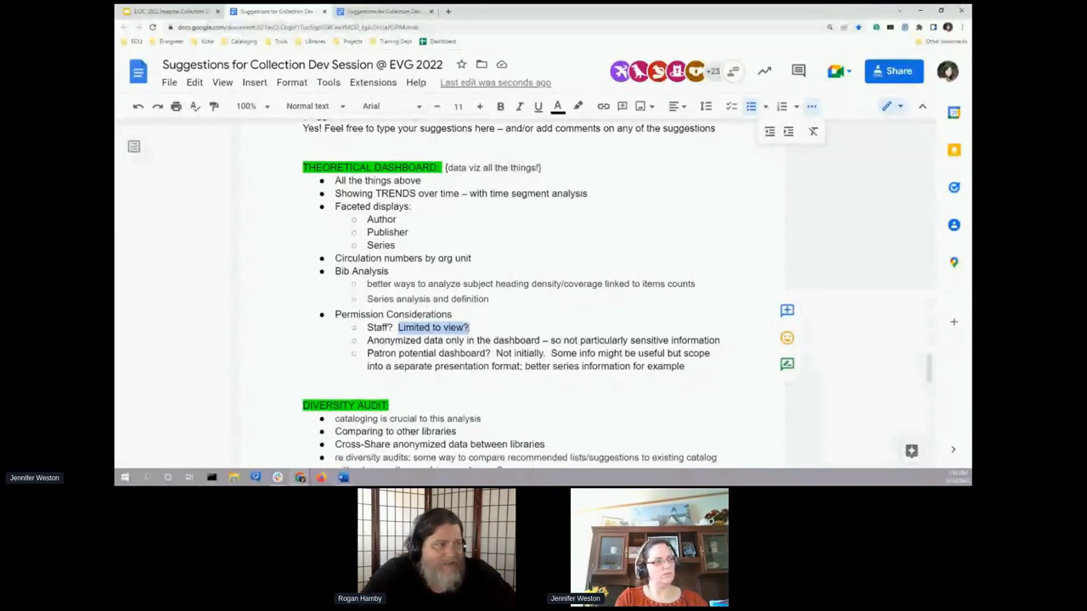
text(Should this)
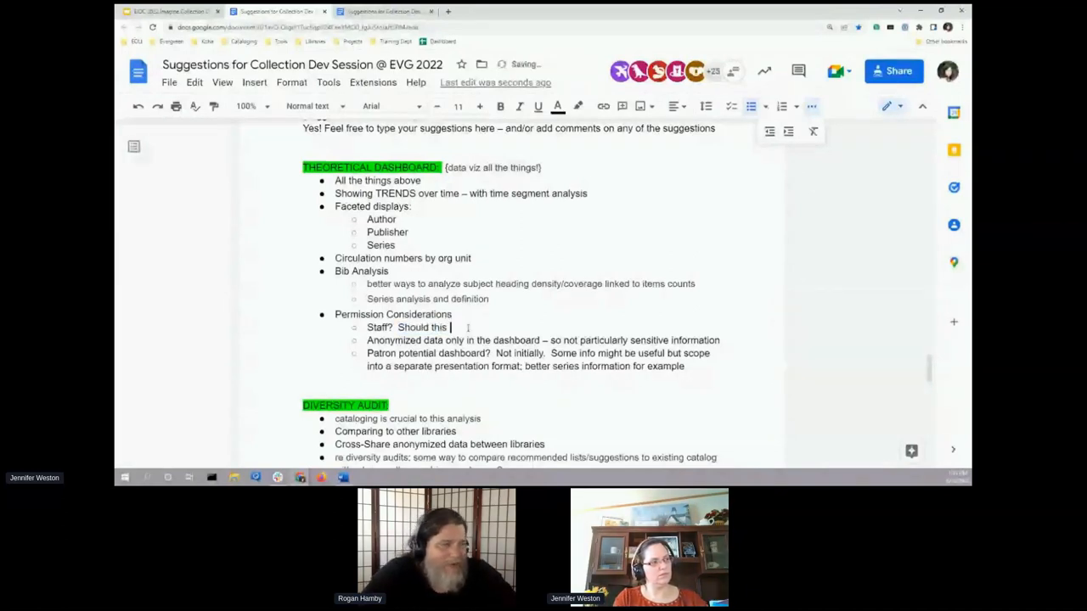
text(b)
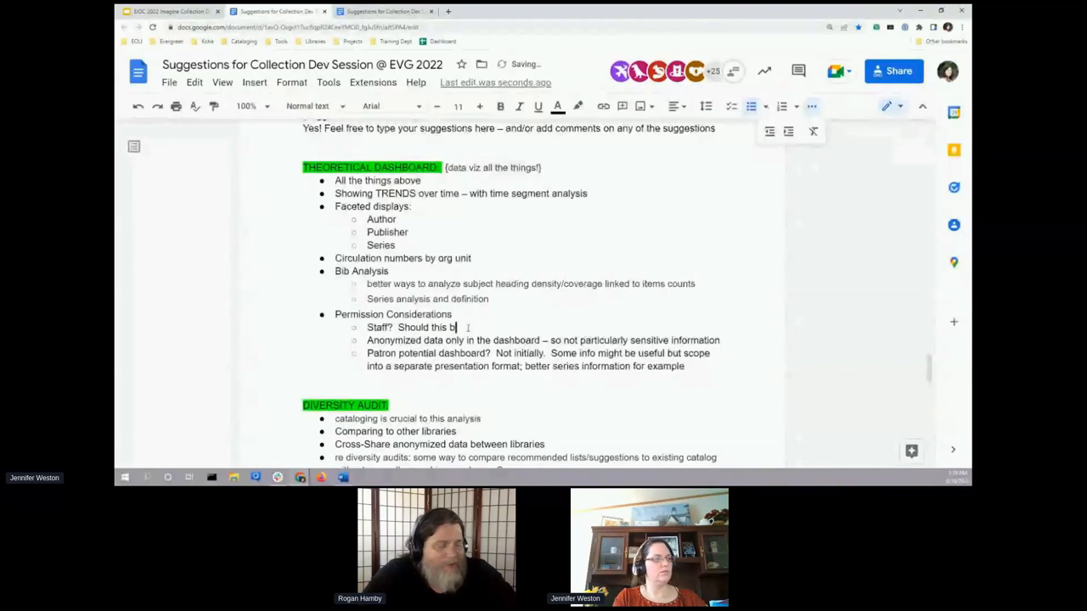
text(a dashboard have spec)
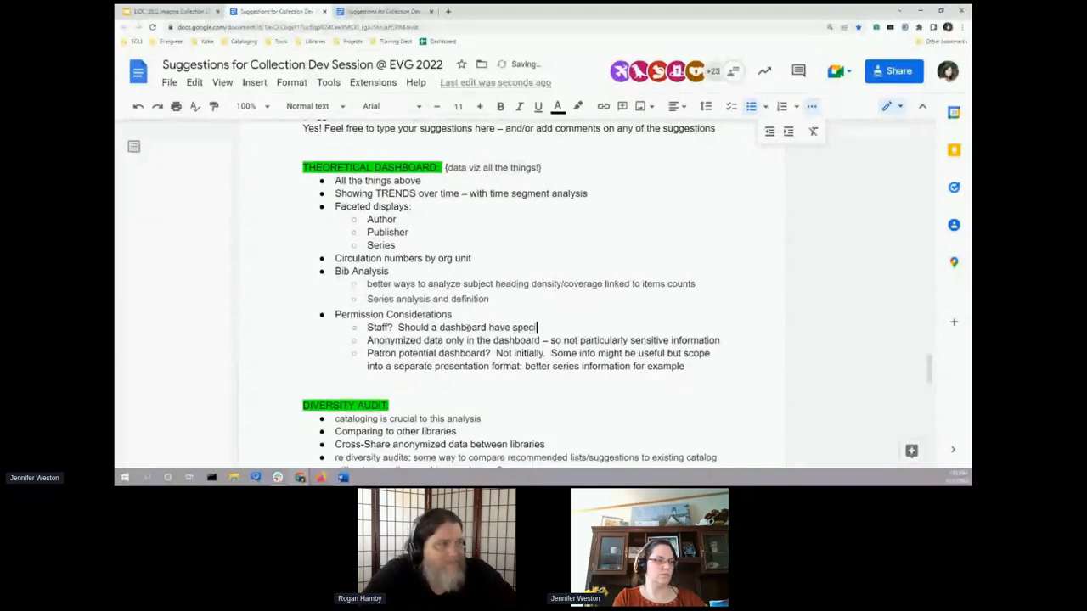
text(fic)
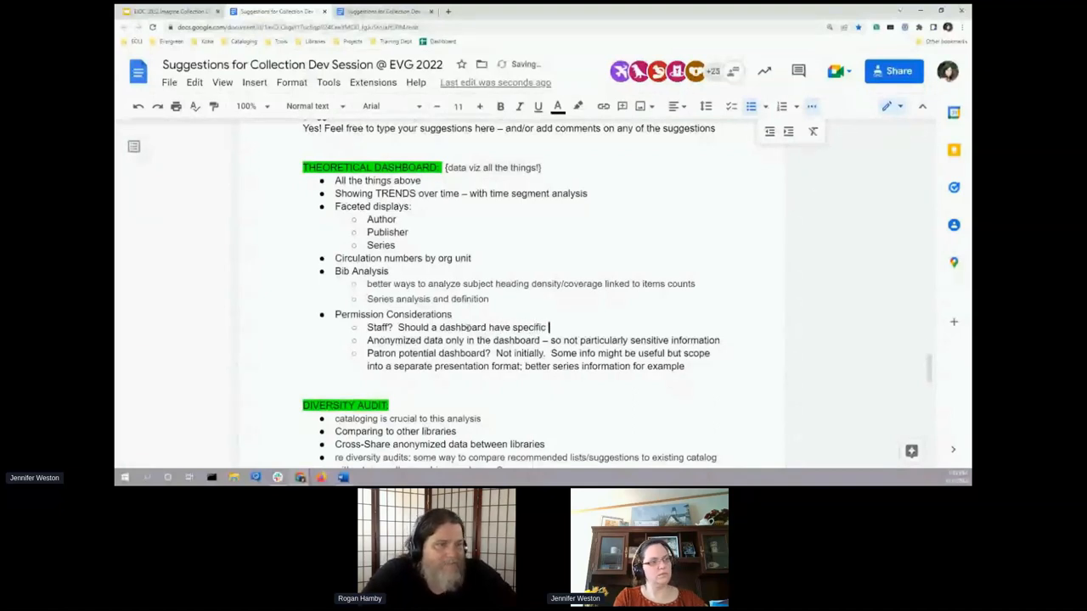
text(multi-tiered a)
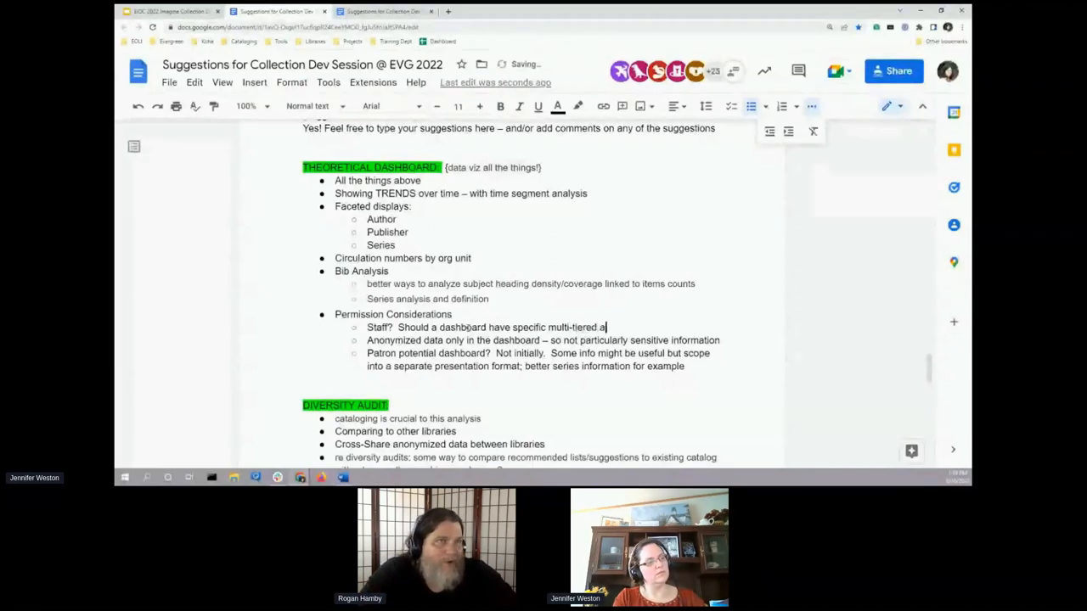
text(ccess permissions)
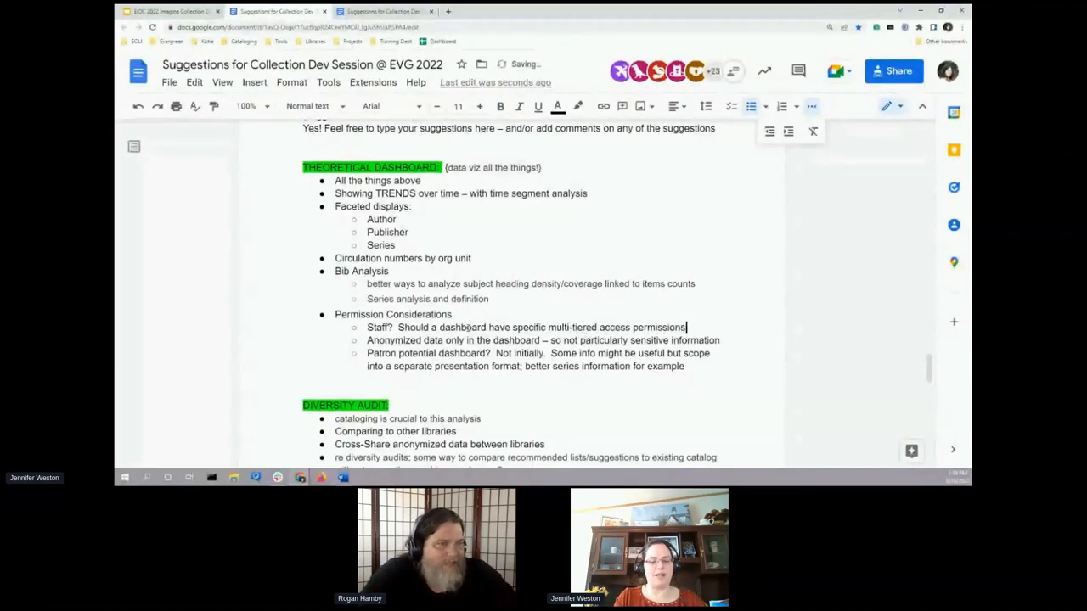
text(?)
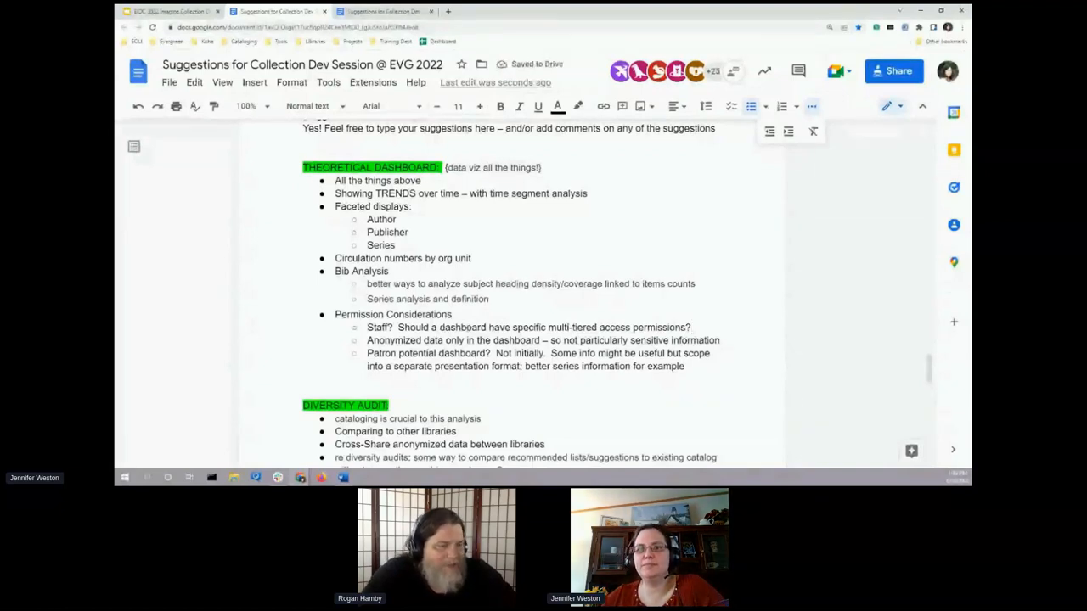
Step: Continue the question after 'permissions' with 'or can staff in general view the "stats"'
click(693, 327)
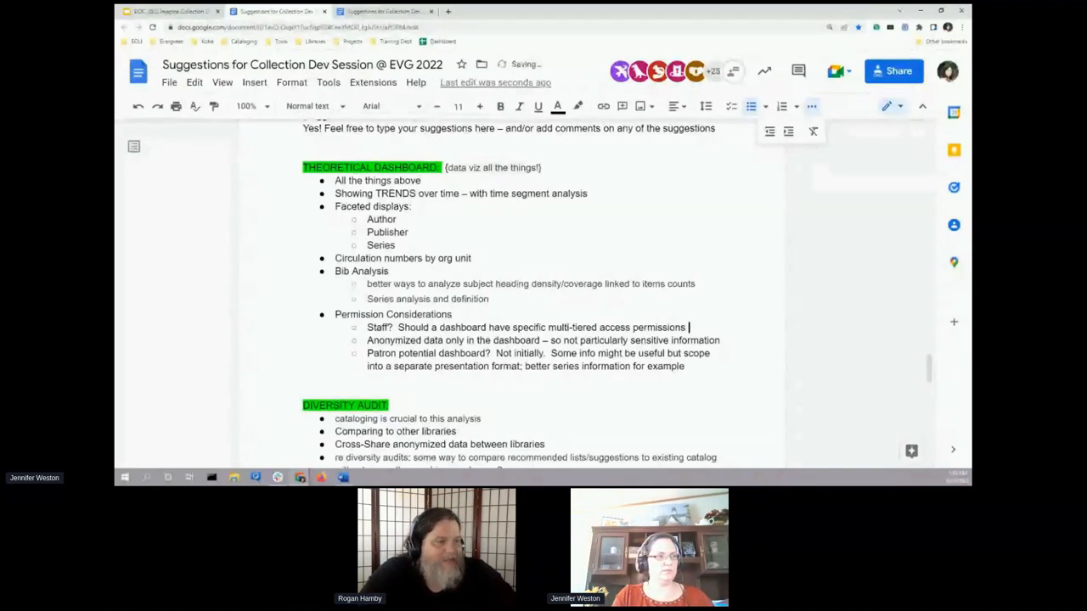
text(or)
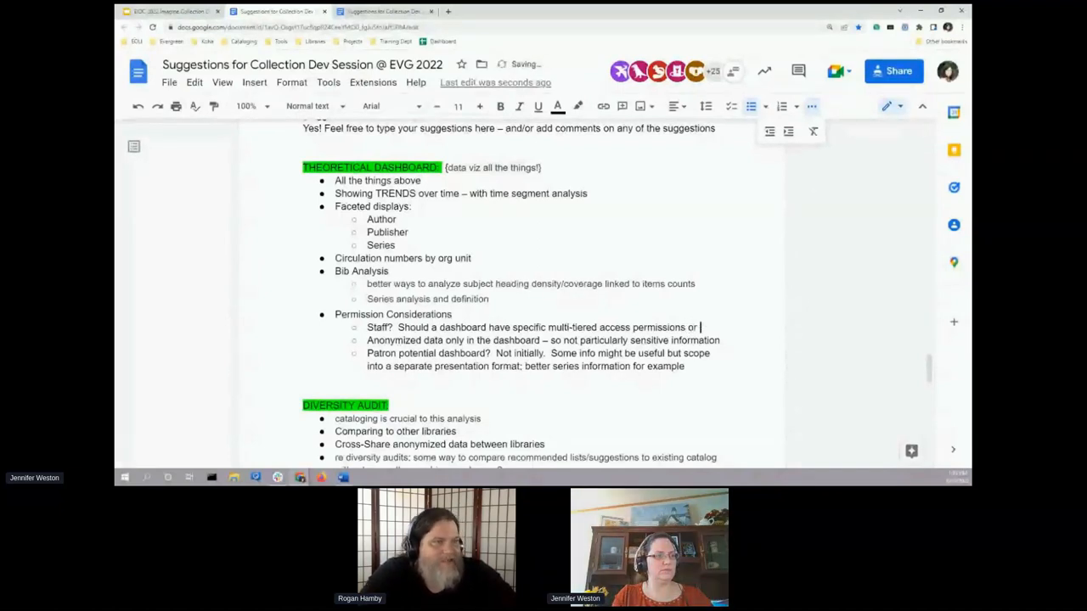
text(can staff in general)
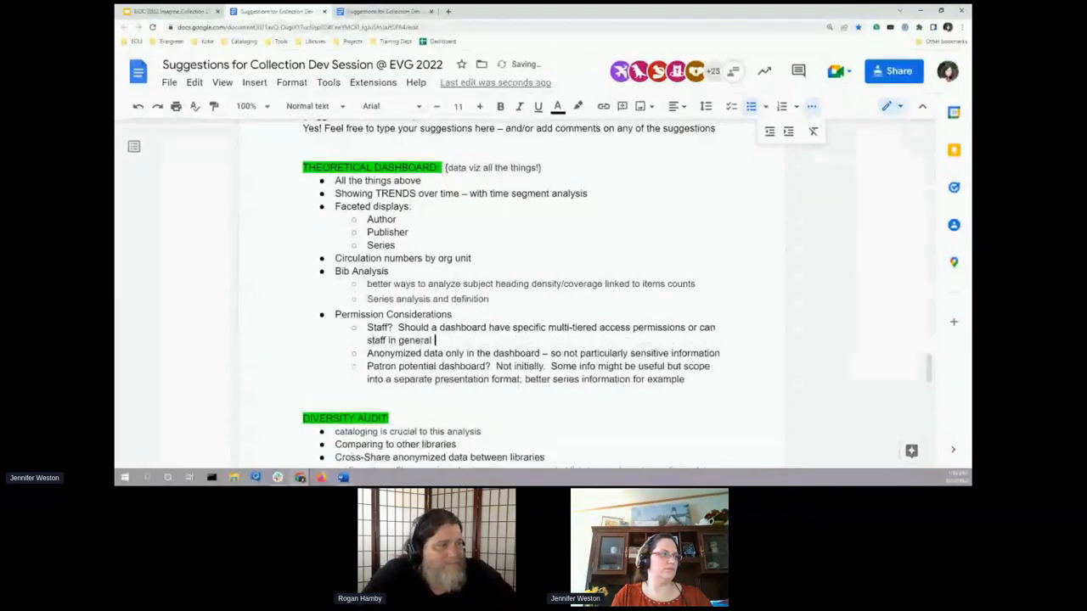
text(see)
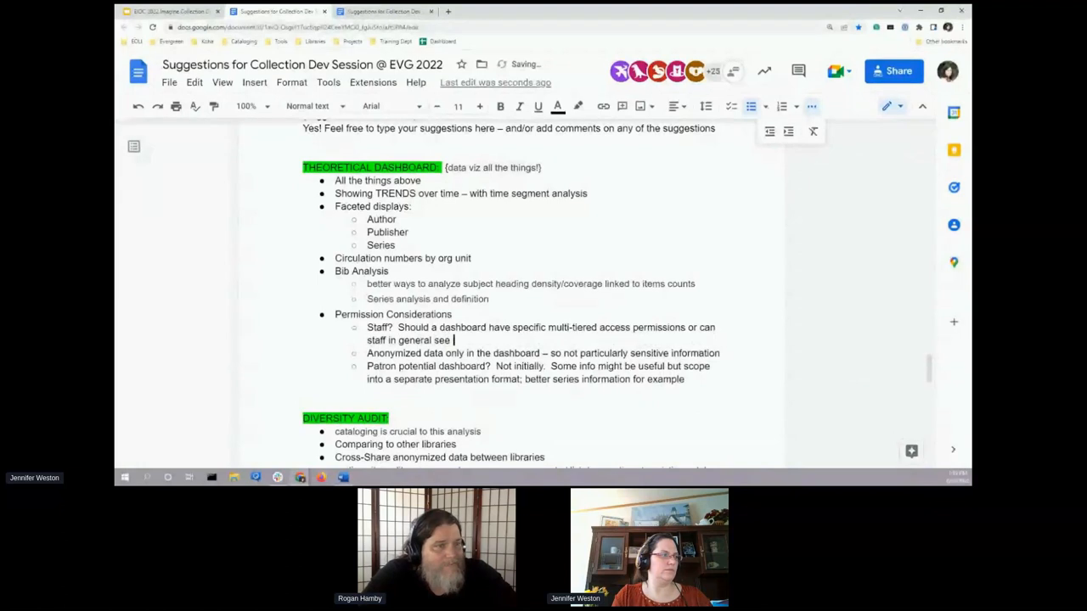
text(view the ")
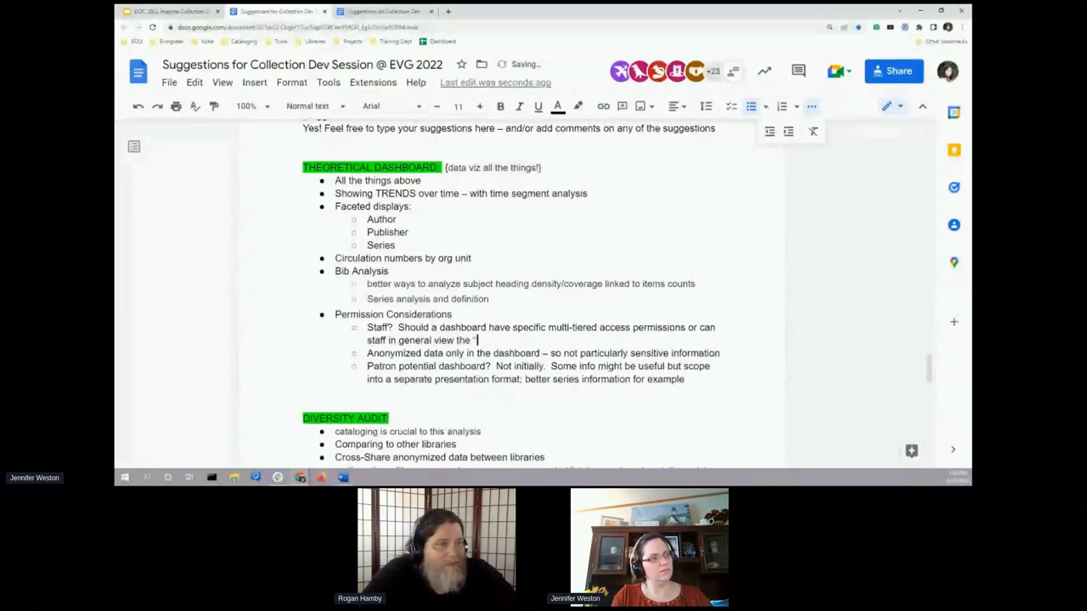
text(stats")
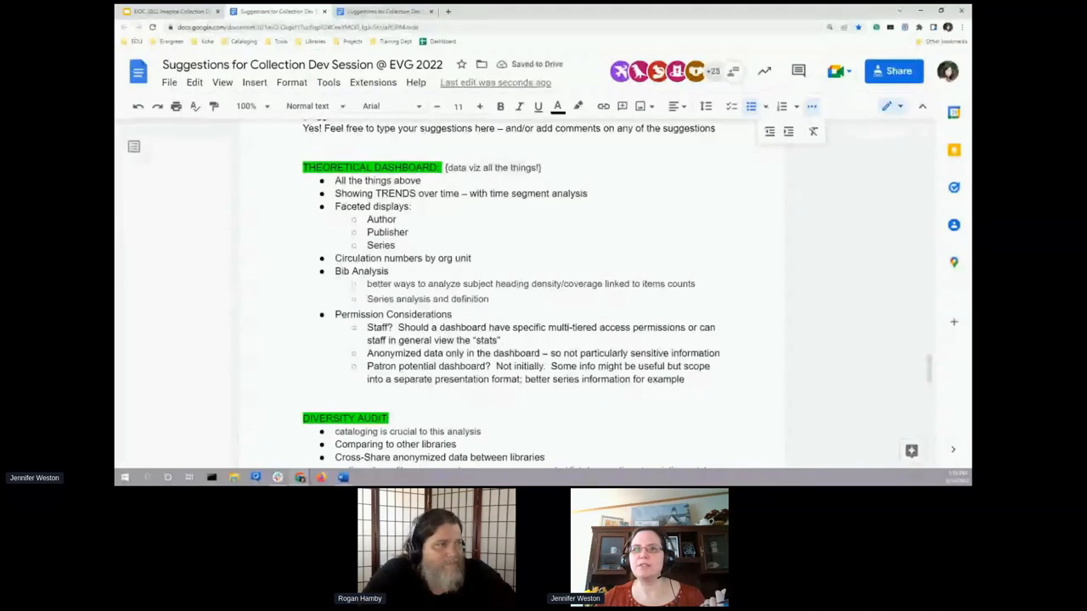
click(501, 340)
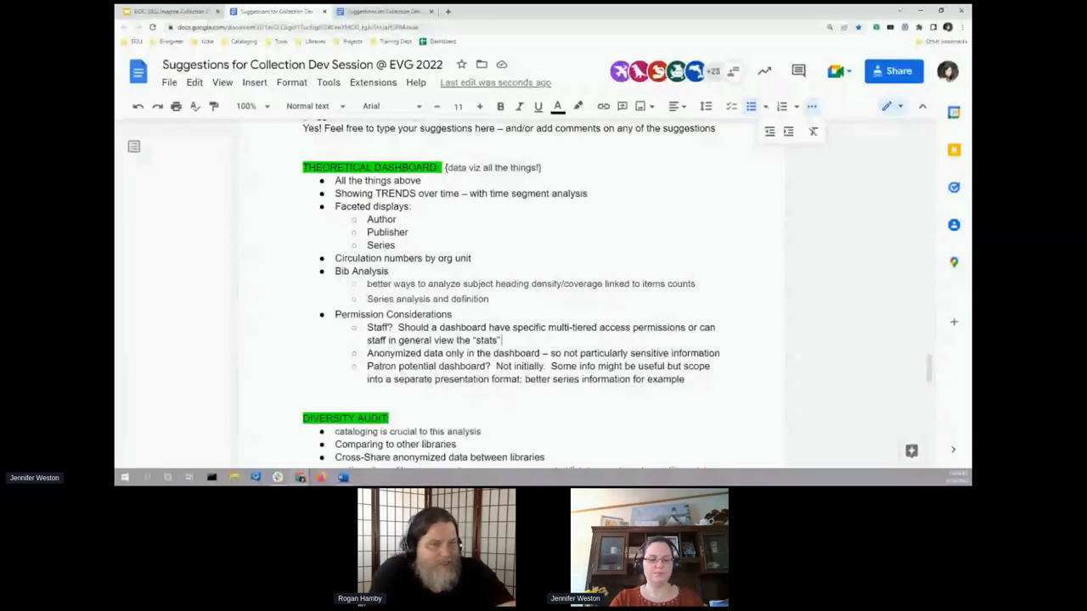
Step: End the staff question with ';' and add top-level bullet 'Substitution / good alternative to Report writing'
text(;)
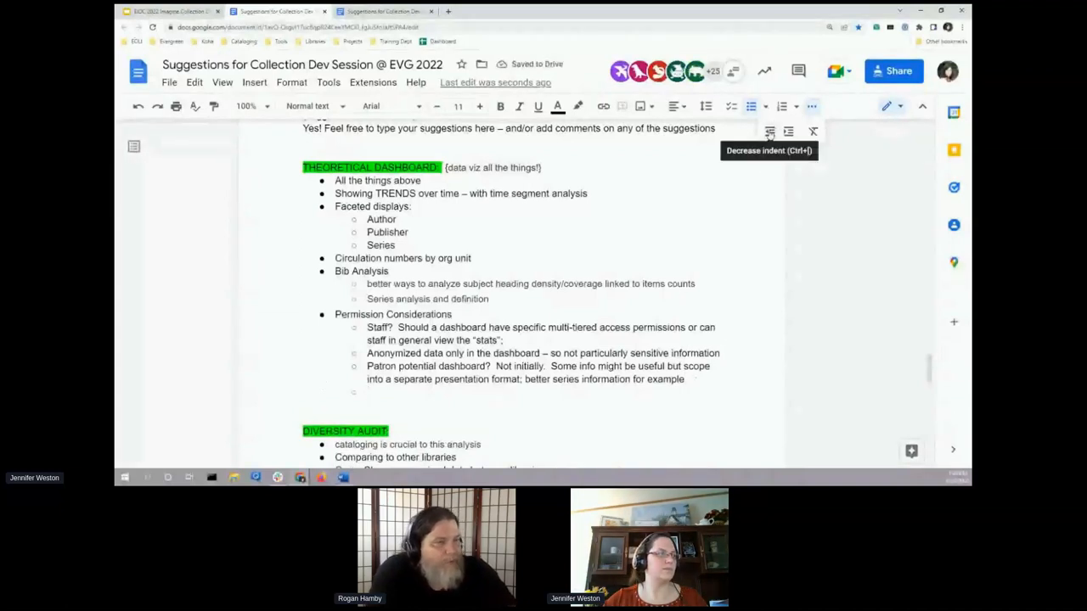
click(769, 132)
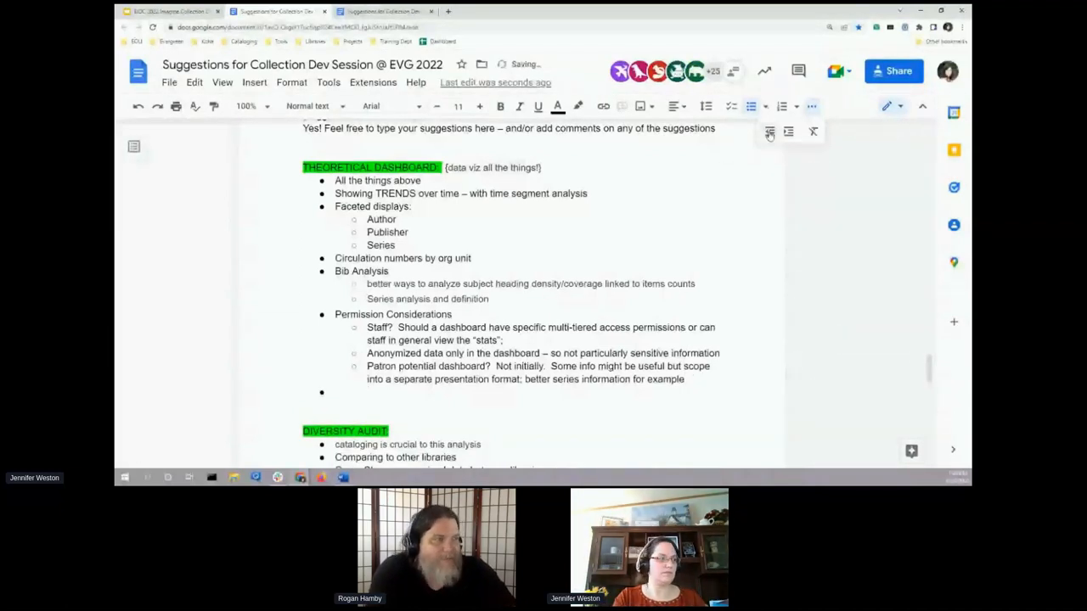
text(Subtitut)
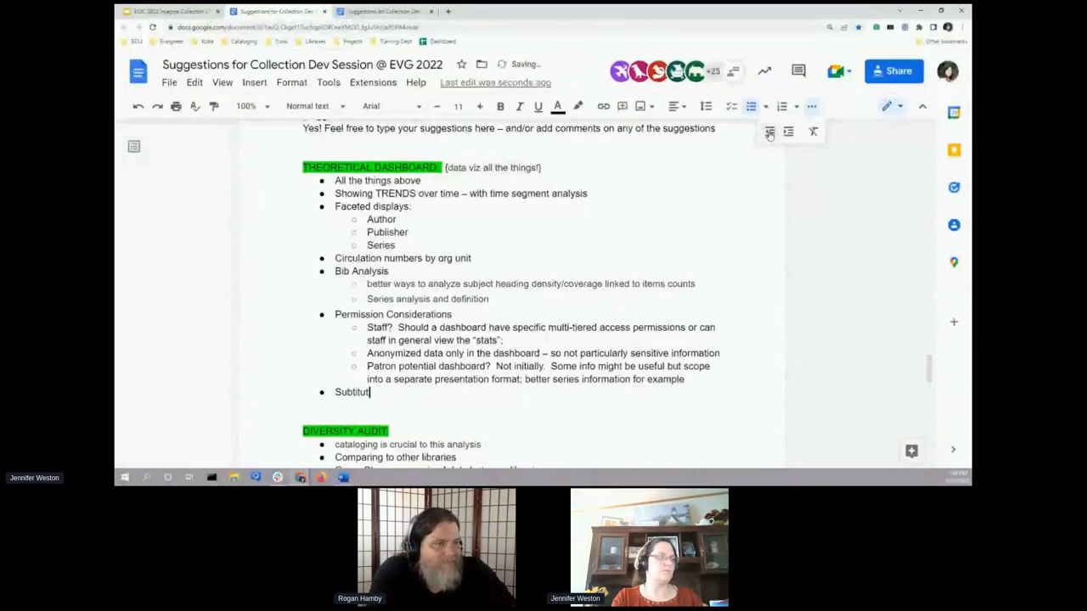
text(ion / g)
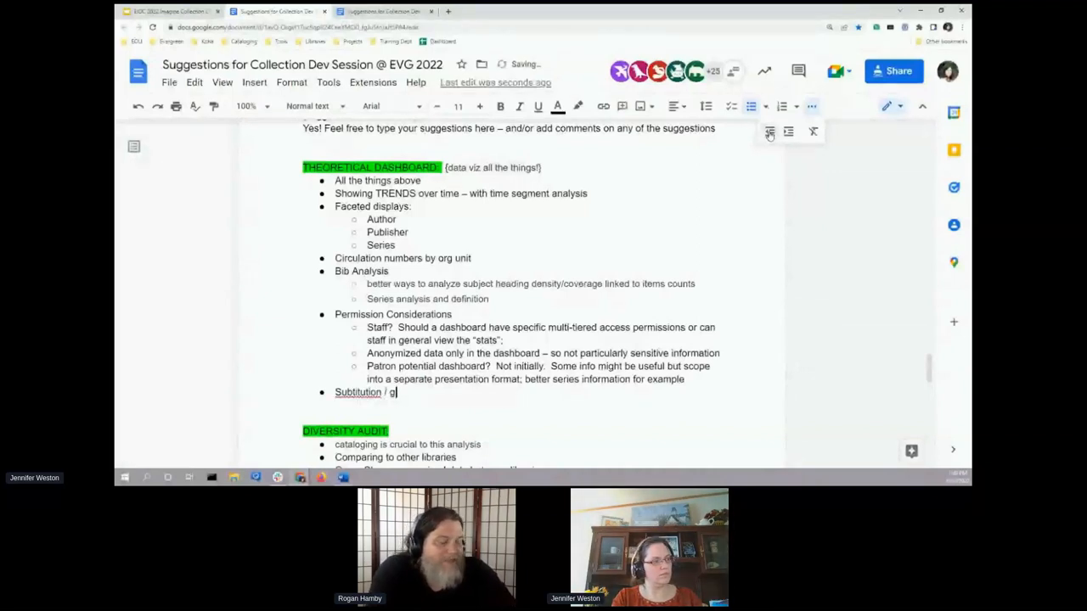
text(ood)
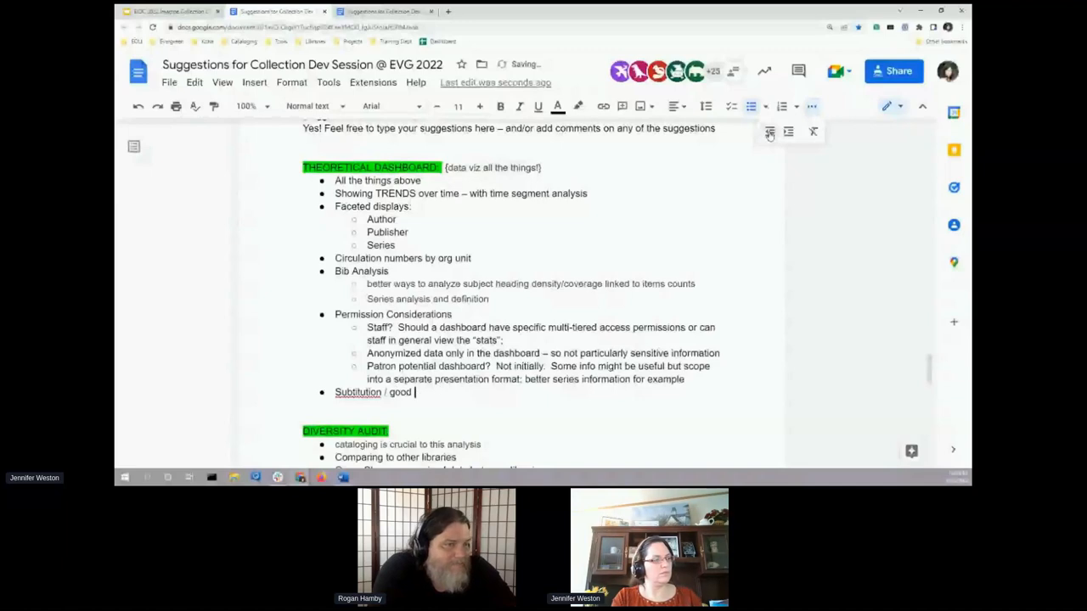
text(alternative to)
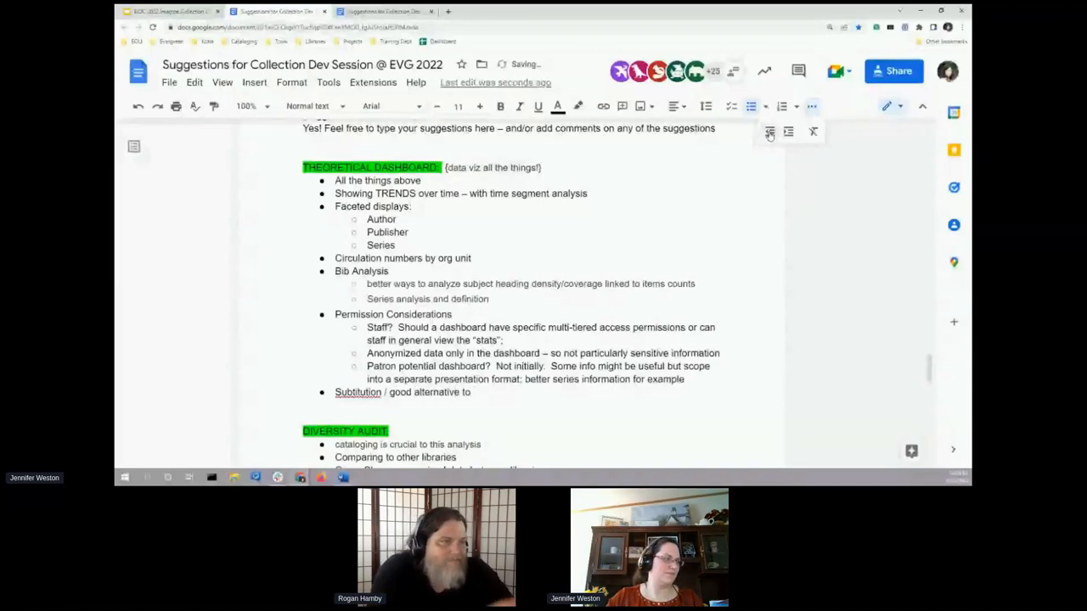
click(357, 391)
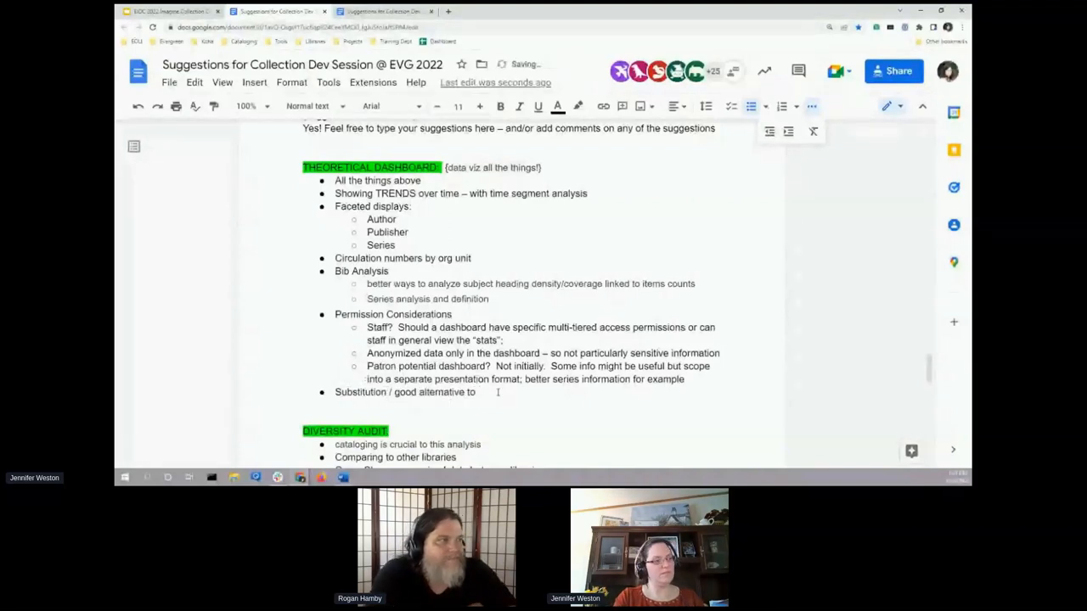
text(Report writ)
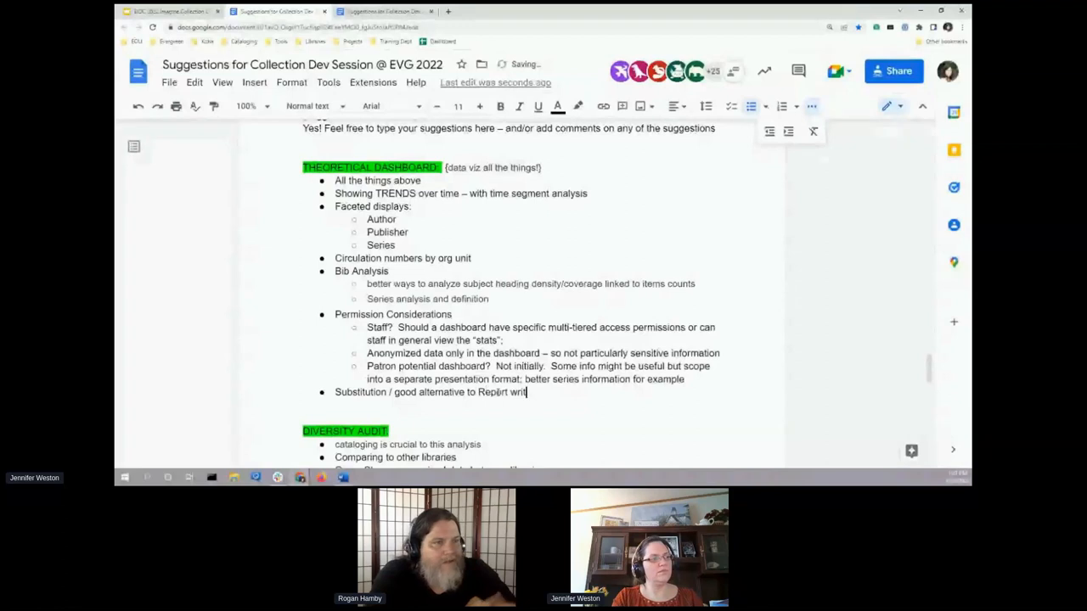
text(ing)
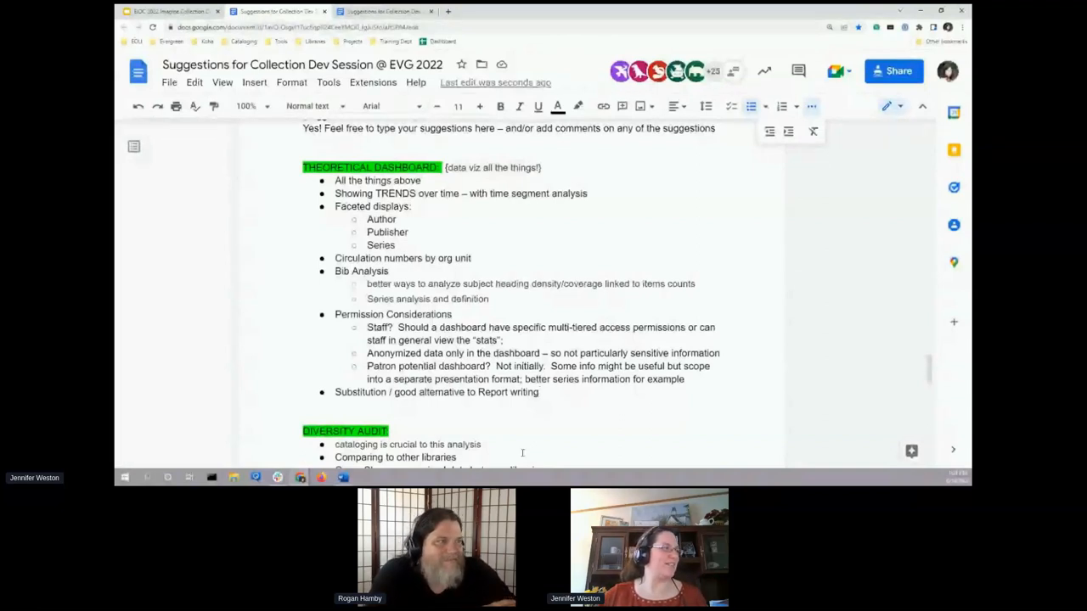
scroll(down, 3)
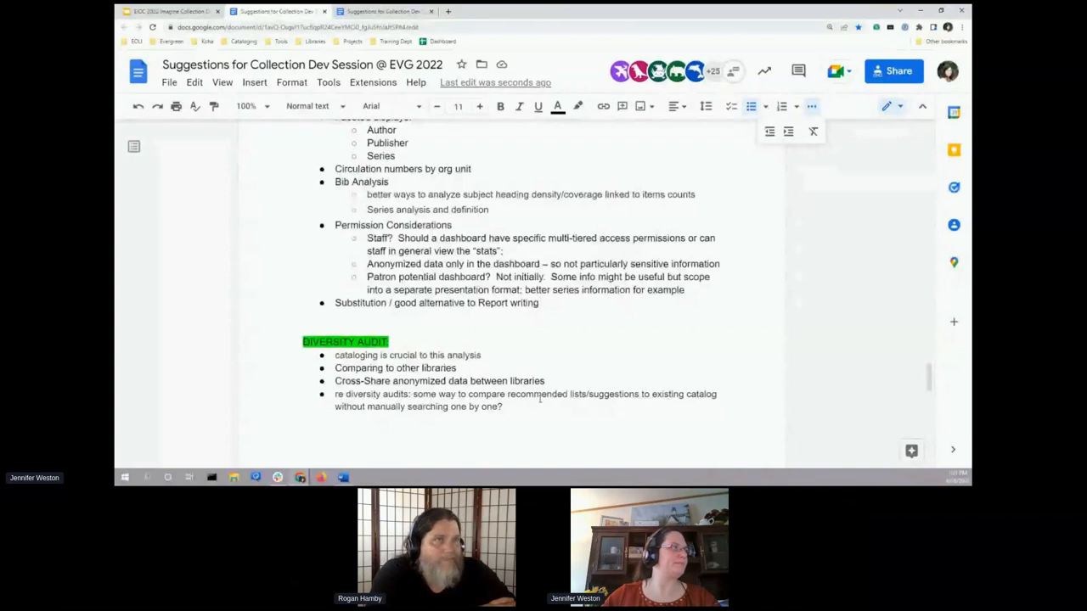
scroll(up, 3)
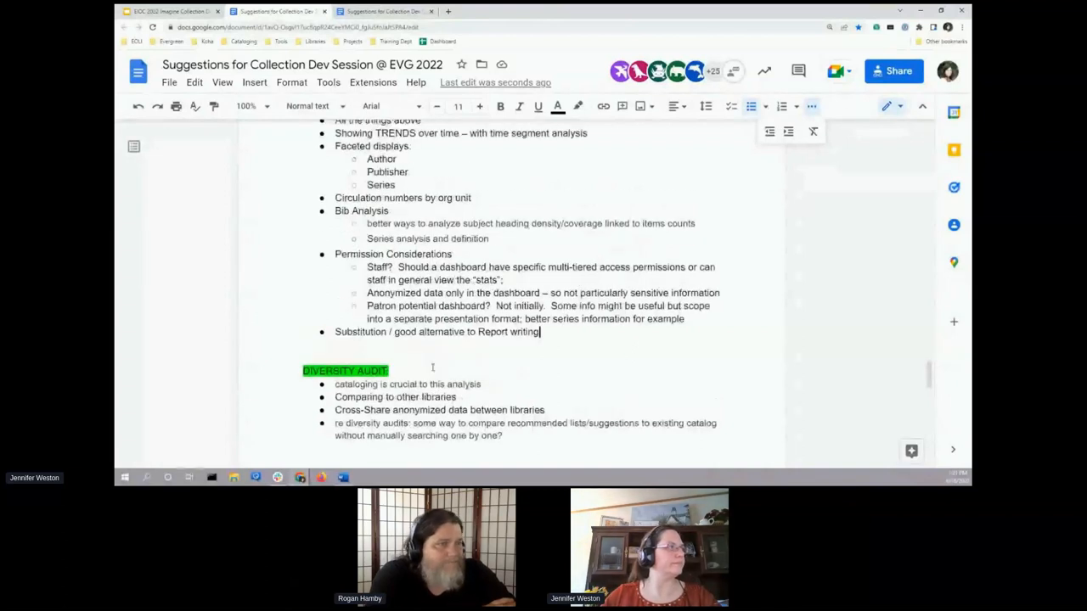
scroll(up, 3)
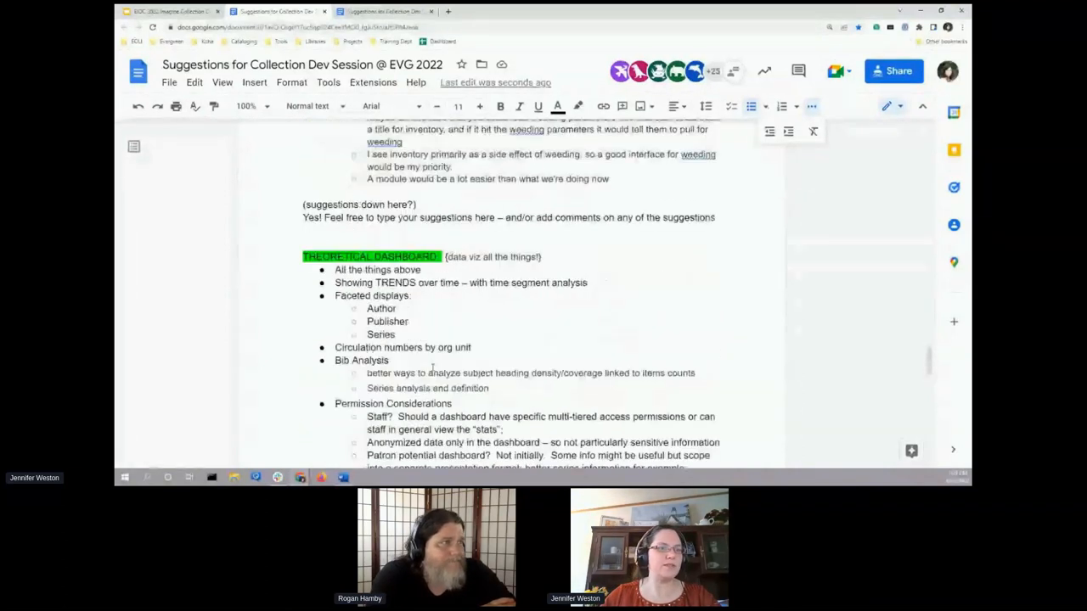
Step: Scroll back up to bring the Chat Notes list into view
scroll(down, 3)
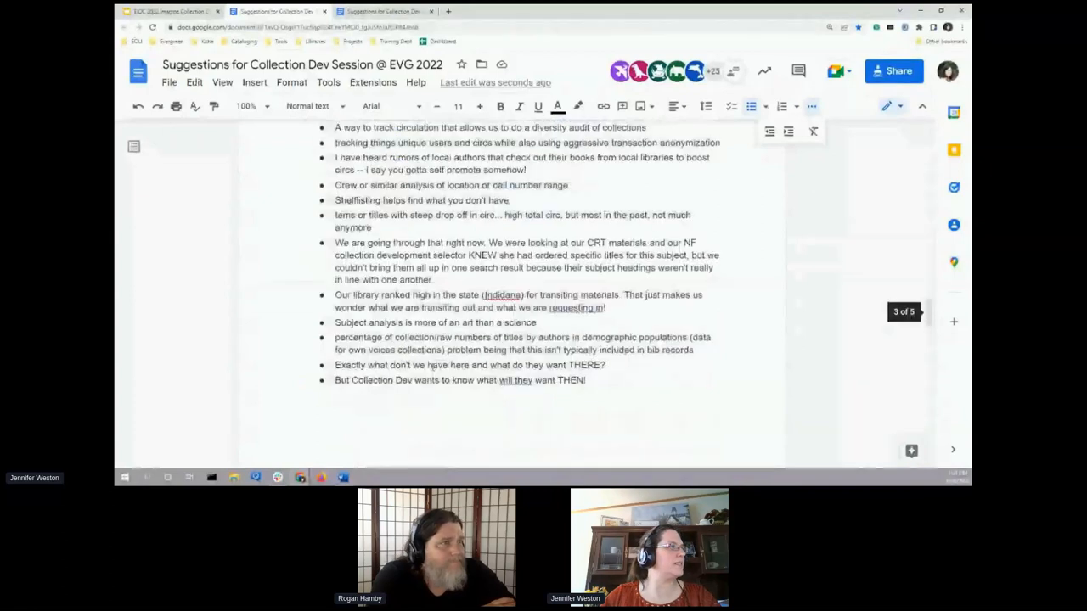
scroll(up, 3)
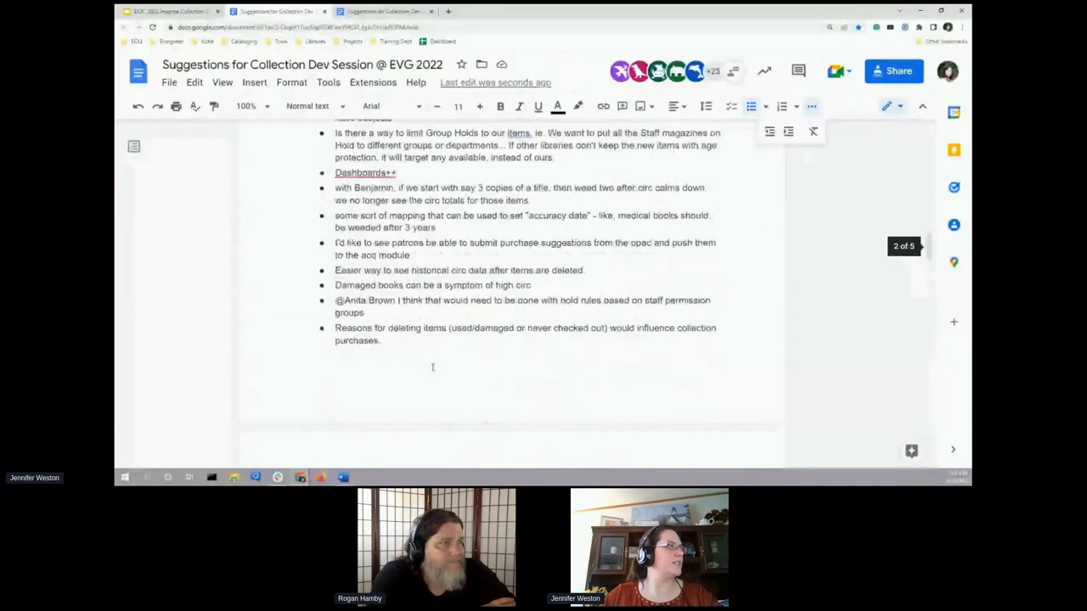
scroll(up, 3)
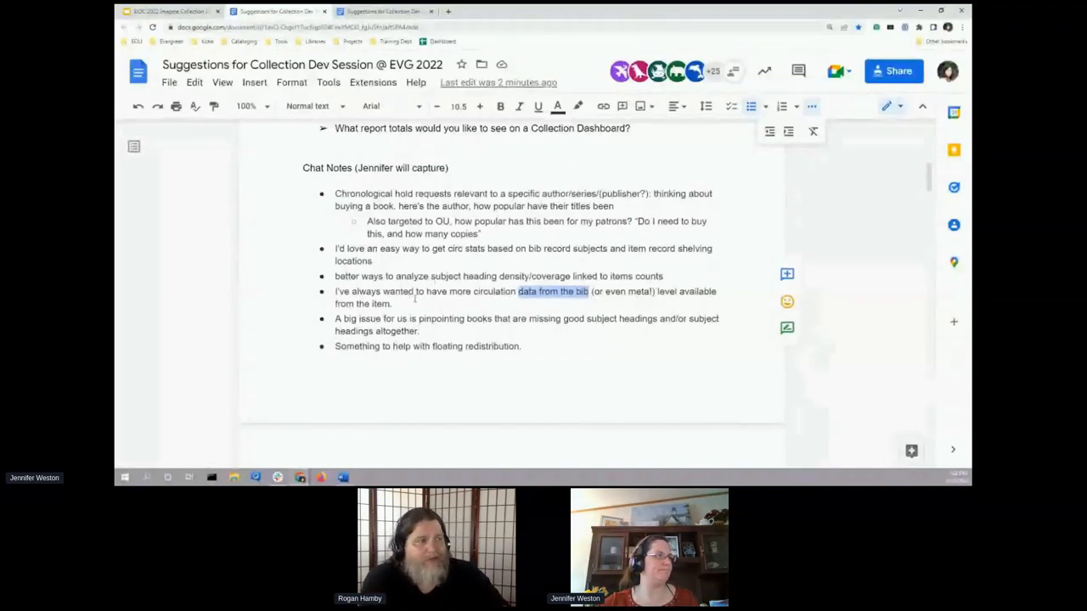
Step: Apply yellow highlight to 'data from the bib', then deselect to confirm it
click(557, 106)
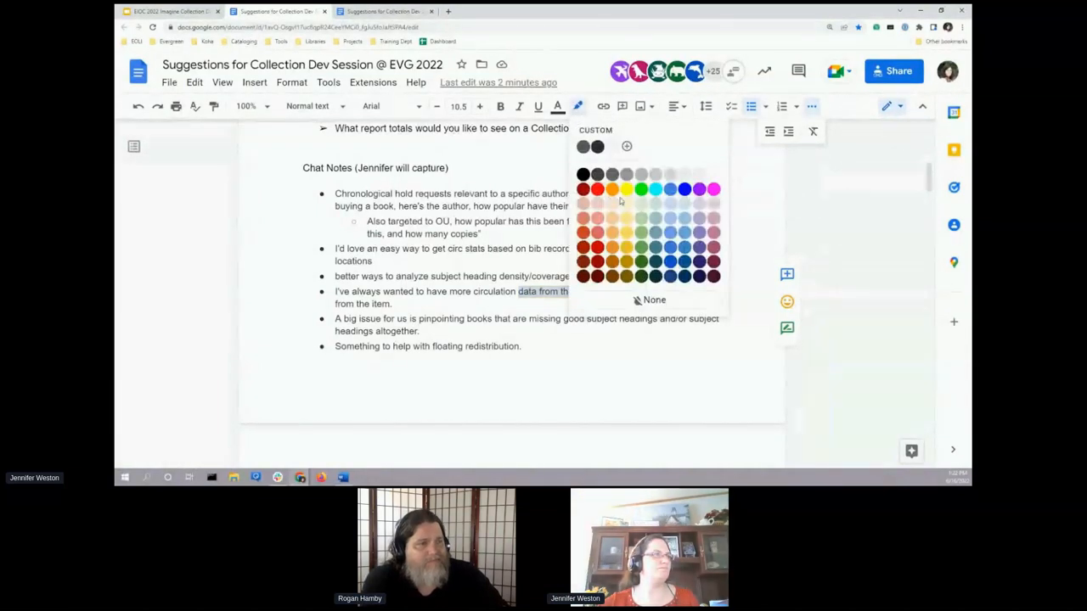
click(626, 189)
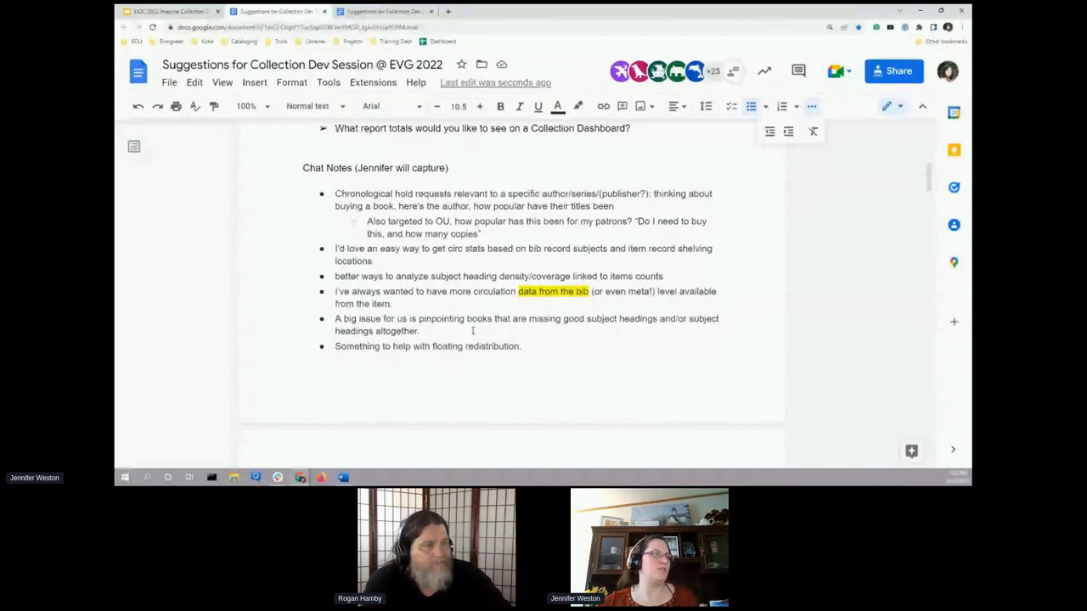
click(418, 332)
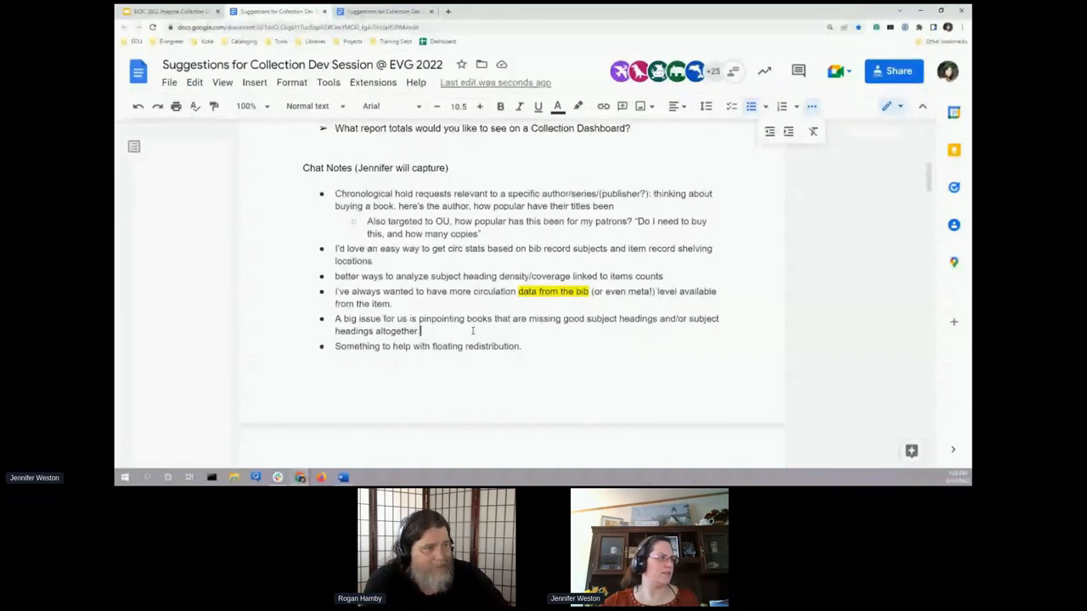
scroll(down, 3)
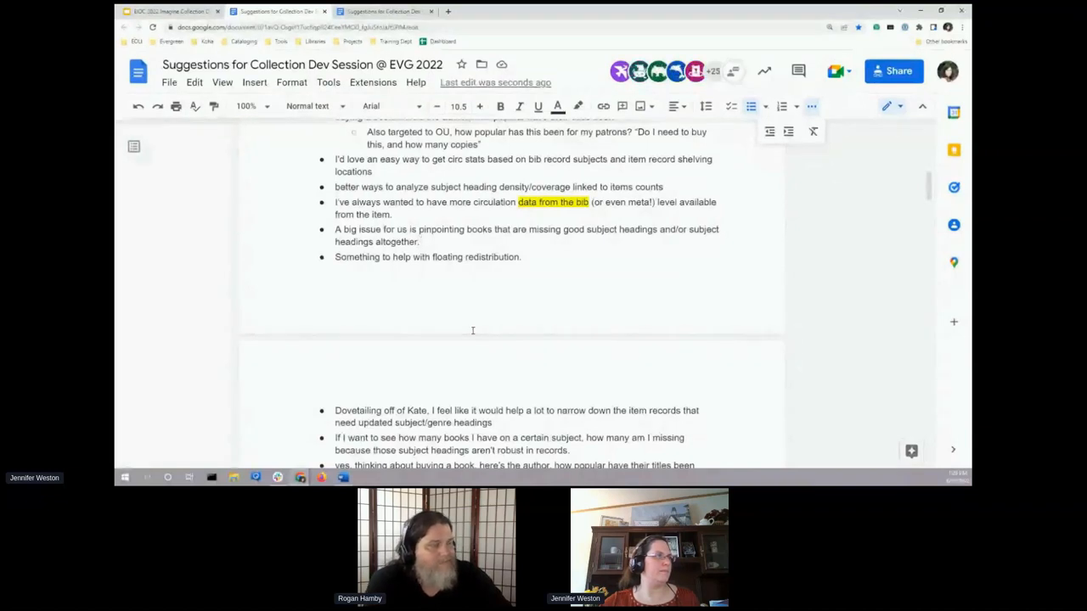
Step: Scroll down through the Chat Notes pages to the ITEM STATUS SCREEN heading
click(419, 241)
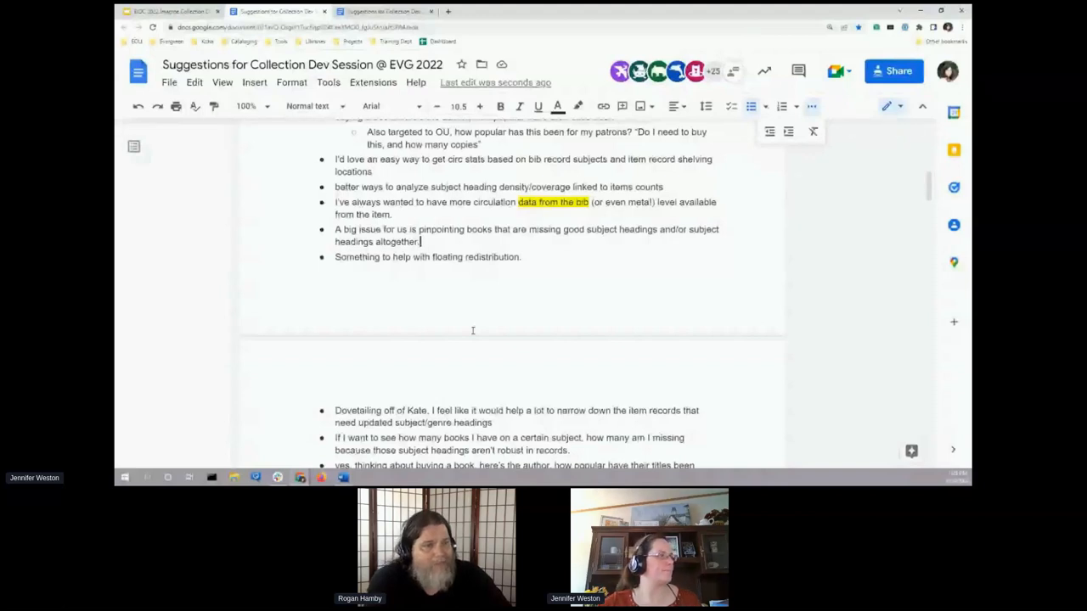
scroll(down, 3)
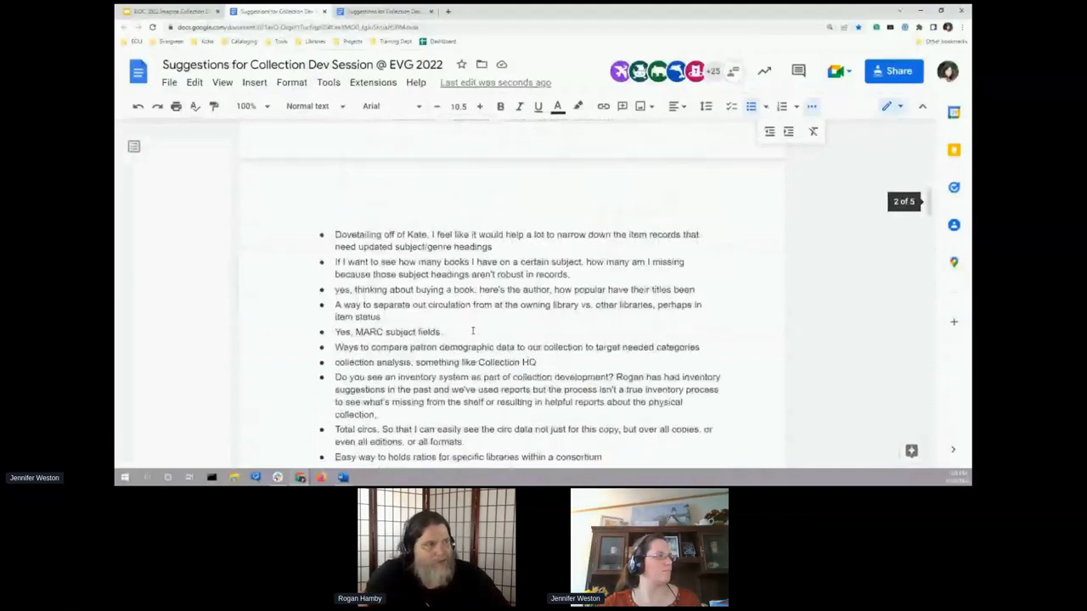
scroll(down, 3)
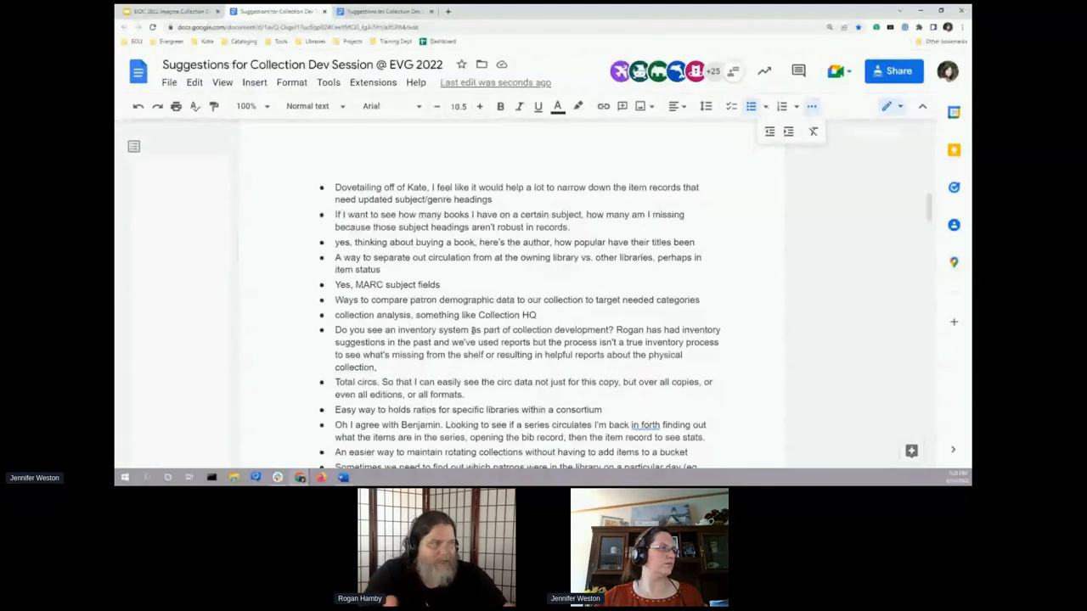
scroll(down, 3)
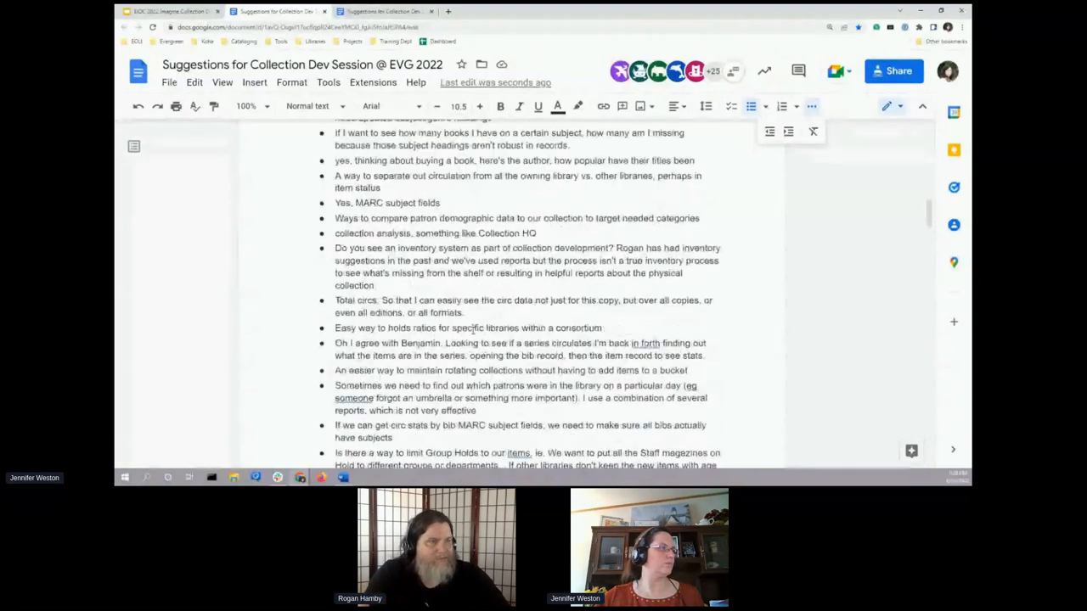
scroll(down, 3)
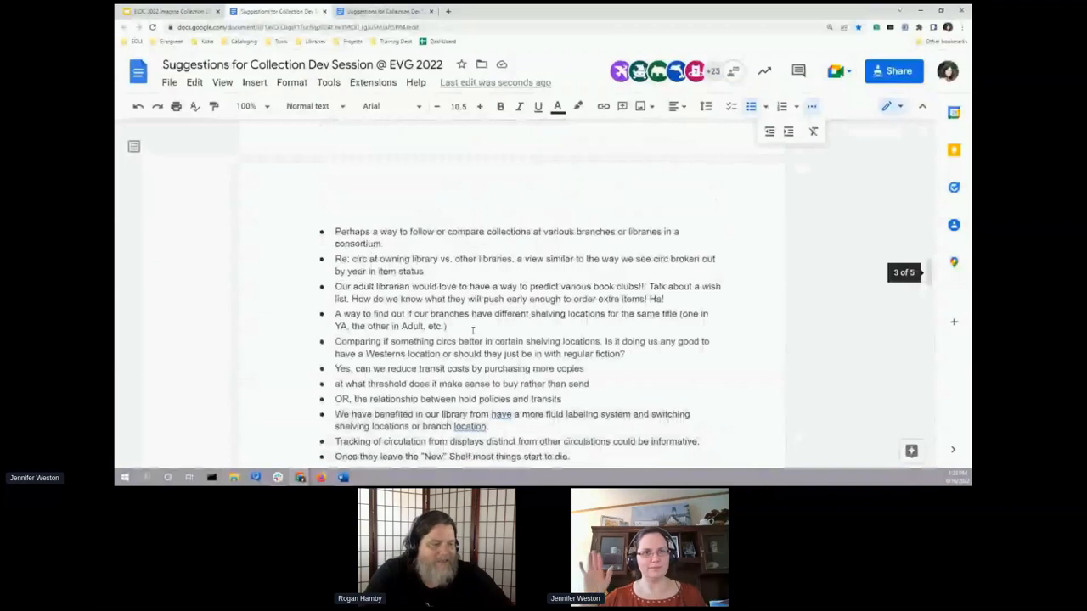
scroll(down, 3)
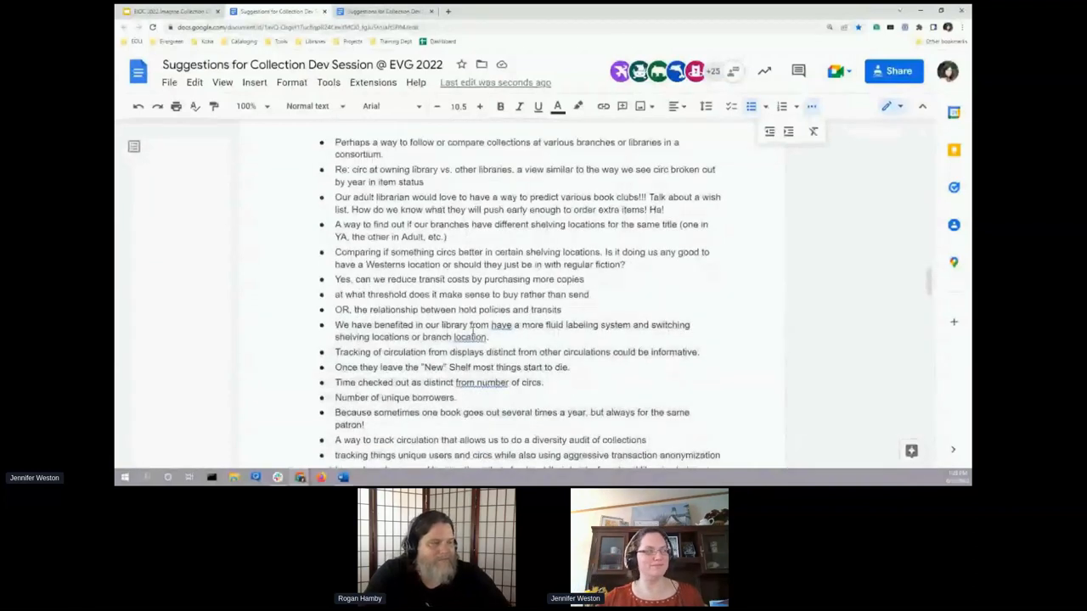
scroll(down, 3)
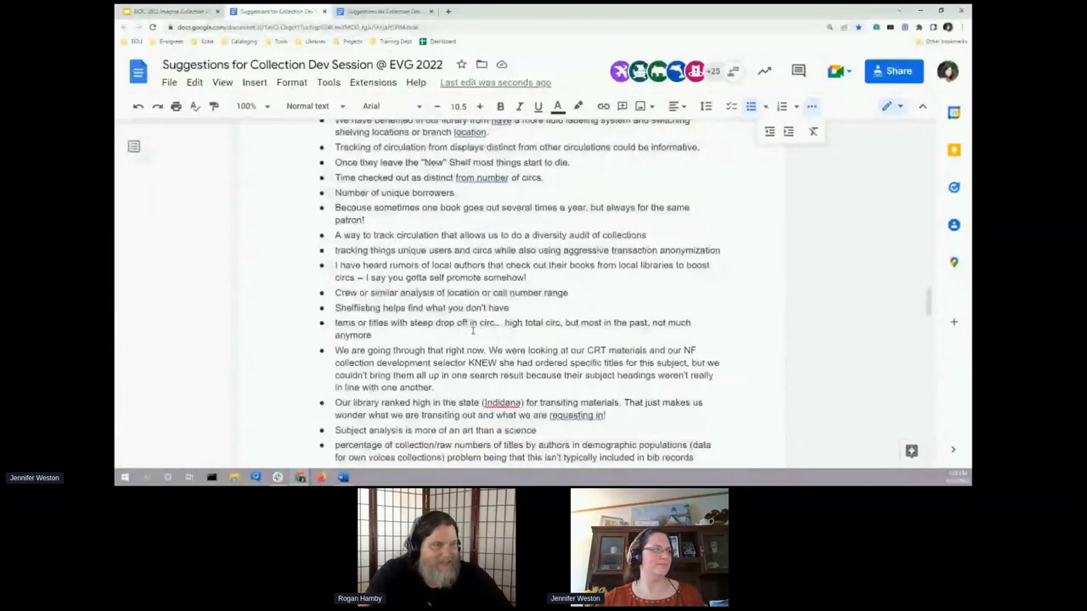
scroll(down, 3)
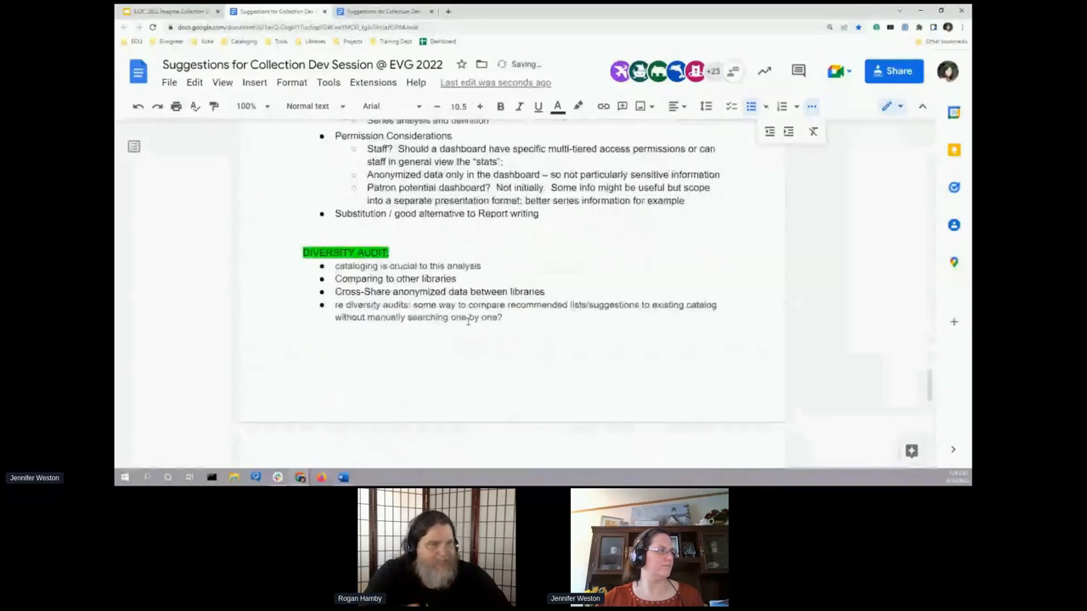
scroll(down, 3)
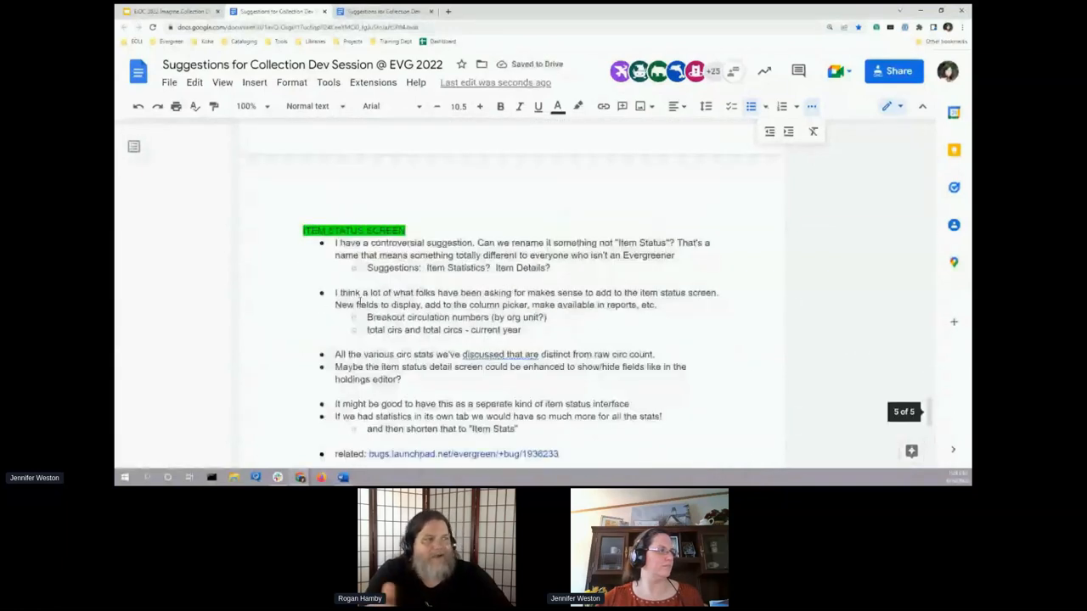
Step: Add the NEXT STEPS heading with a first bullet 'Bring to Cataloging Interest Group'
scroll(down, 3)
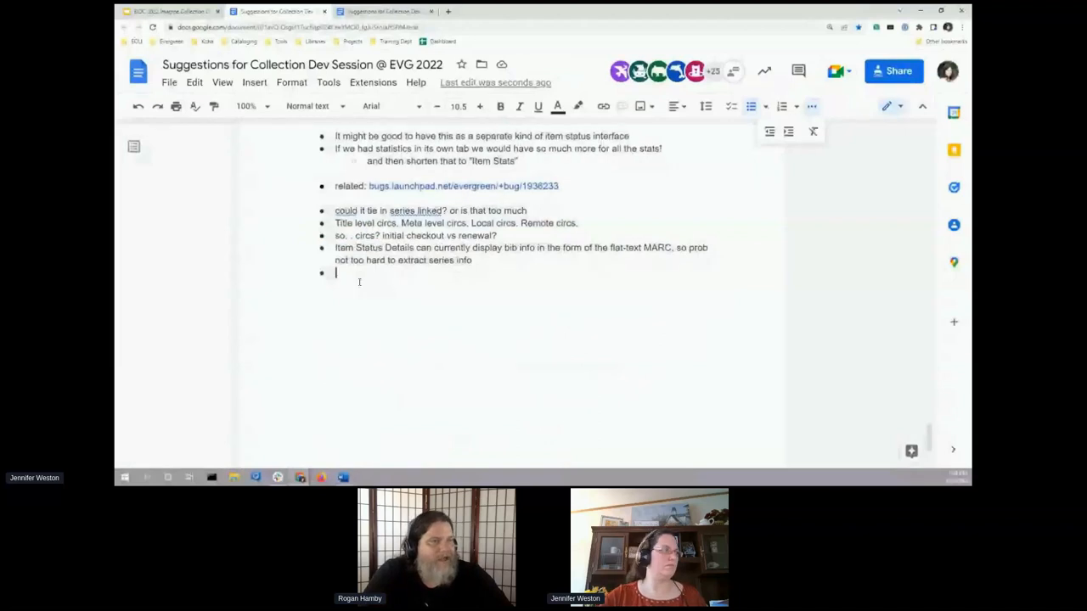
text(NE)
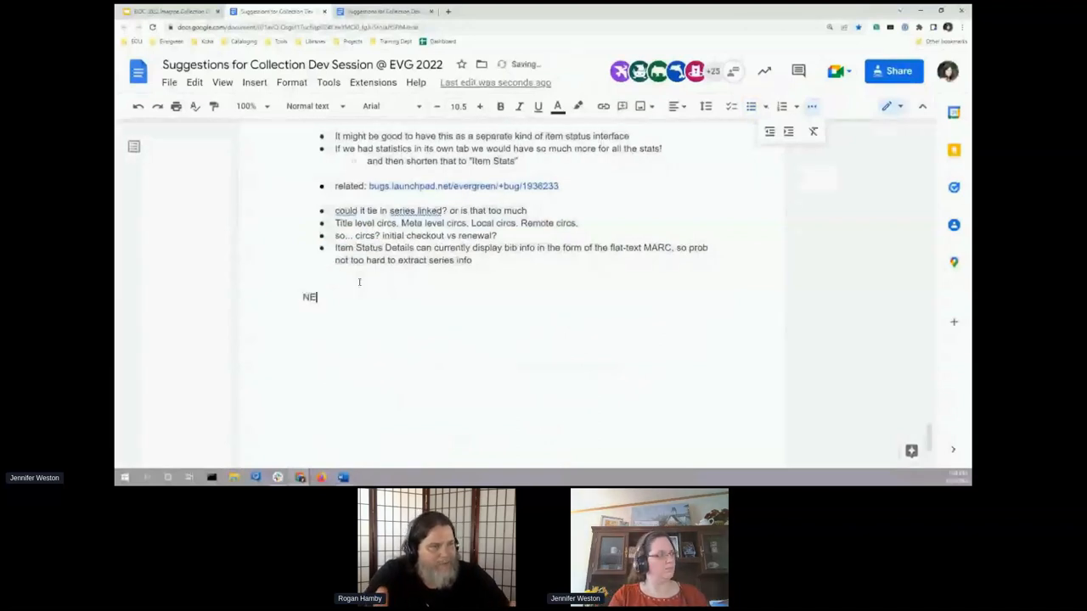
text(XT STEPS)
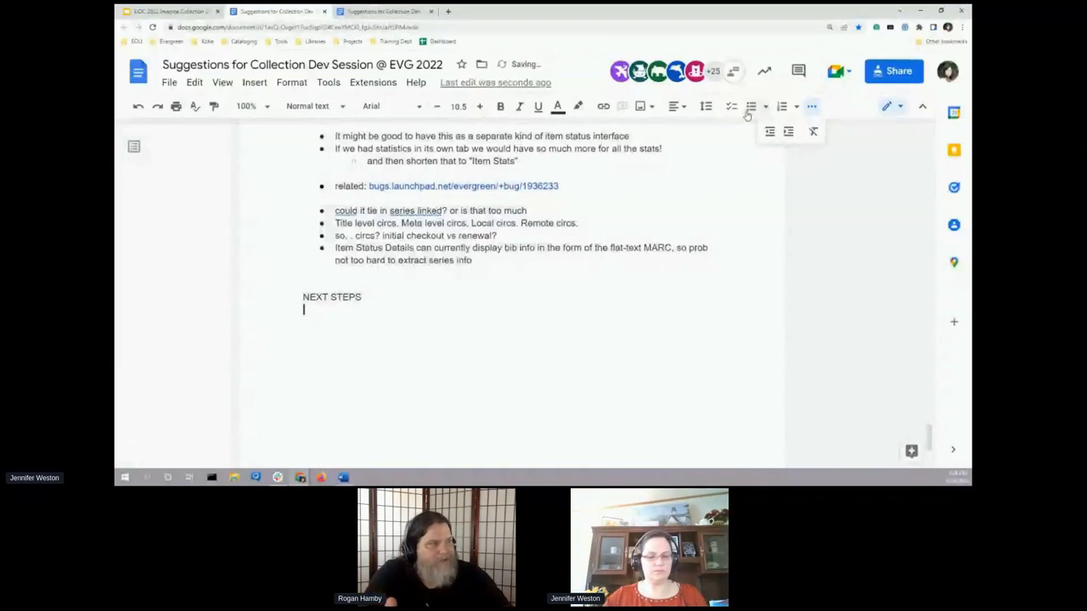
text(Bring)
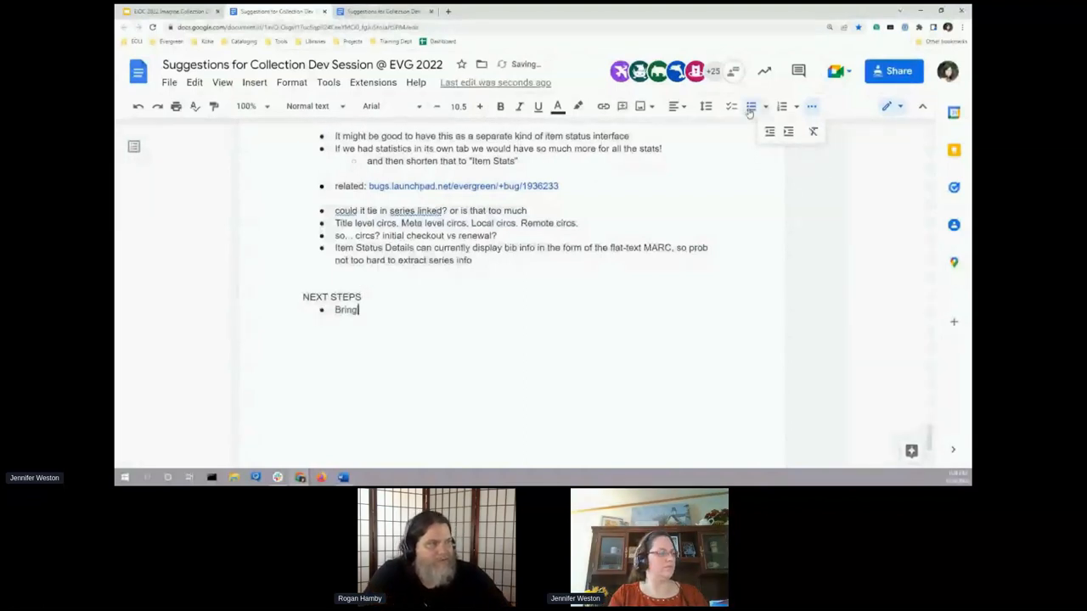
text(to Colle)
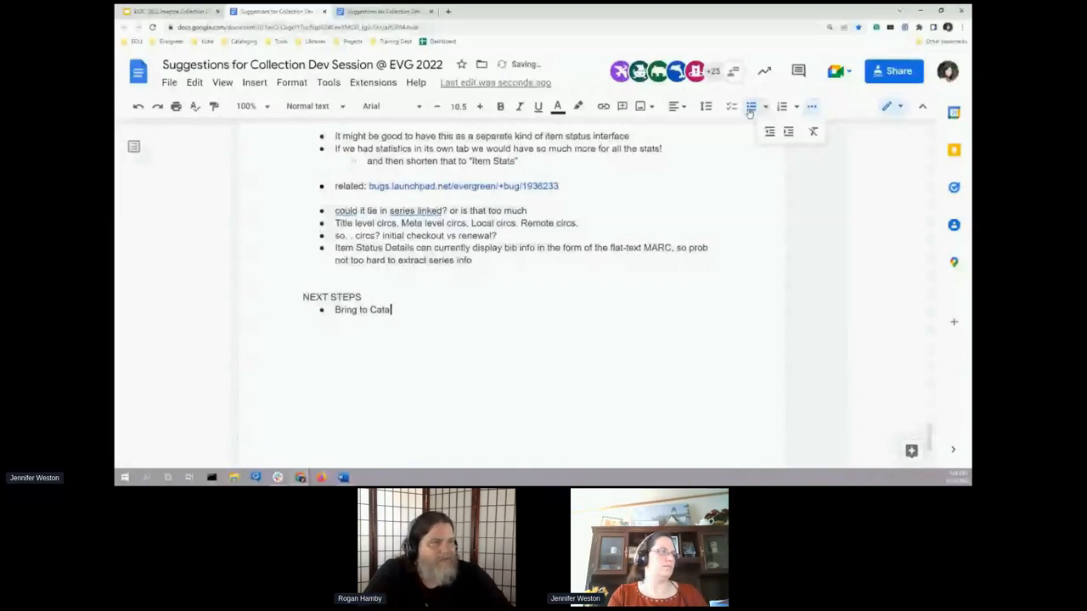
text(loging Interest Group)
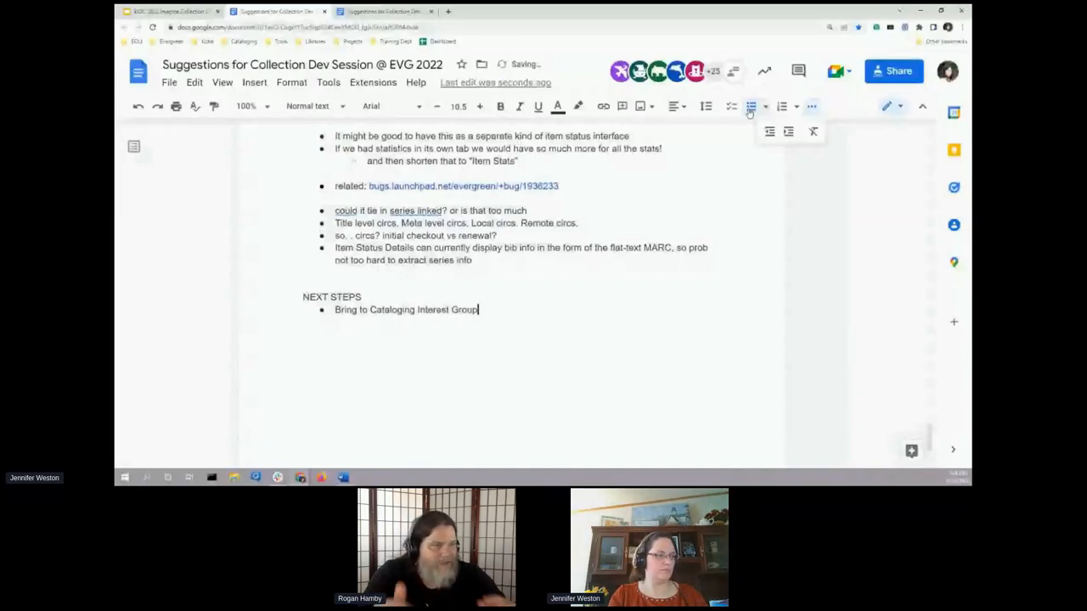
Step: Start the bullet 'Summary of today's discussion –' and delete the half-written word after the dash
text(Su)
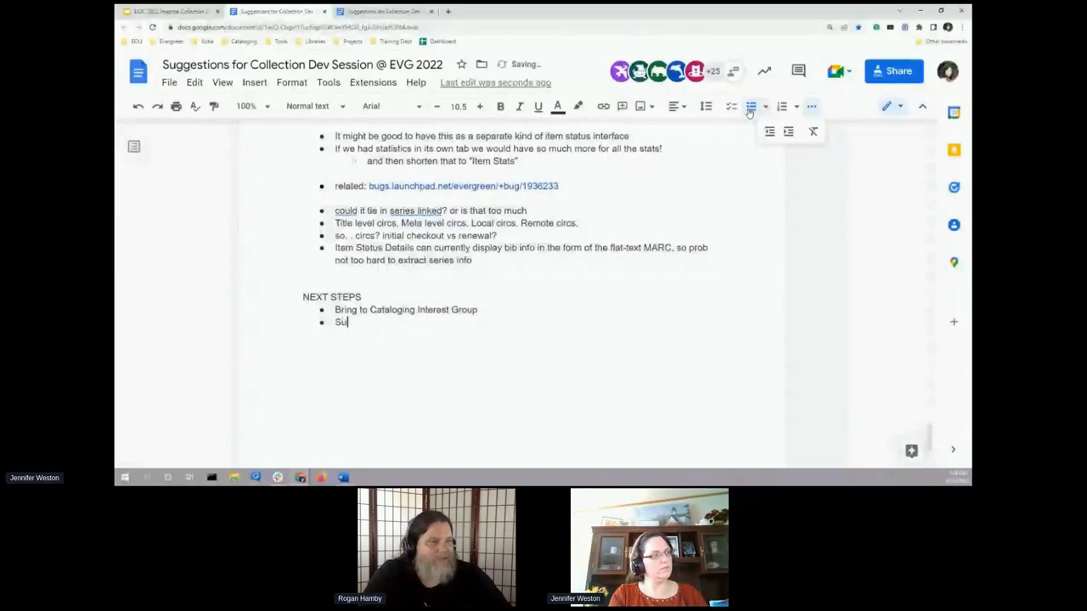
text(mmary of today)
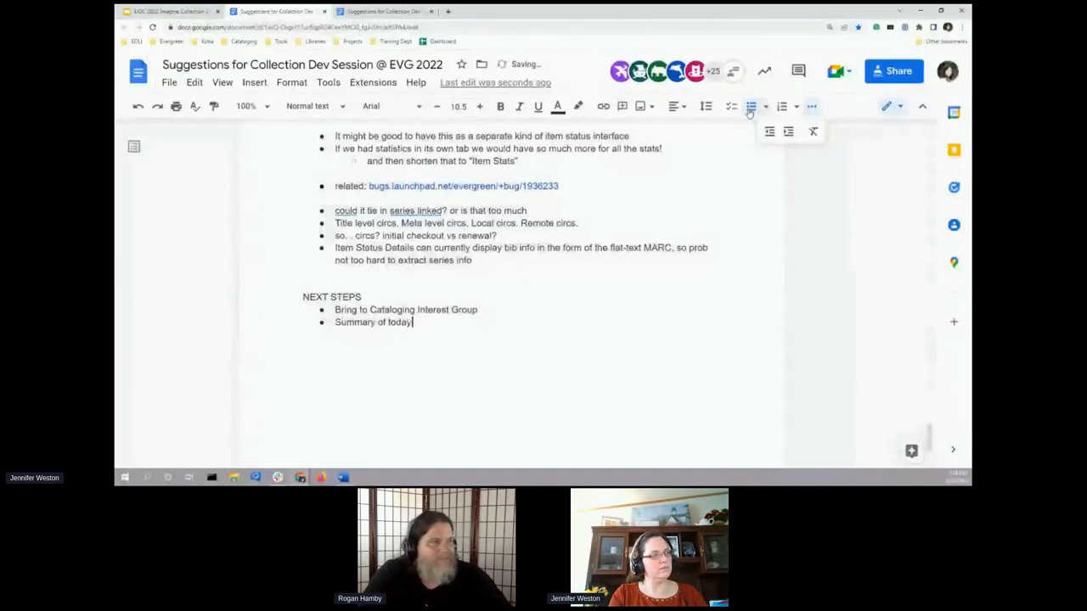
text('s discussion)
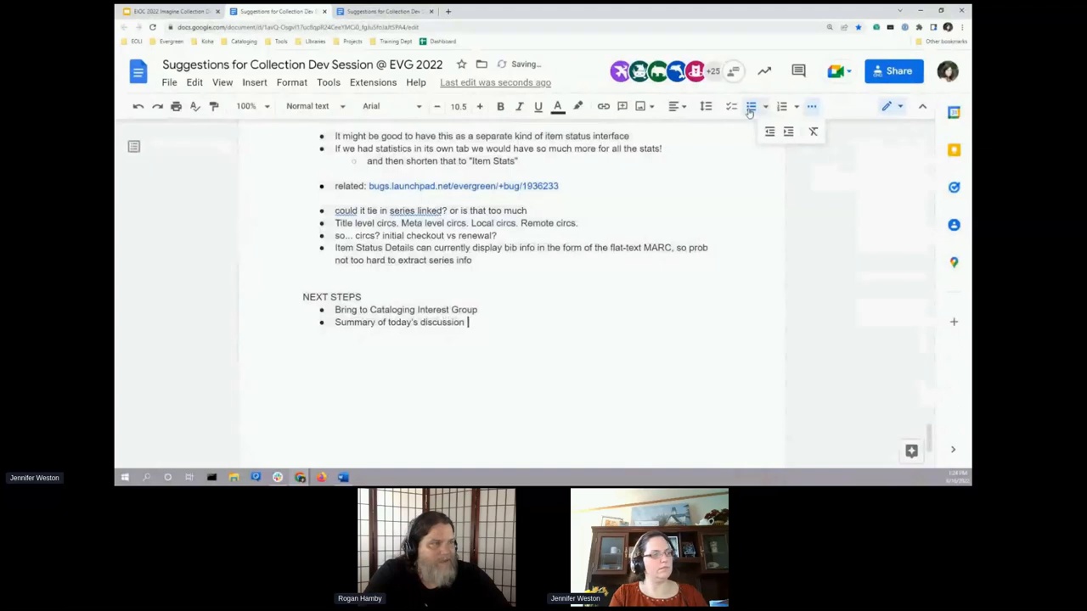
text(– by)
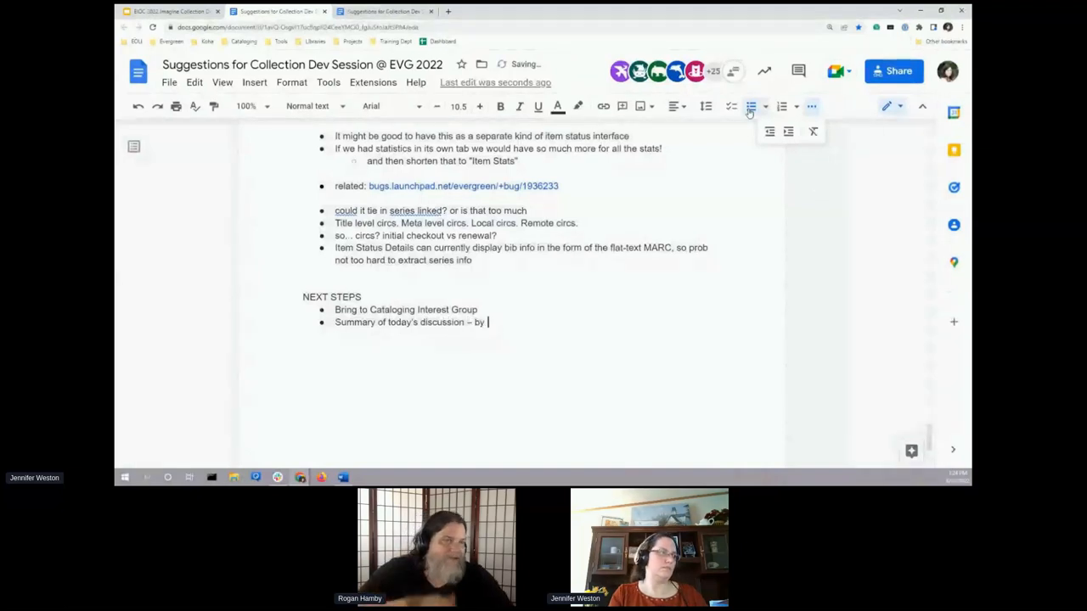
text(specifi)
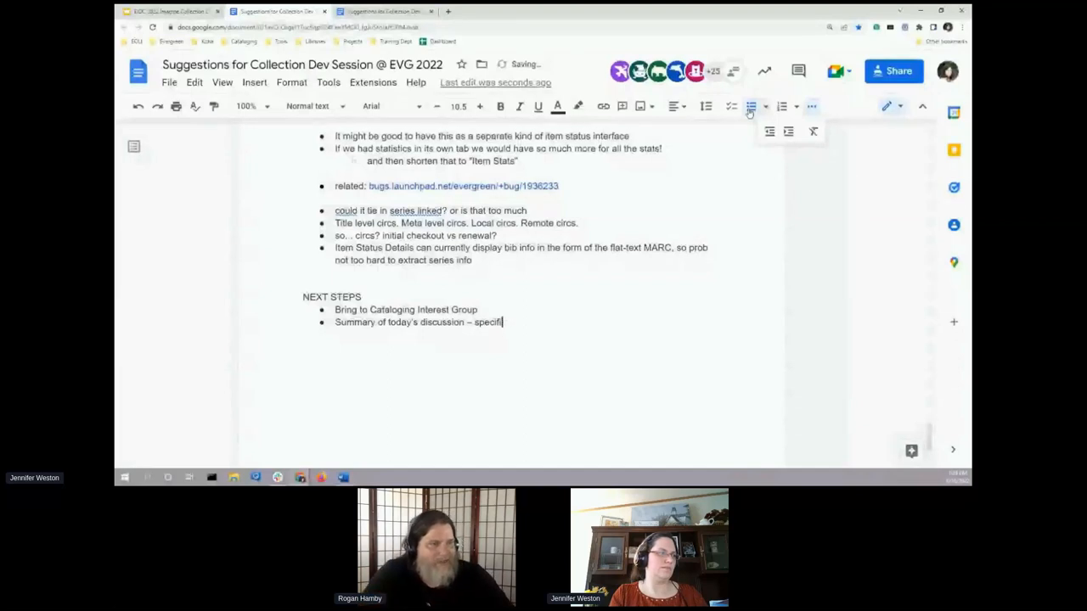
key(backspace)
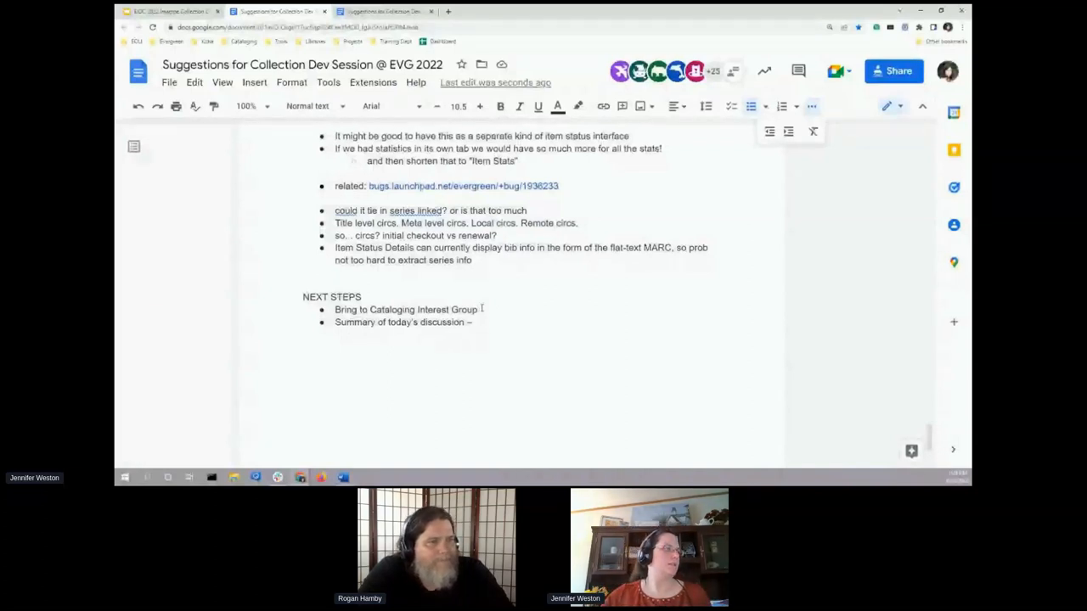
Step: Complete the summary bullet so it ends with '— share back with the group'
click(473, 322)
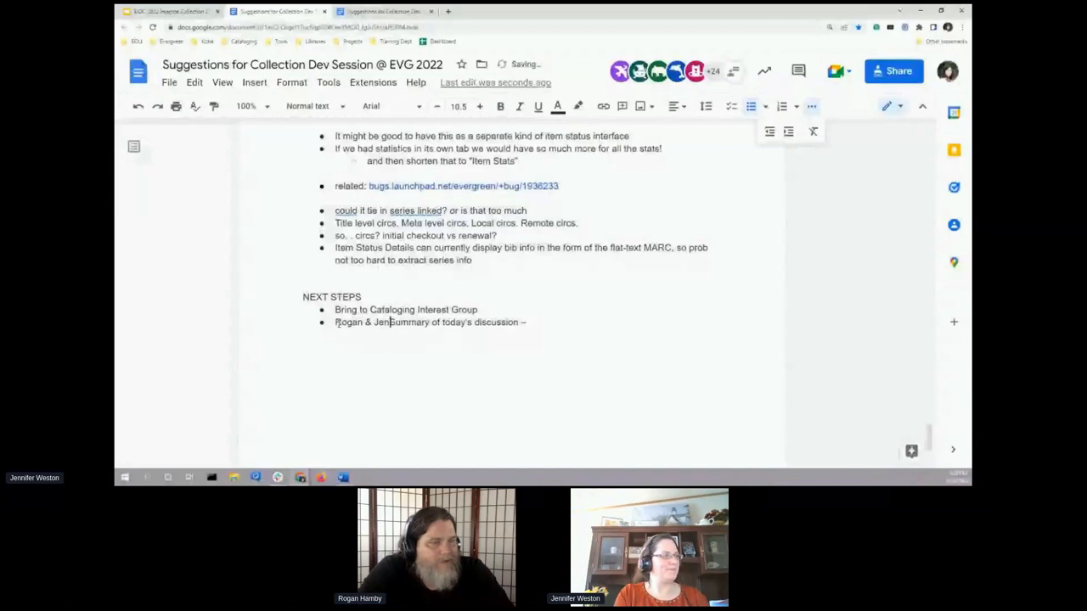
text(nifer summar)
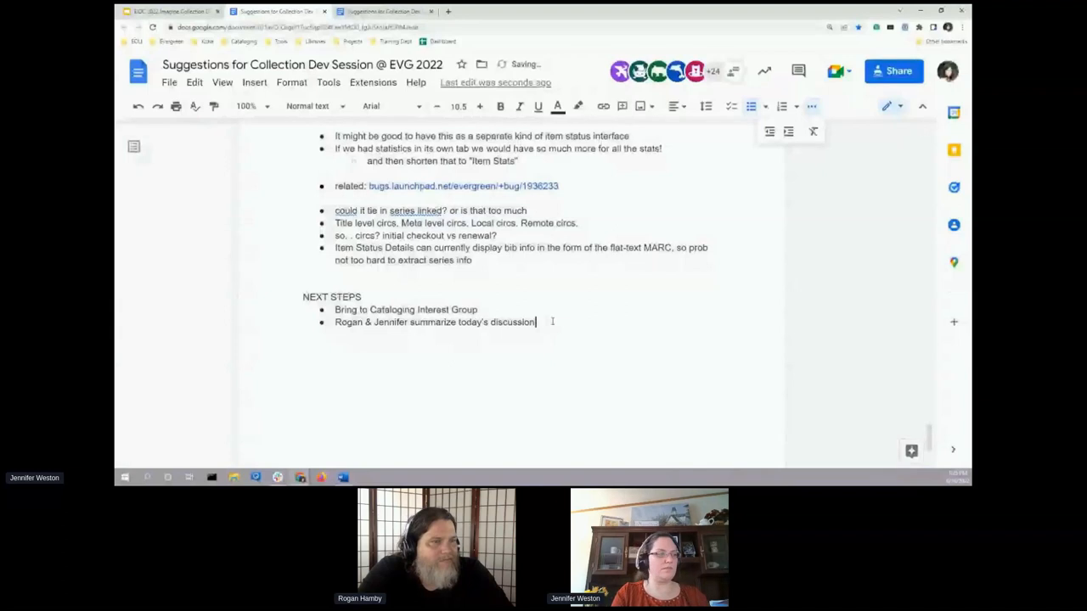
text(— share back with the group)
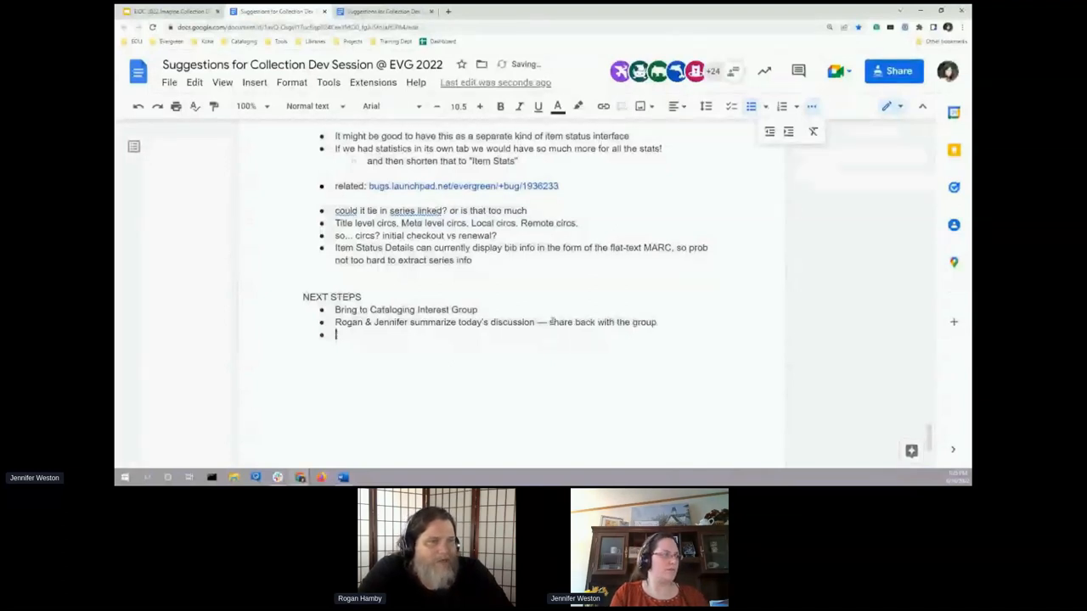
Step: Add the bullets 'Keep refining' and 'Turn into something actionable'
text(Keep refin)
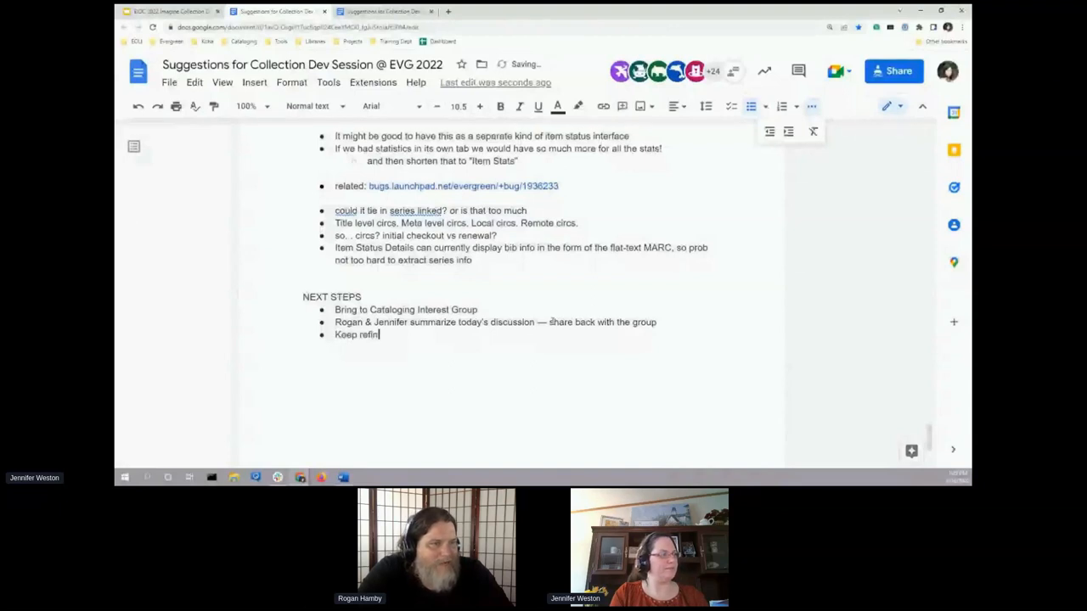
text(ing)
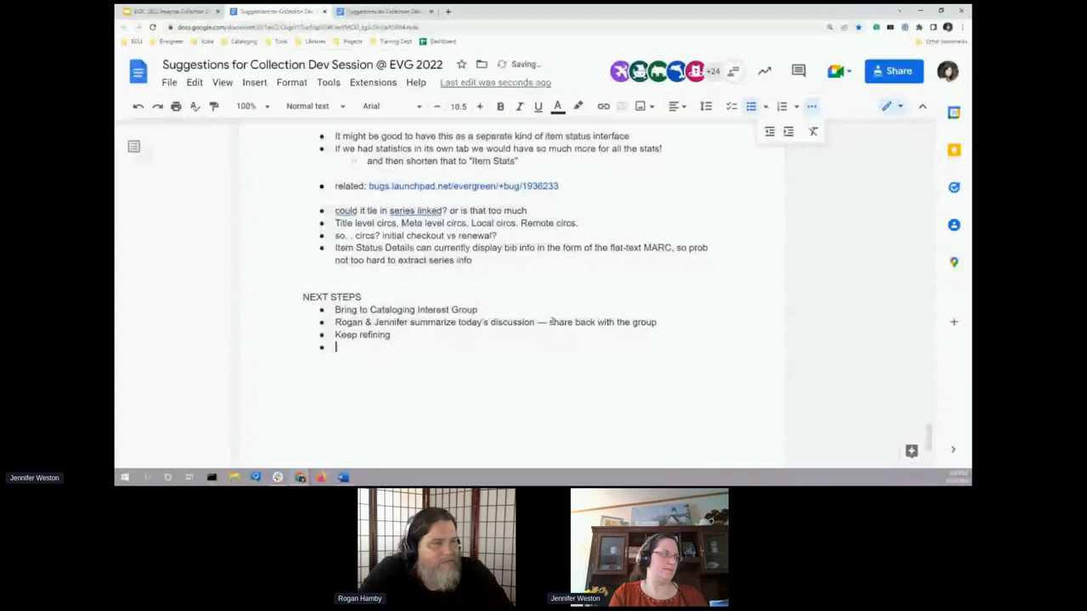
text(Turn into a s)
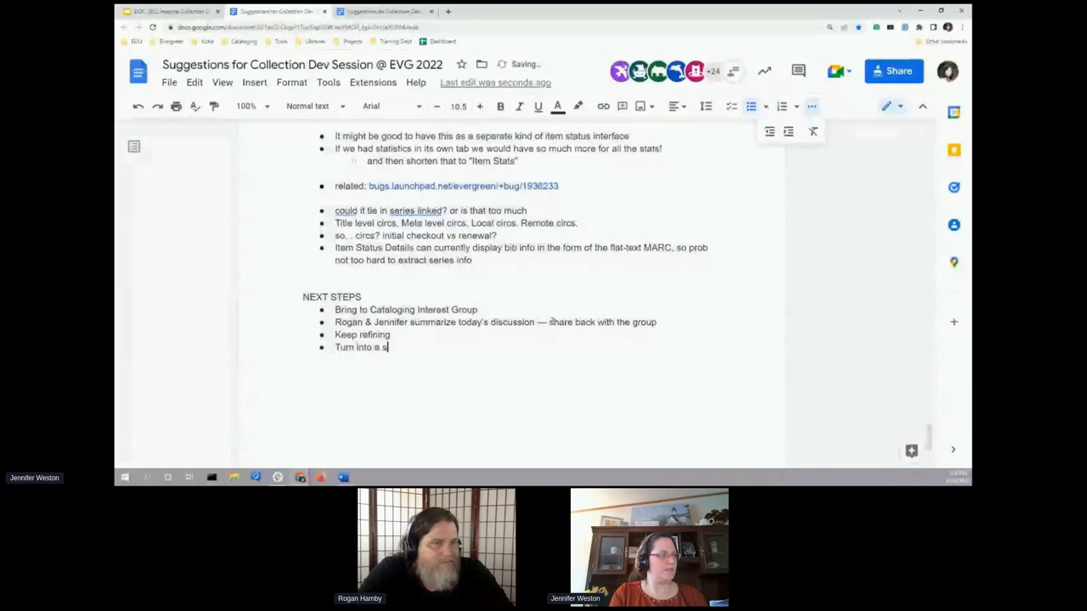
text(omething actionable)
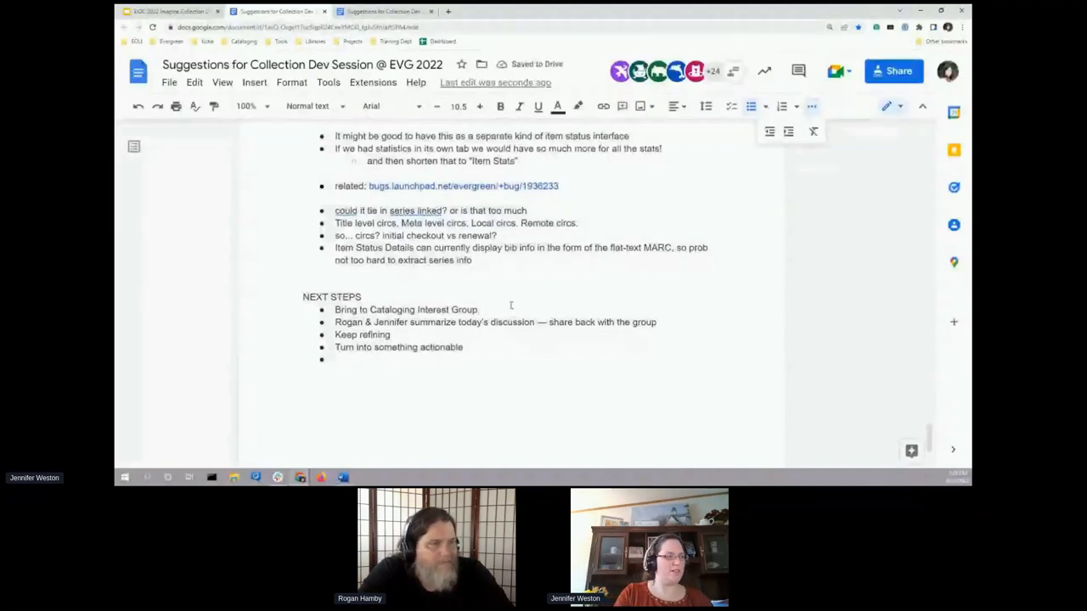
Step: Append '(July?) – monthly meeting very soon' to the first bullet, then return to the empty bullet
text((Jul)
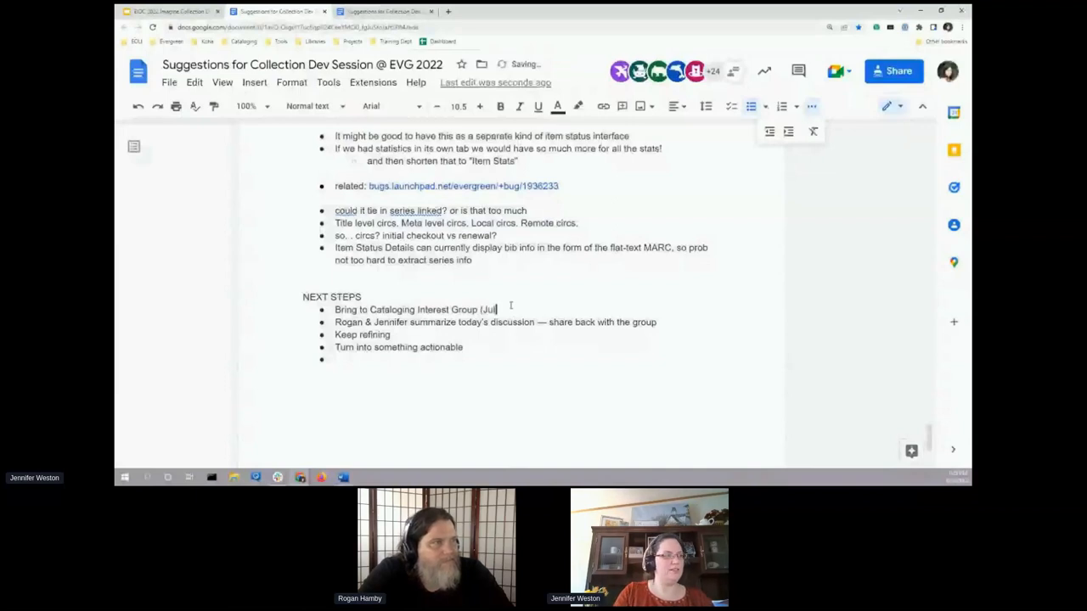
text(y?))
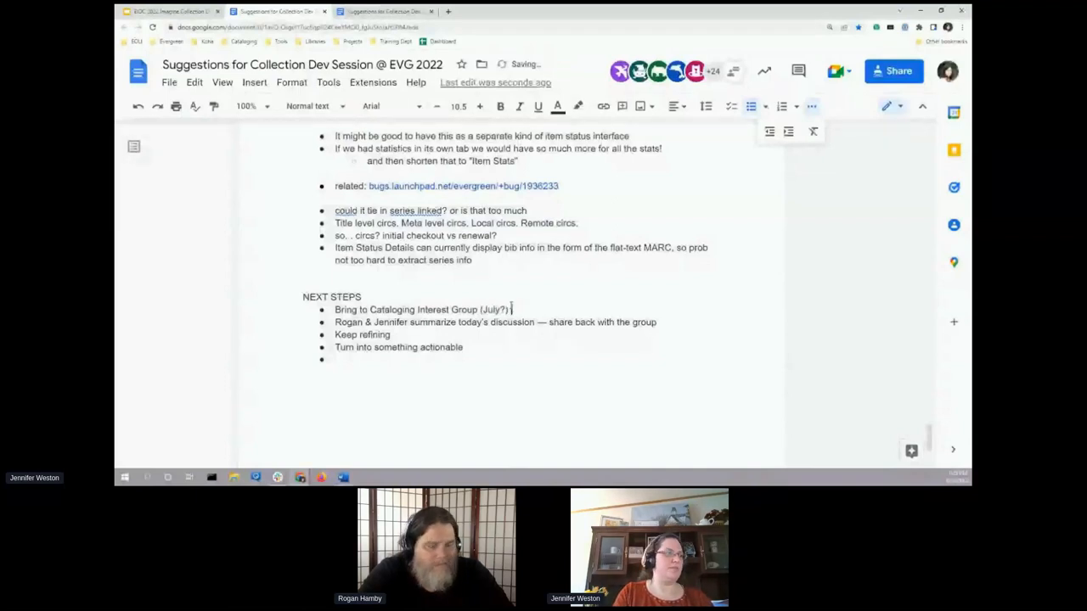
text(- monthly meet)
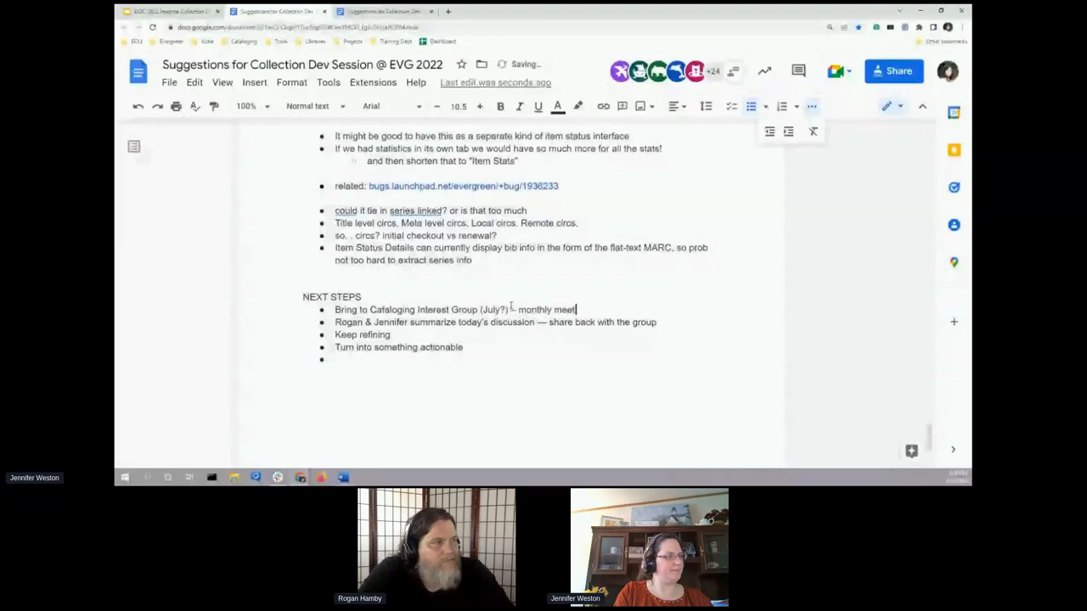
text(ing vary soon)
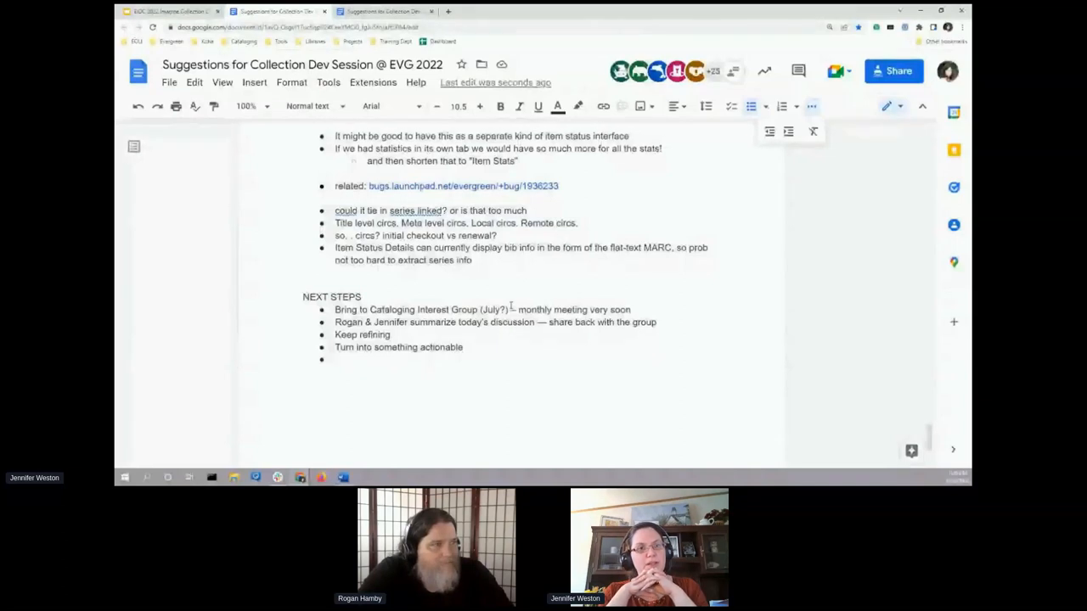
click(335, 358)
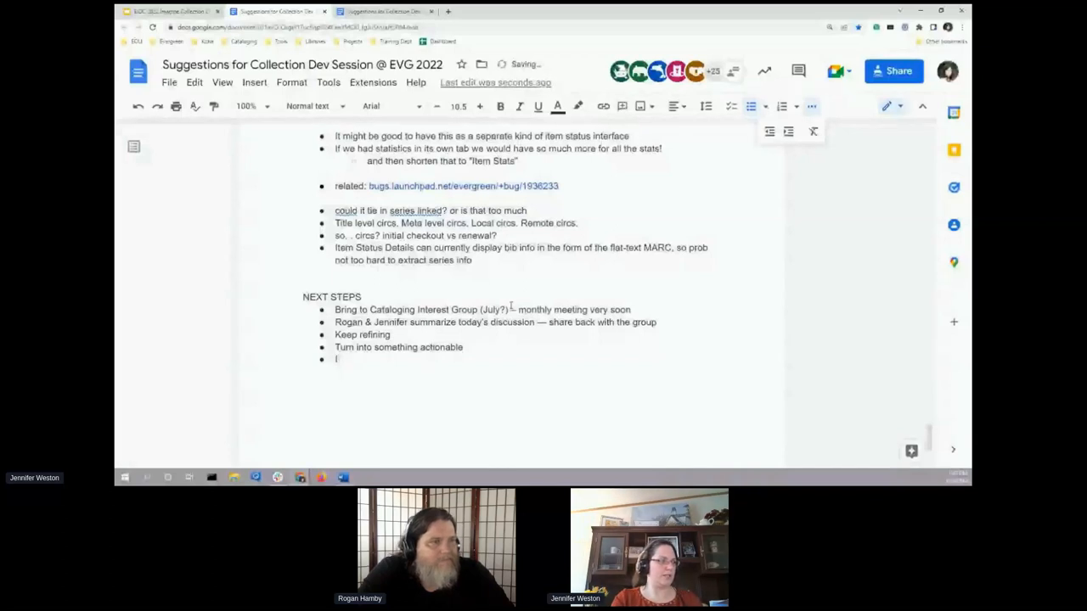
Step: Fill the empty last bullet with 'Expand involvement beyond Cat IG -- maybe Hackaway'
text(Expand involvement beyond Cat IG)
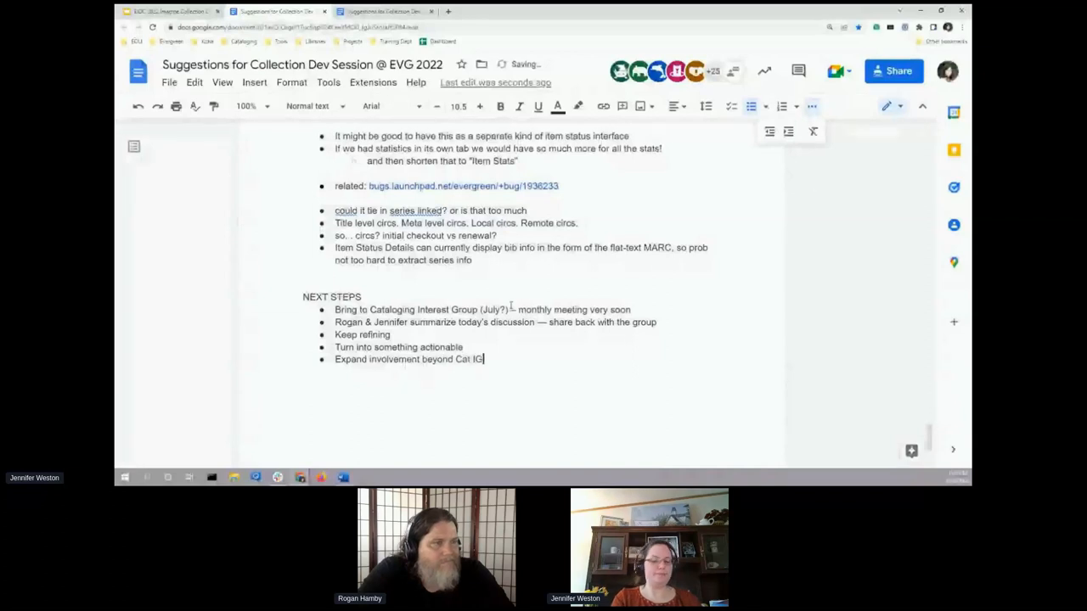
text(-- maybe Ha)
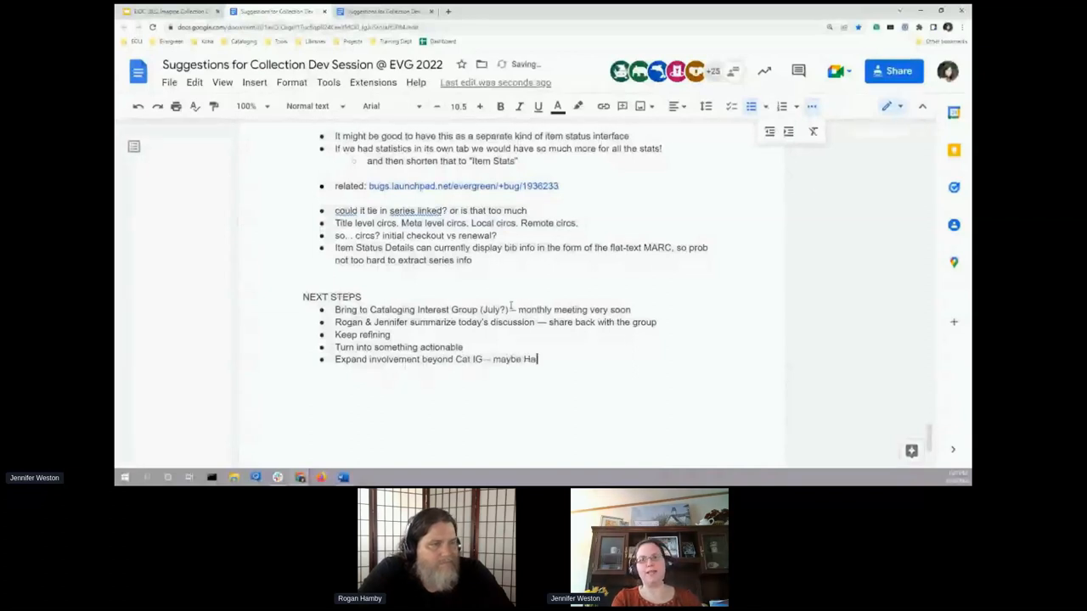
text(ckaway)
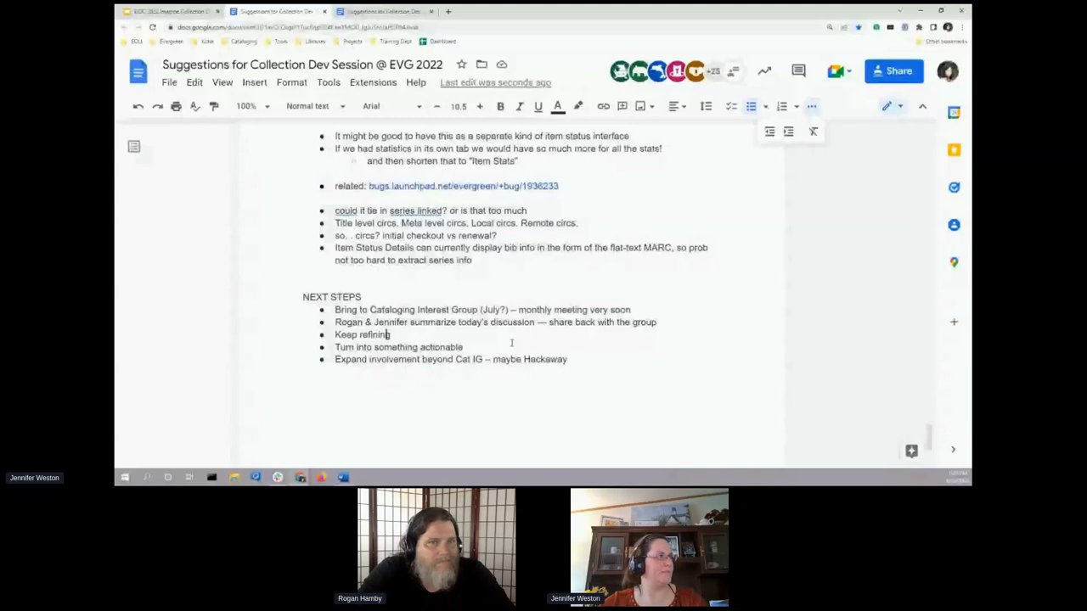
scroll(up, 3)
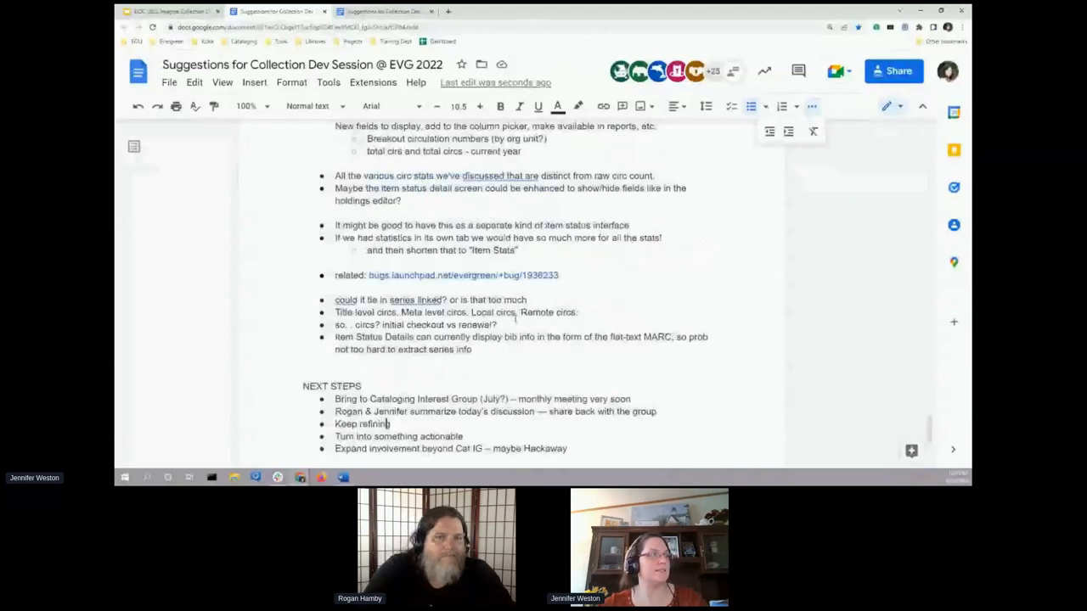
scroll(up, 3)
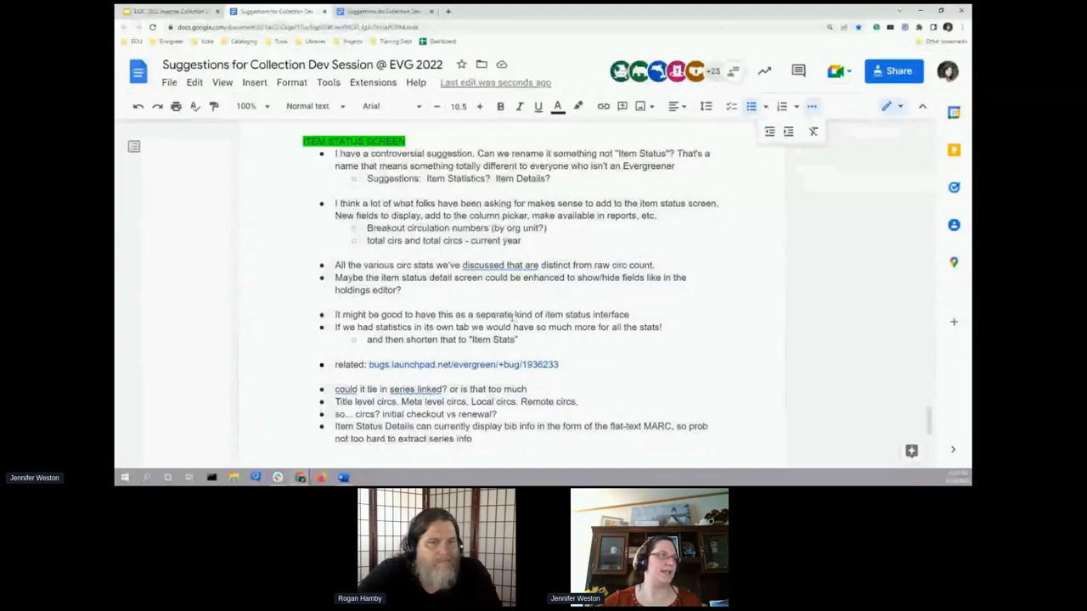
scroll(up, 3)
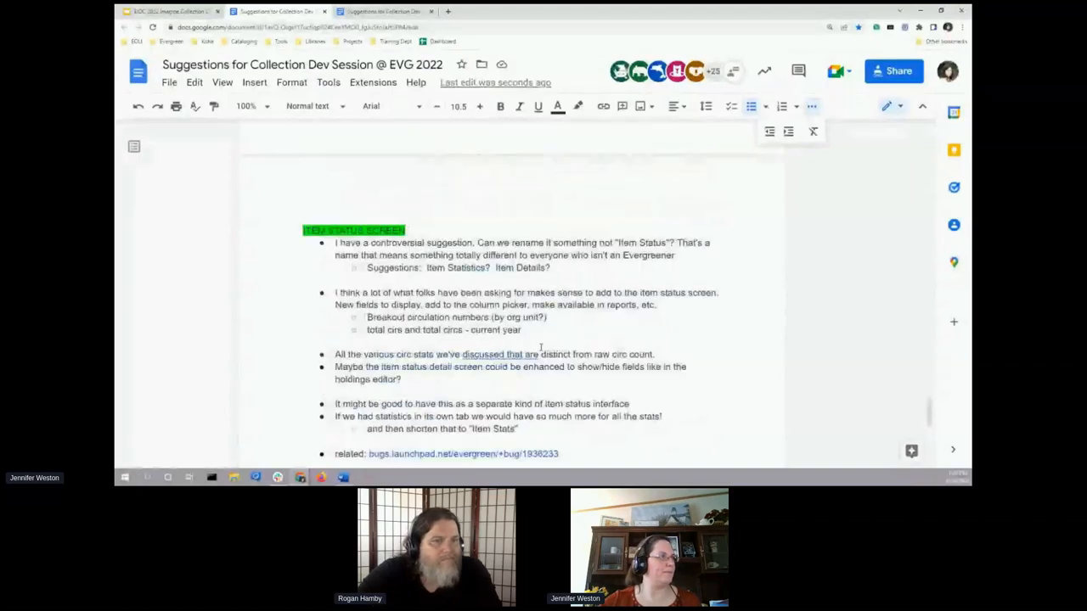
scroll(up, 3)
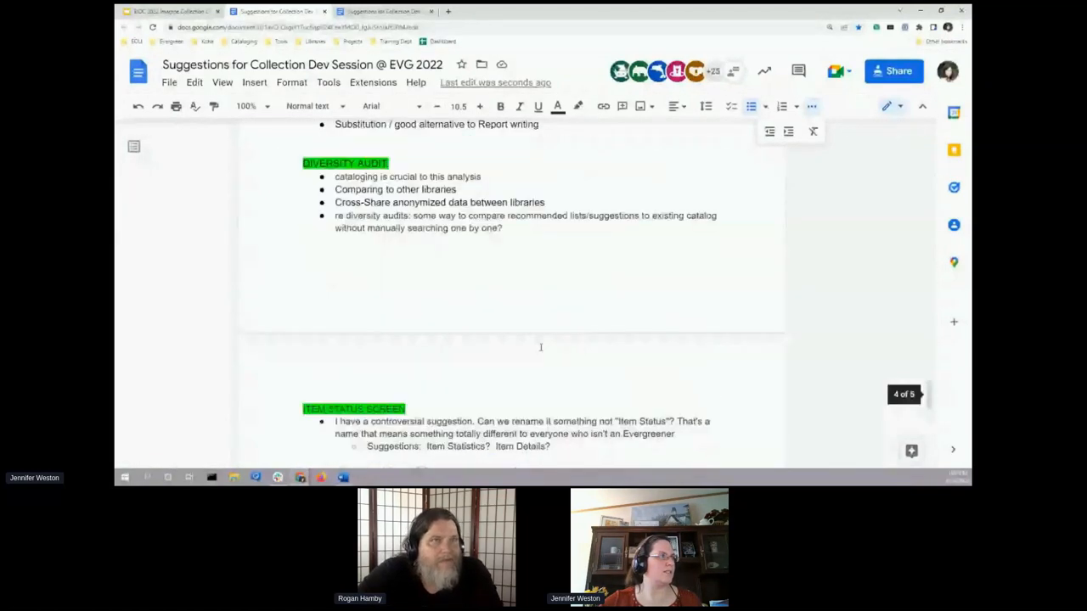
scroll(up, 3)
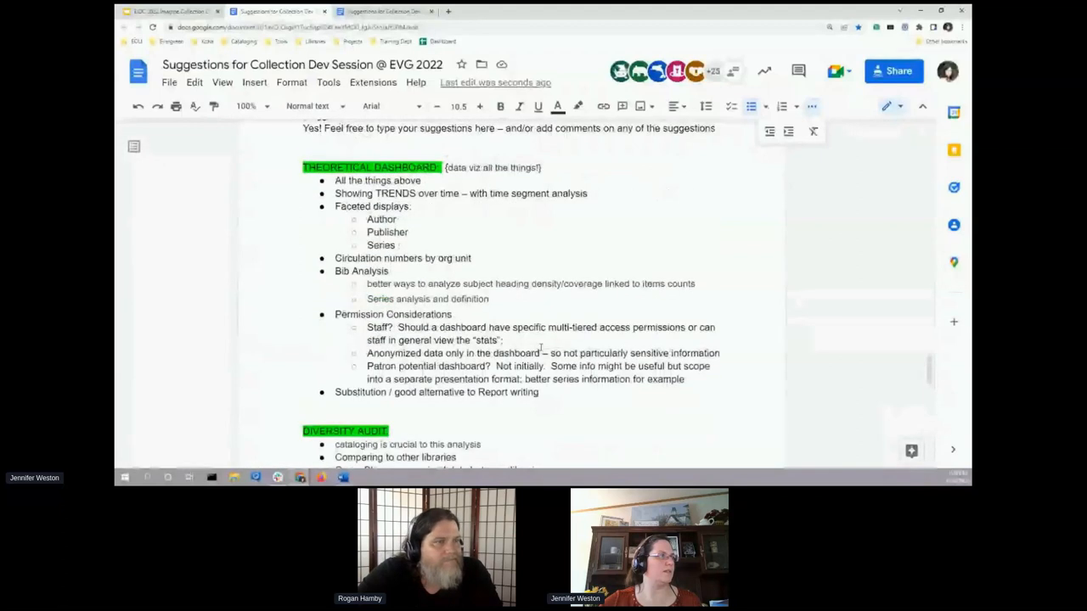
scroll(up, 3)
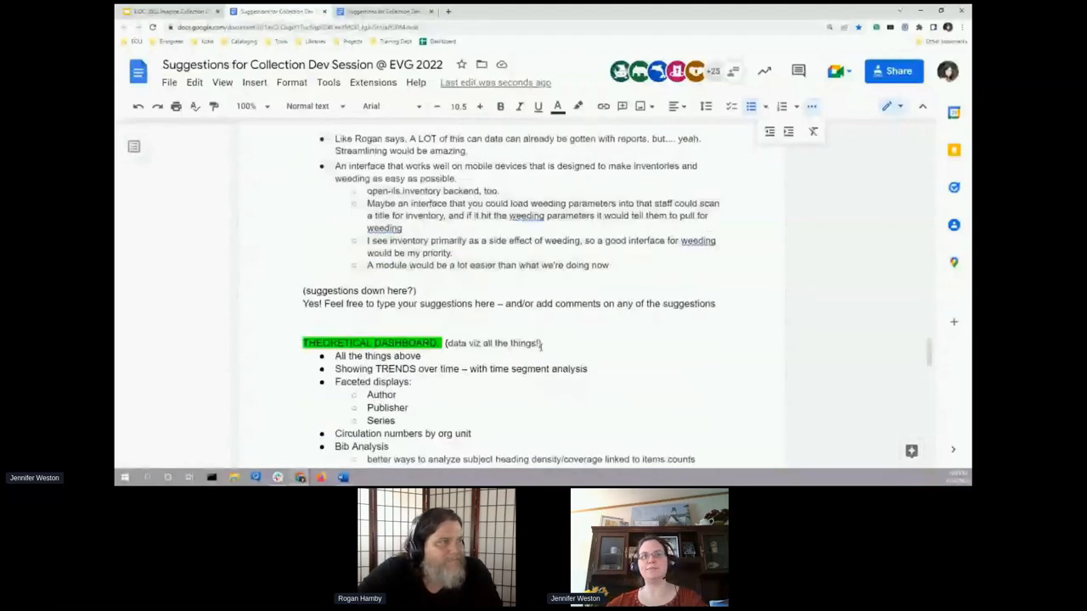
scroll(down, 3)
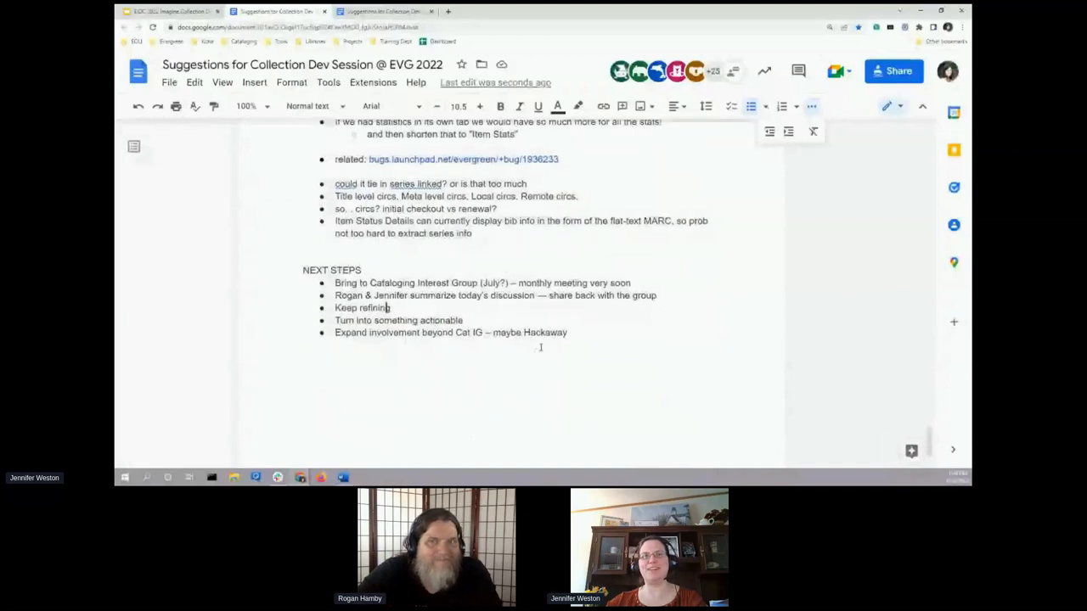
scroll(up, 3)
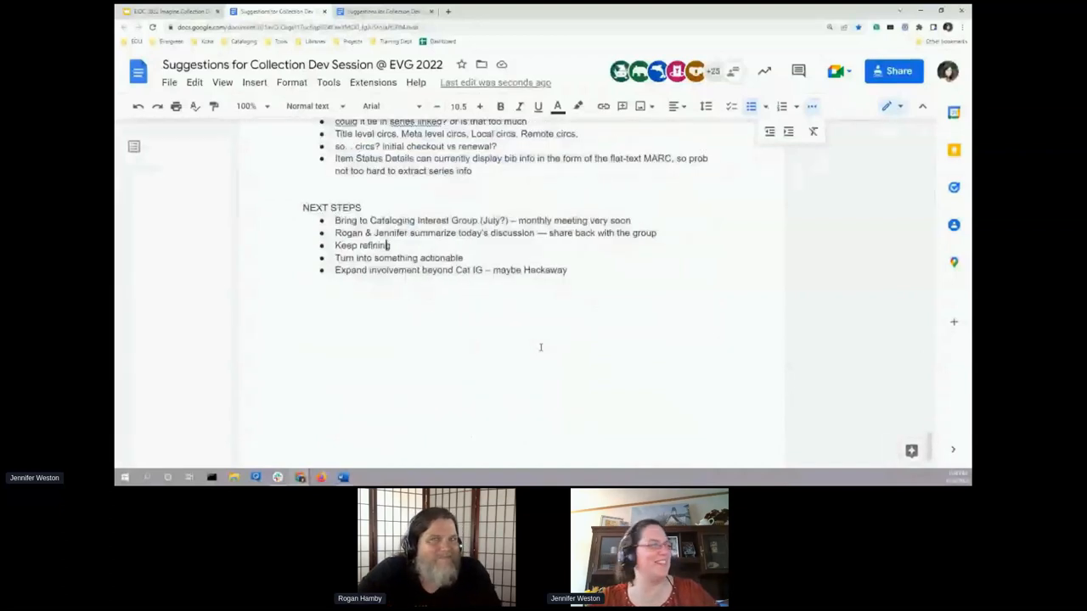